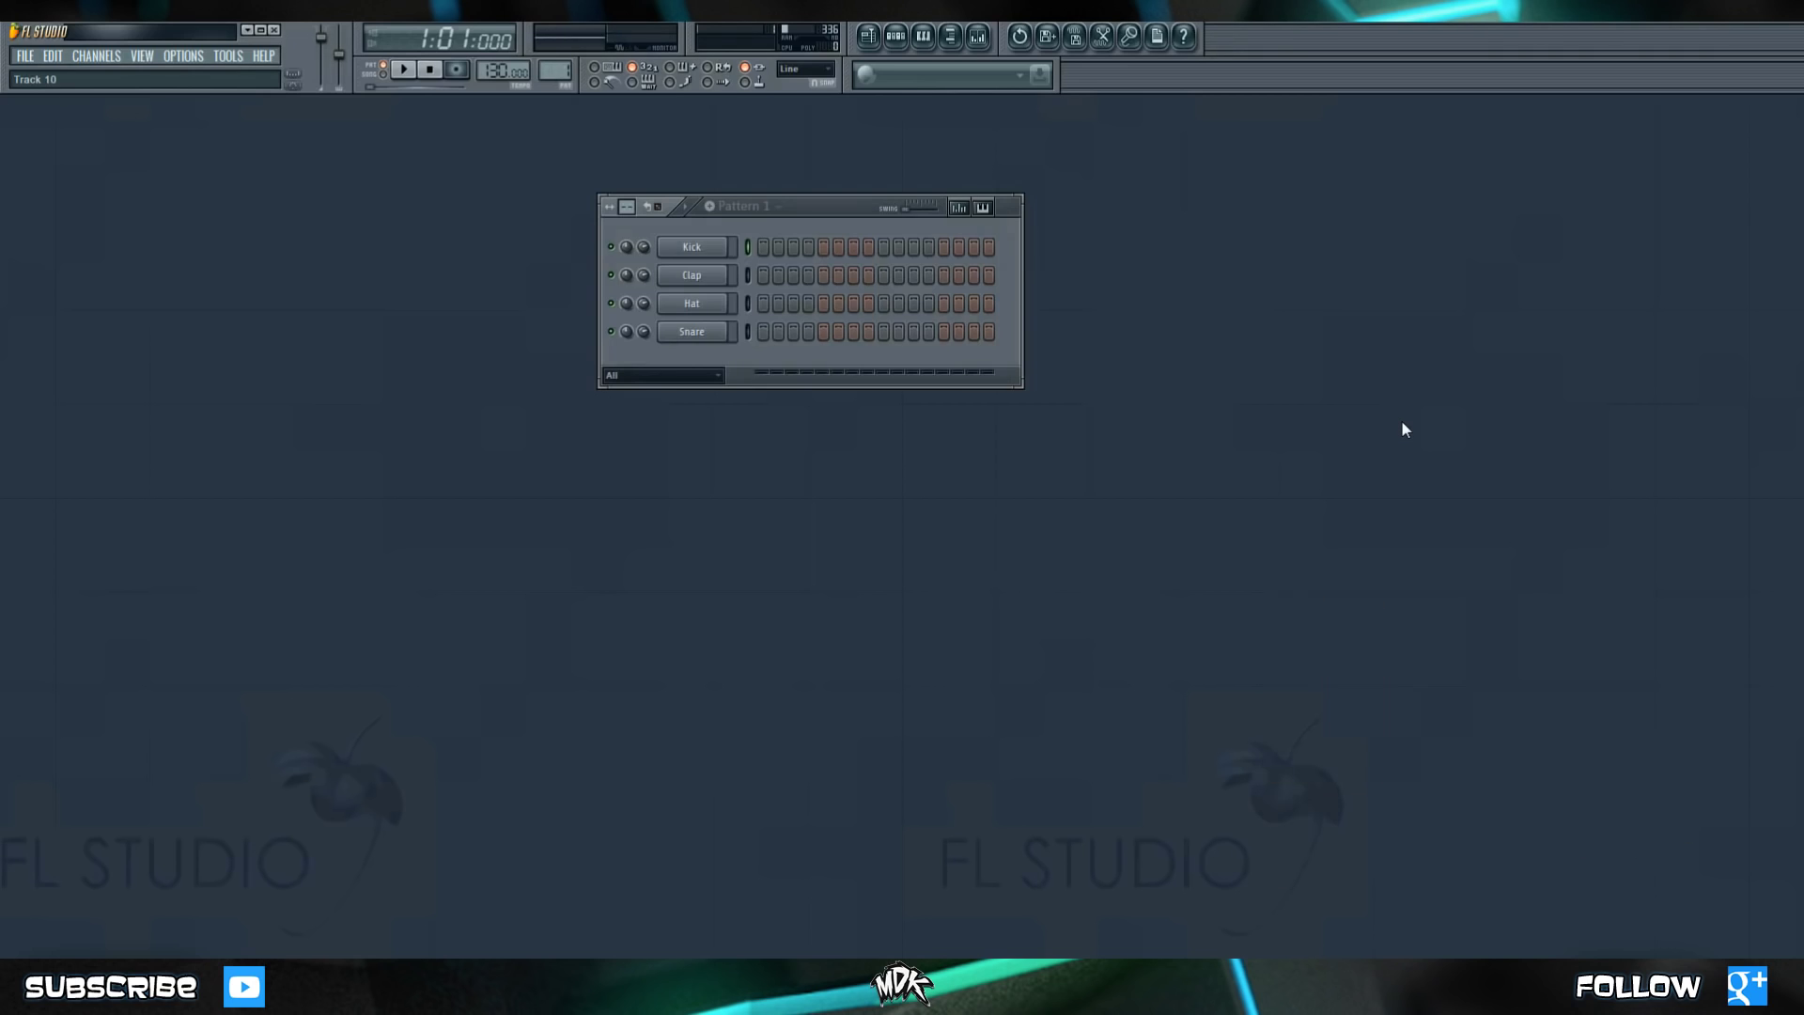
pyautogui.moveTo(1402, 470)
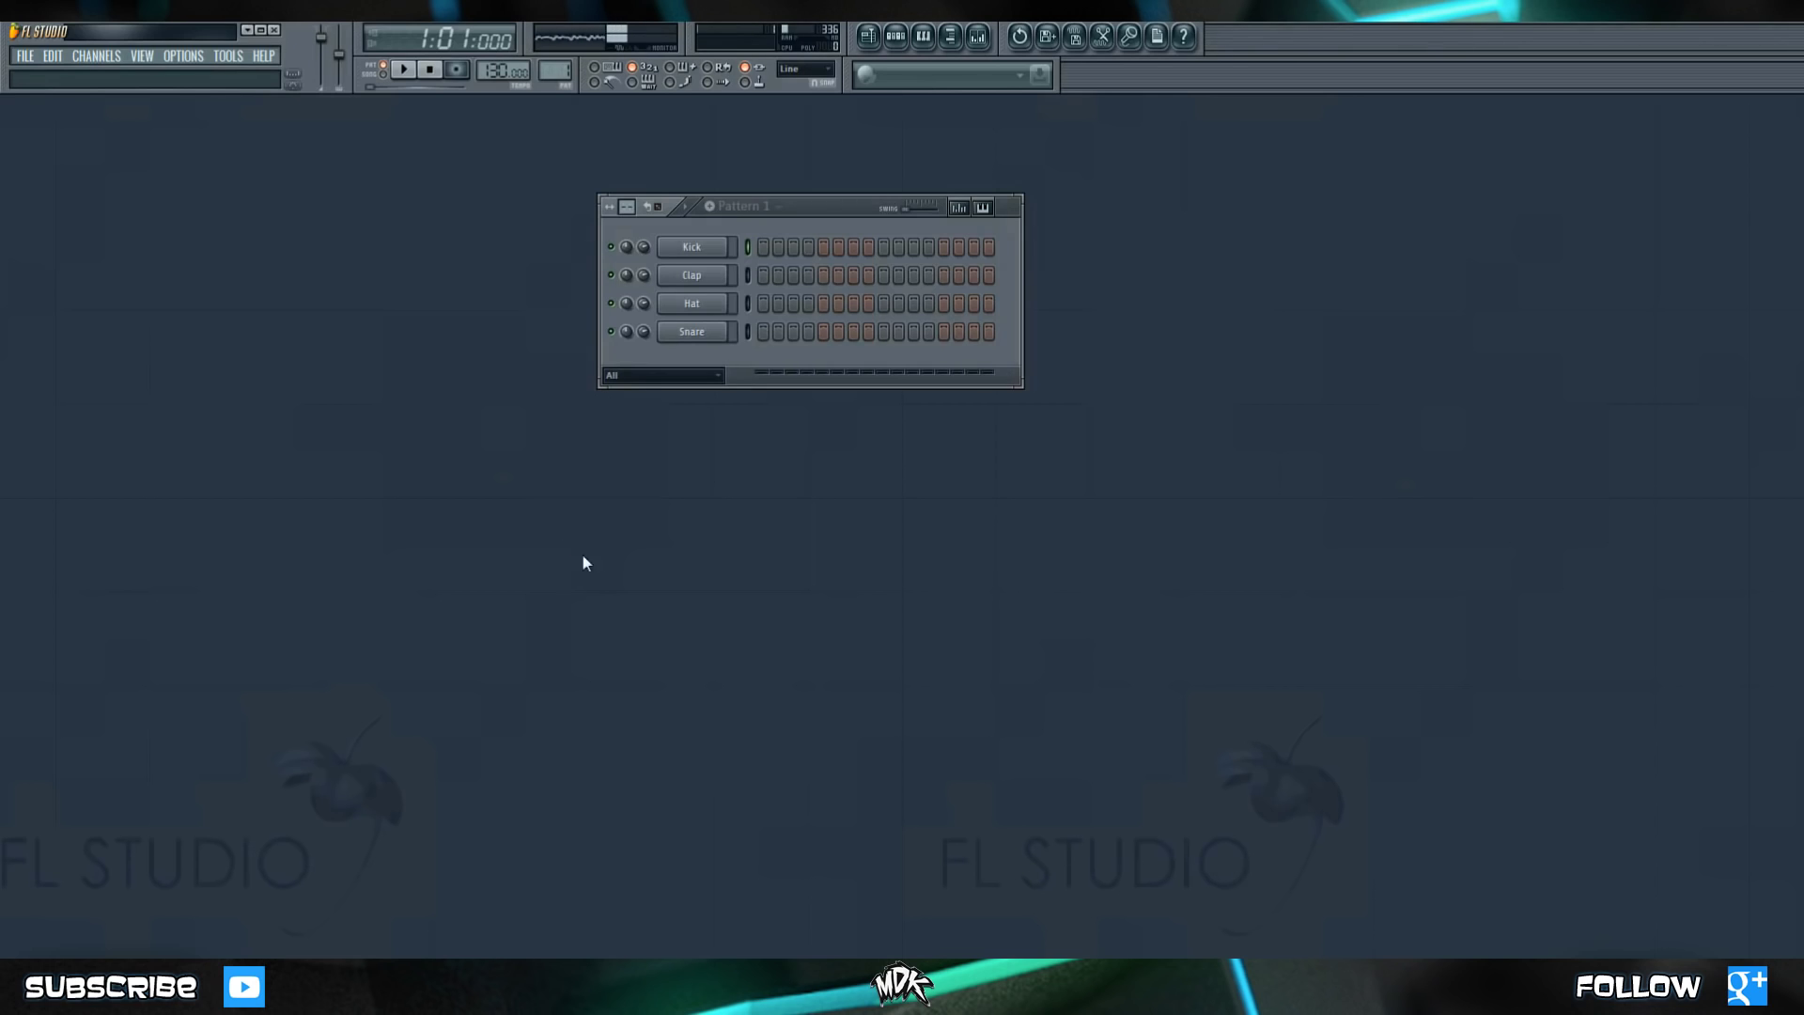
pyautogui.moveTo(1169, 540)
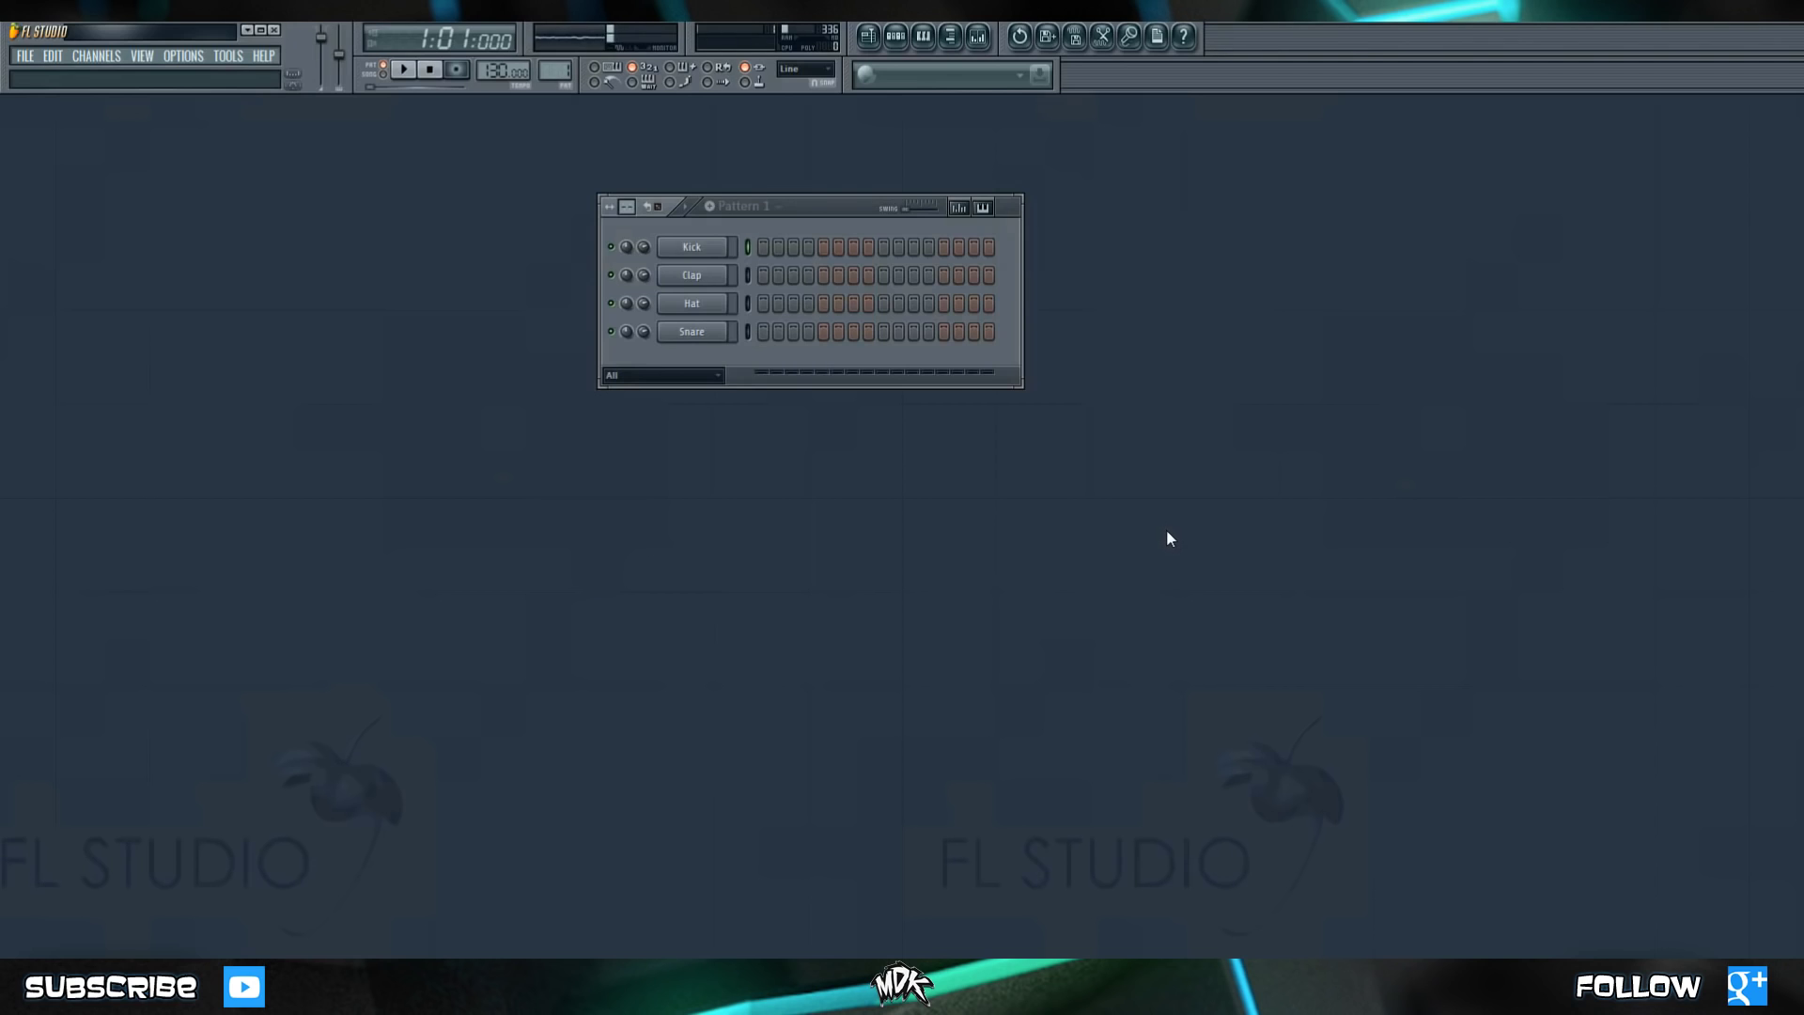
pyautogui.moveTo(544, 478)
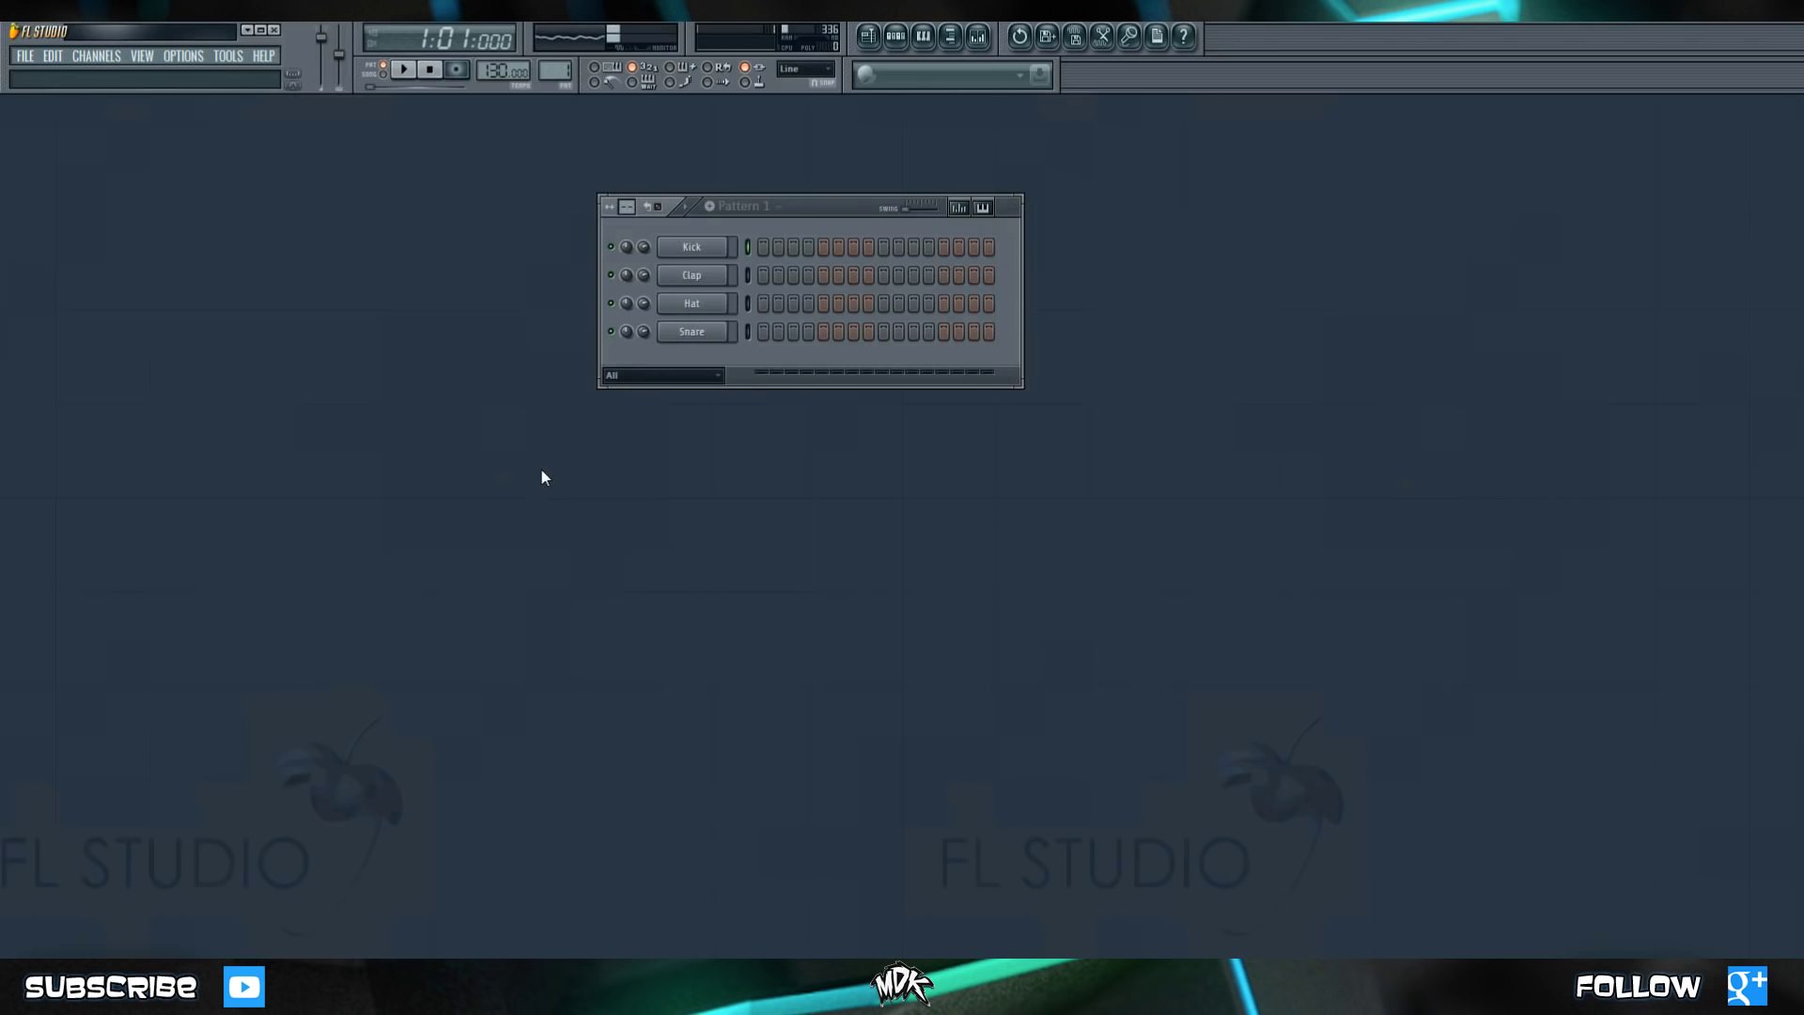
# View the Clap, Snare, Kick, Hat, Clap and Snare sampler settings, ending on Snare Basic.wav.
pyautogui.write('how do you make the blue thing go left???')
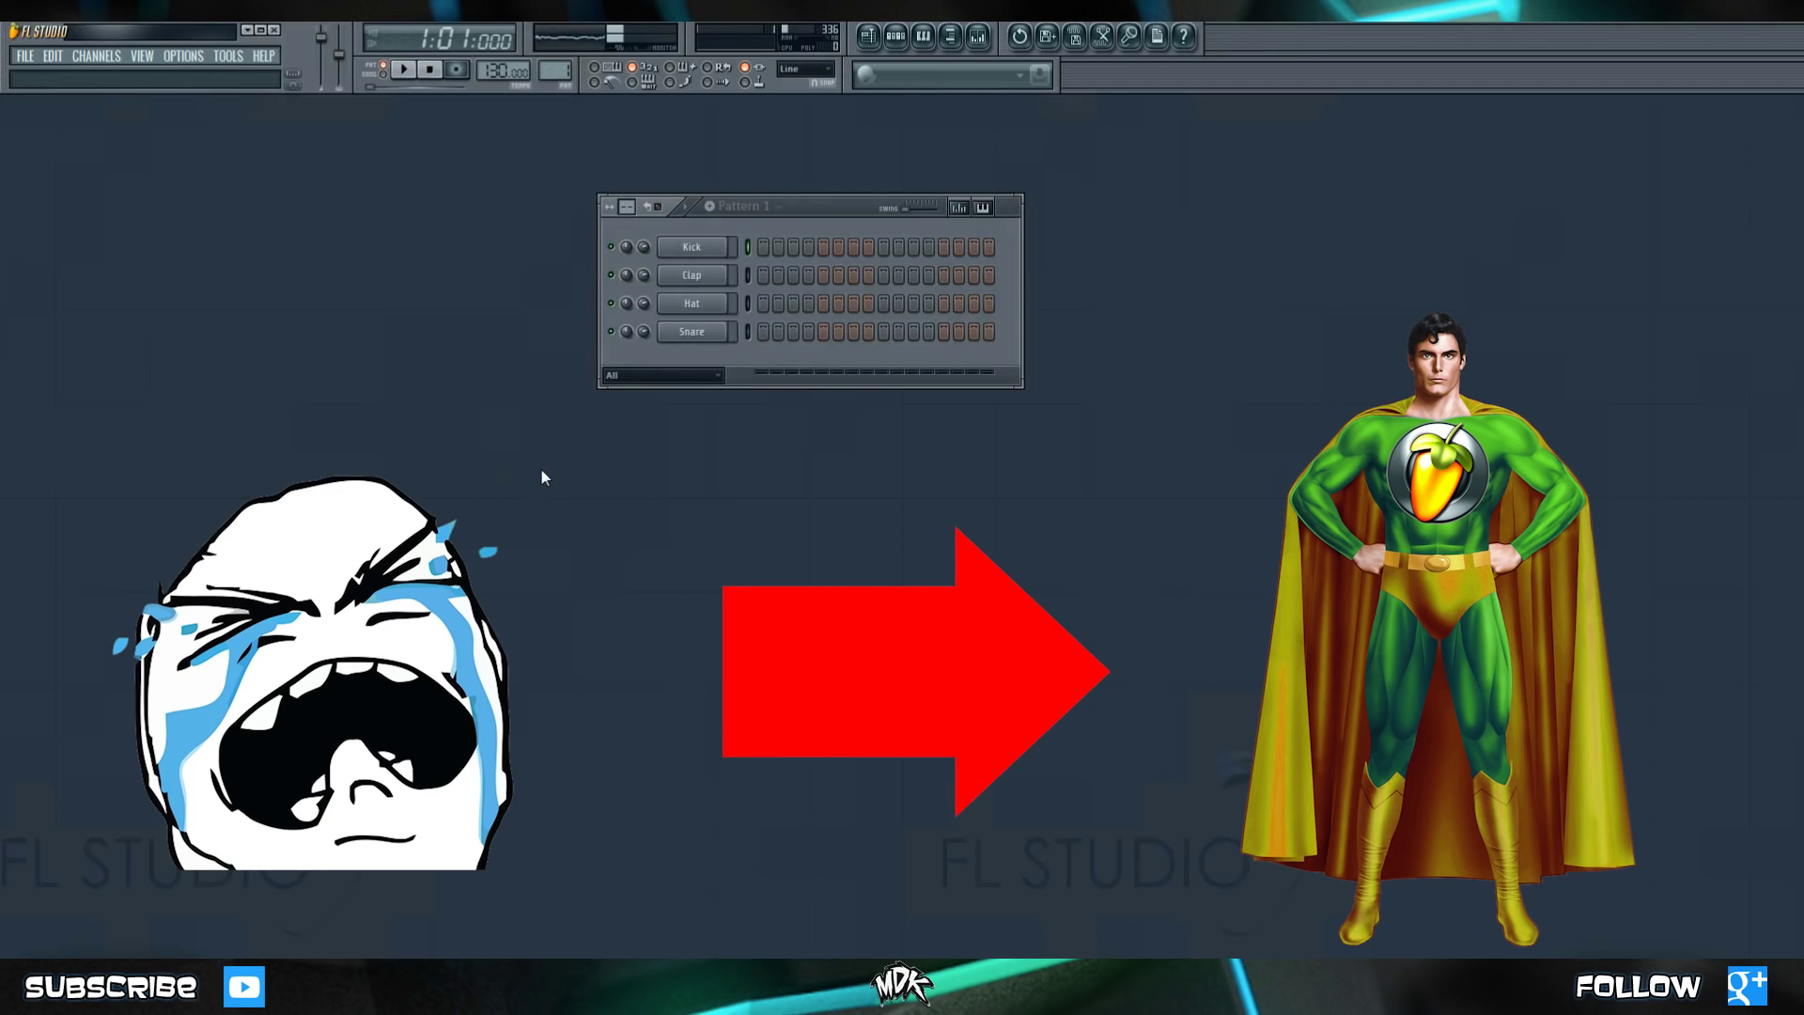
pyautogui.moveTo(709, 521)
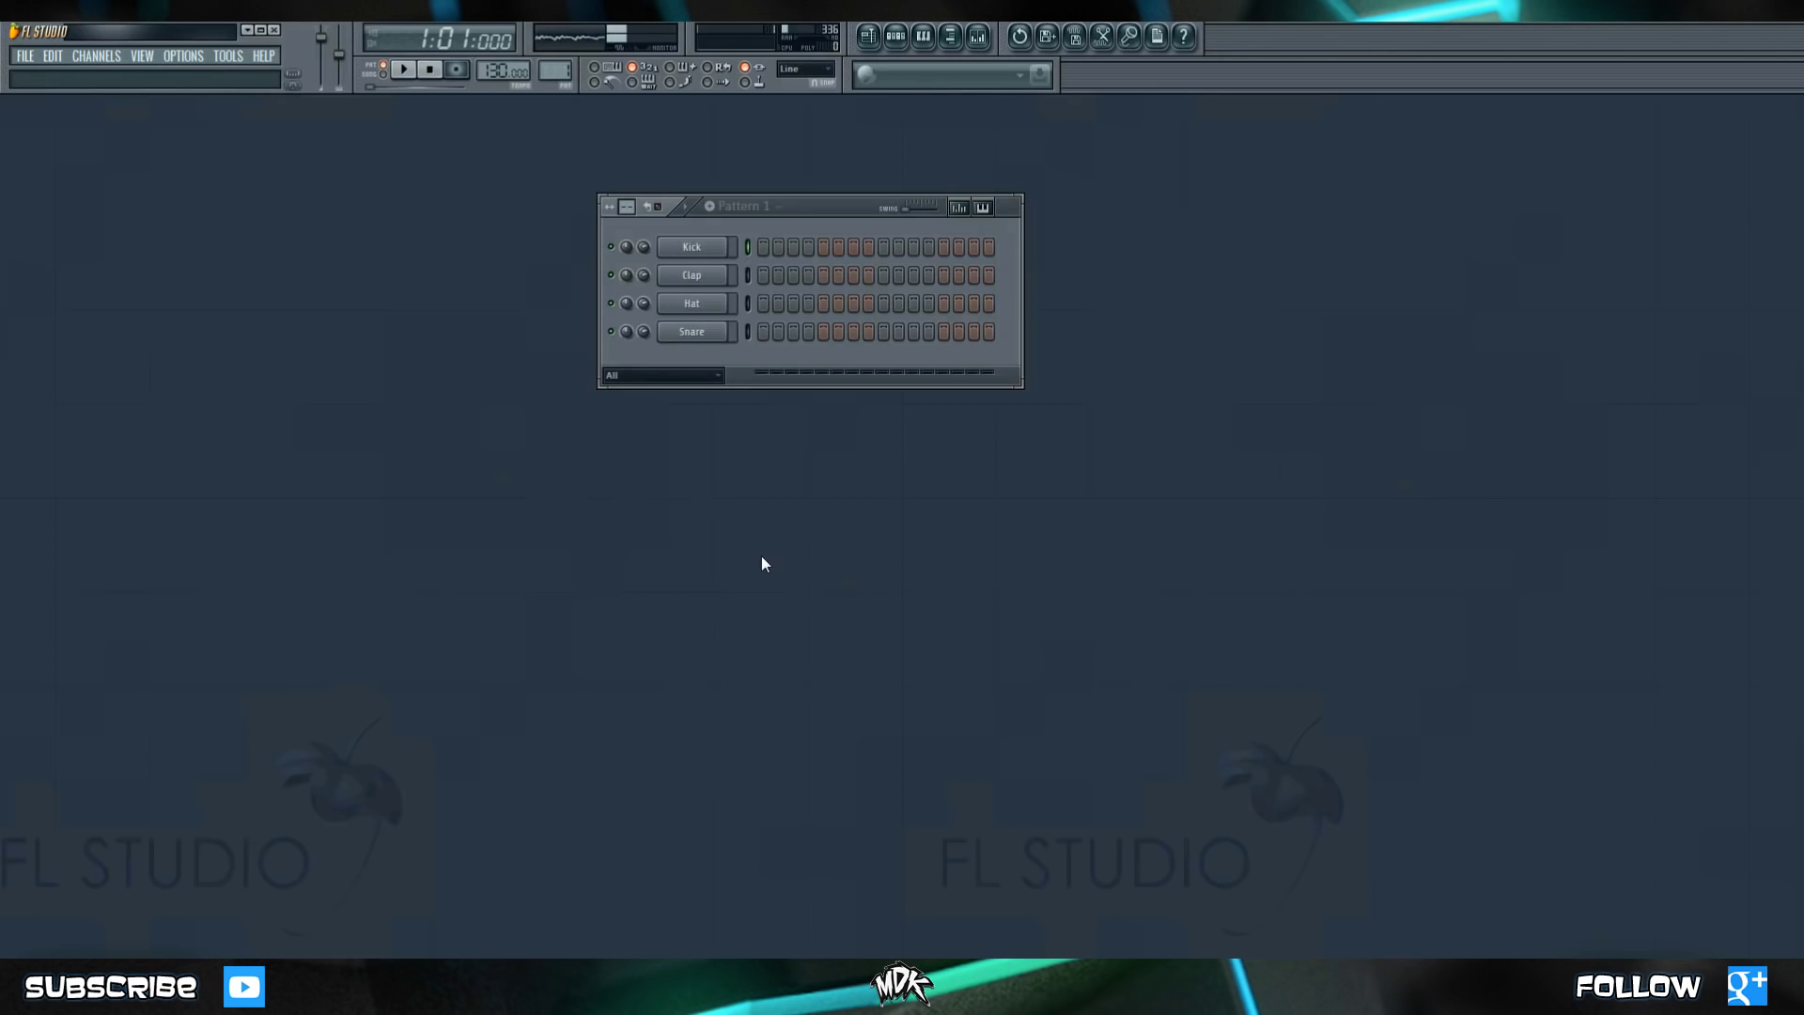
pyautogui.moveTo(427, 280)
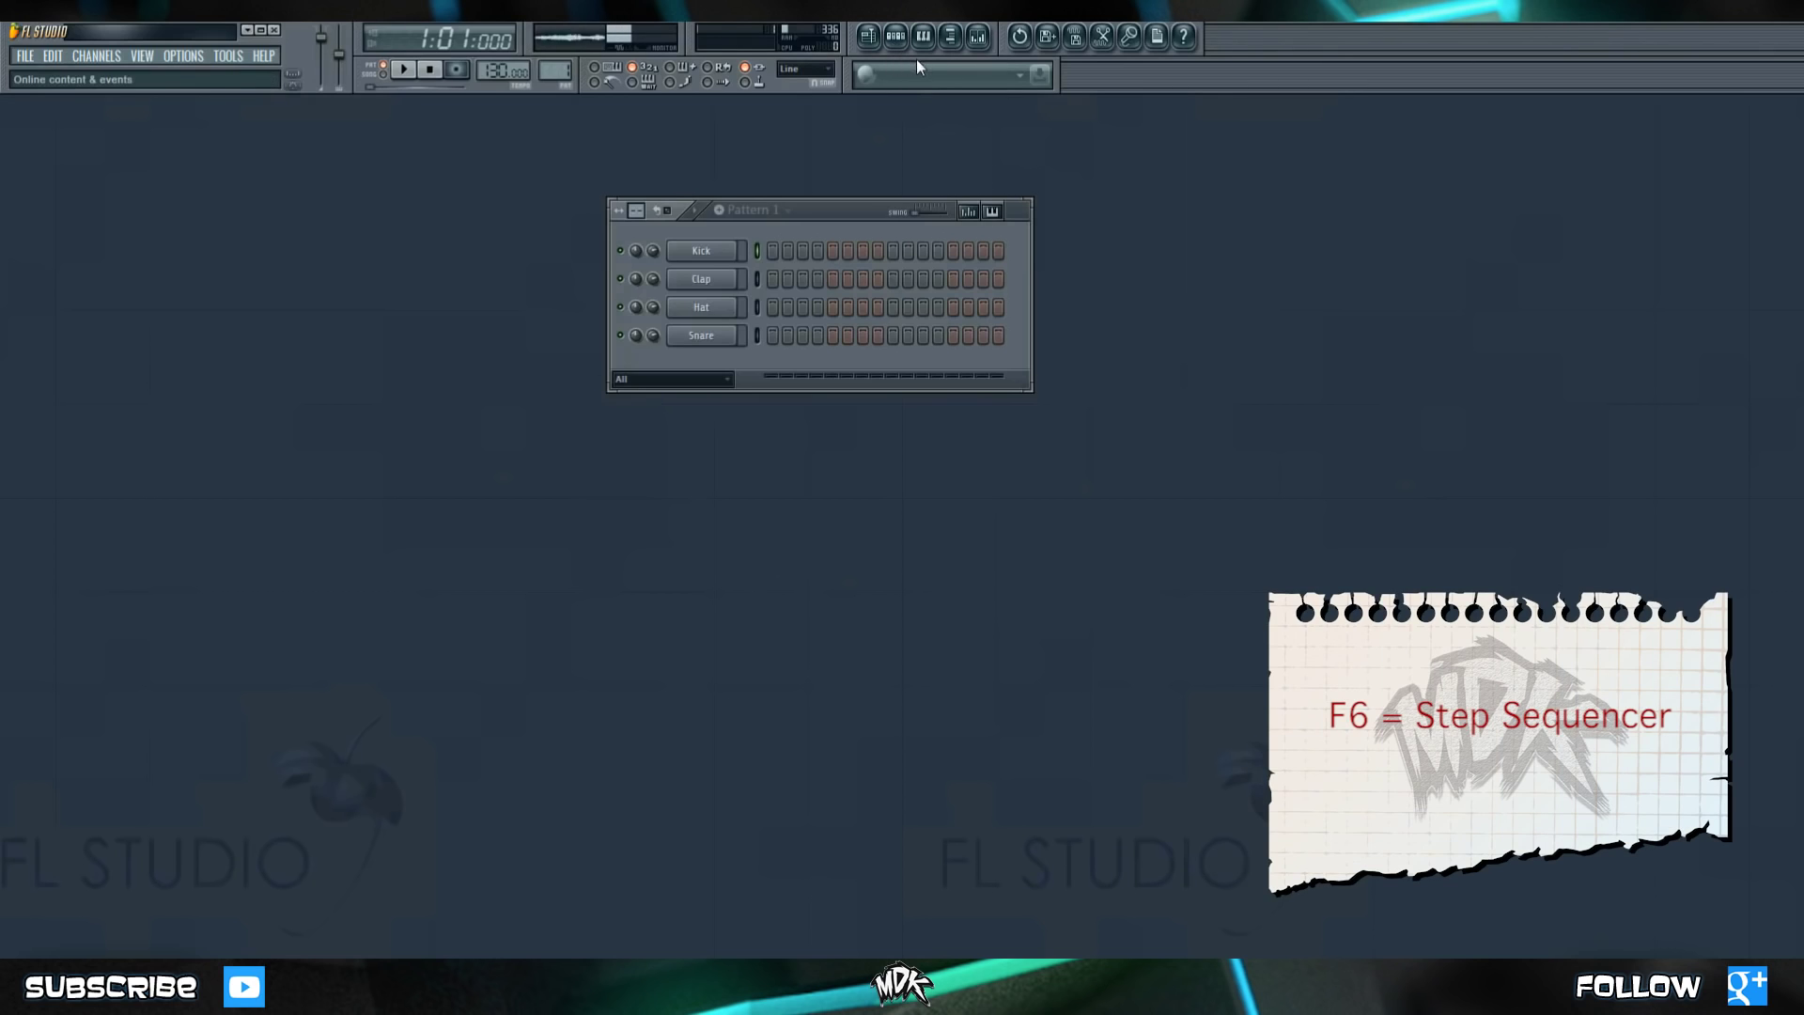
pyautogui.moveTo(916, 96)
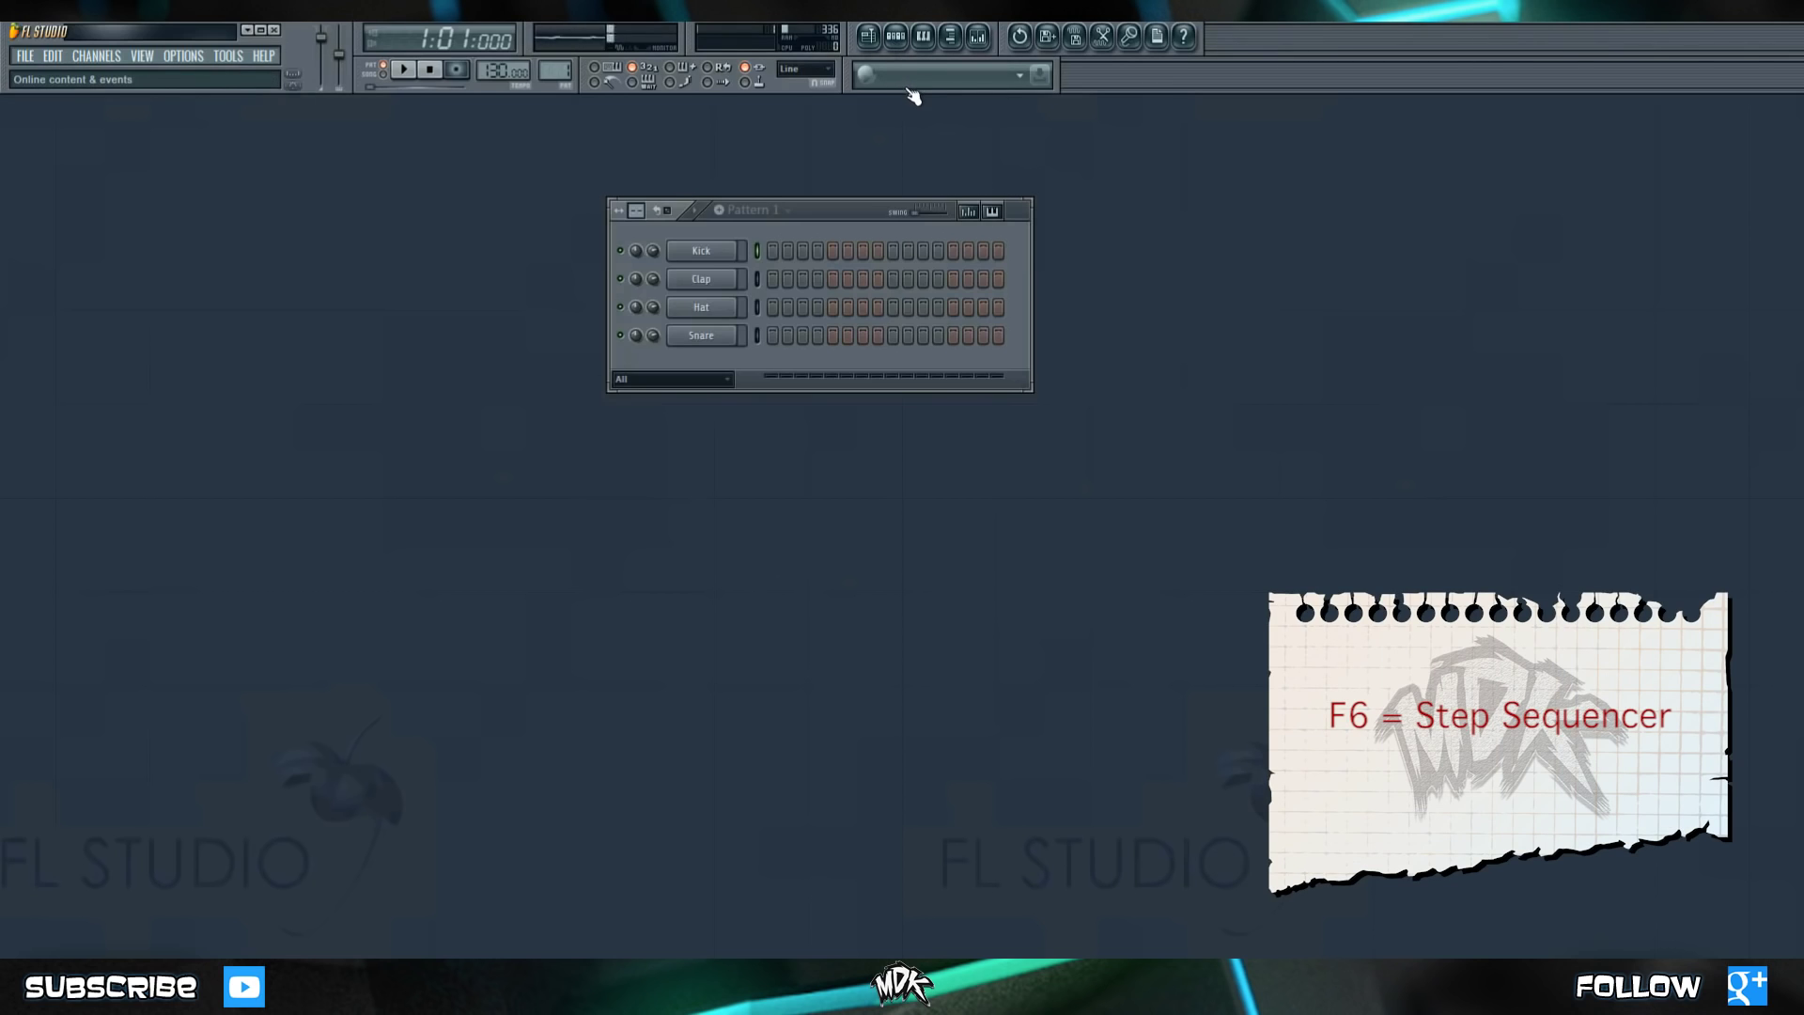
pyautogui.click(700, 251)
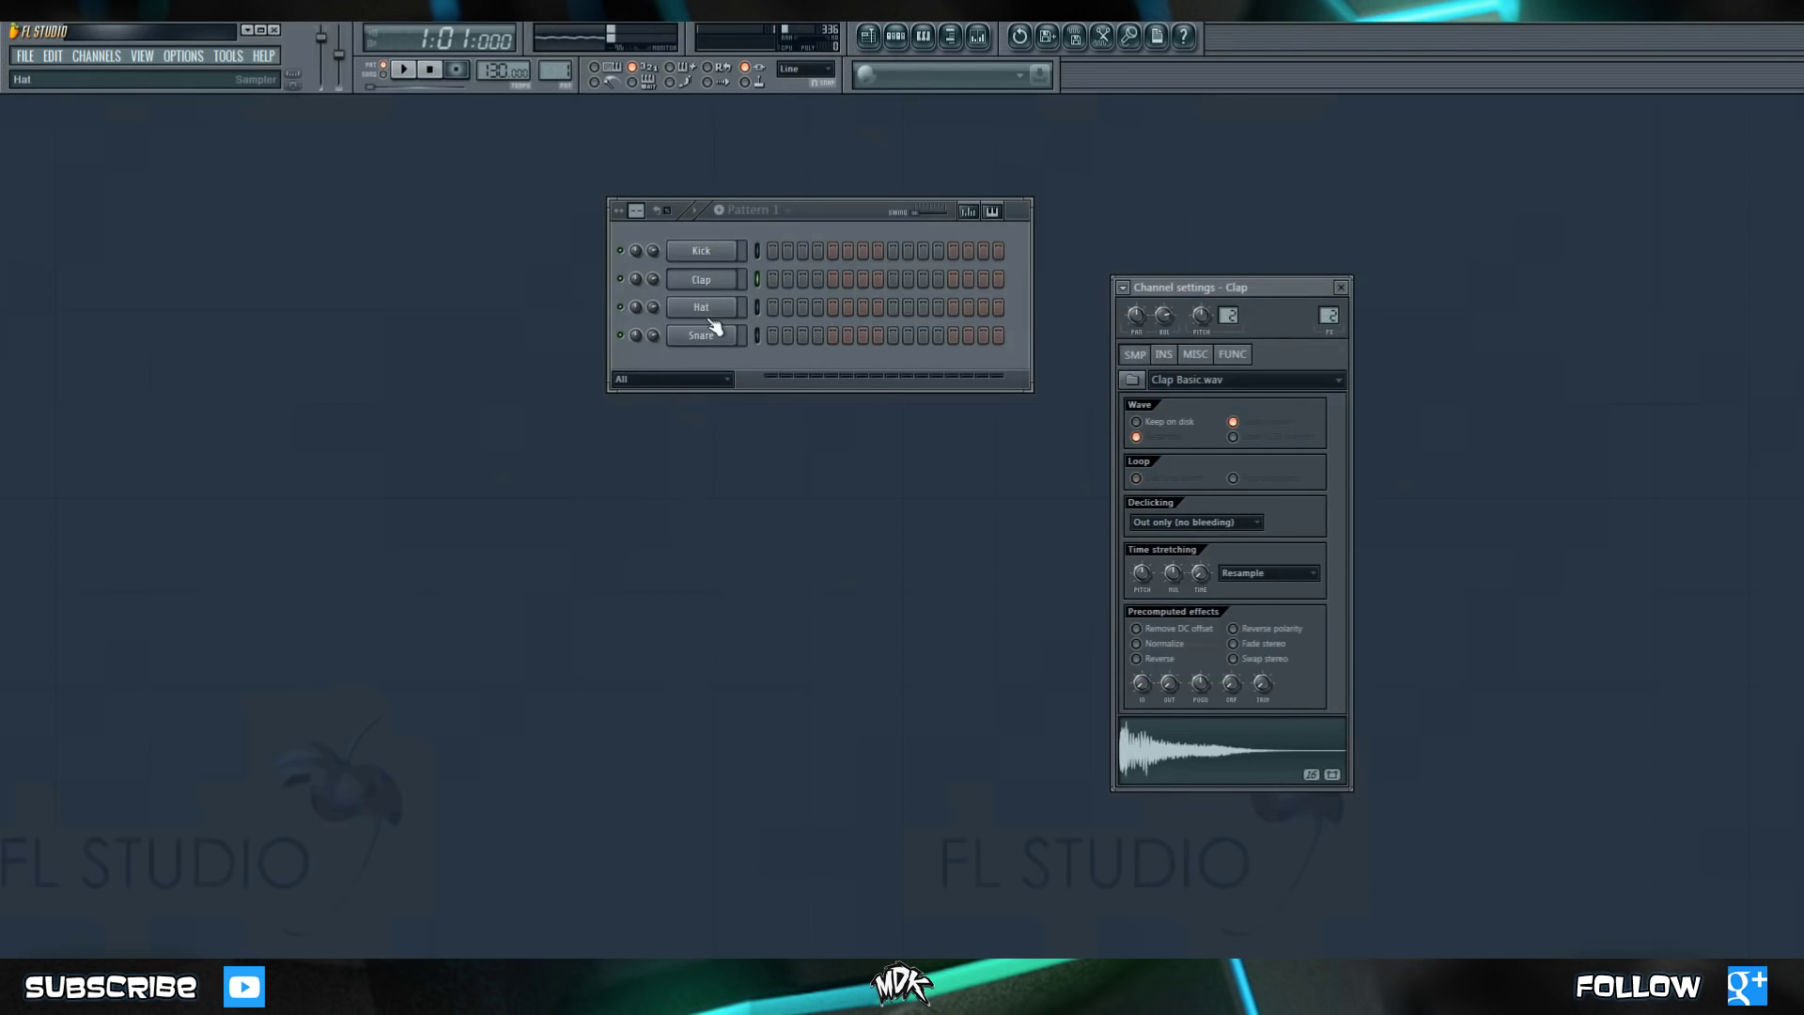
pyautogui.click(700, 250)
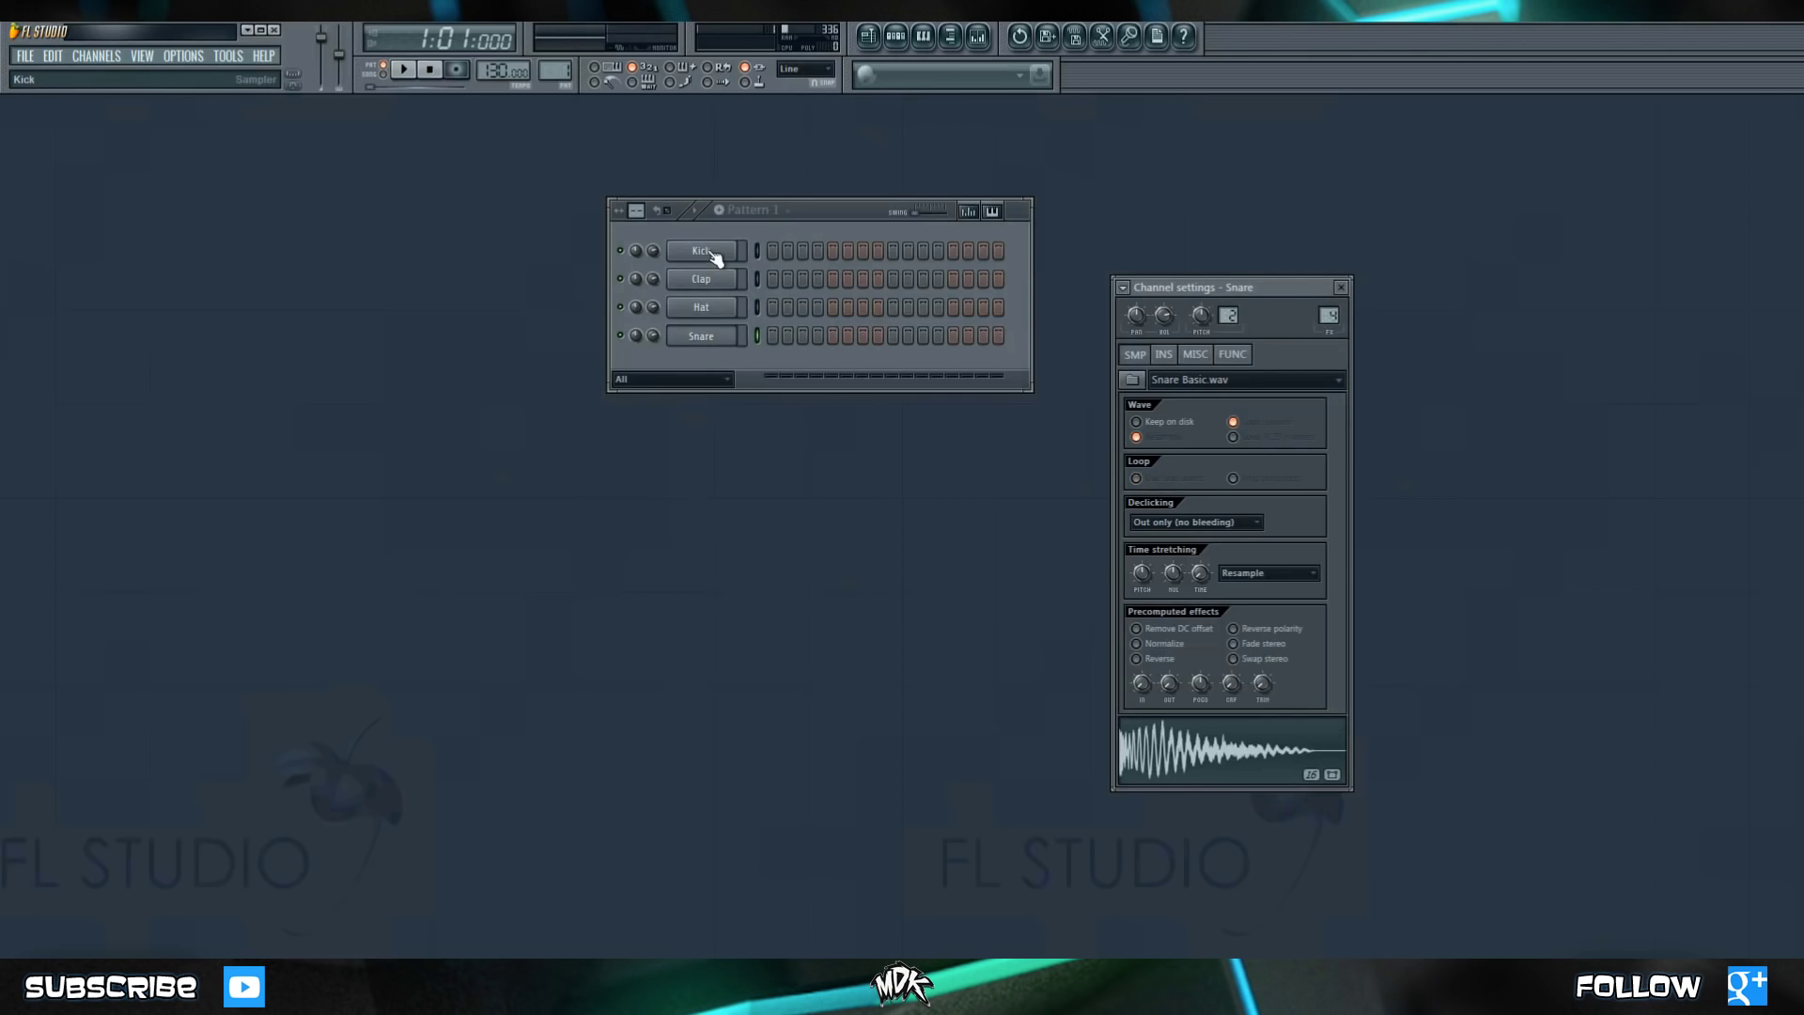
pyautogui.click(700, 251)
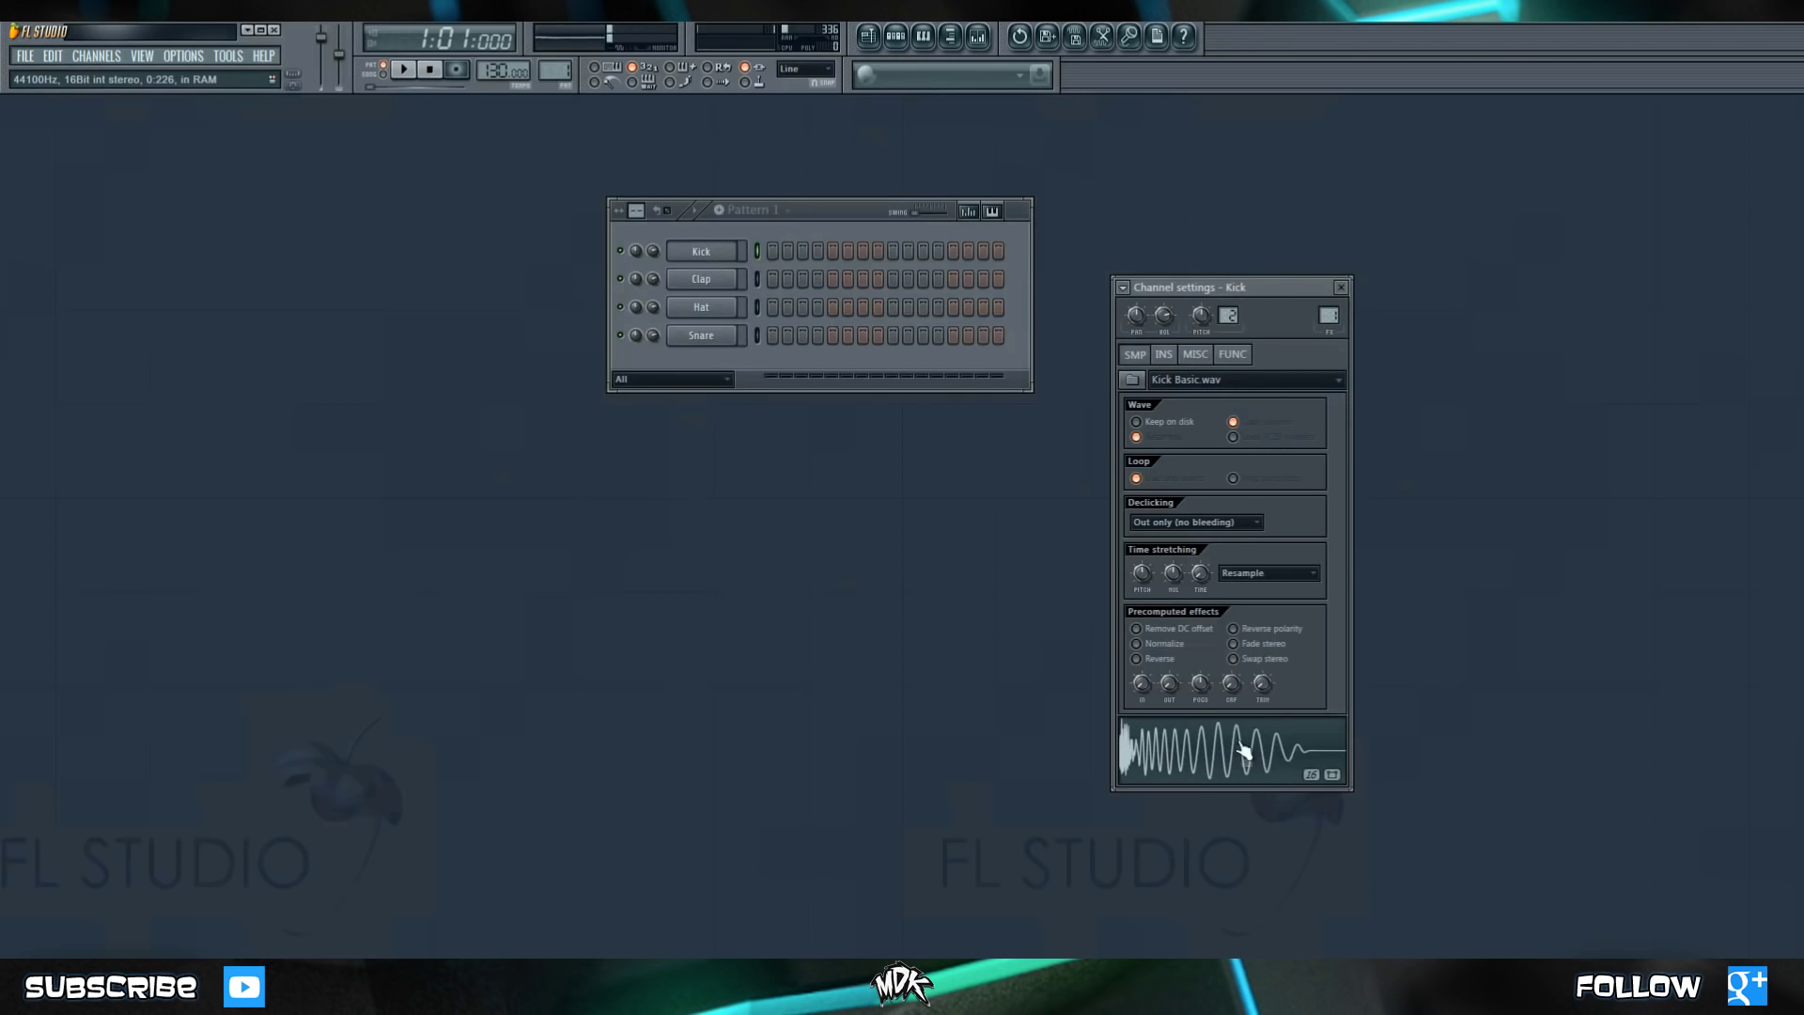
pyautogui.click(702, 307)
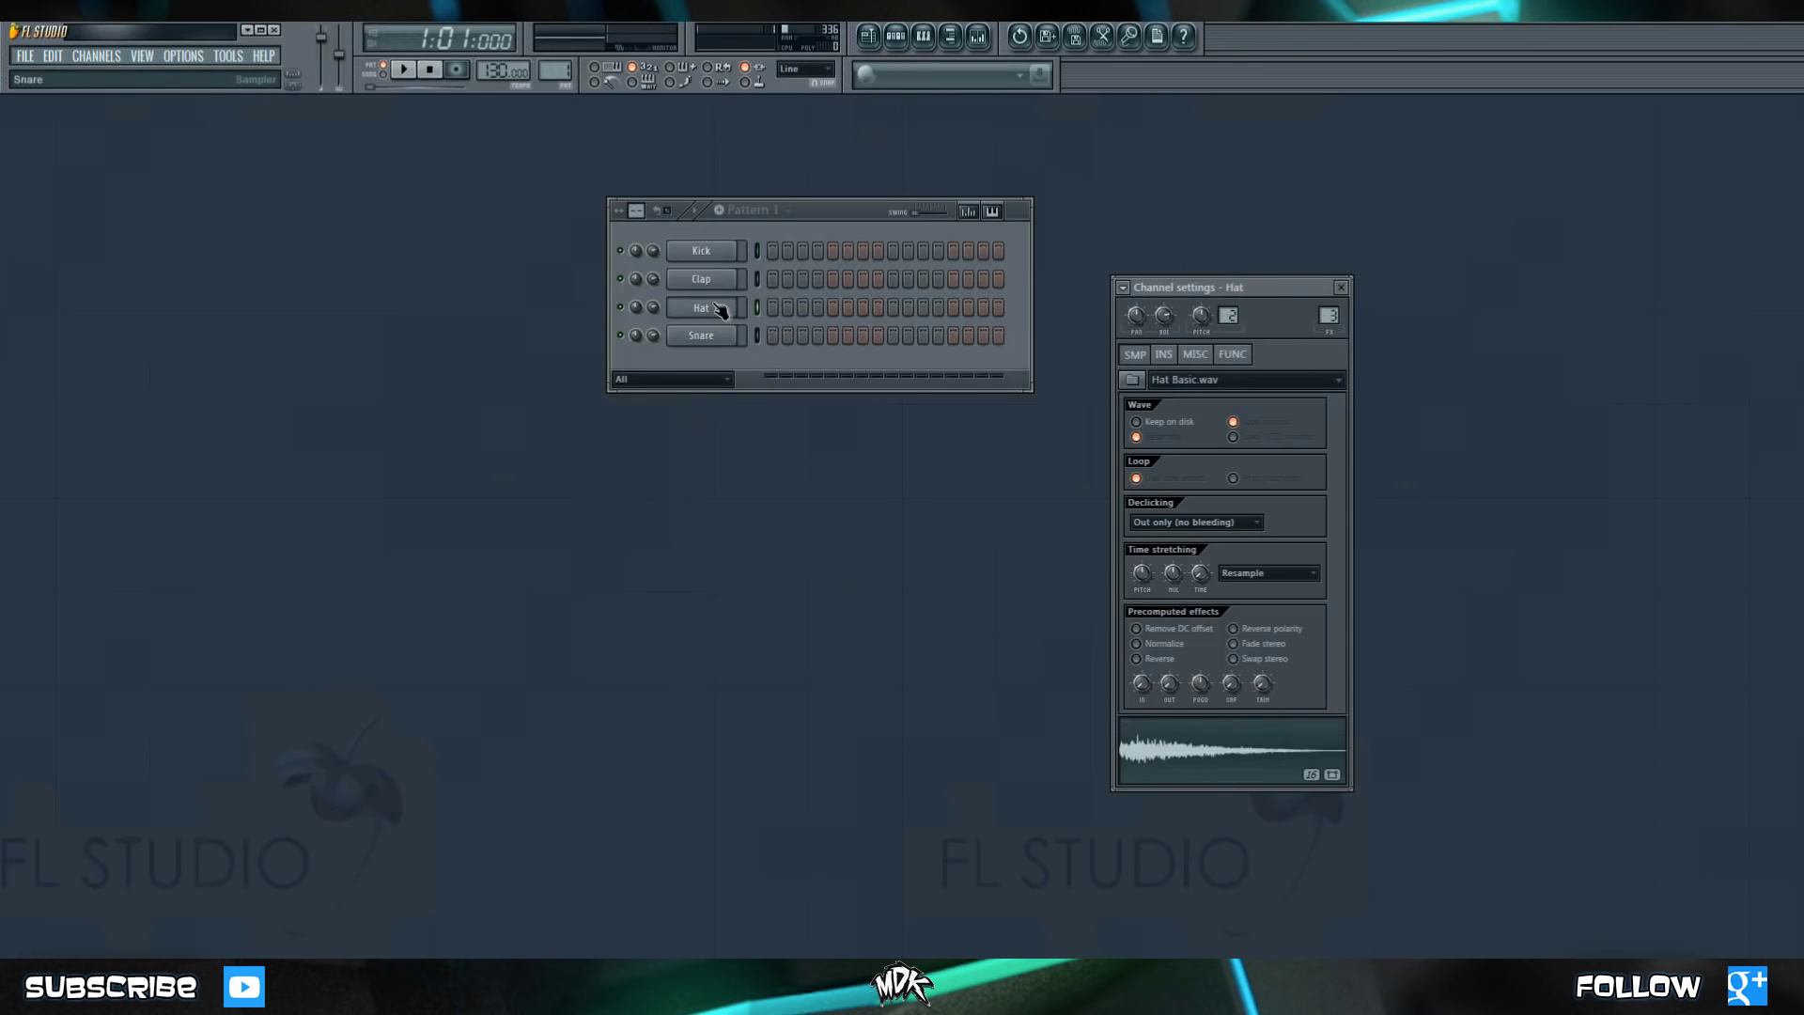
pyautogui.click(701, 279)
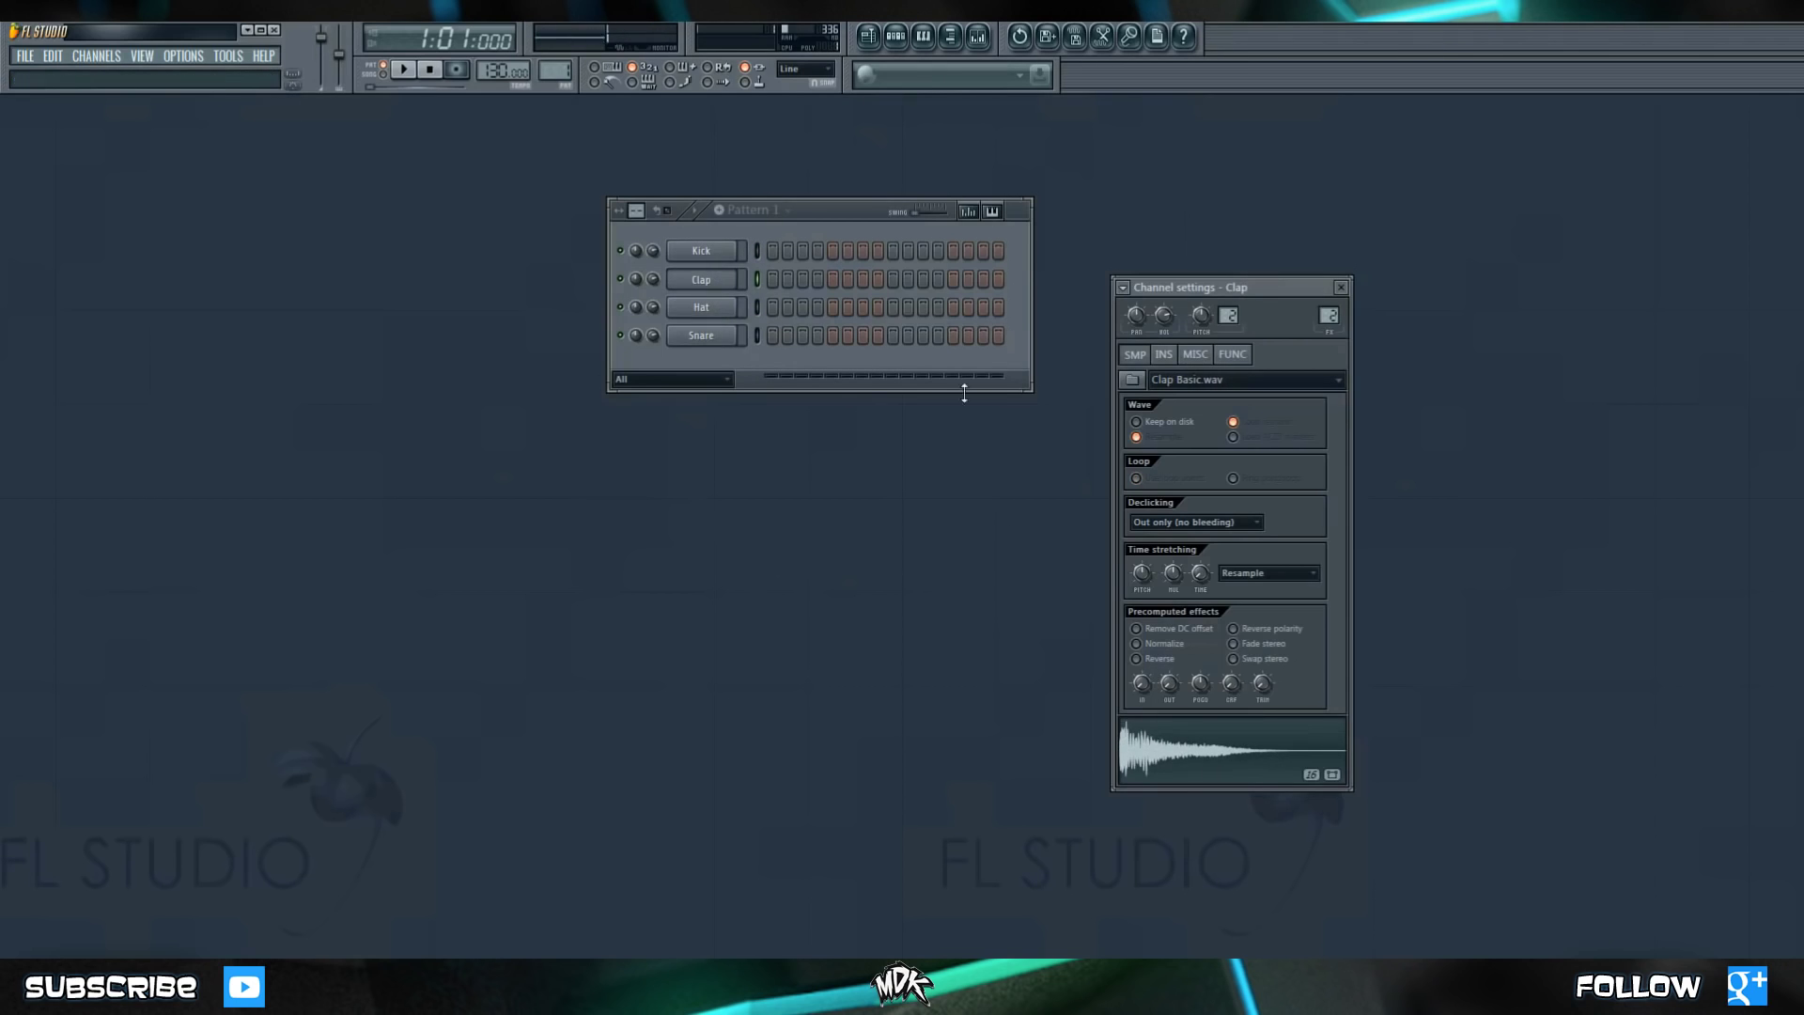
pyautogui.click(701, 335)
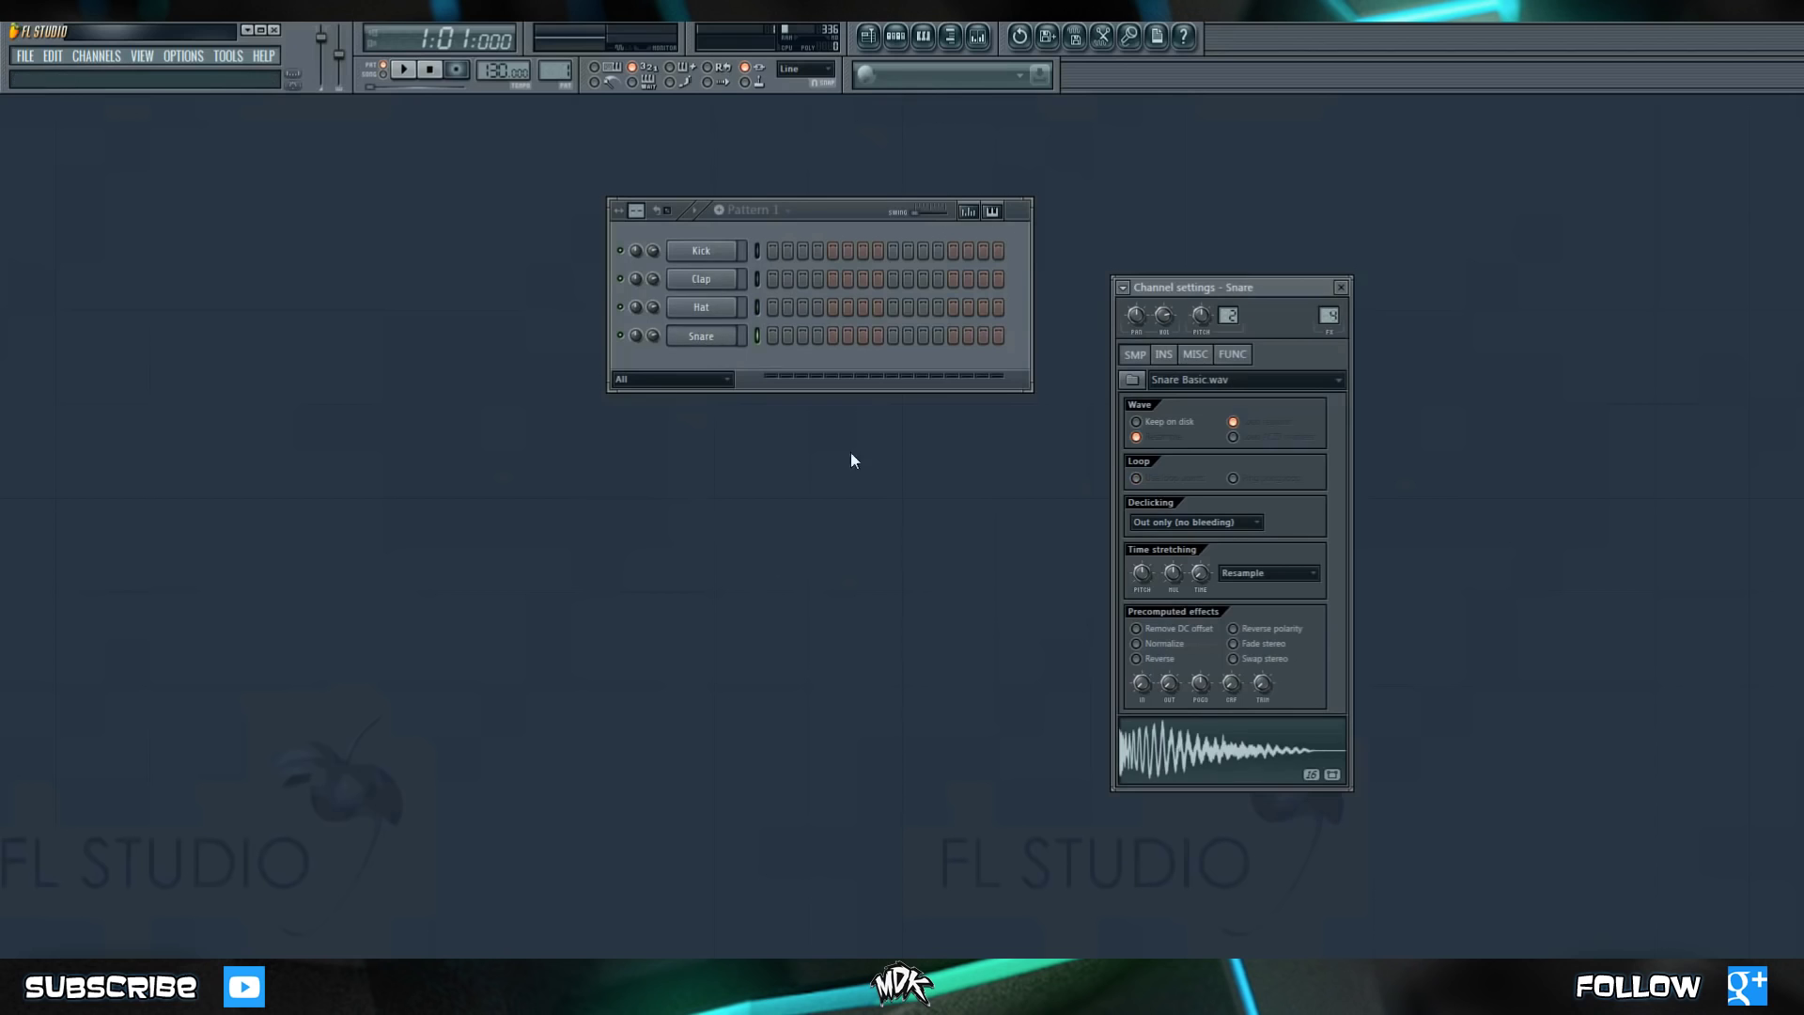
pyautogui.moveTo(885, 486)
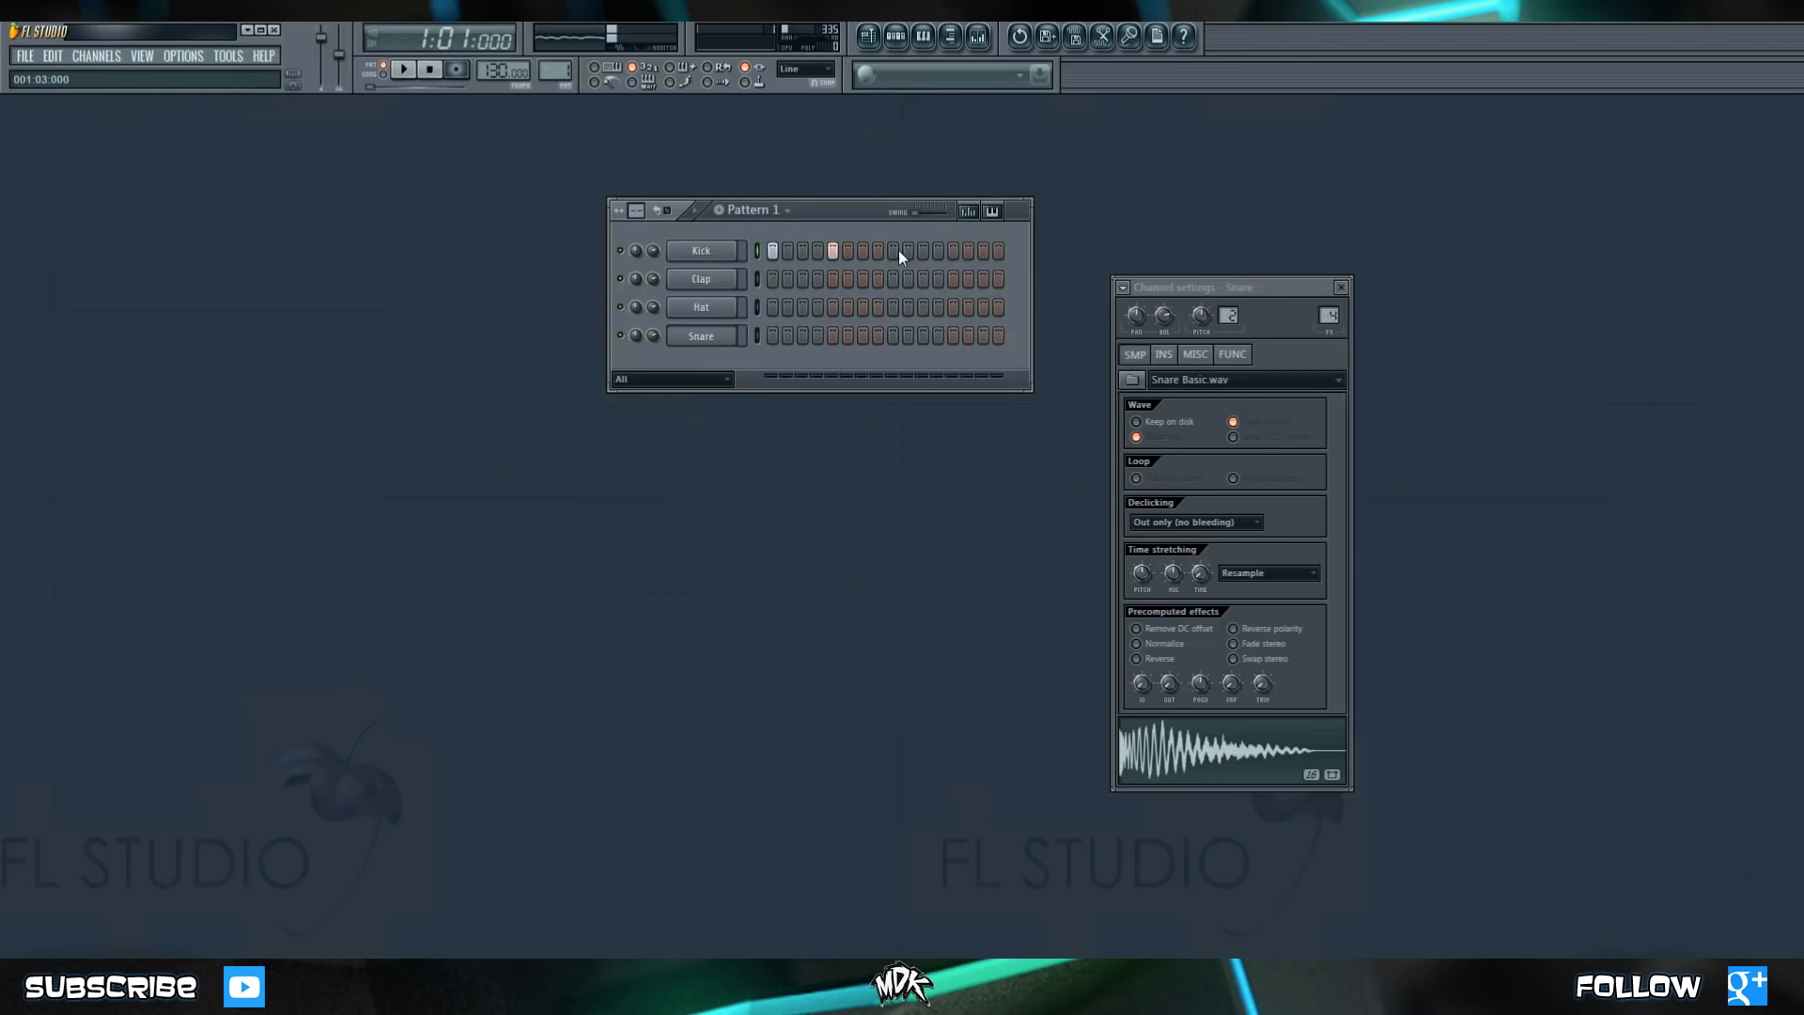
# Put Kick hits on steps 1, 5, 9 and 13, play the pattern once, and remove trial steps.
pyautogui.click(886, 251)
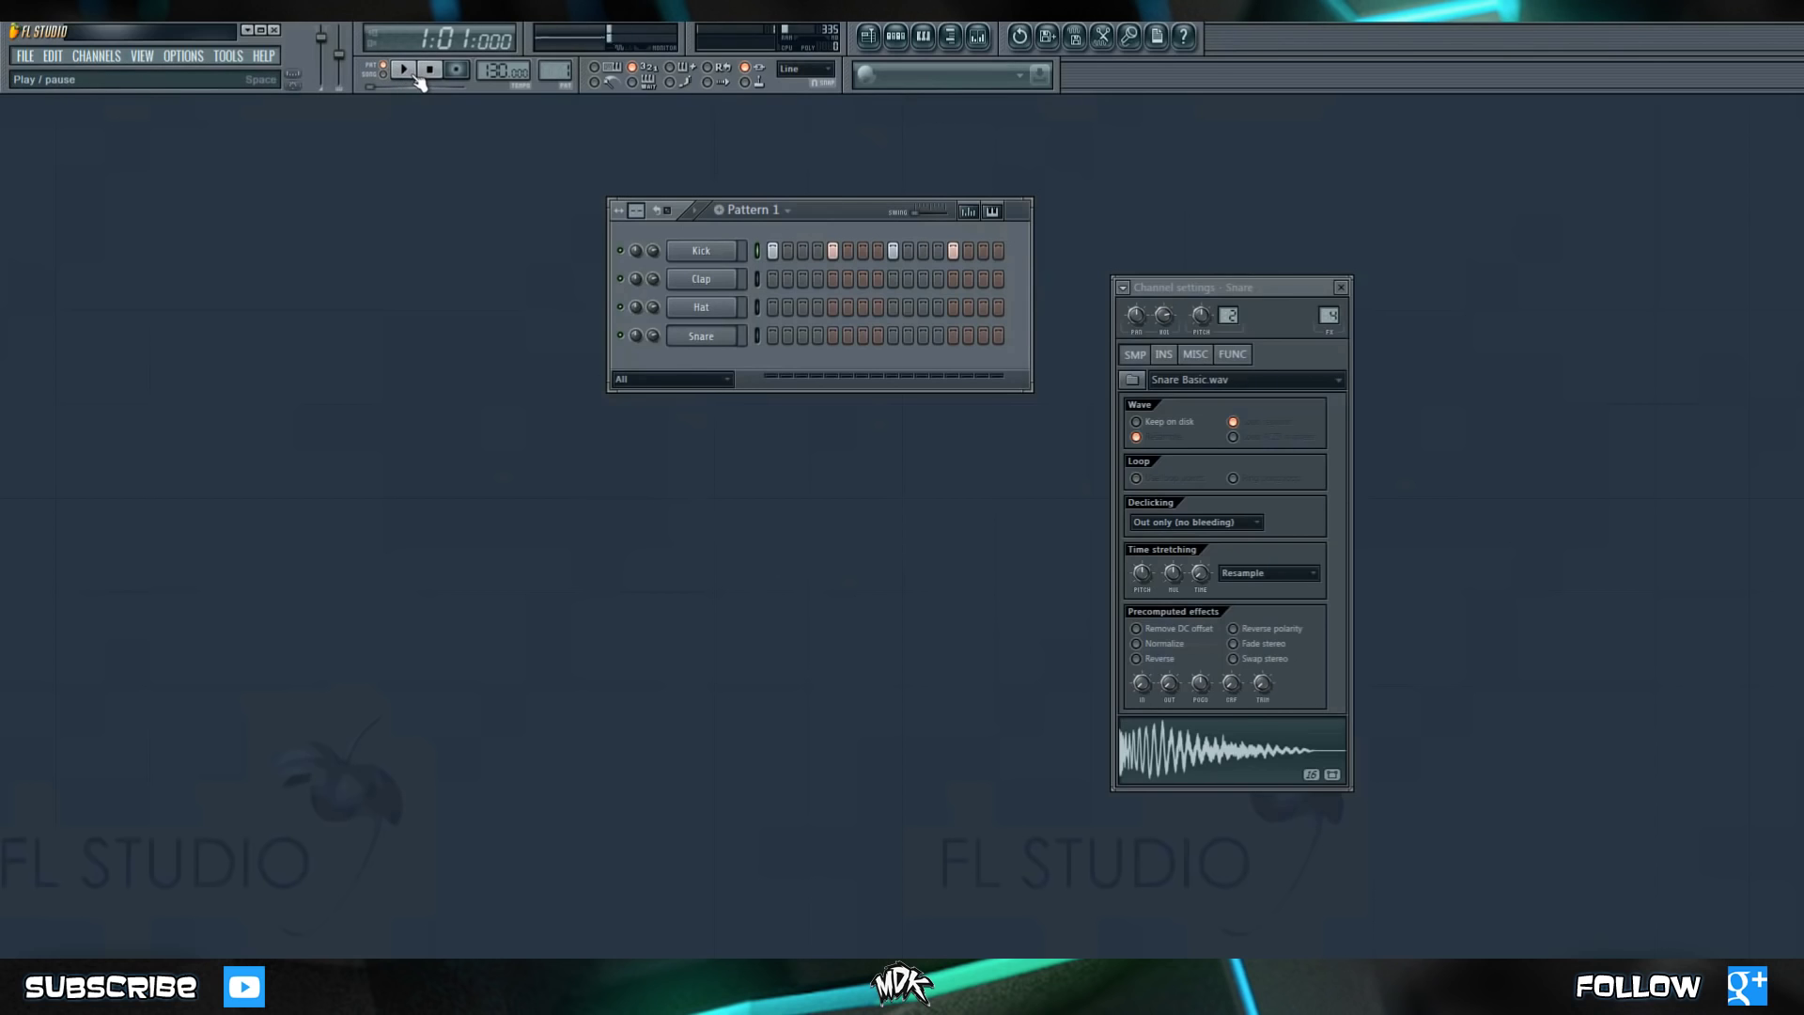
pyautogui.click(402, 71)
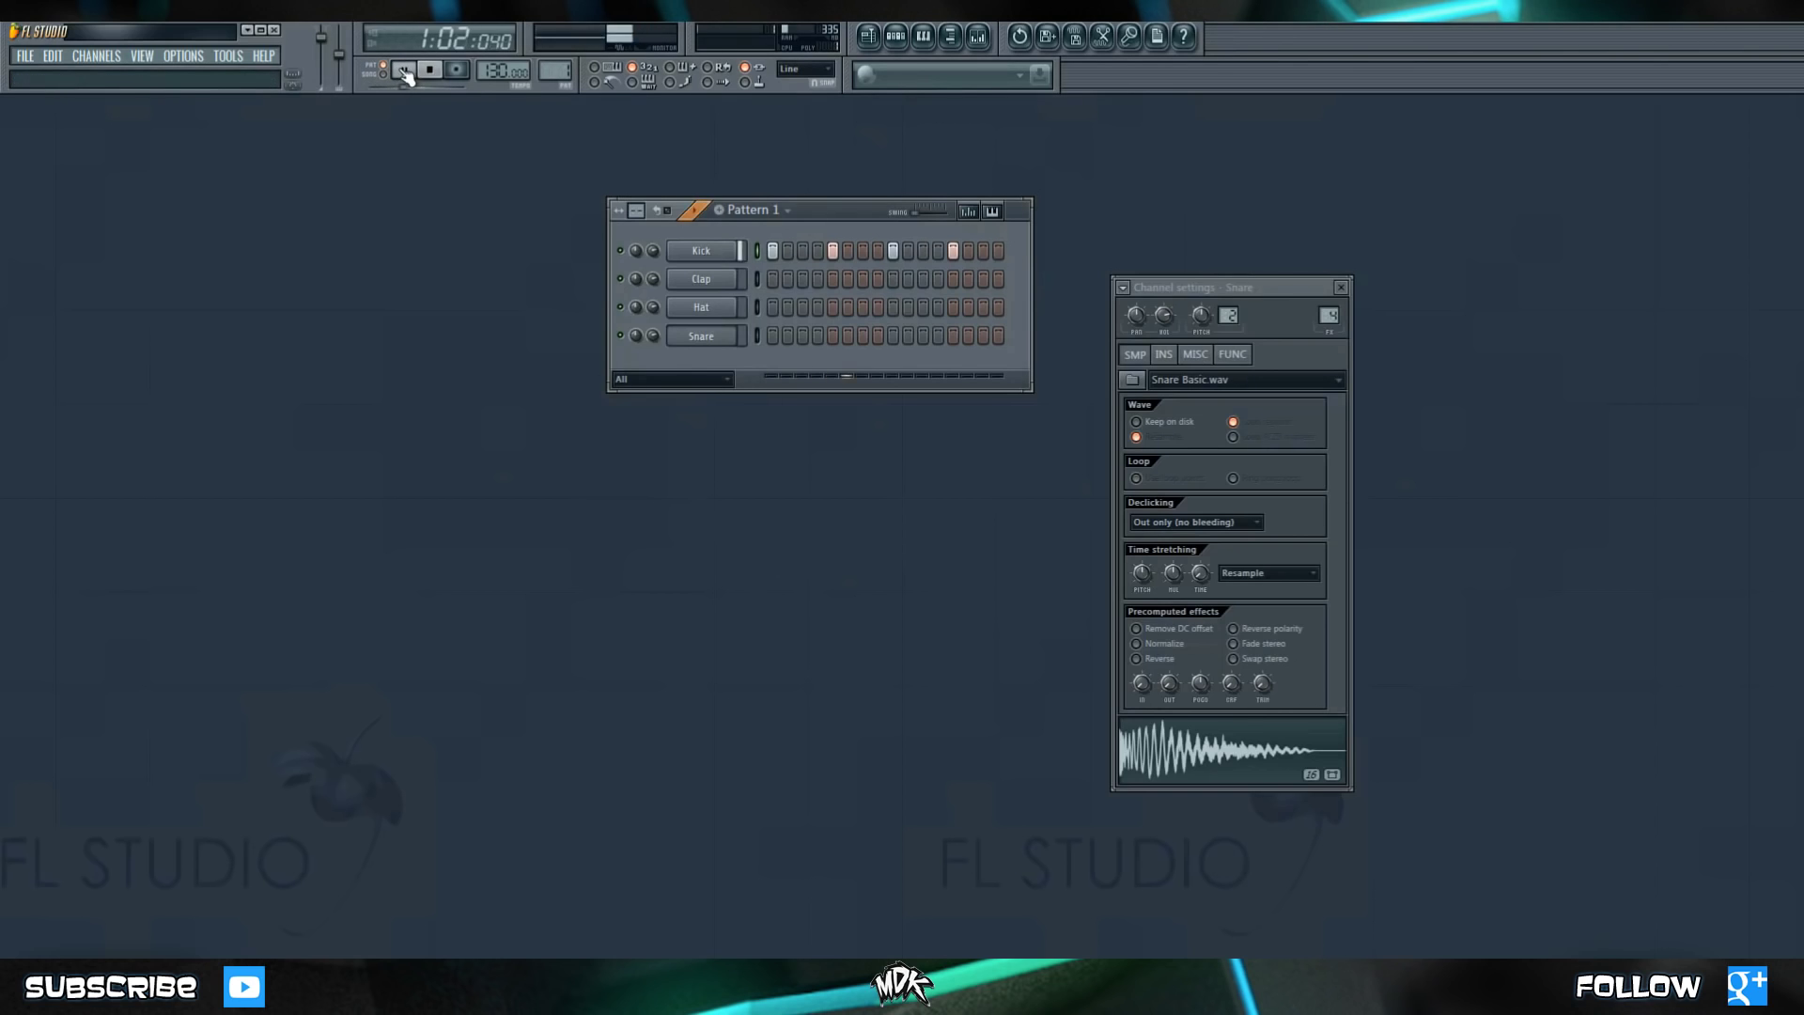
pyautogui.click(403, 72)
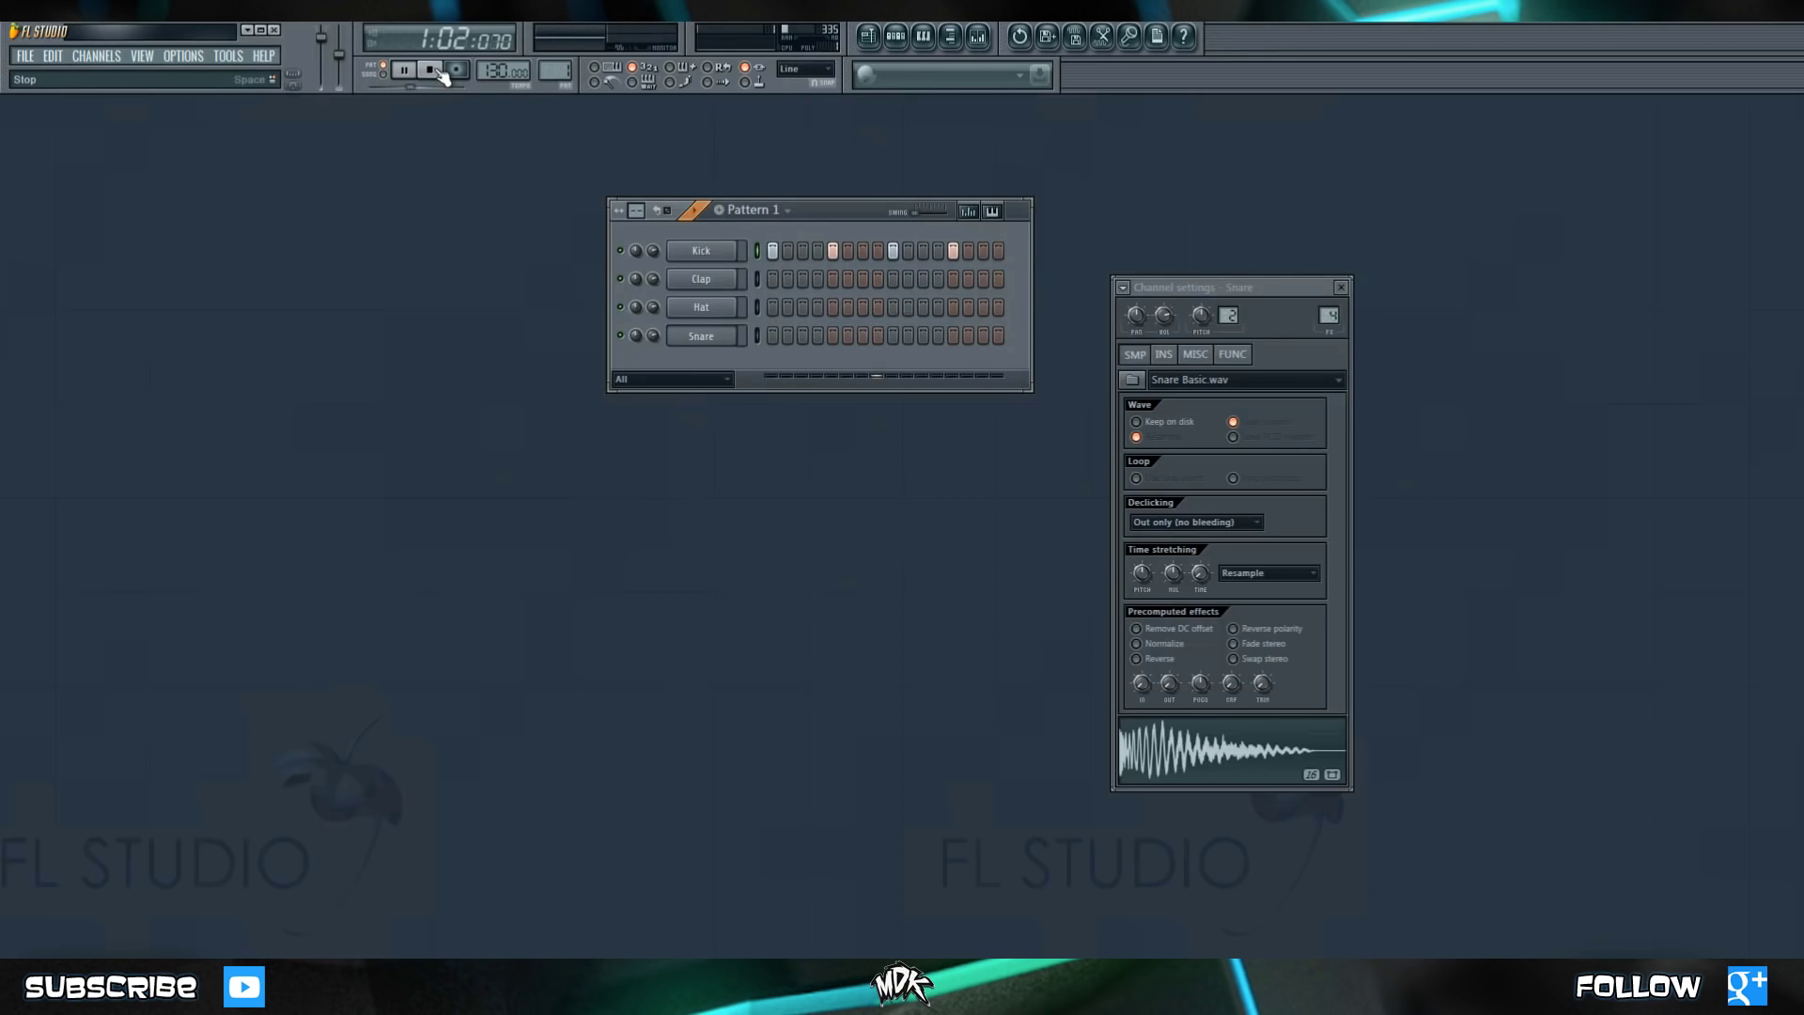
pyautogui.click(427, 73)
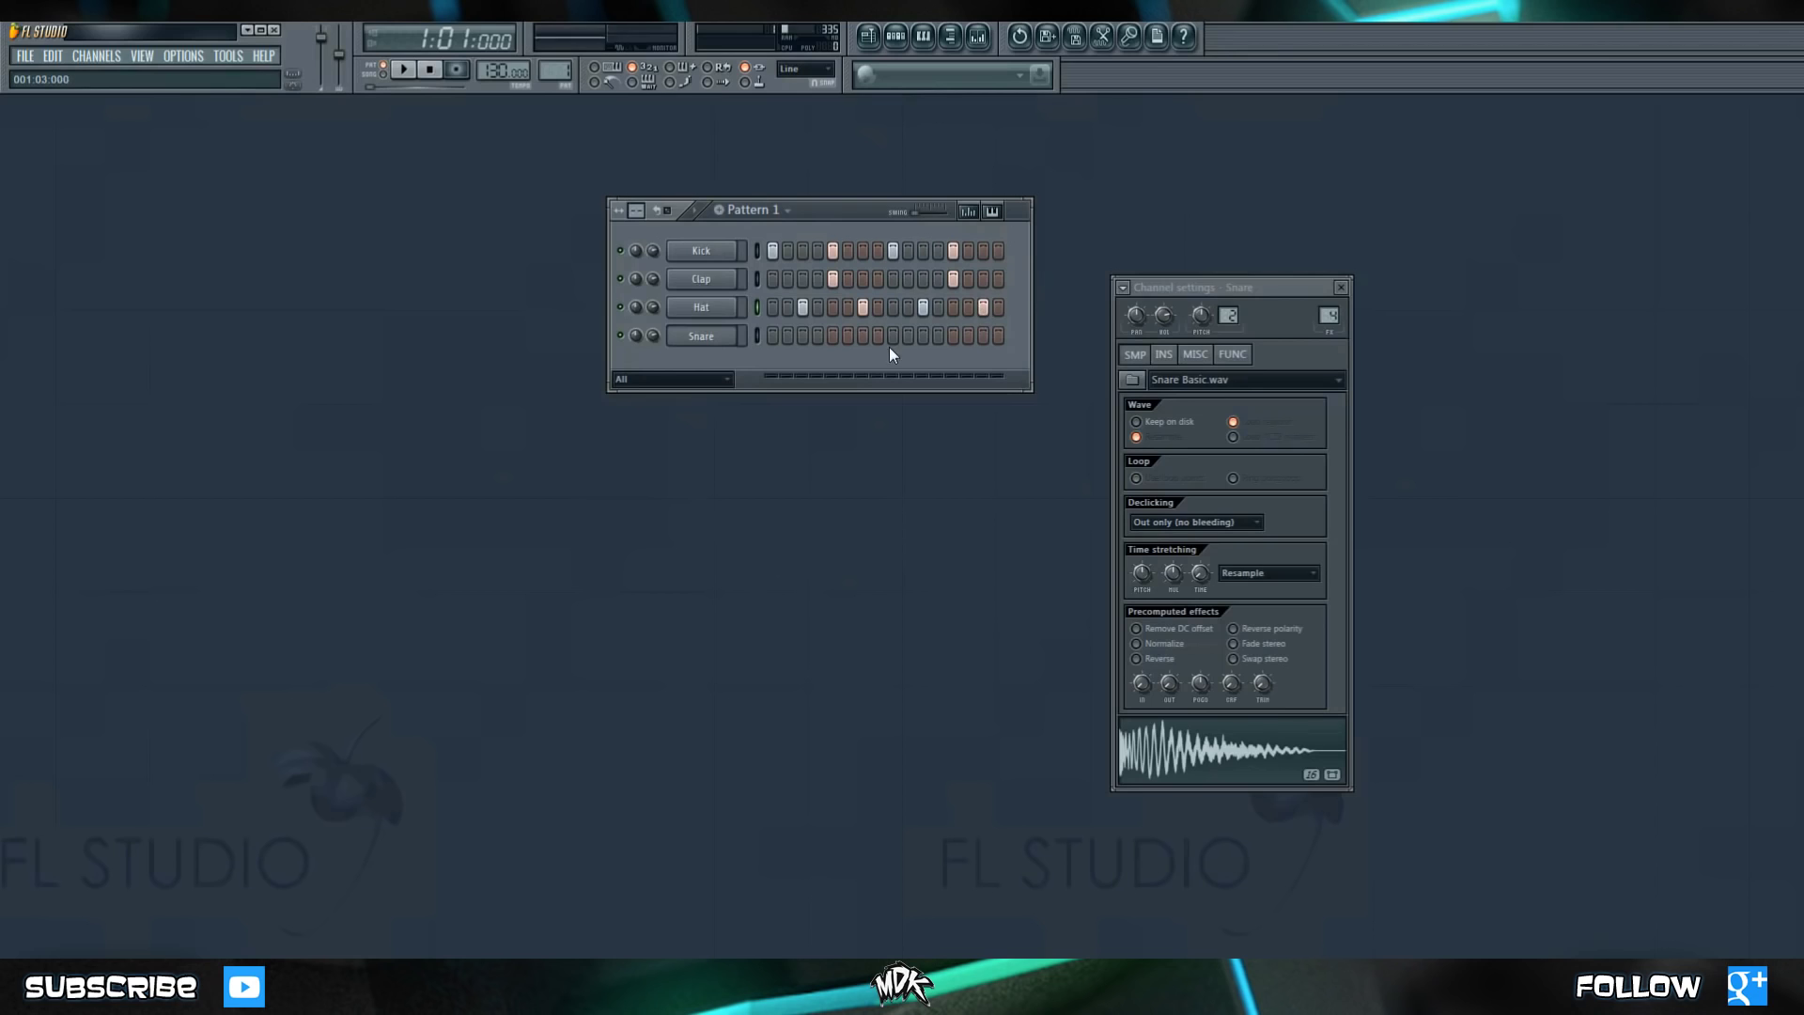
pyautogui.click(399, 72)
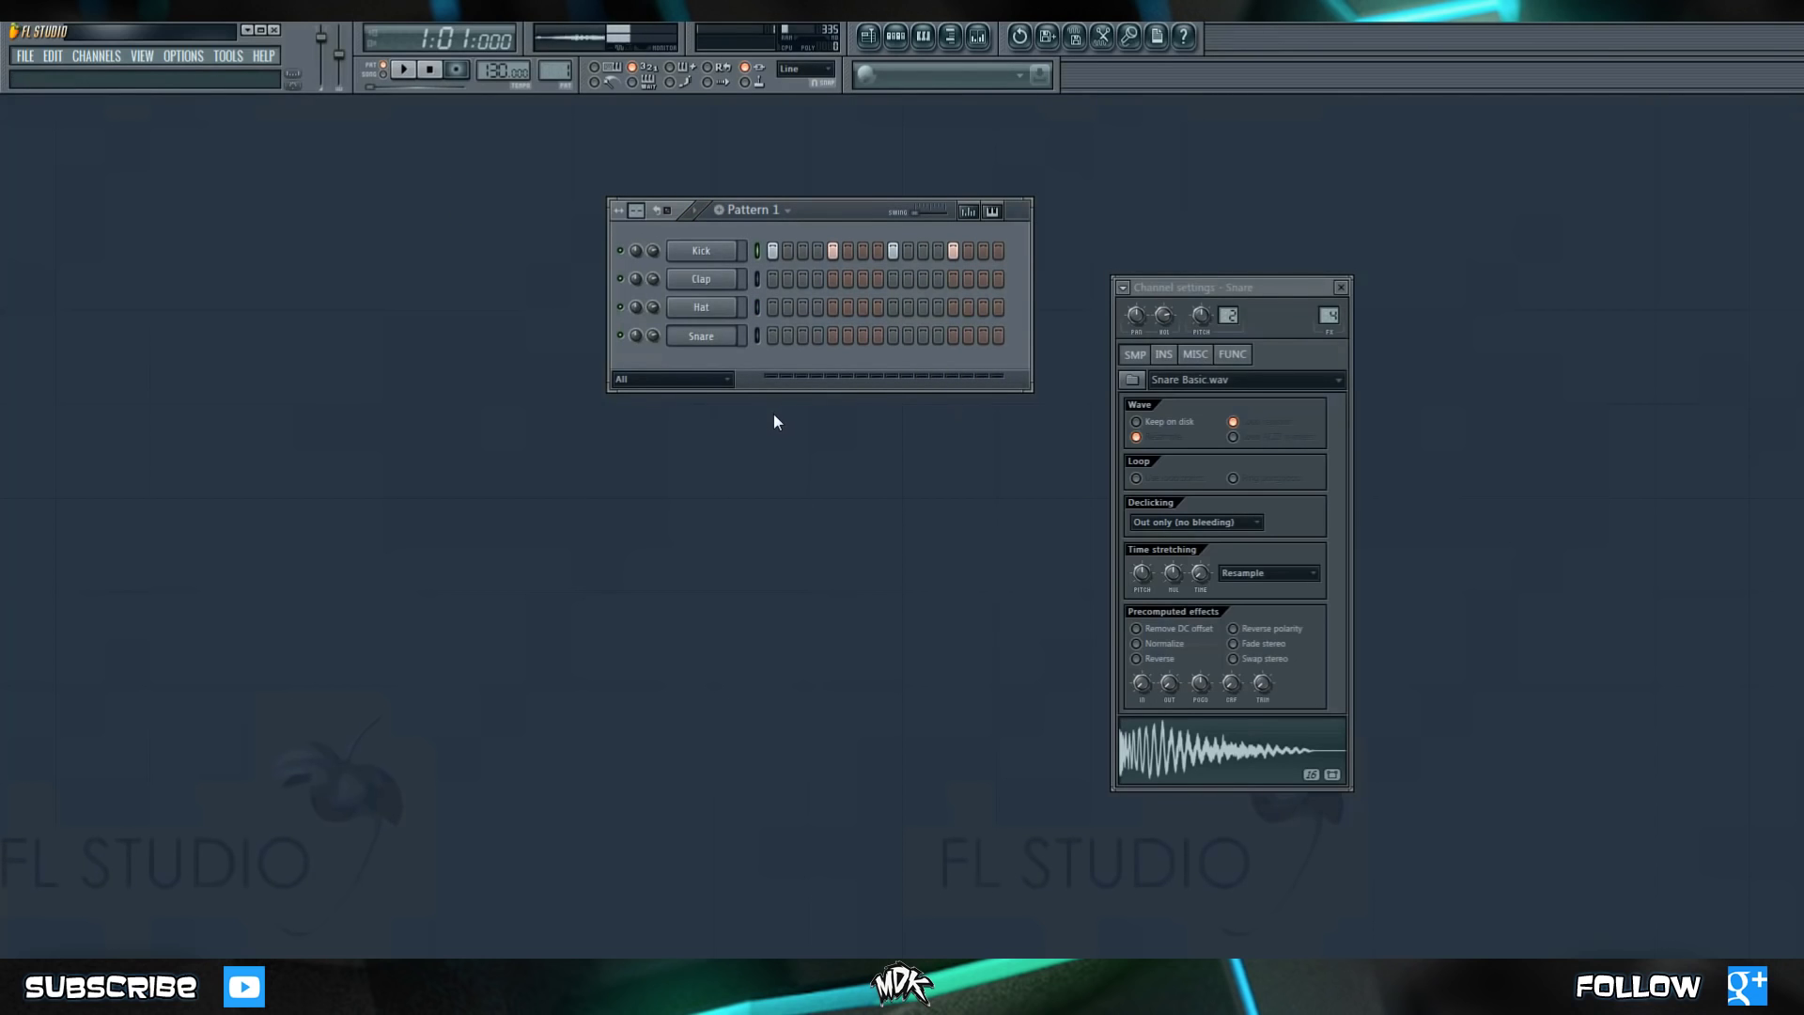
pyautogui.moveTo(802, 393)
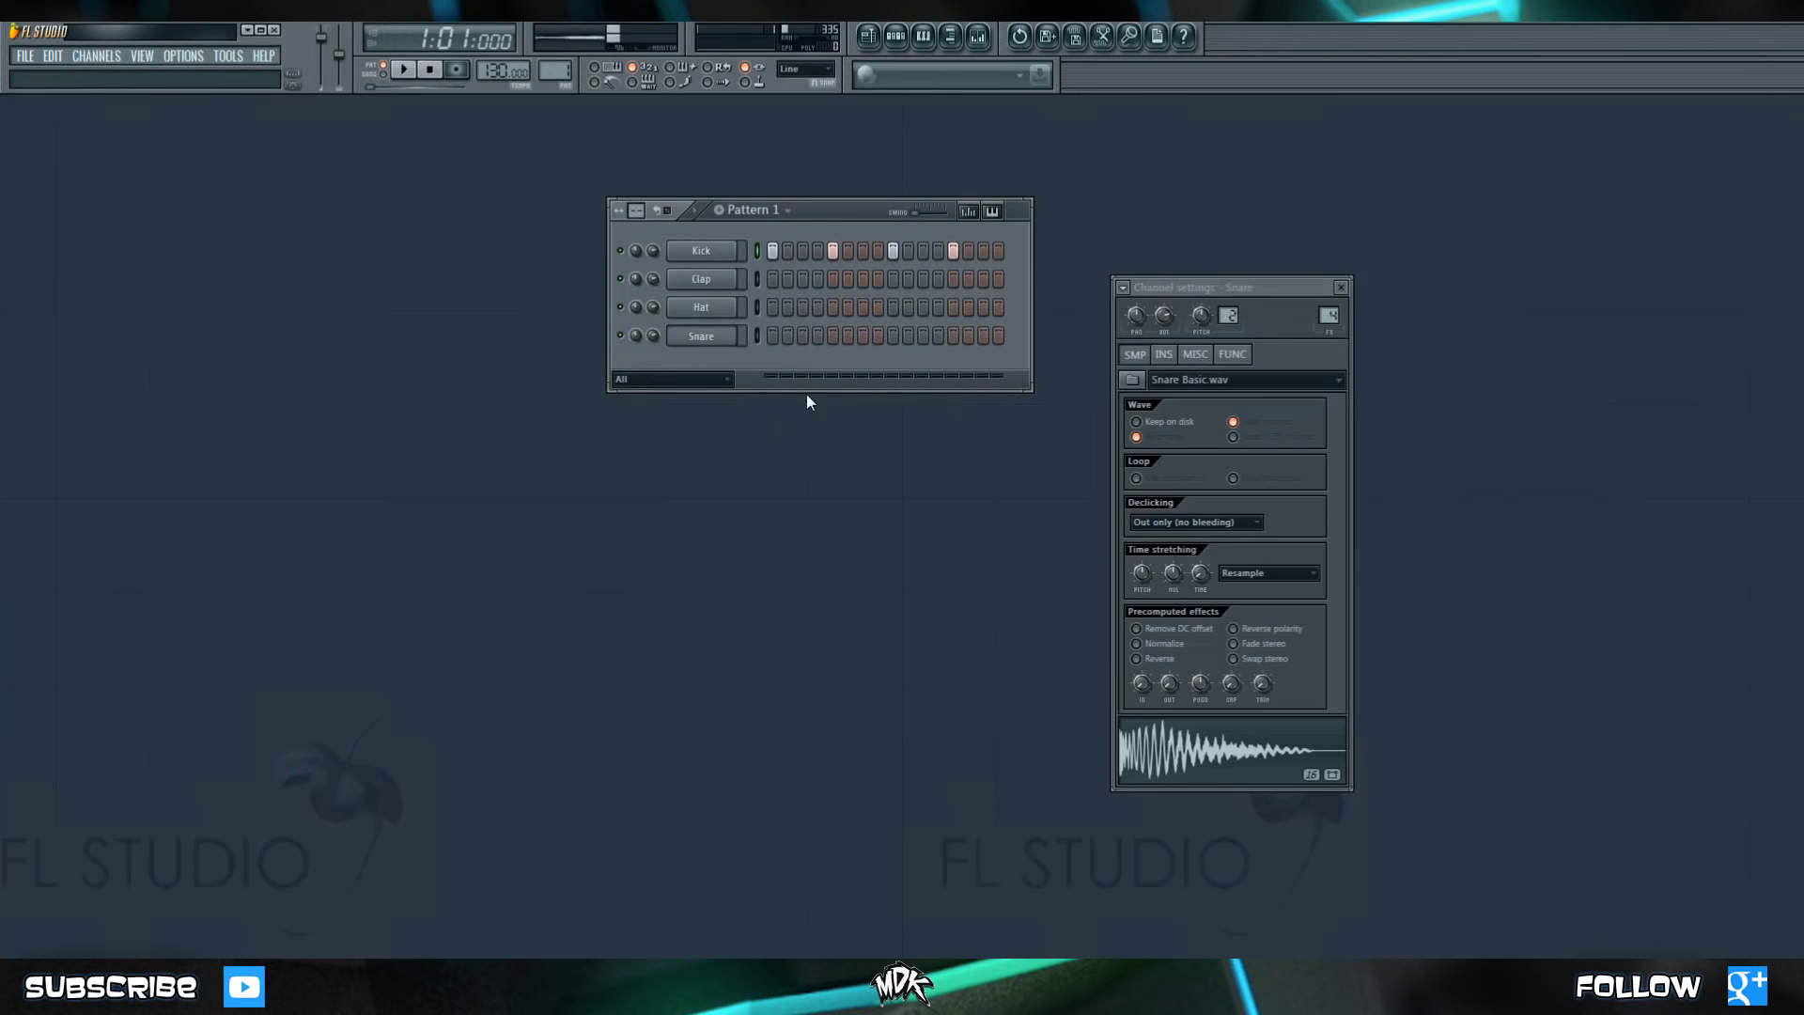
# Send the Kick channel to the piano roll, showing four C5 notes across bar one.
pyautogui.click(402, 73)
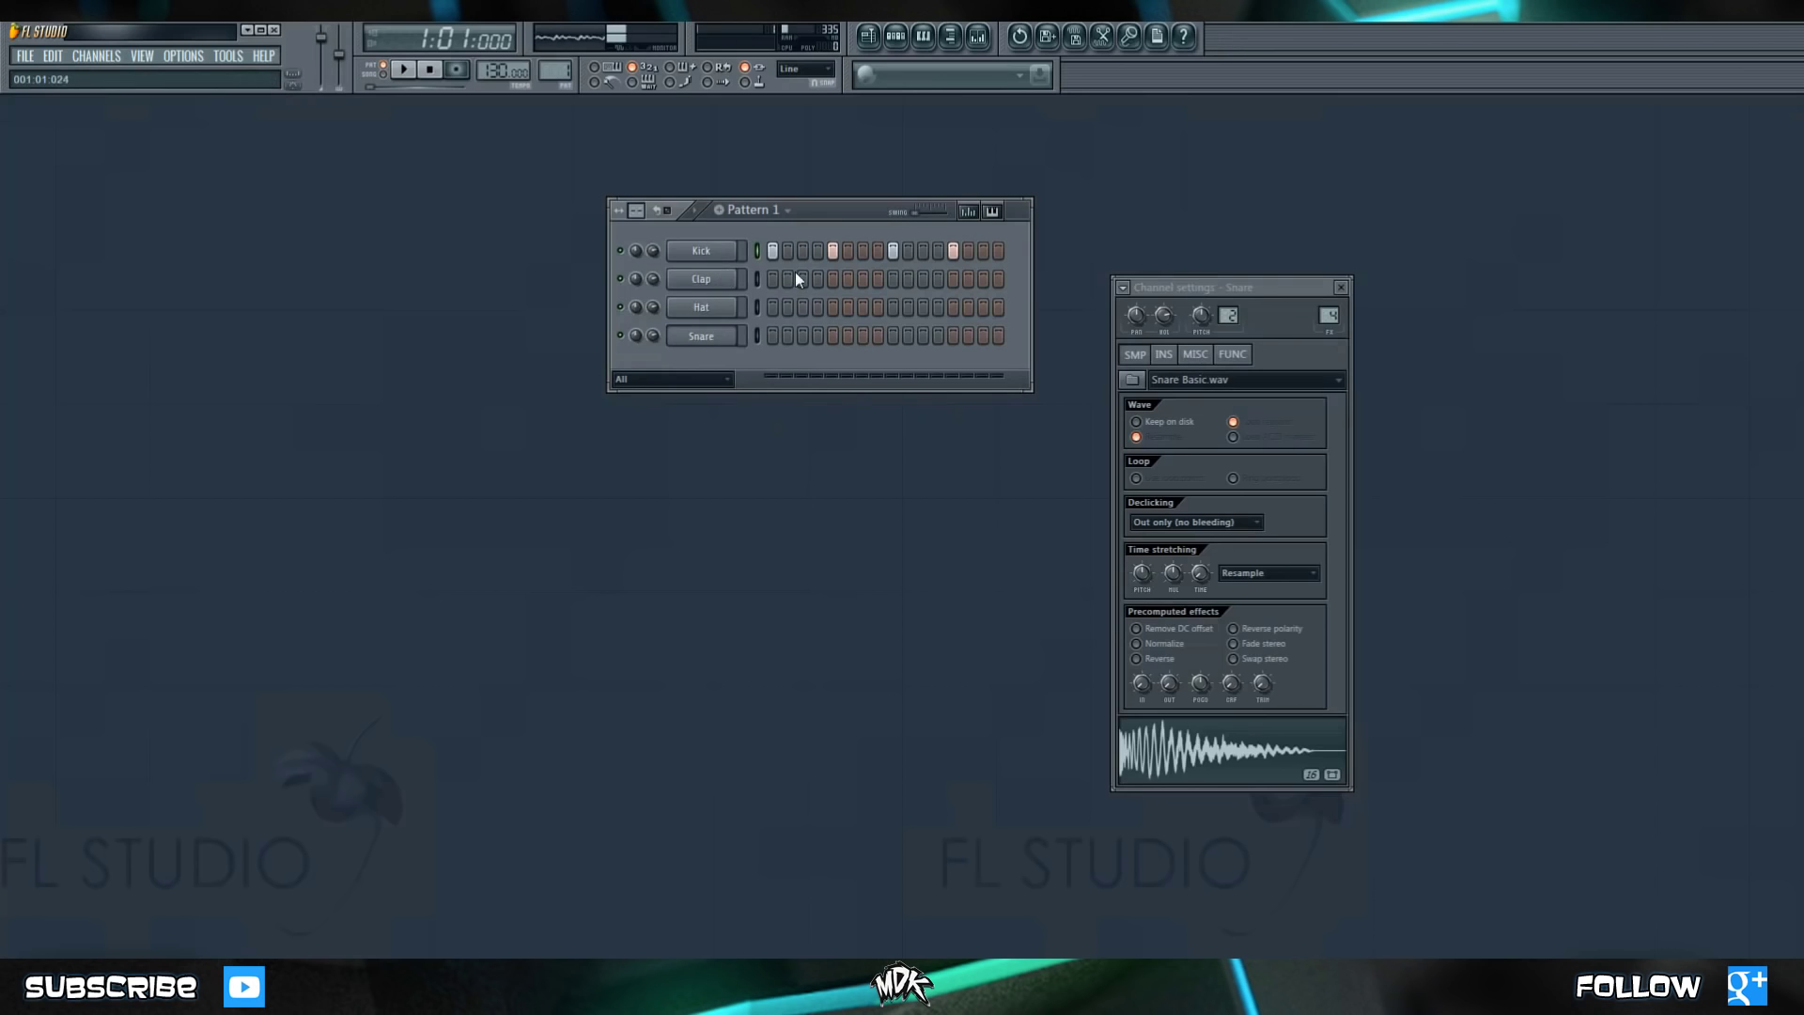
pyautogui.click(700, 251)
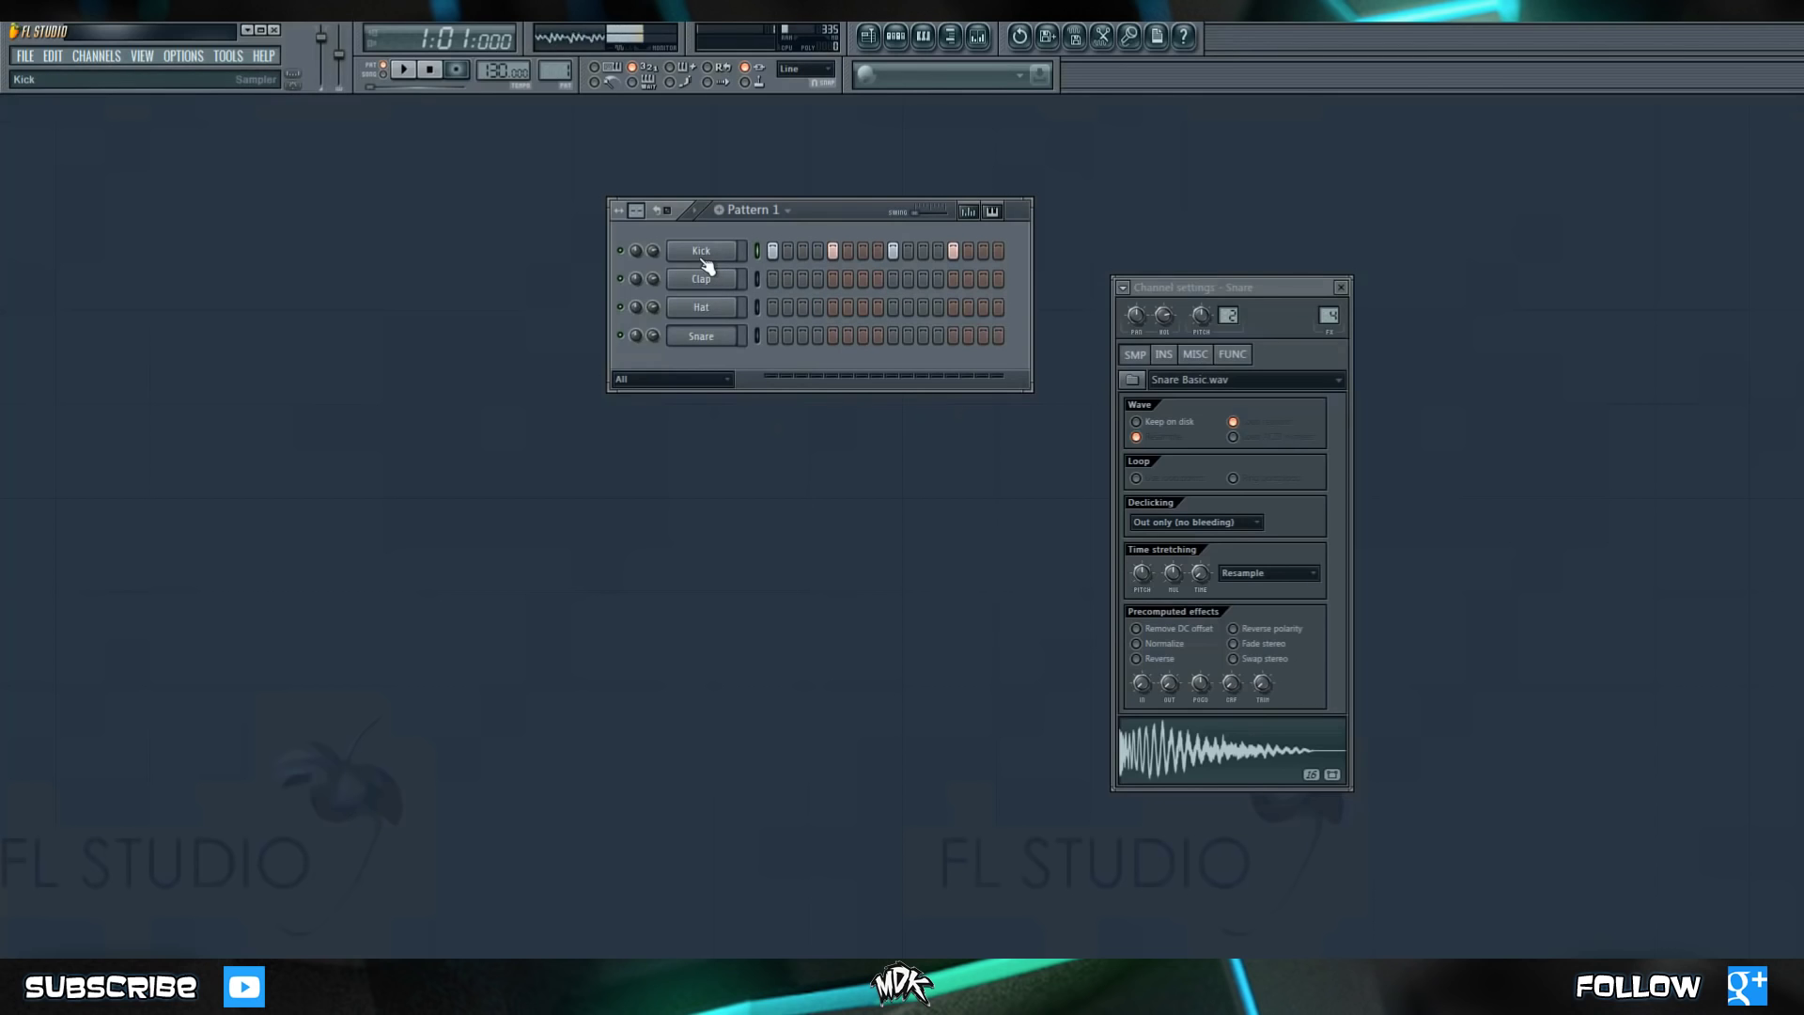
pyautogui.rightClick(701, 251)
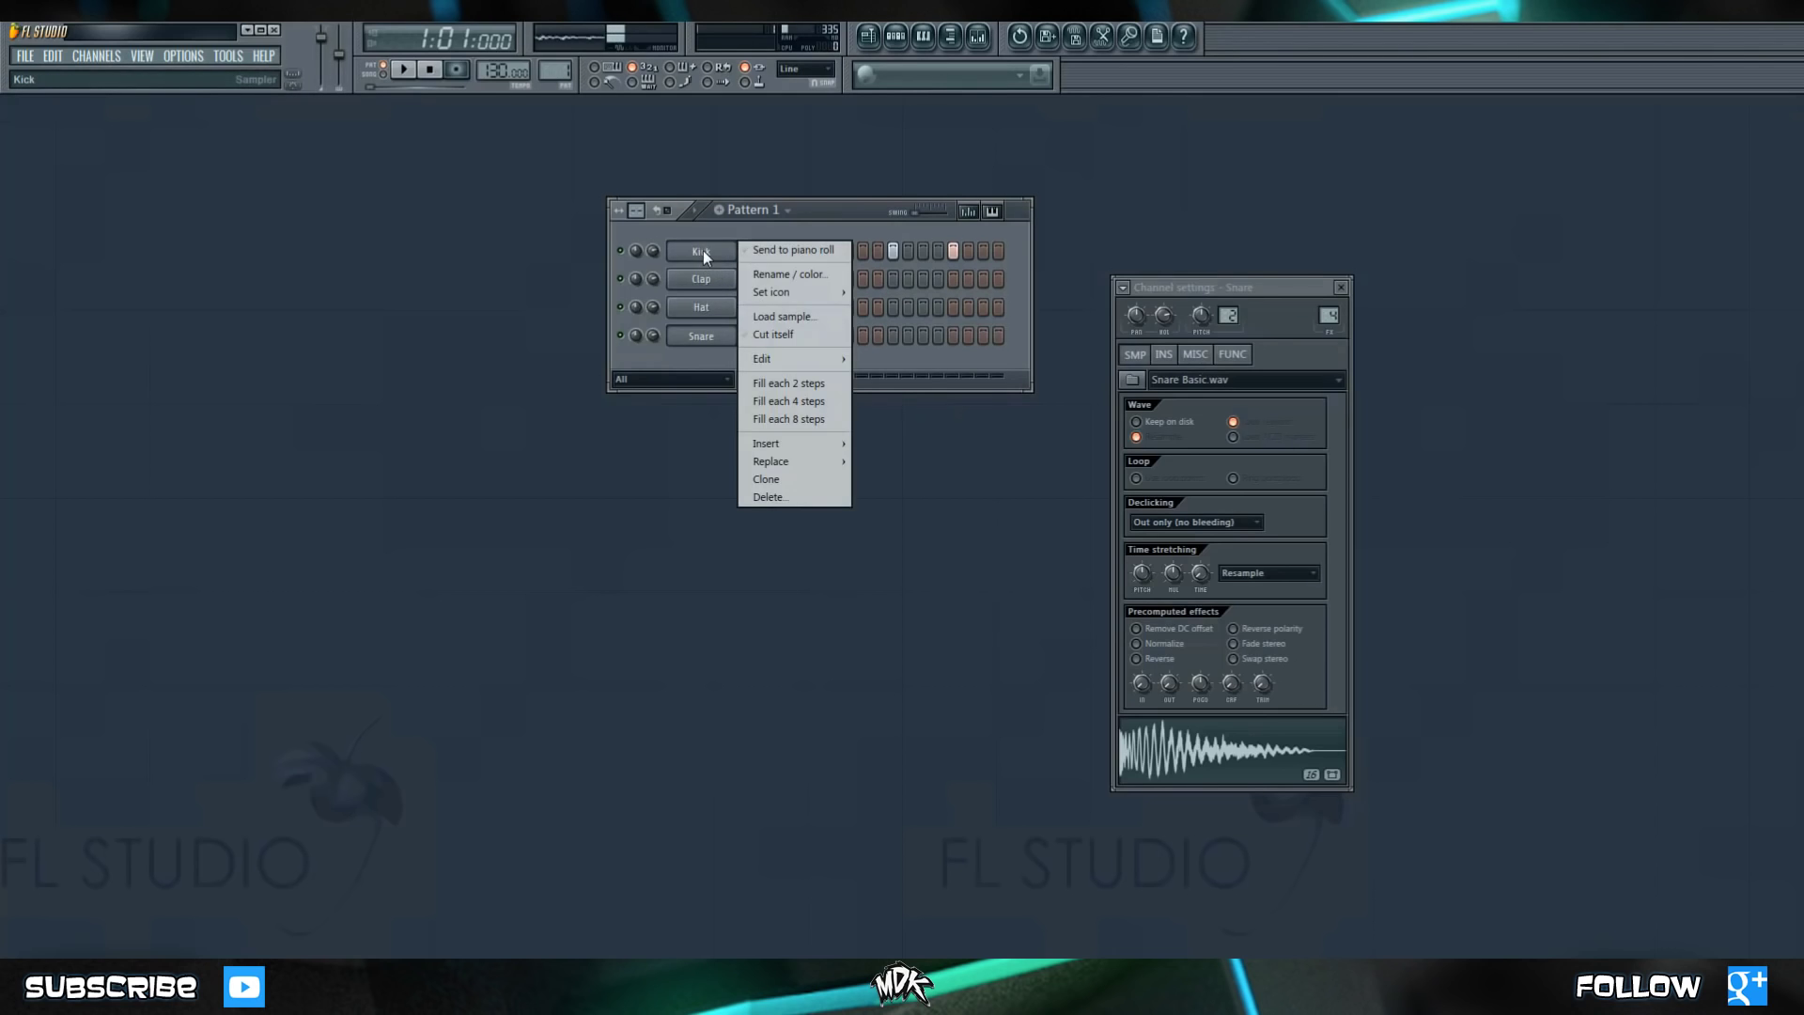
pyautogui.moveTo(830, 250)
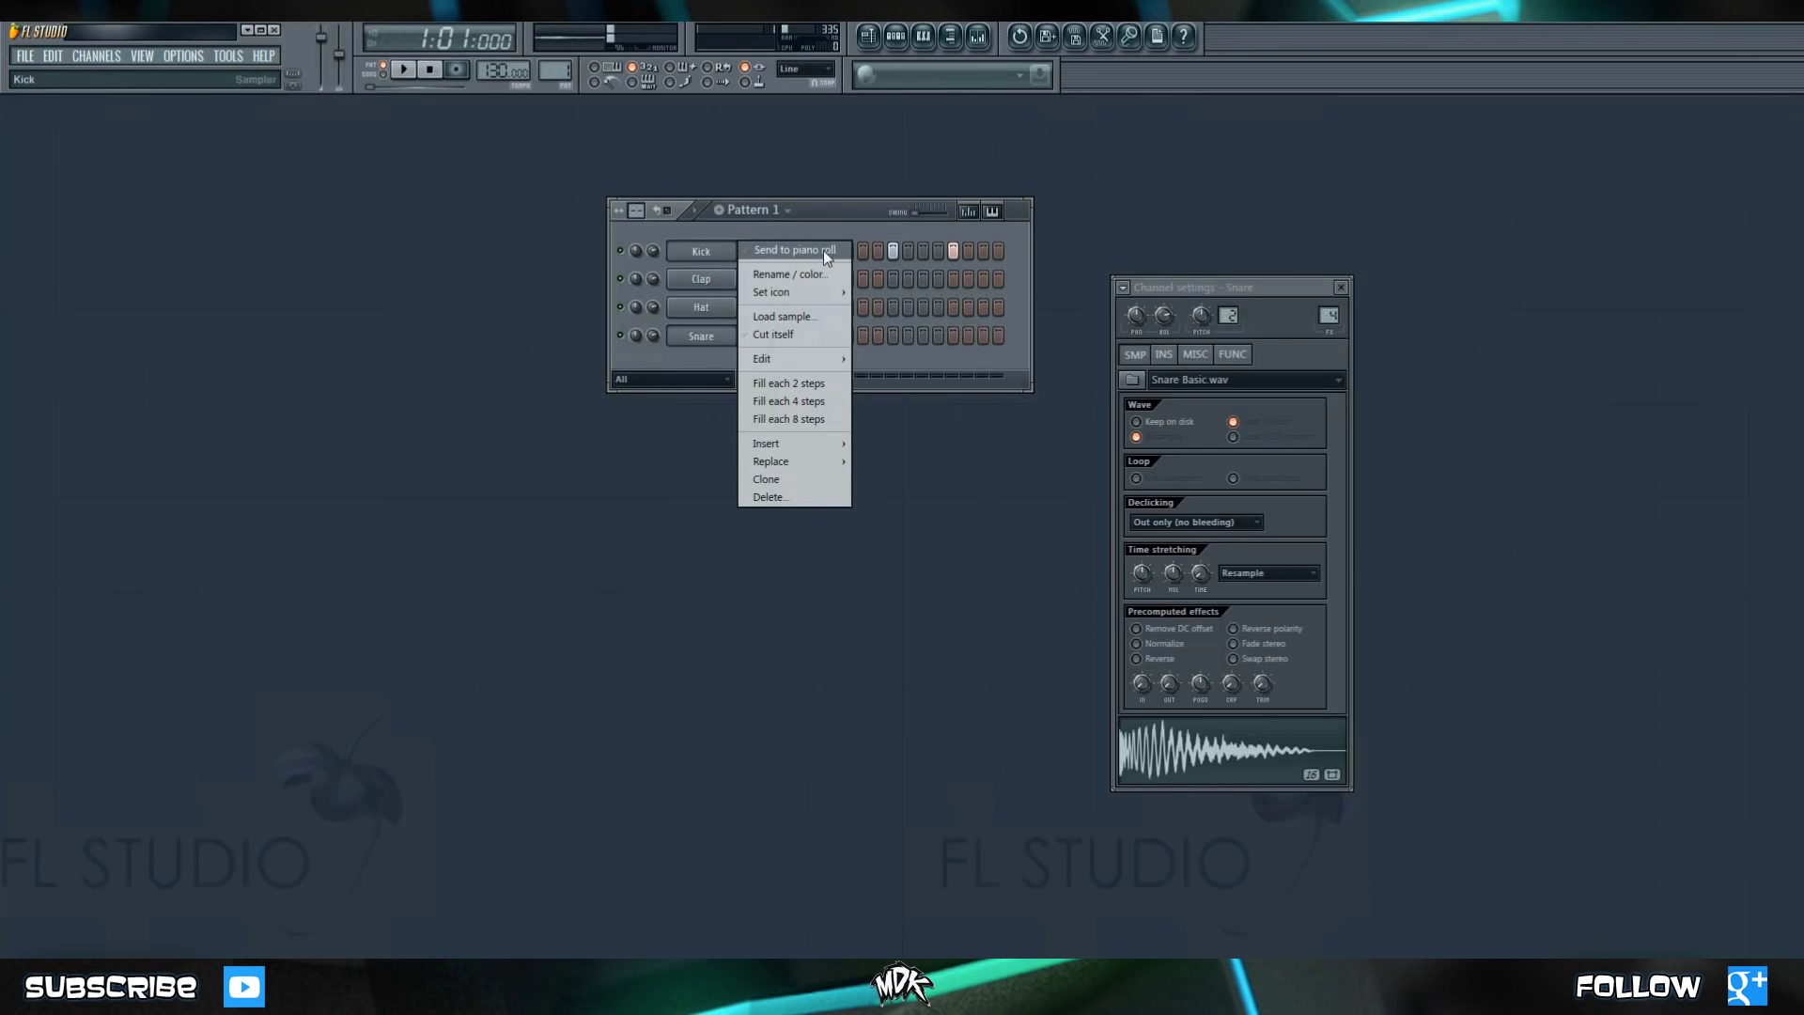
pyautogui.click(795, 249)
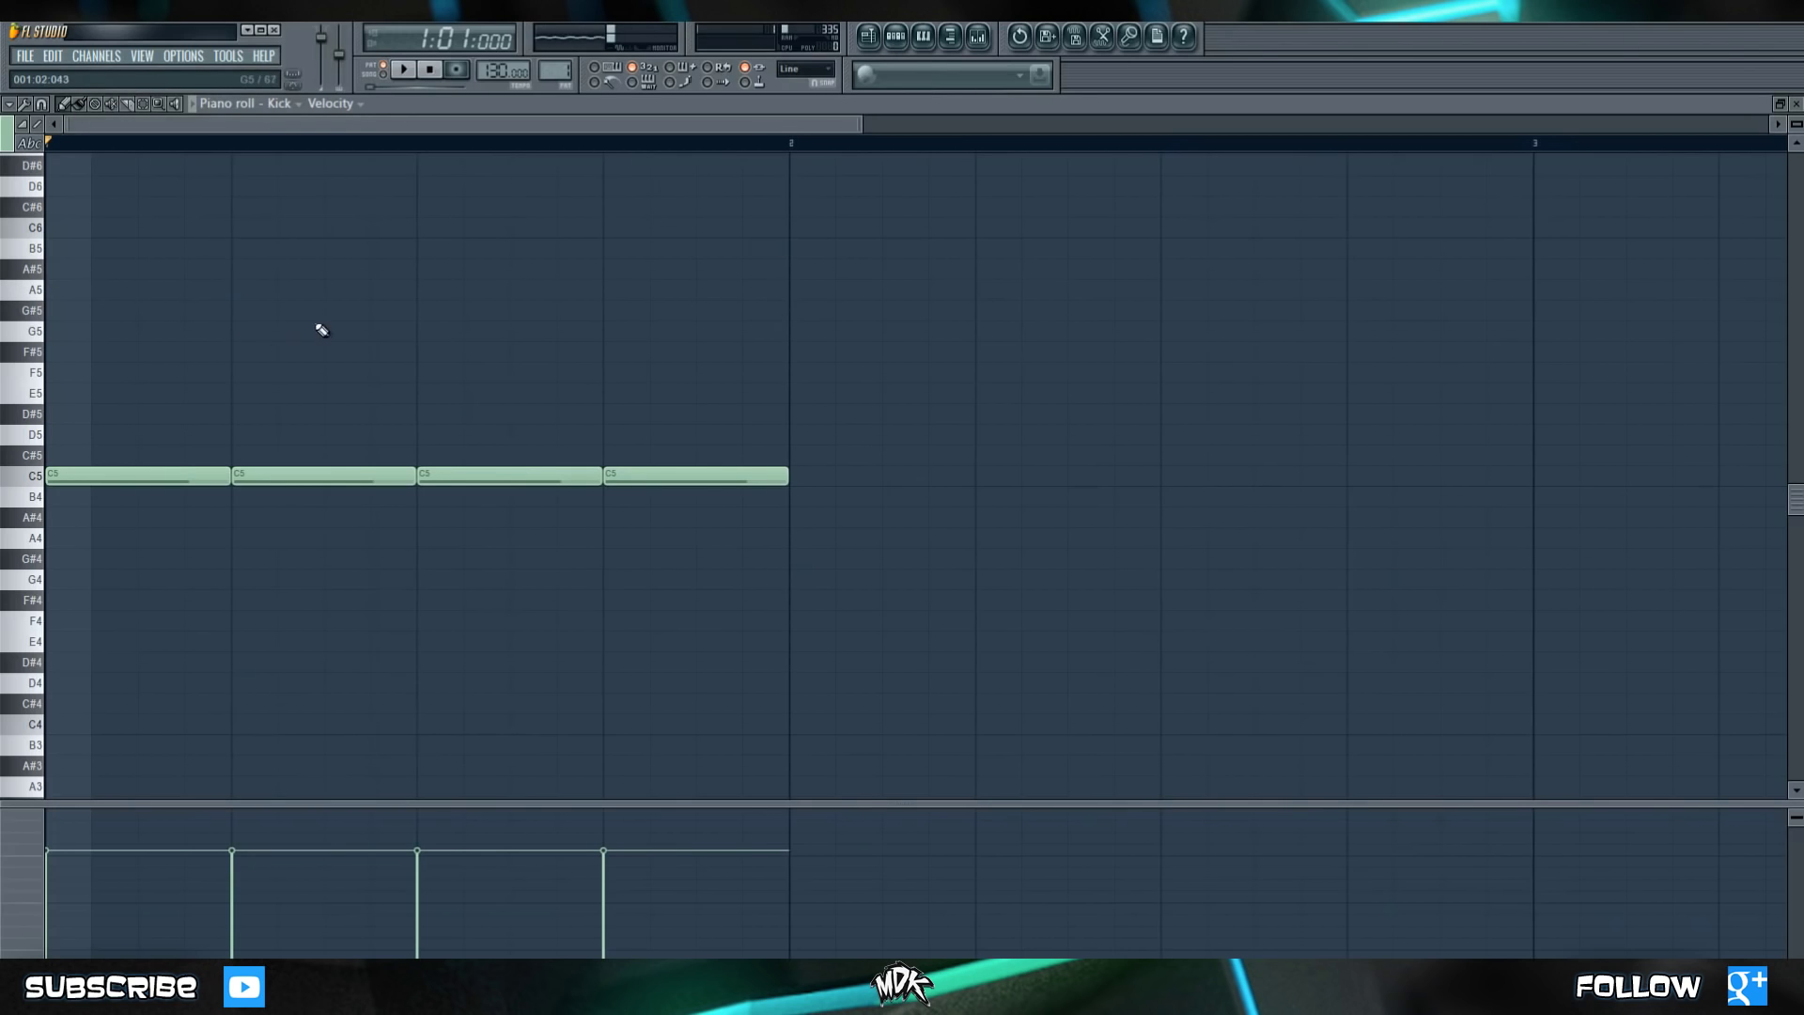
# Move the Kick notes to varied pitches, chop them into short repeated hits, and play back.
pyautogui.click(389, 72)
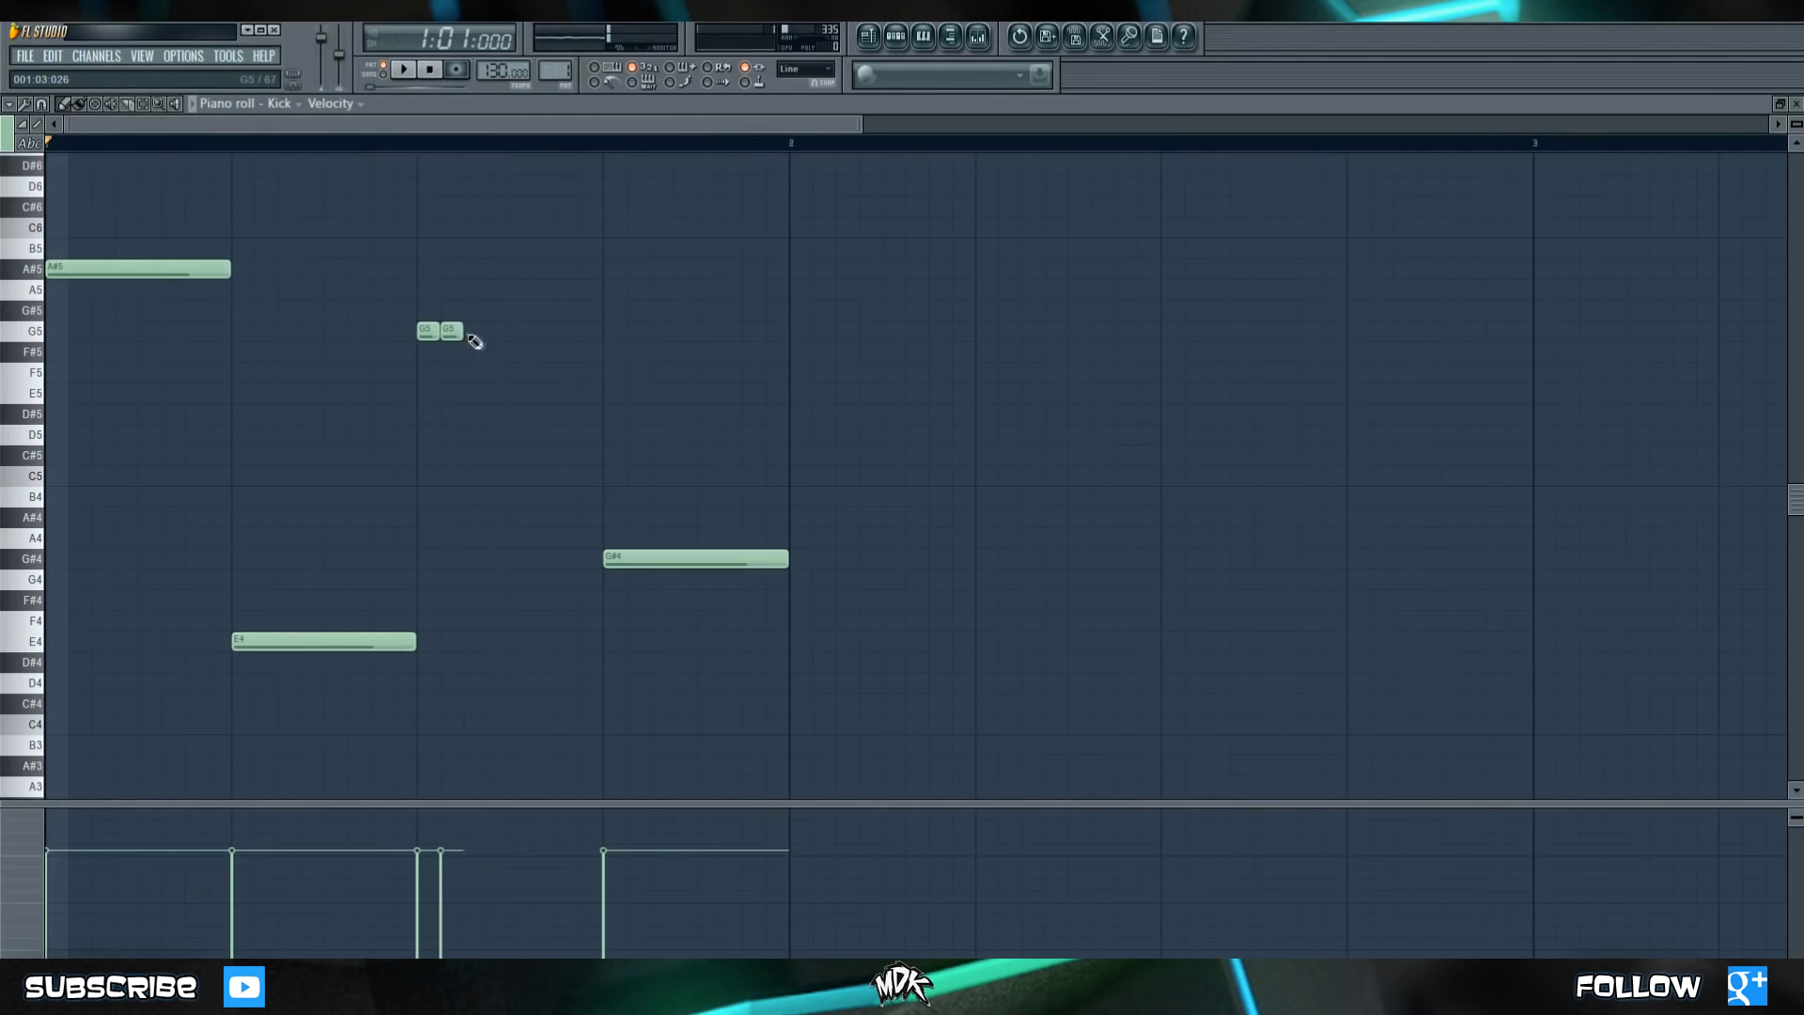
pyautogui.moveTo(455, 331); pyautogui.dragTo(581, 331)
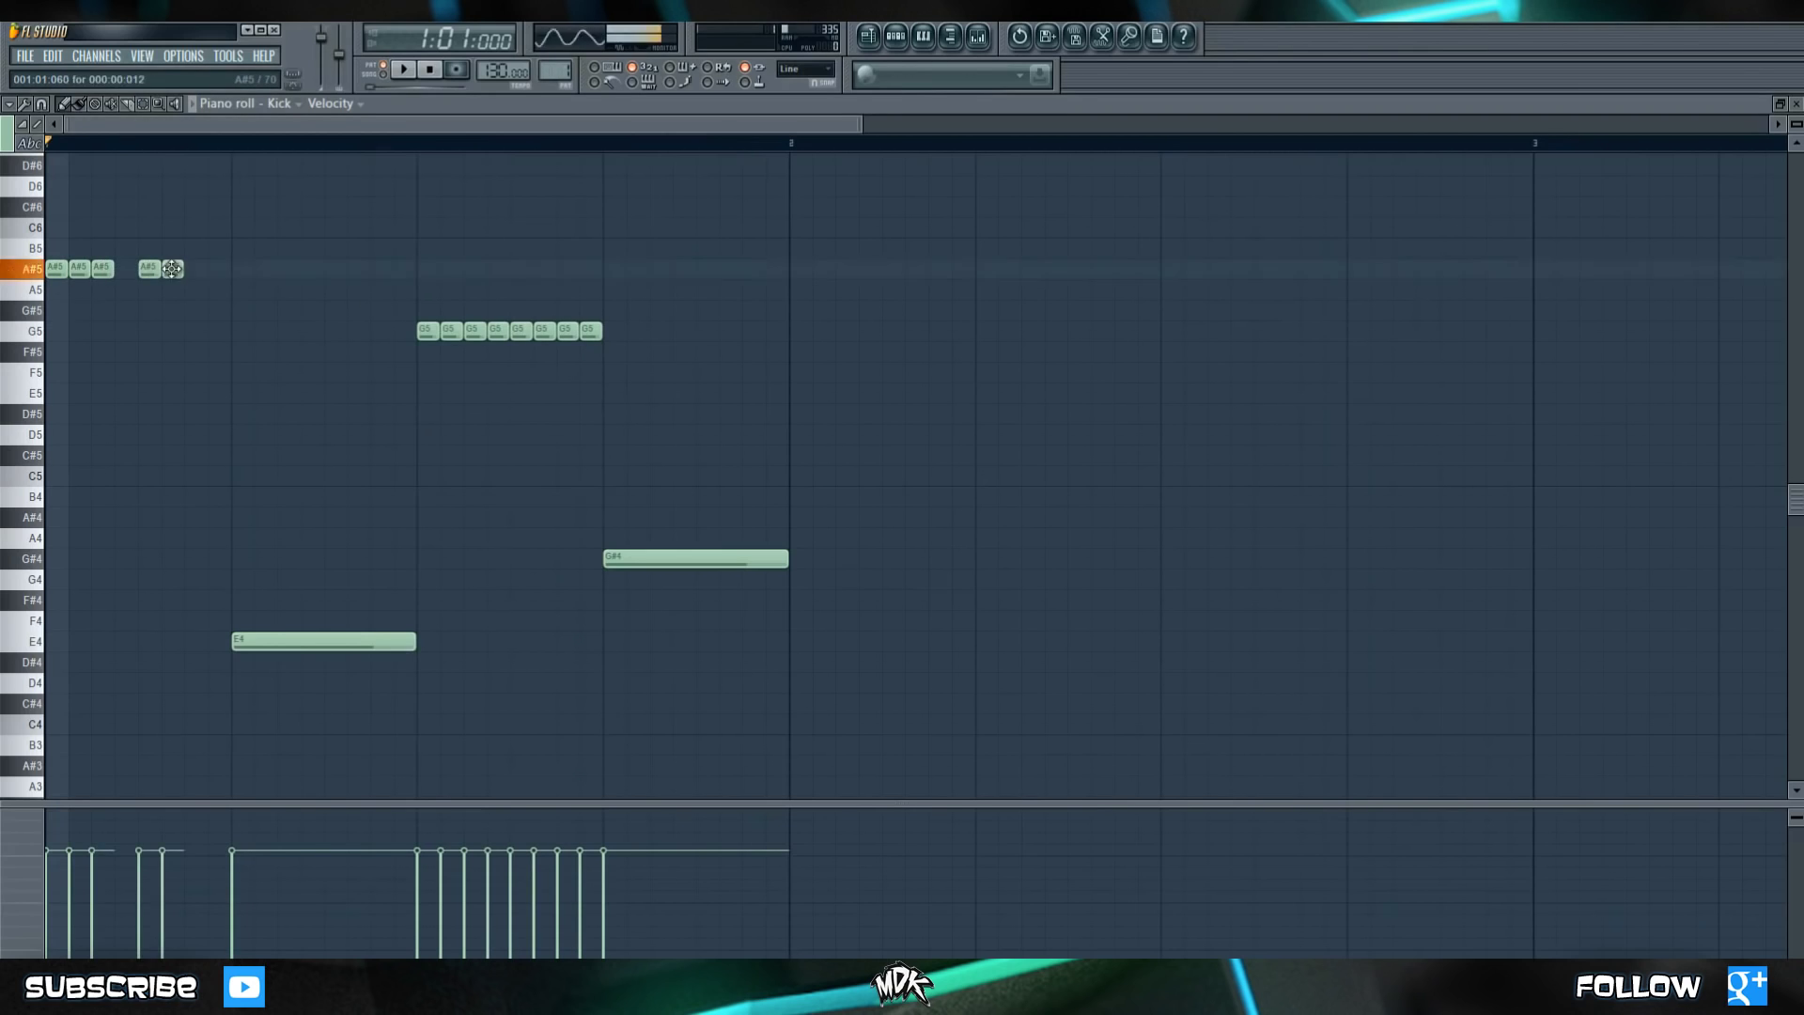
pyautogui.click(398, 73)
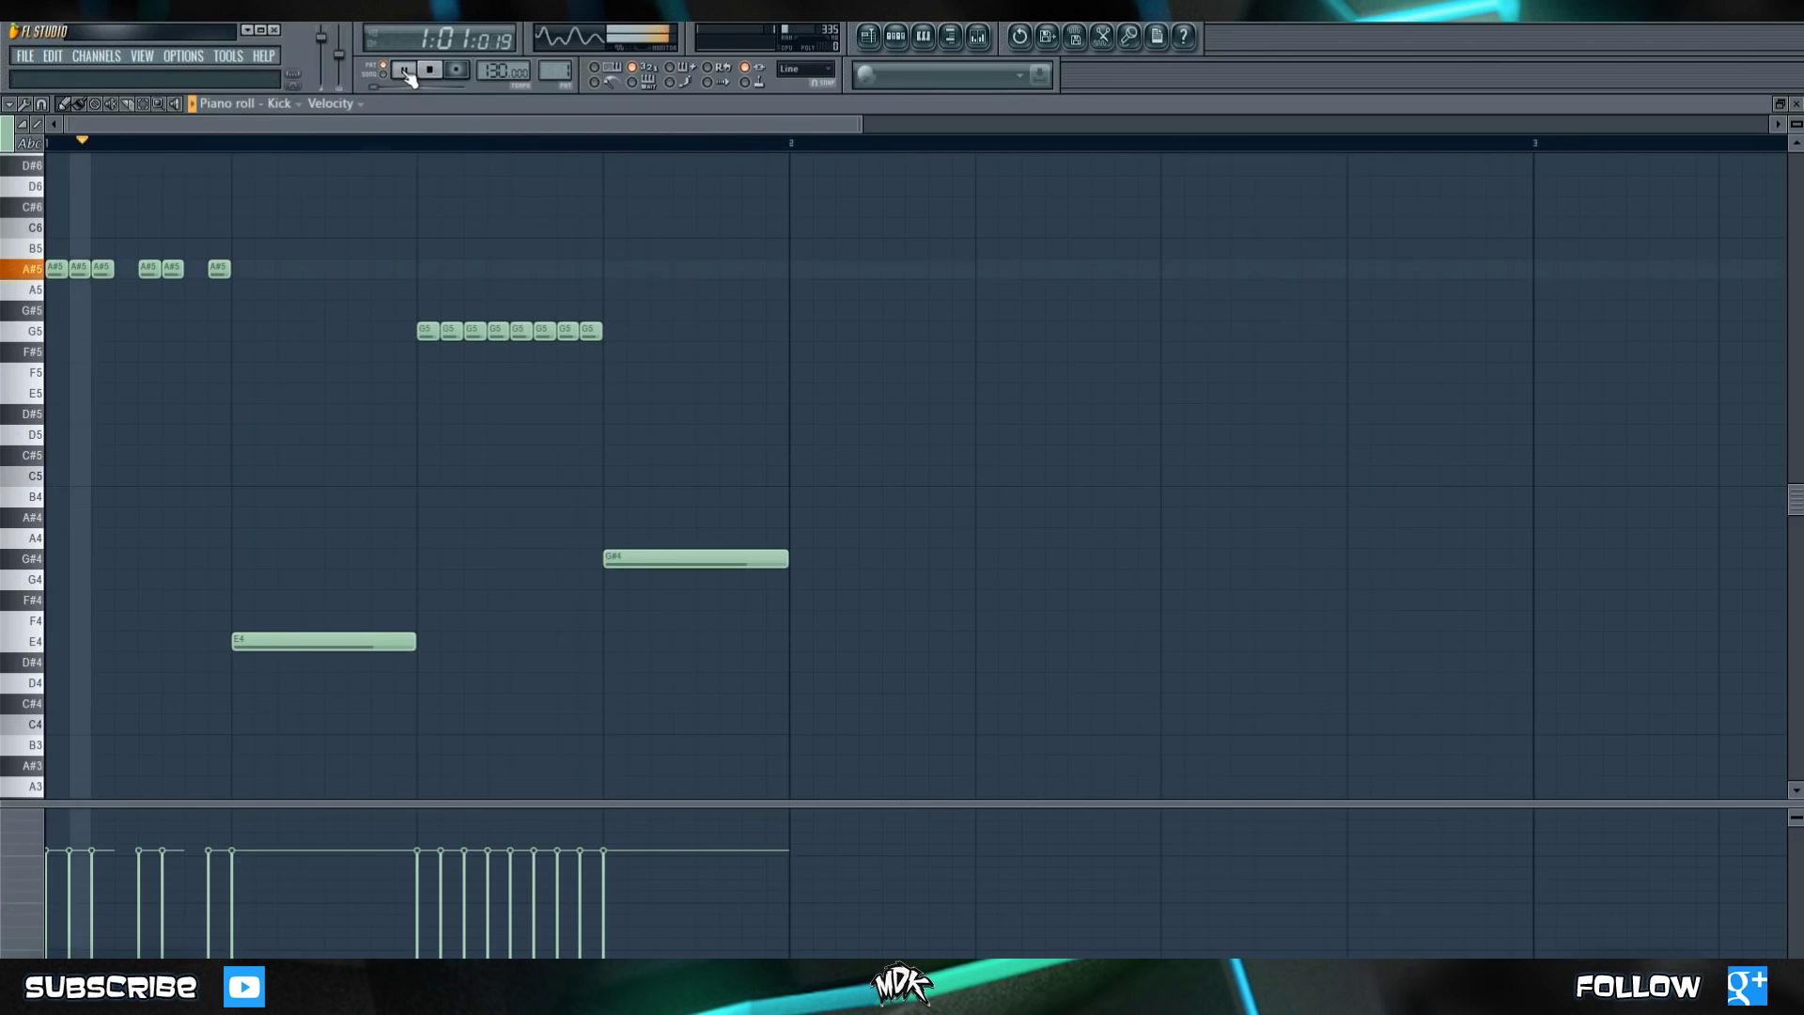
pyautogui.click(400, 72)
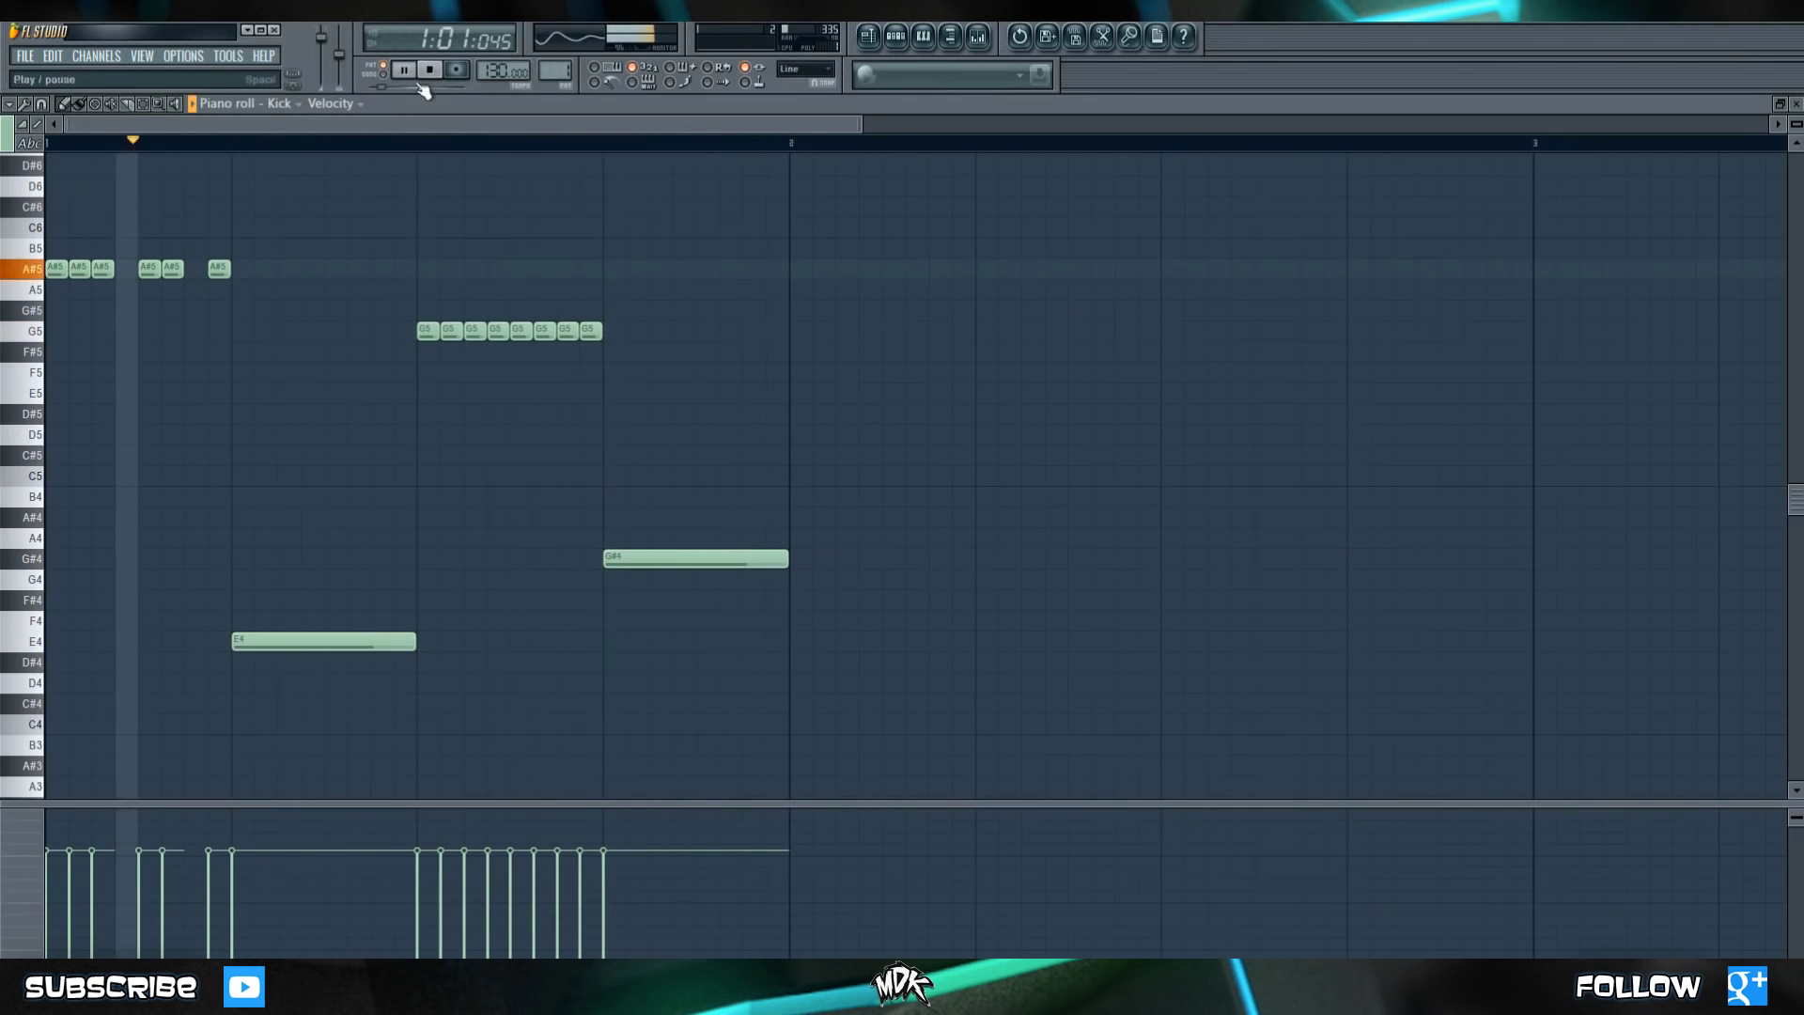
pyautogui.click(419, 72)
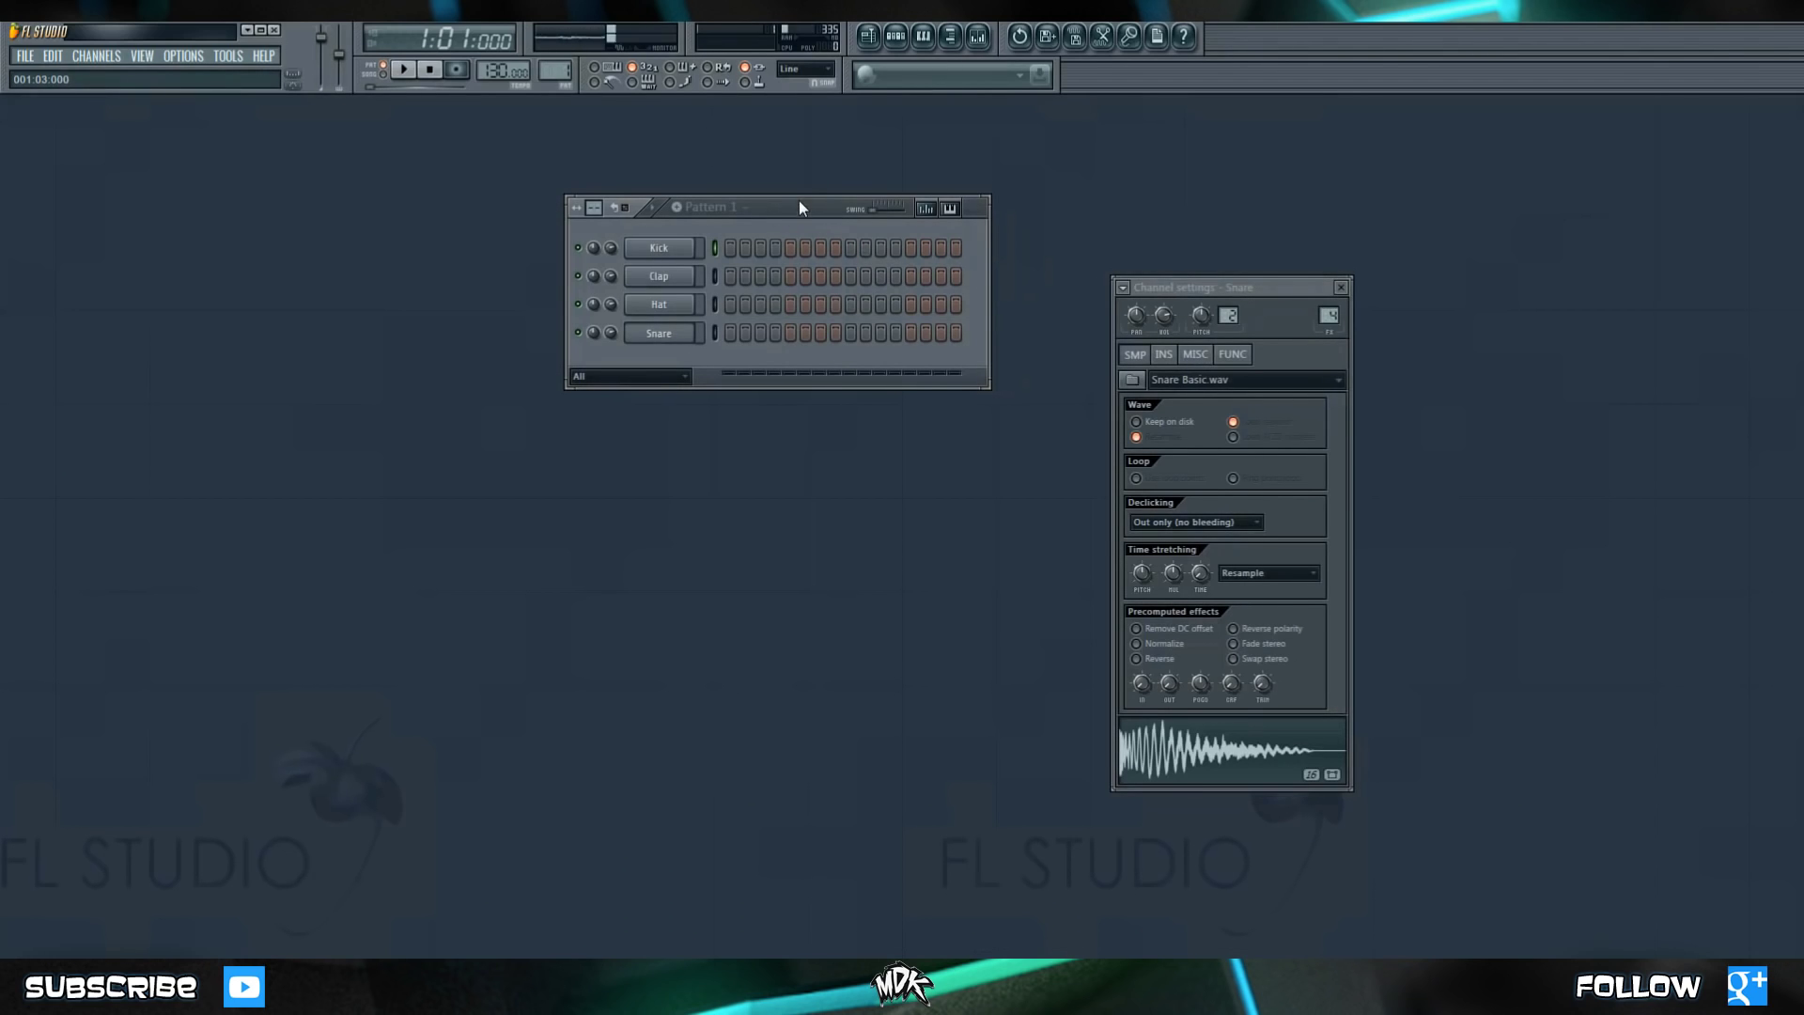
pyautogui.moveTo(789, 229)
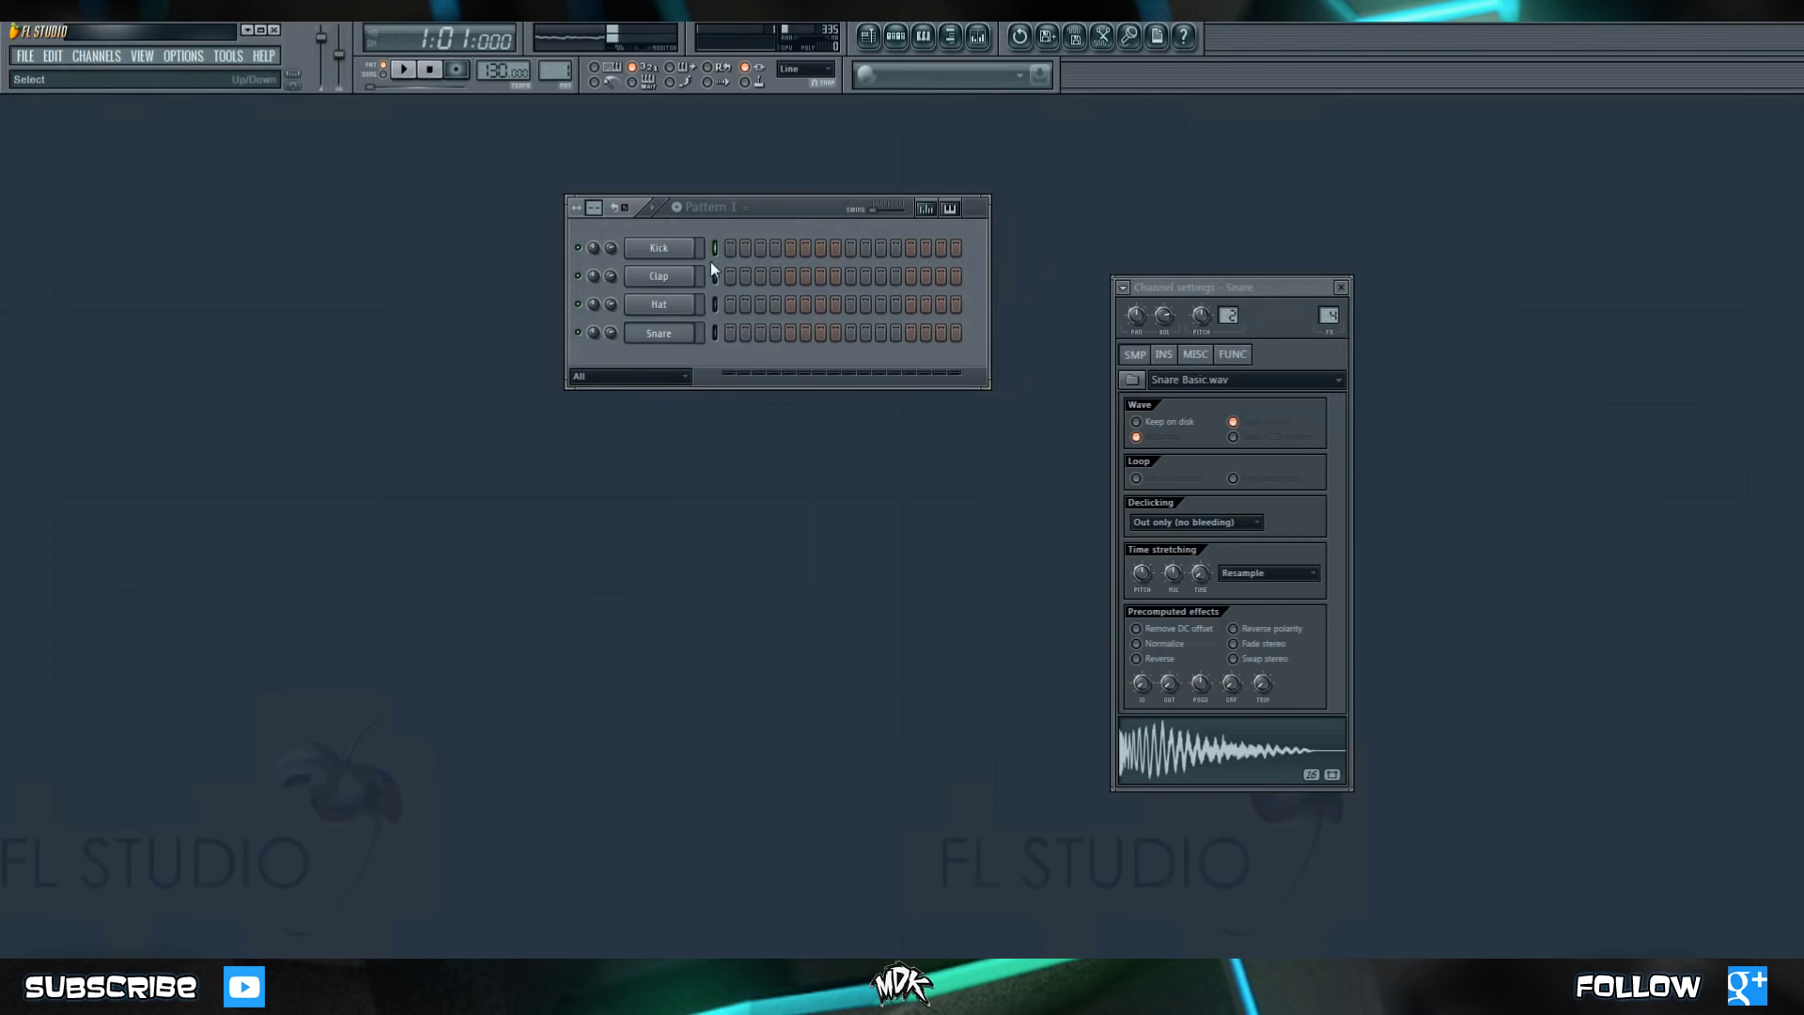
pyautogui.click(851, 249)
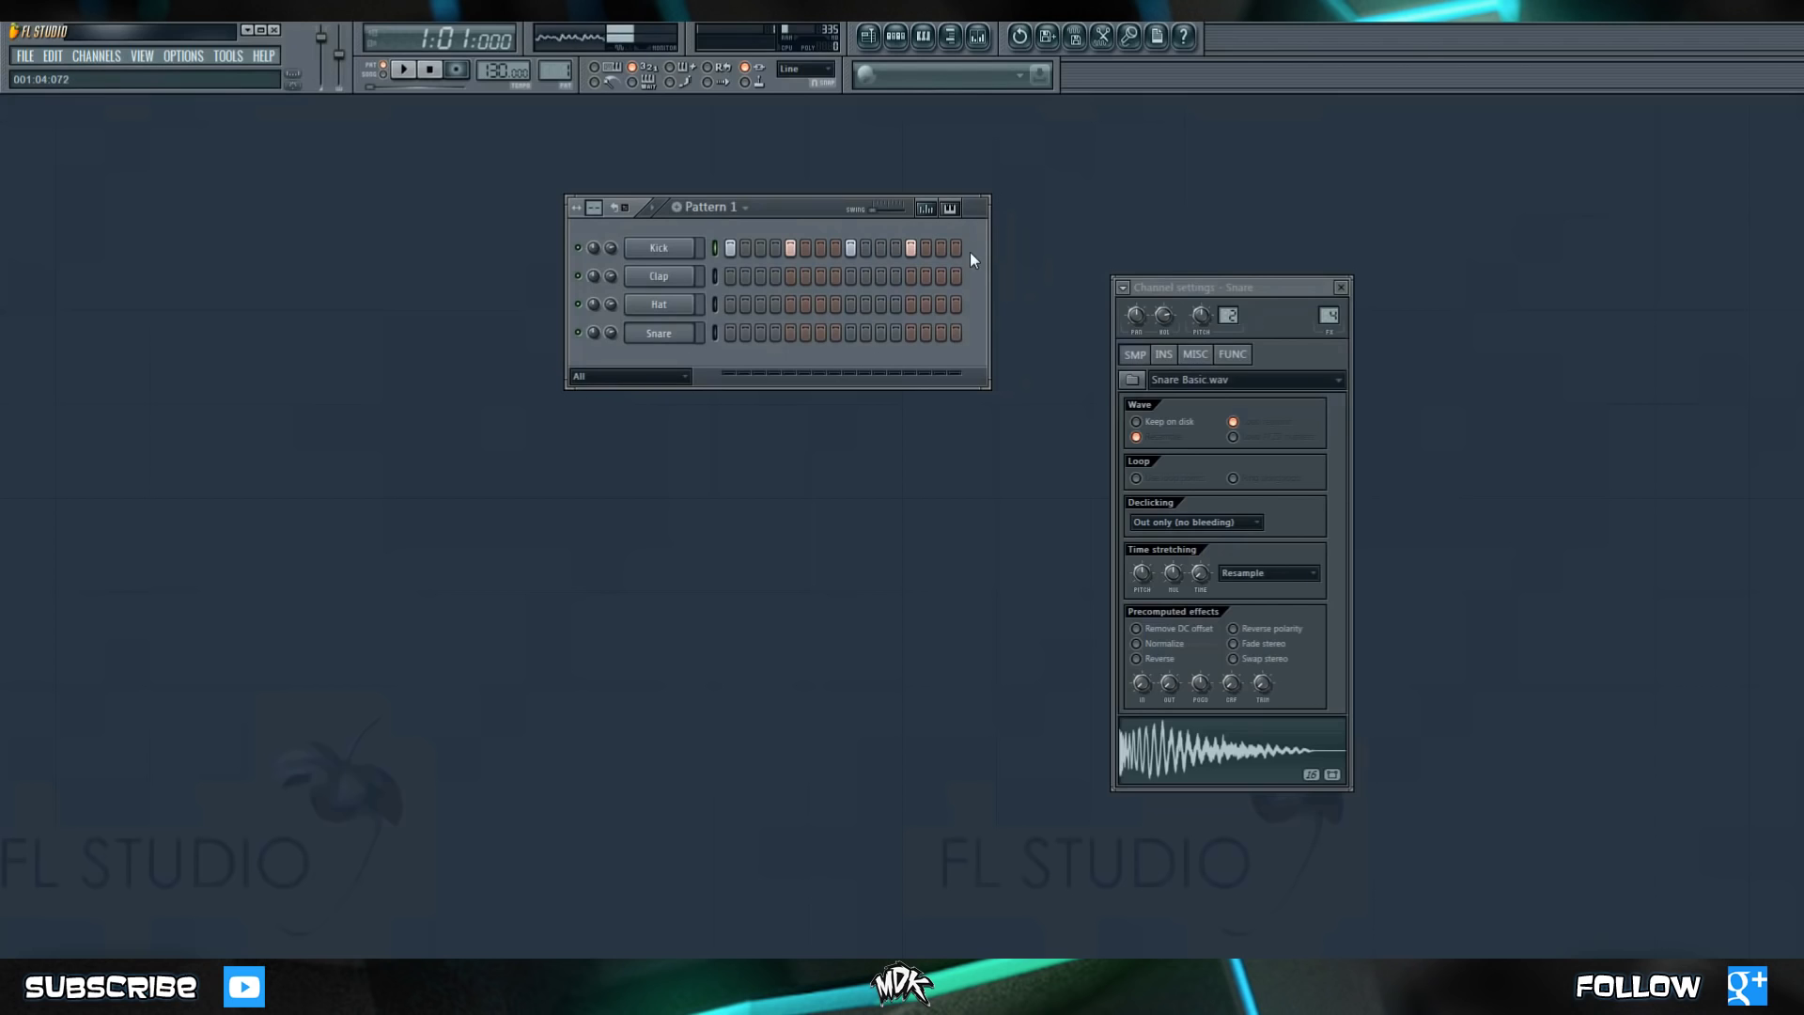
pyautogui.moveTo(401, 77)
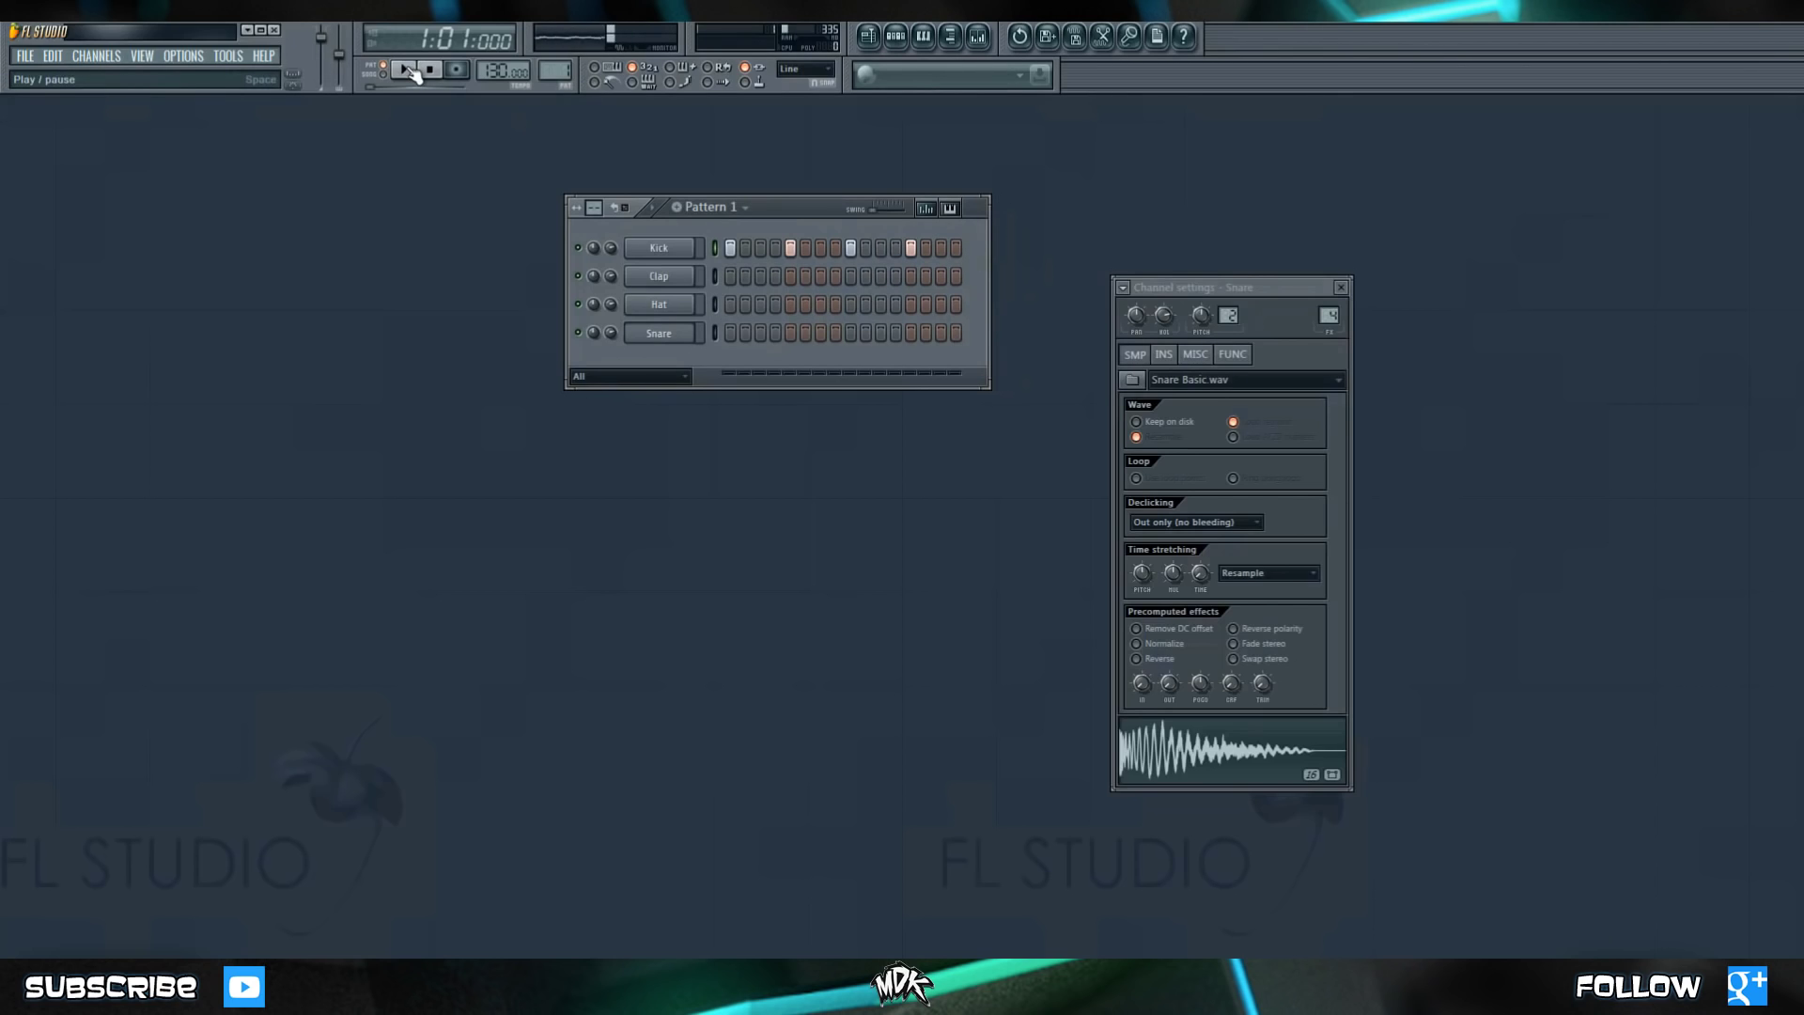
pyautogui.click(404, 72)
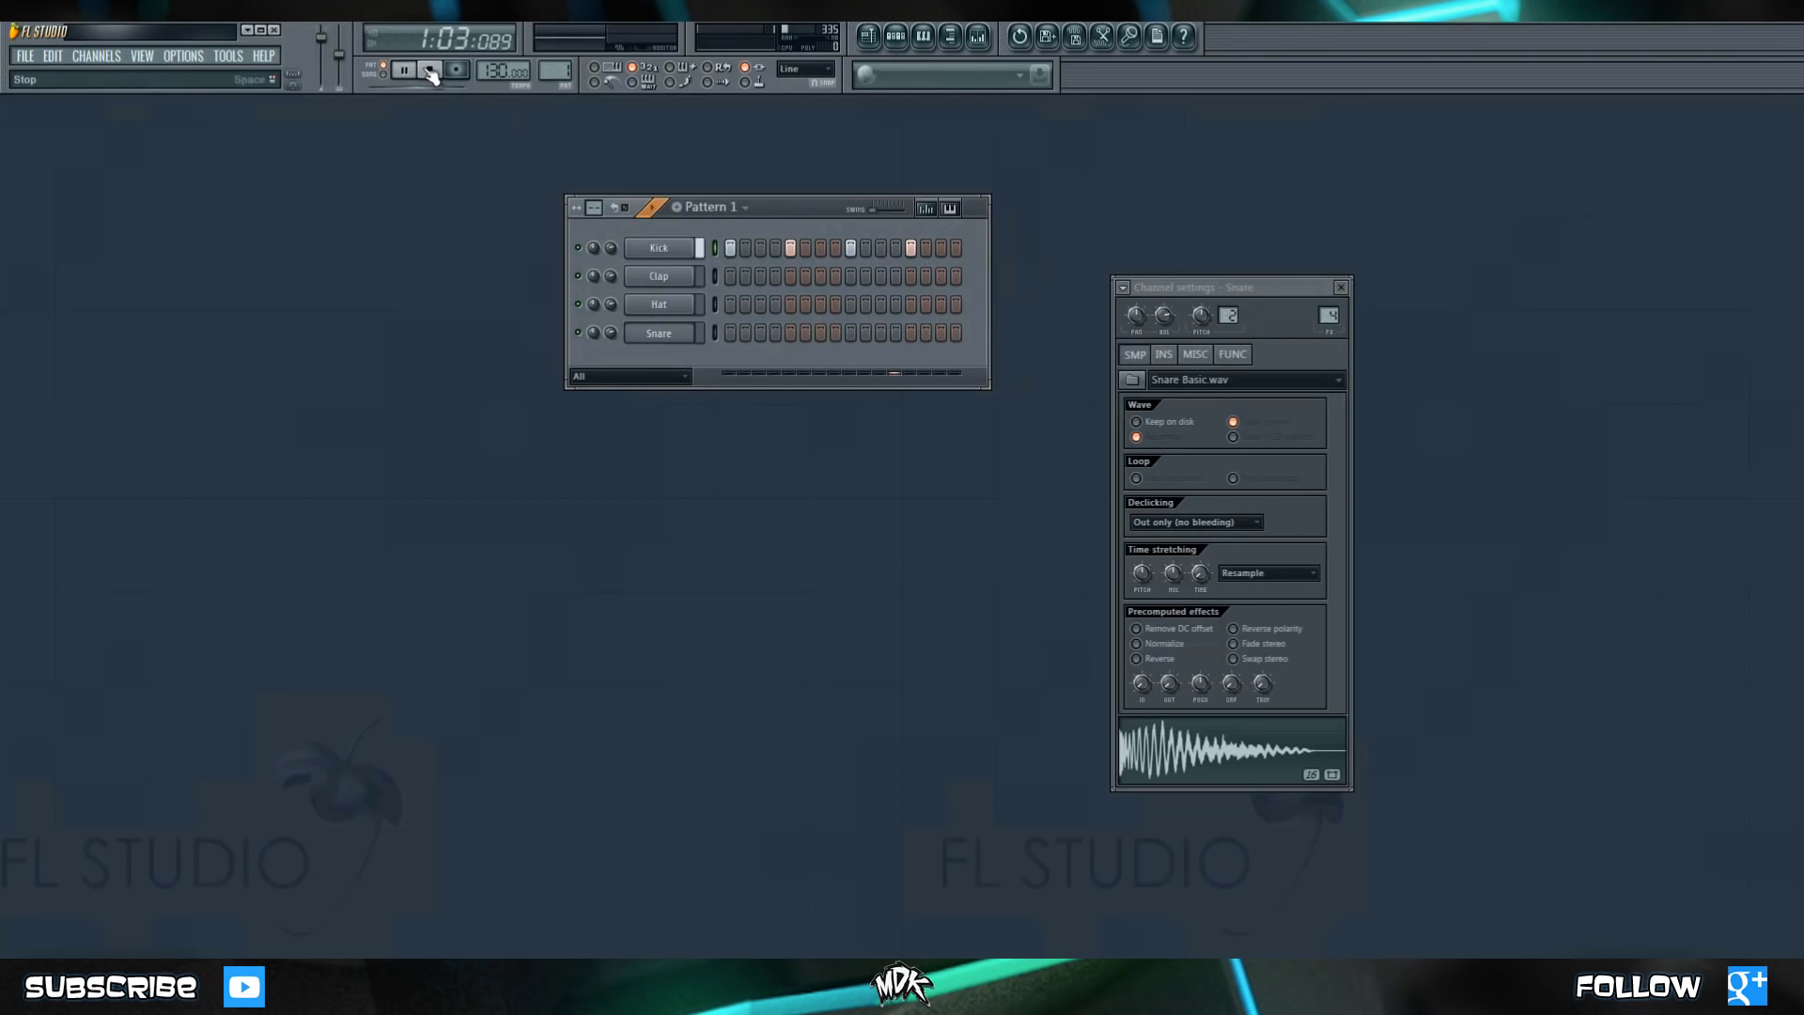
pyautogui.click(426, 70)
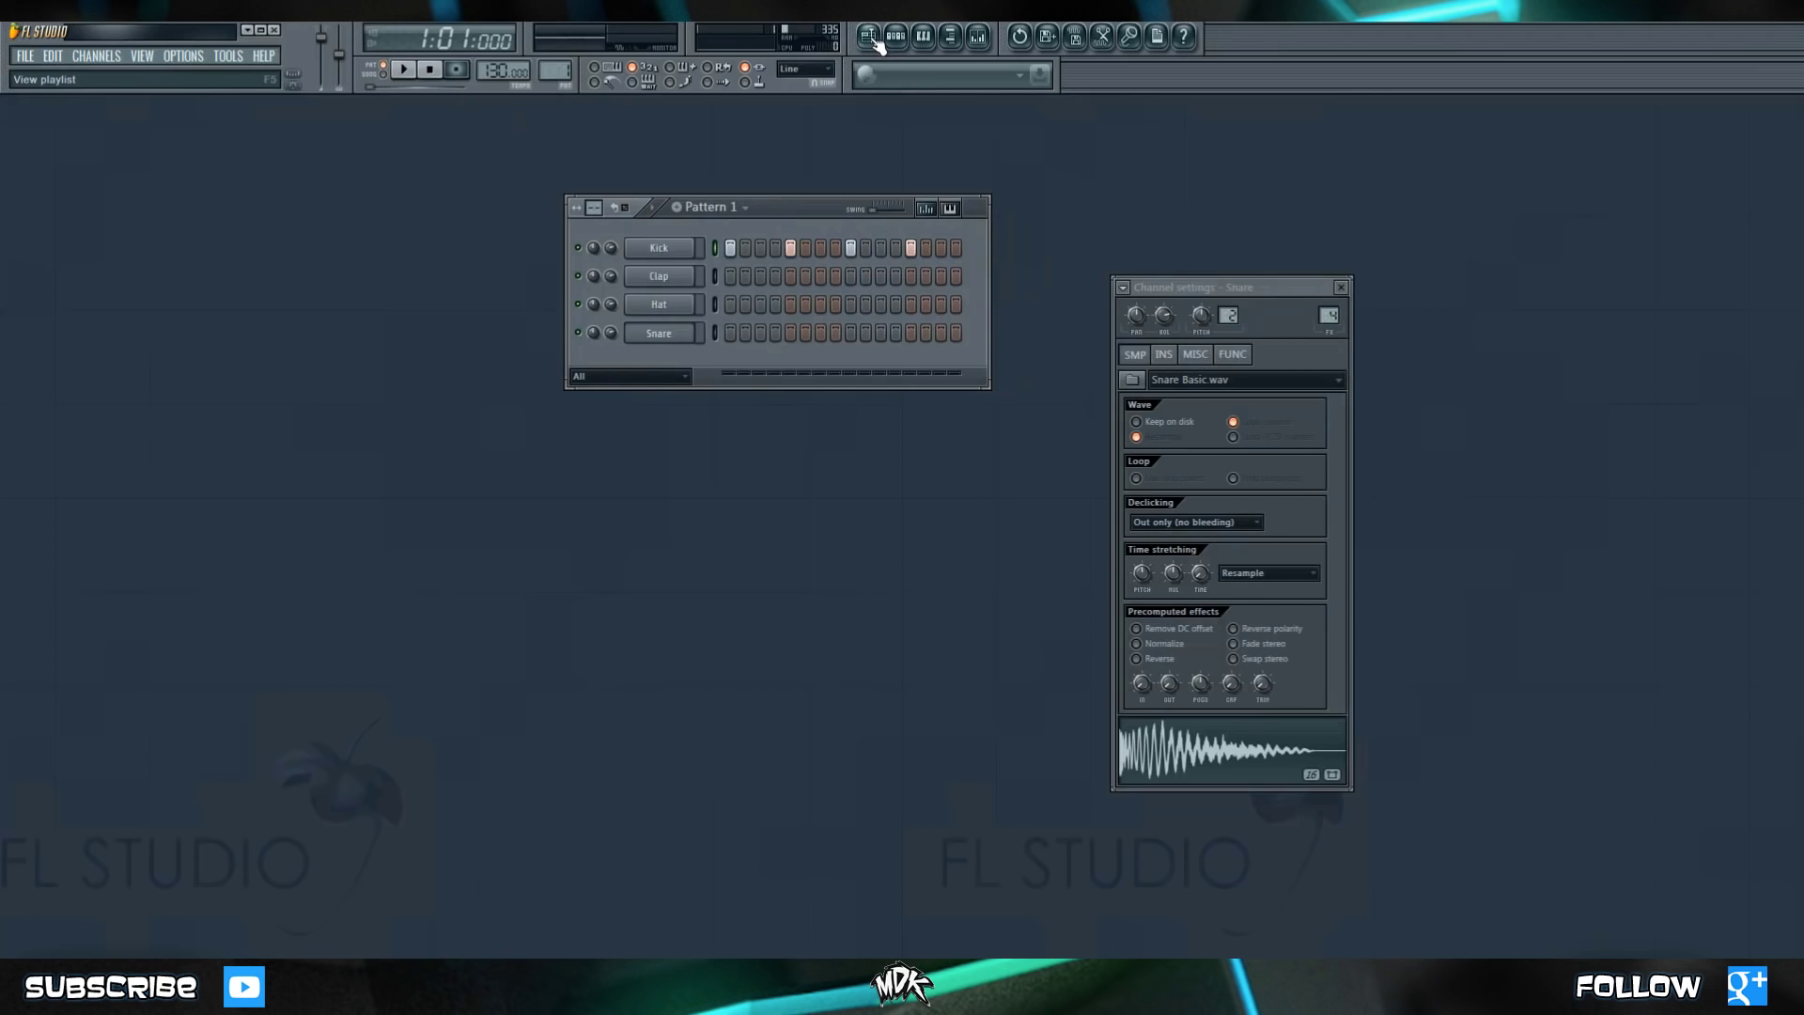
# Show the Playlist full-screen with F5 and pick Pattern 1 for placement.
pyautogui.press('F5')
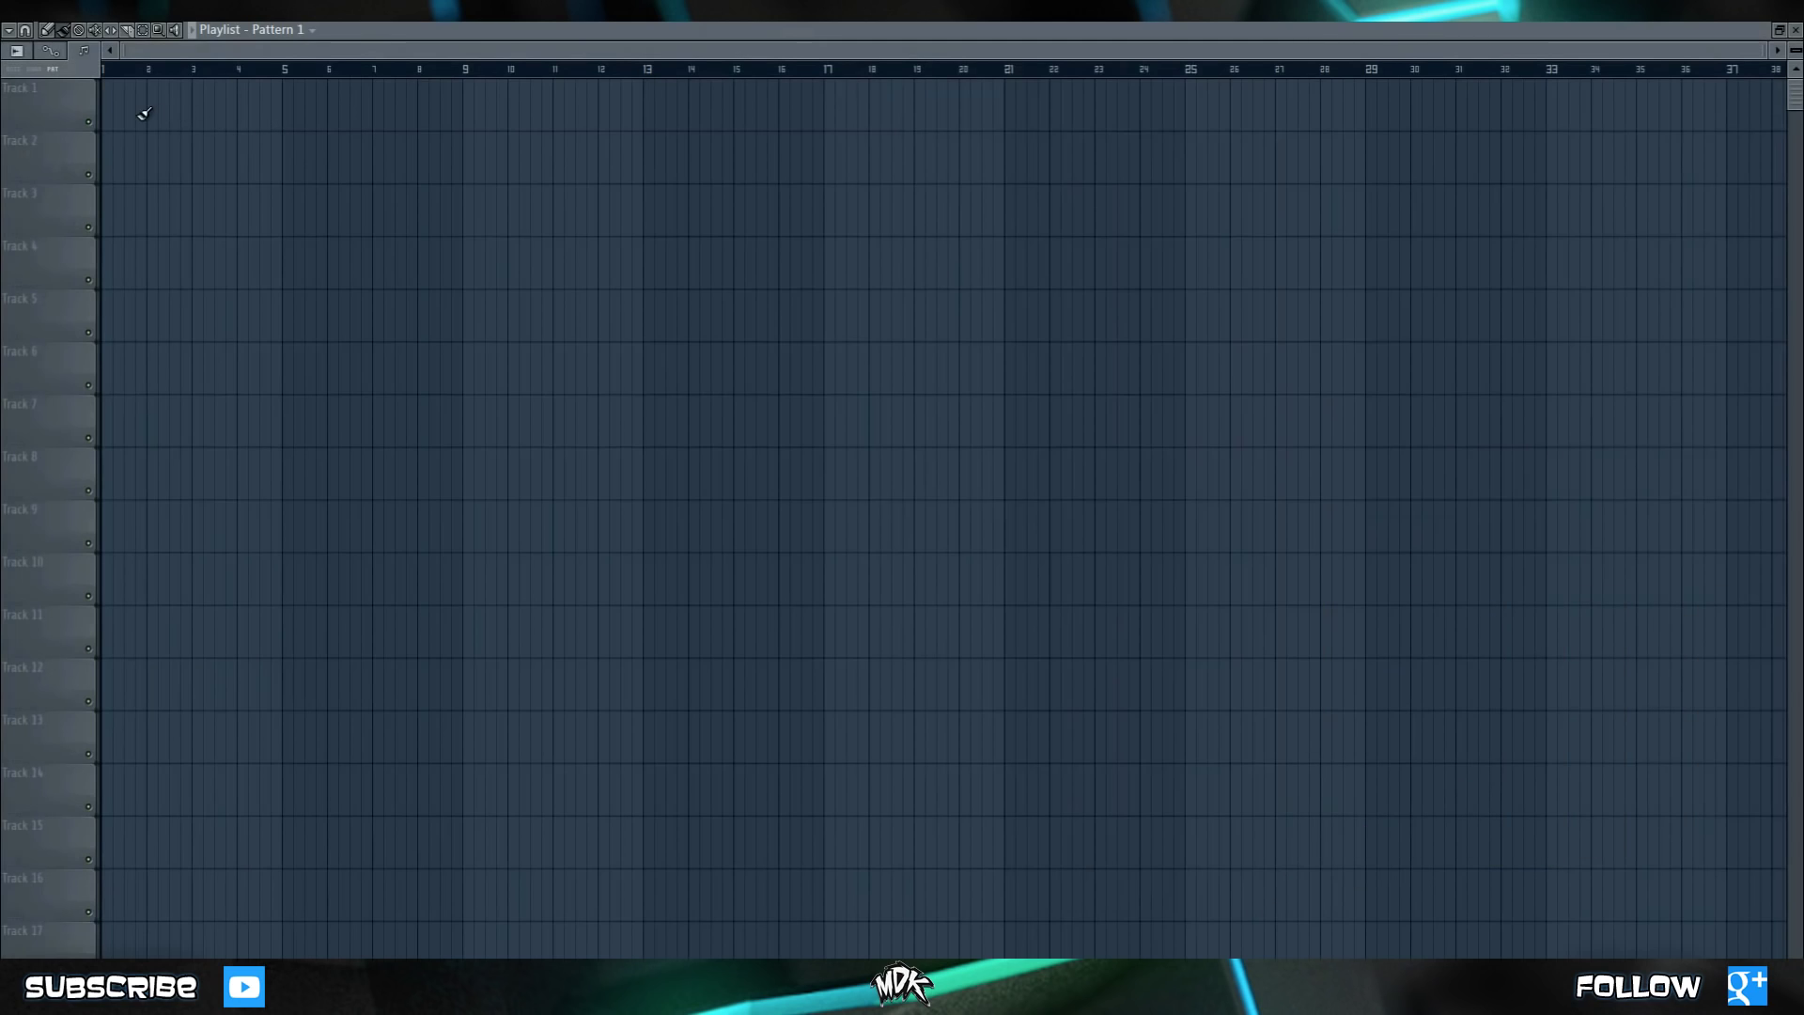
pyautogui.moveTo(156, 112)
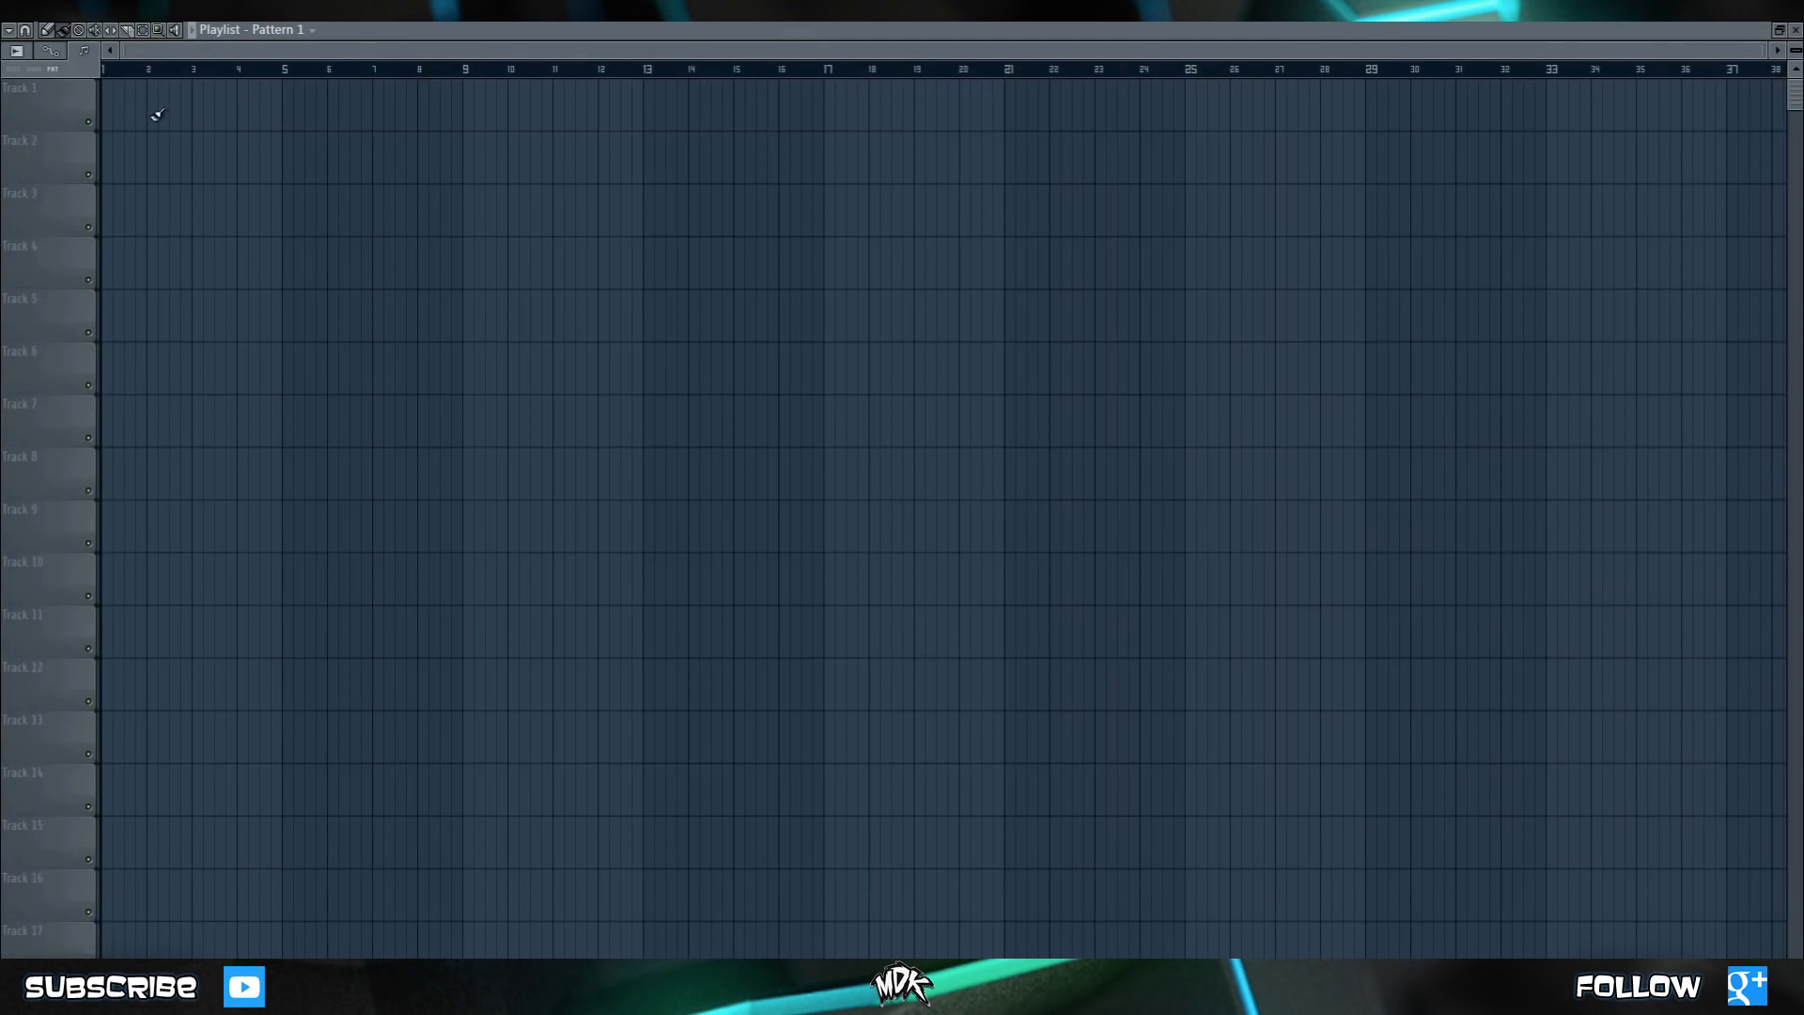
pyautogui.moveTo(217, 113)
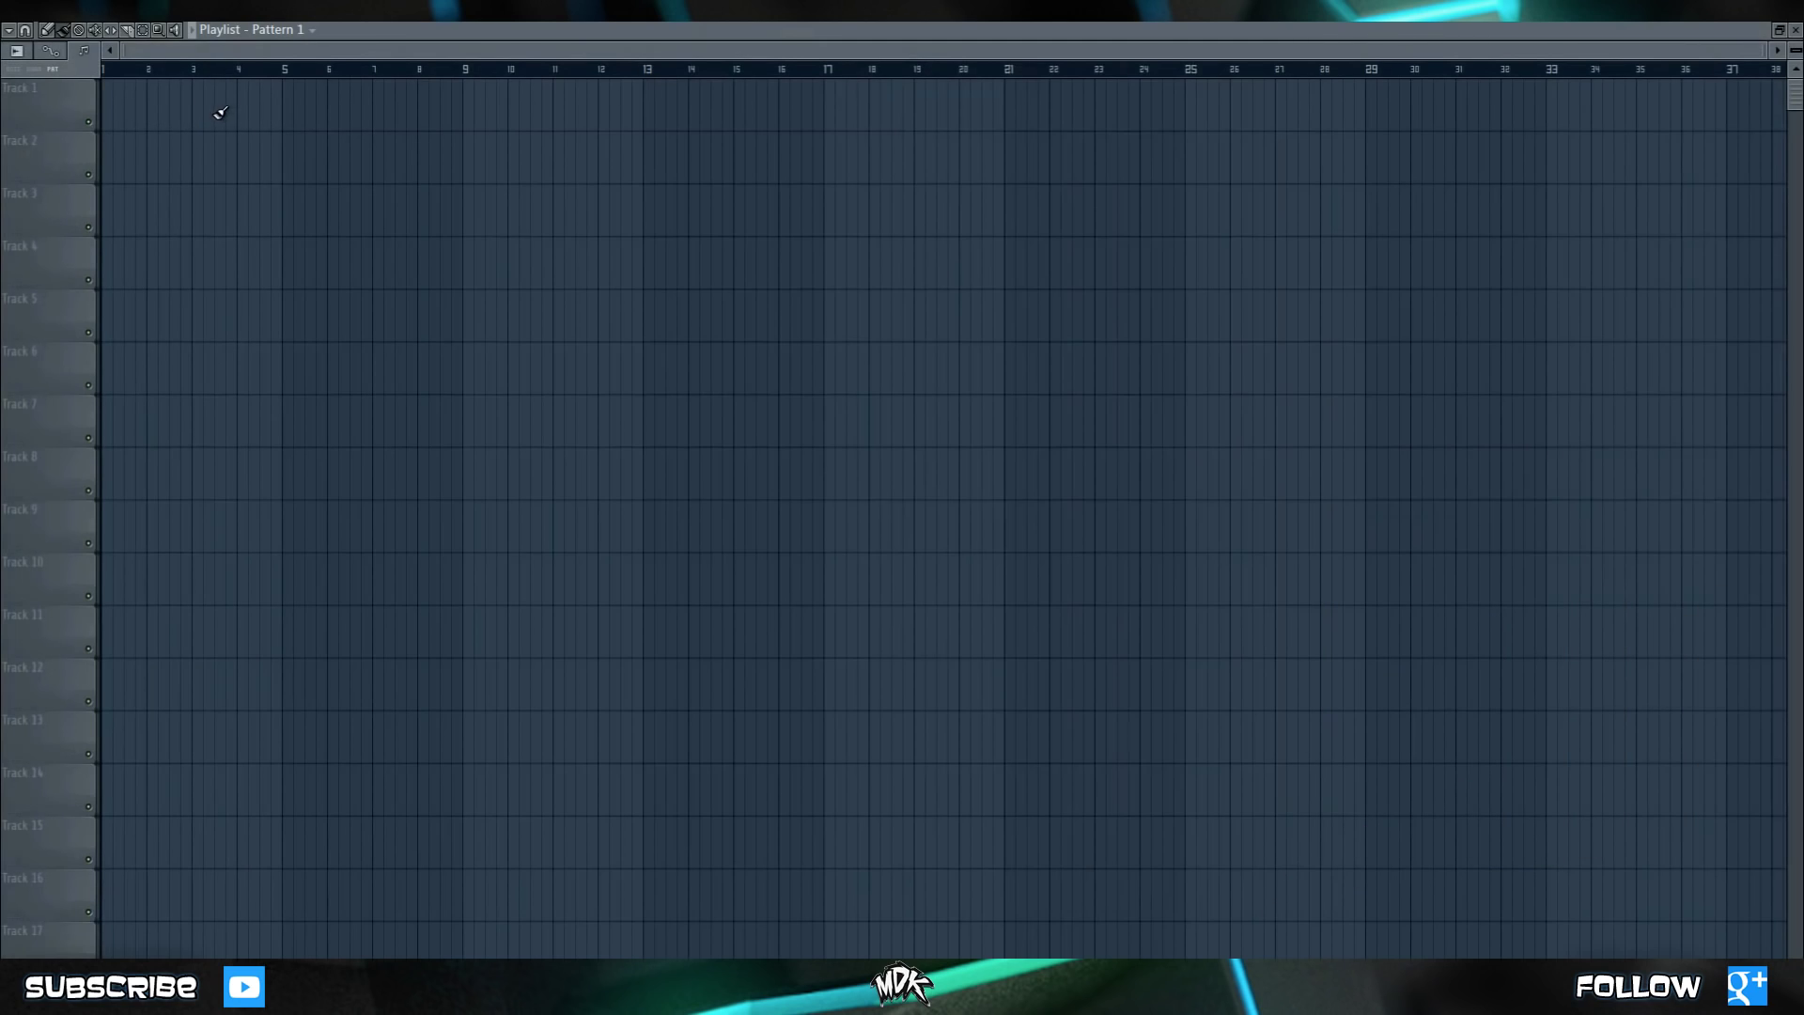
pyautogui.moveTo(125, 110)
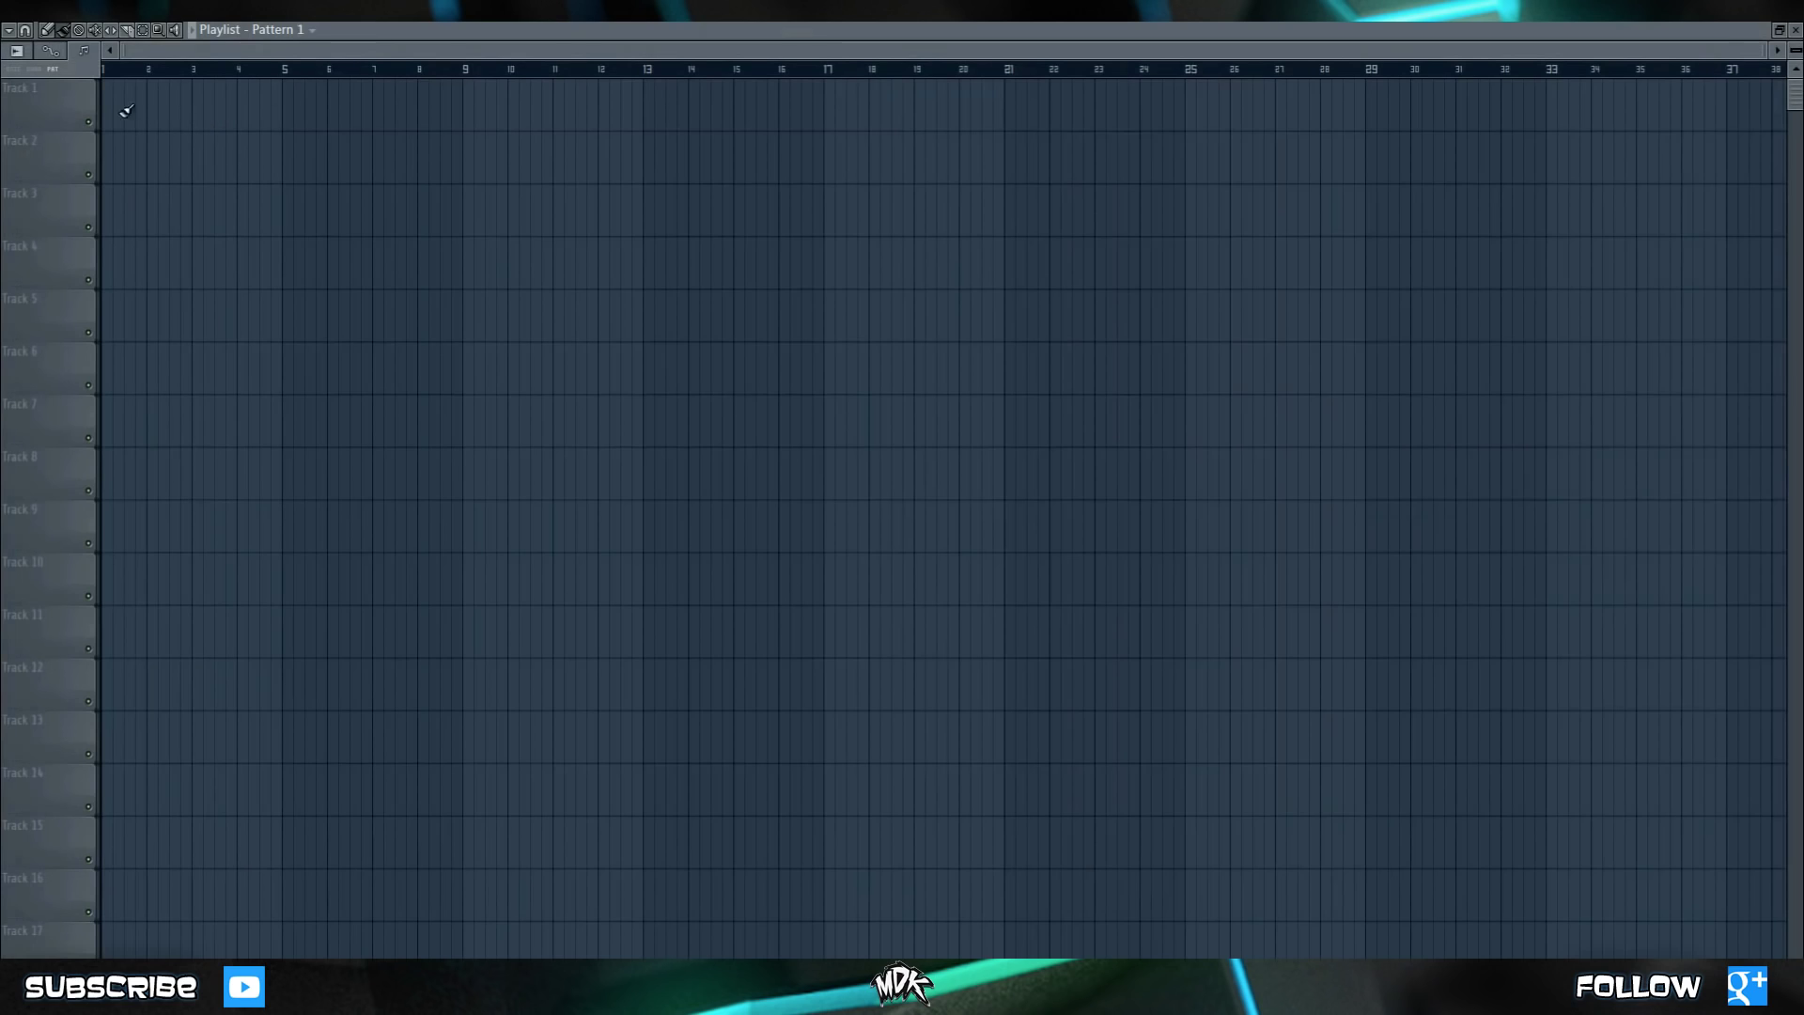
pyautogui.moveTo(208, 110)
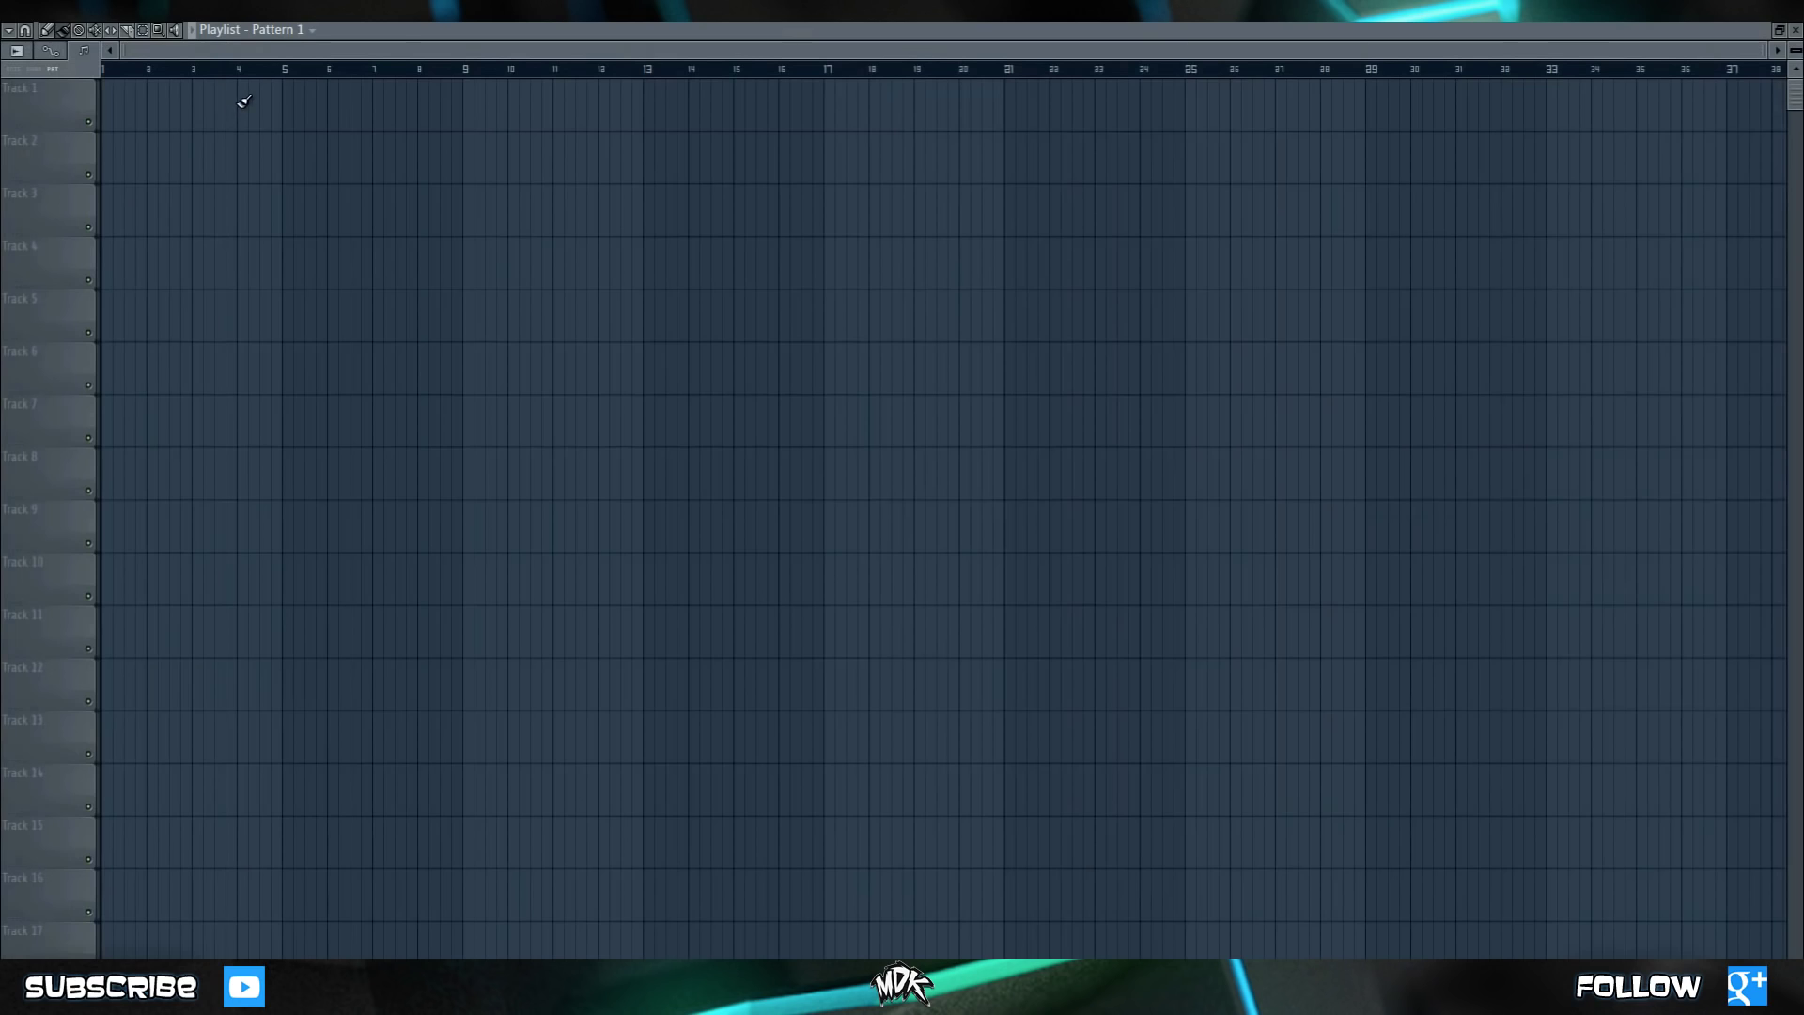
pyautogui.click(290, 28)
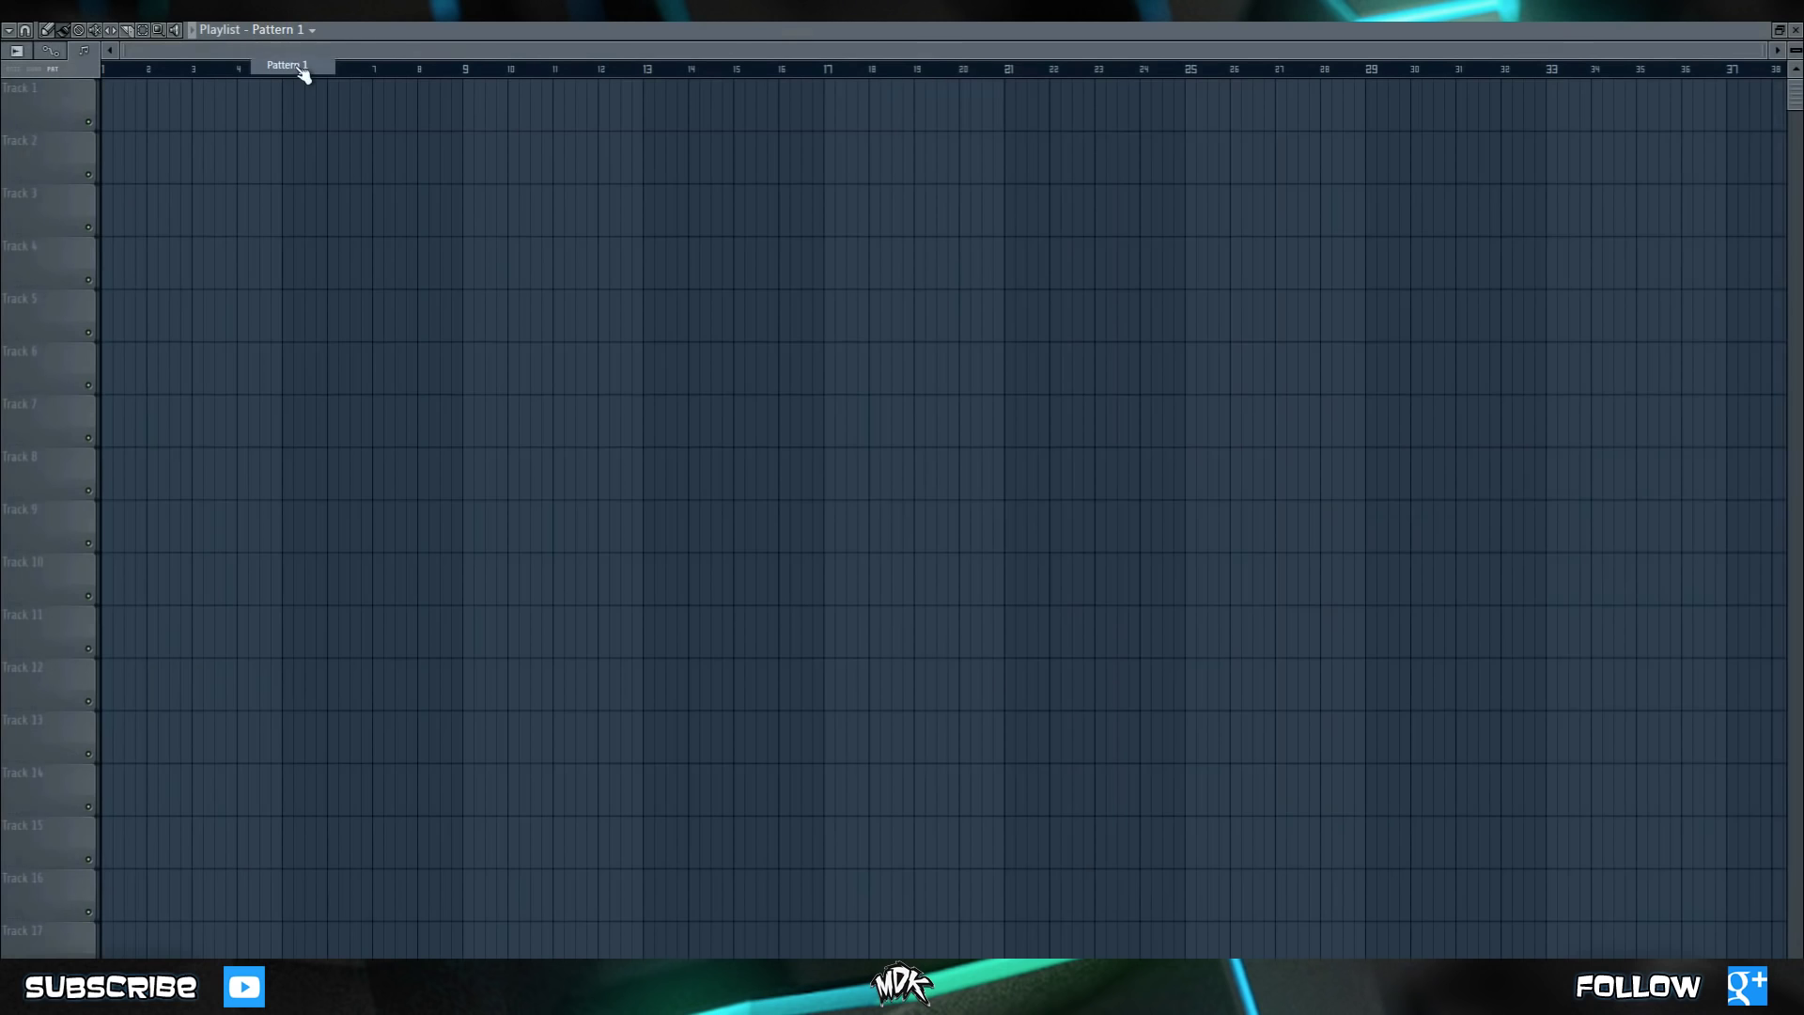
# Paint eight Pattern 1 clips along Track 1 from bar 1 to bar 9.
pyautogui.moveTo(103, 87); pyautogui.dragTo(368, 87)
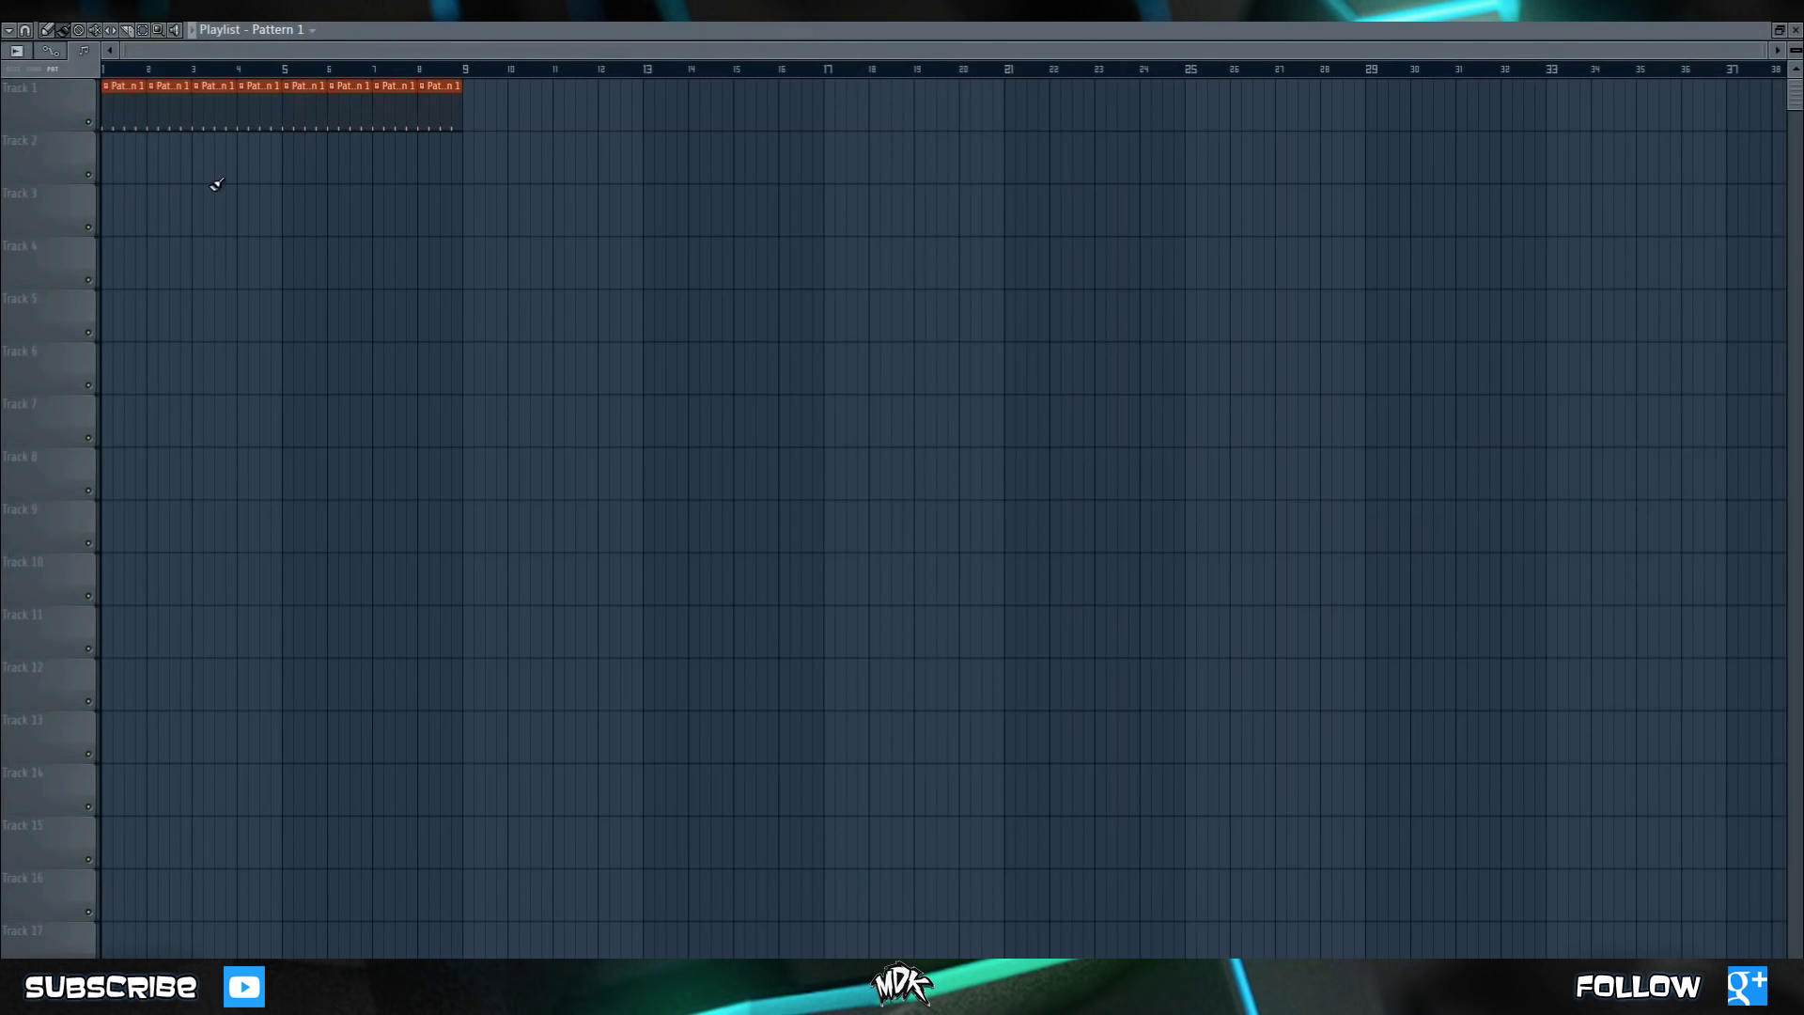
pyautogui.moveTo(275, 172)
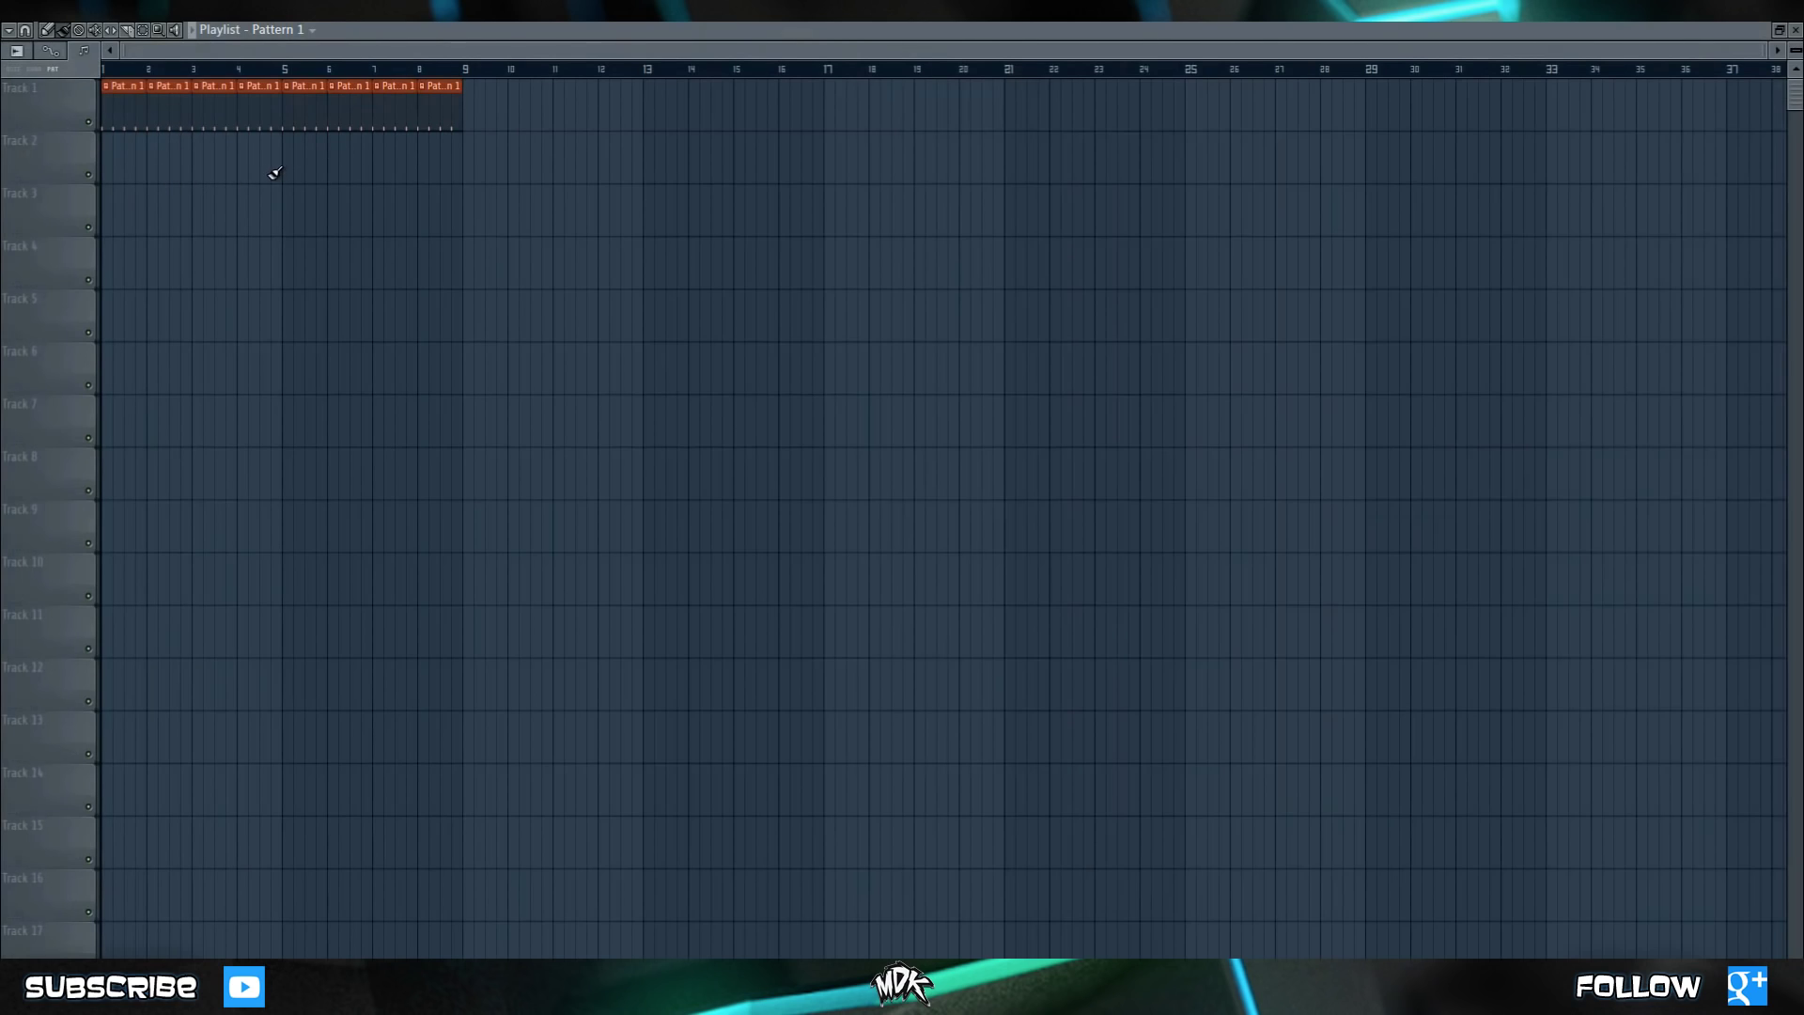
pyautogui.moveTo(205, 354)
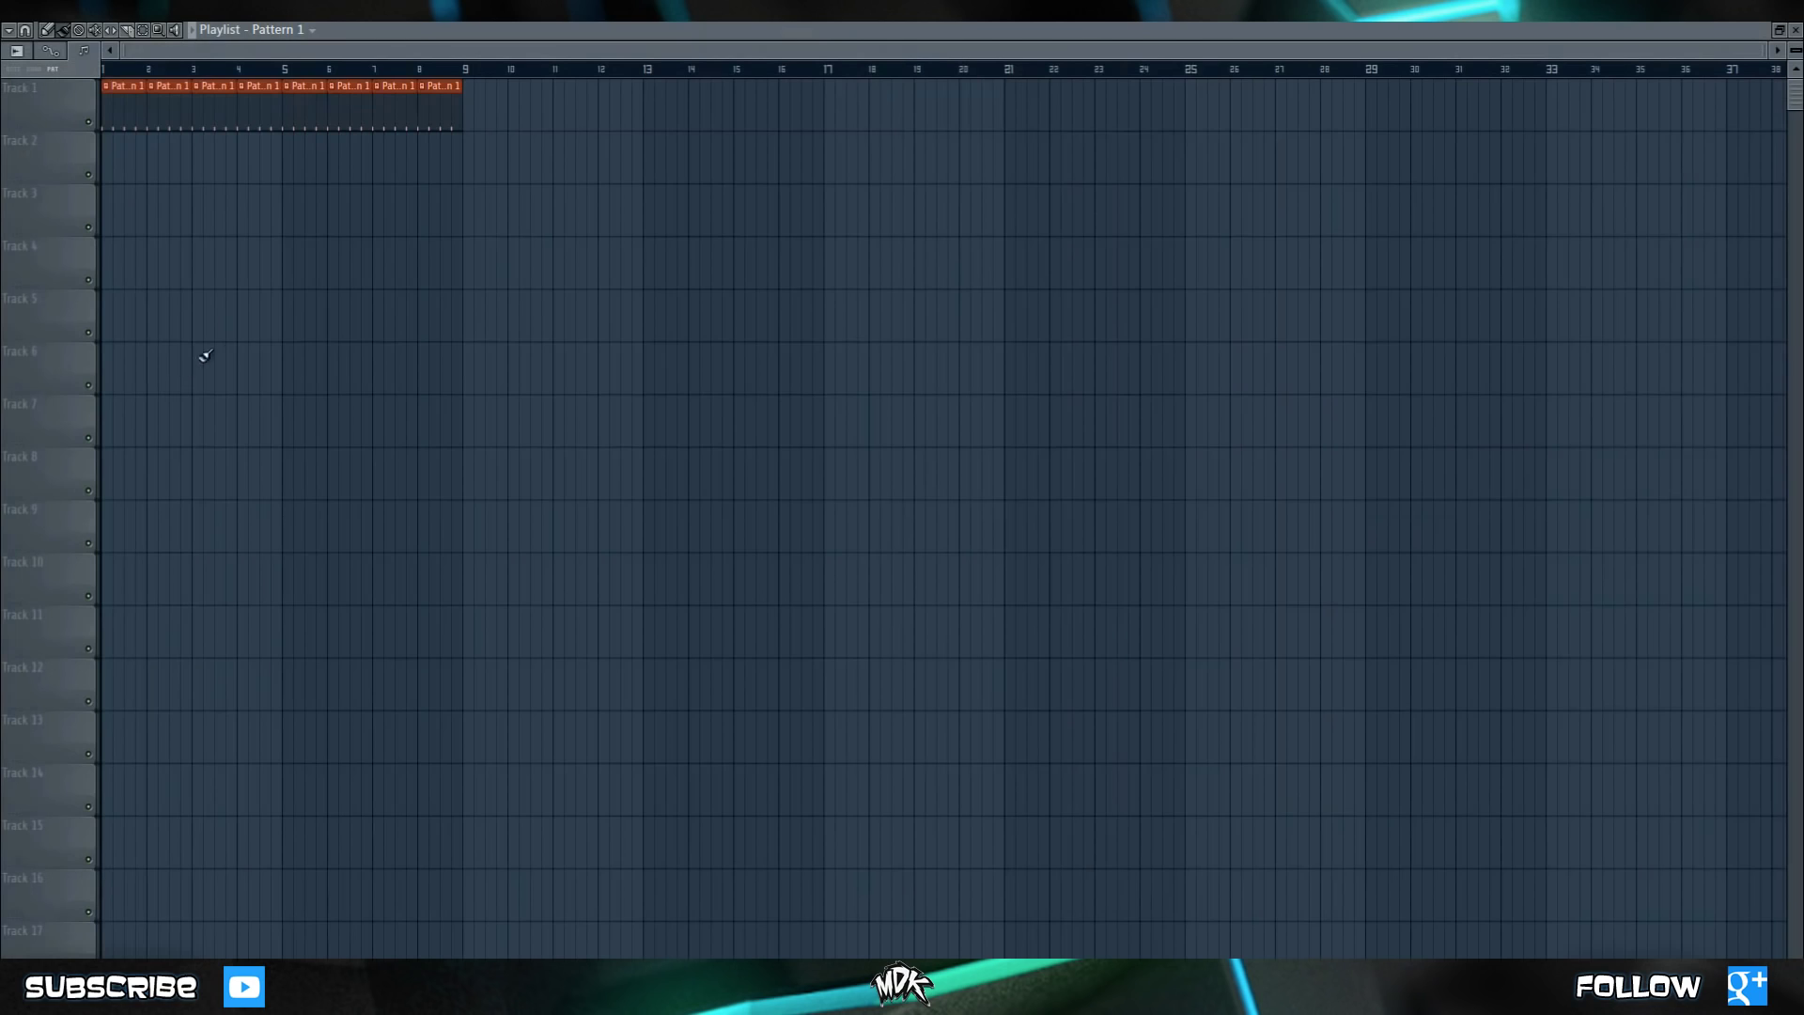
pyautogui.moveTo(173, 187)
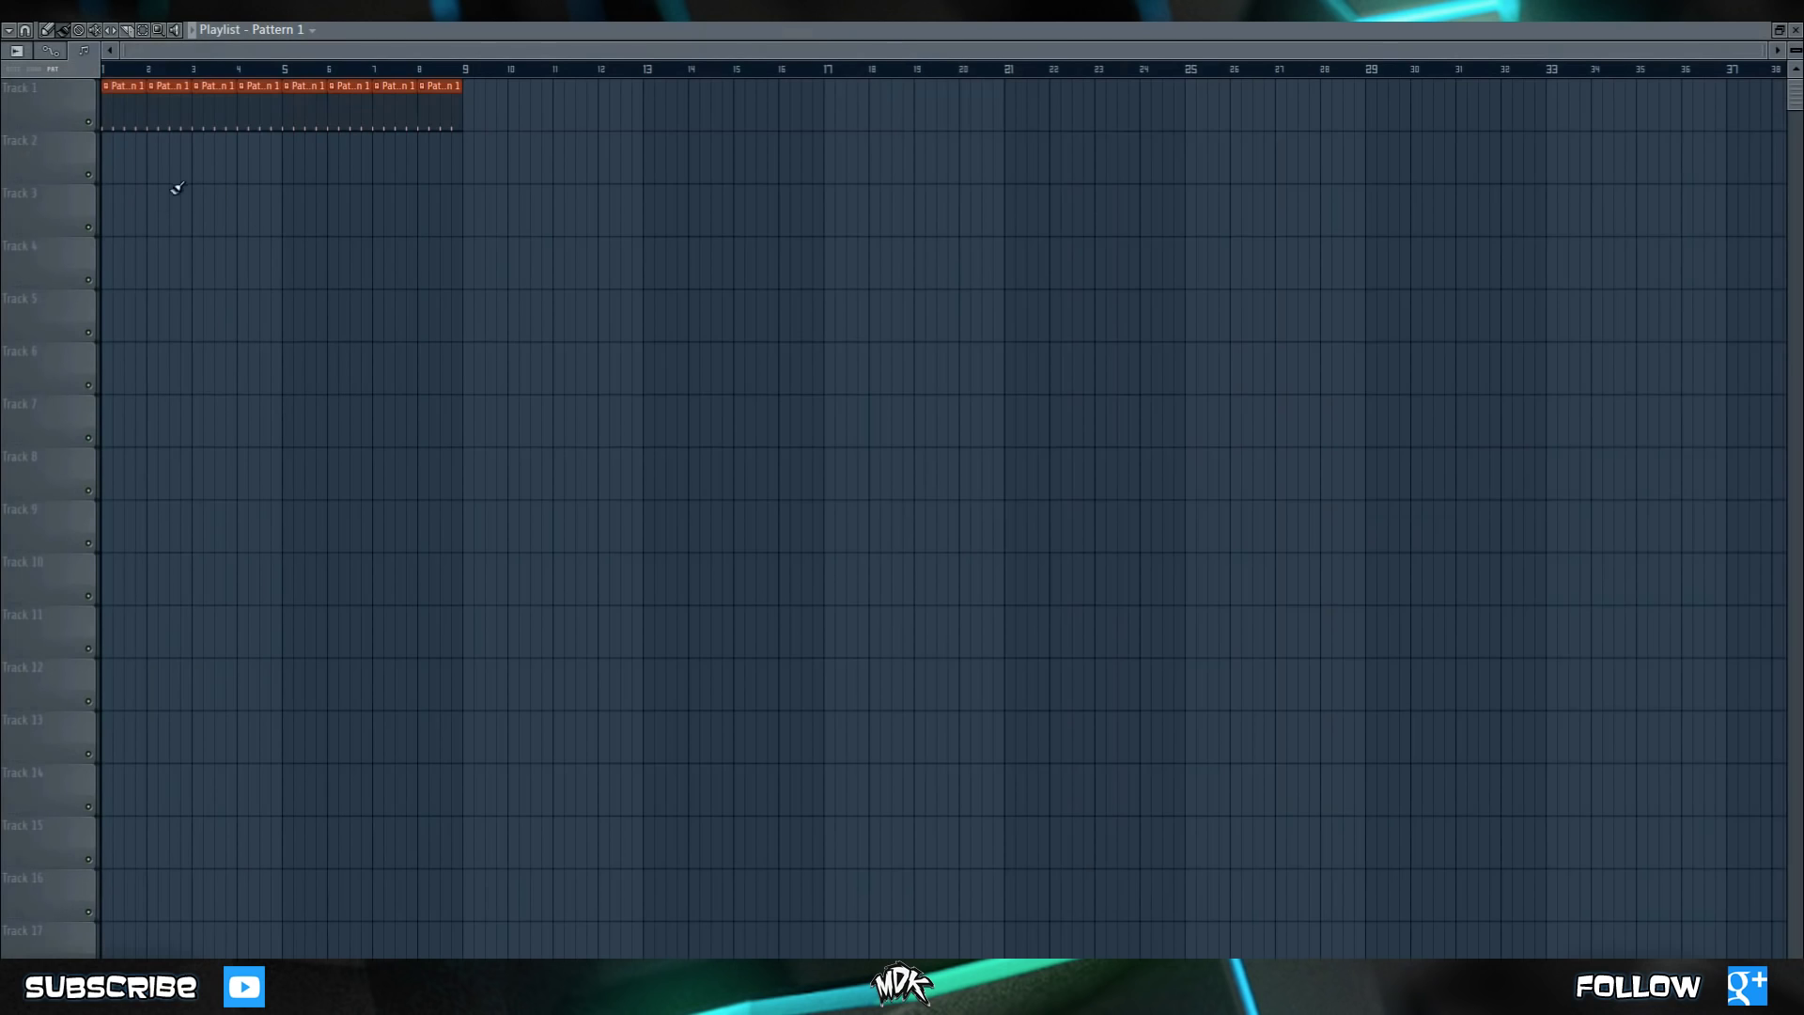
pyautogui.moveTo(481, 112)
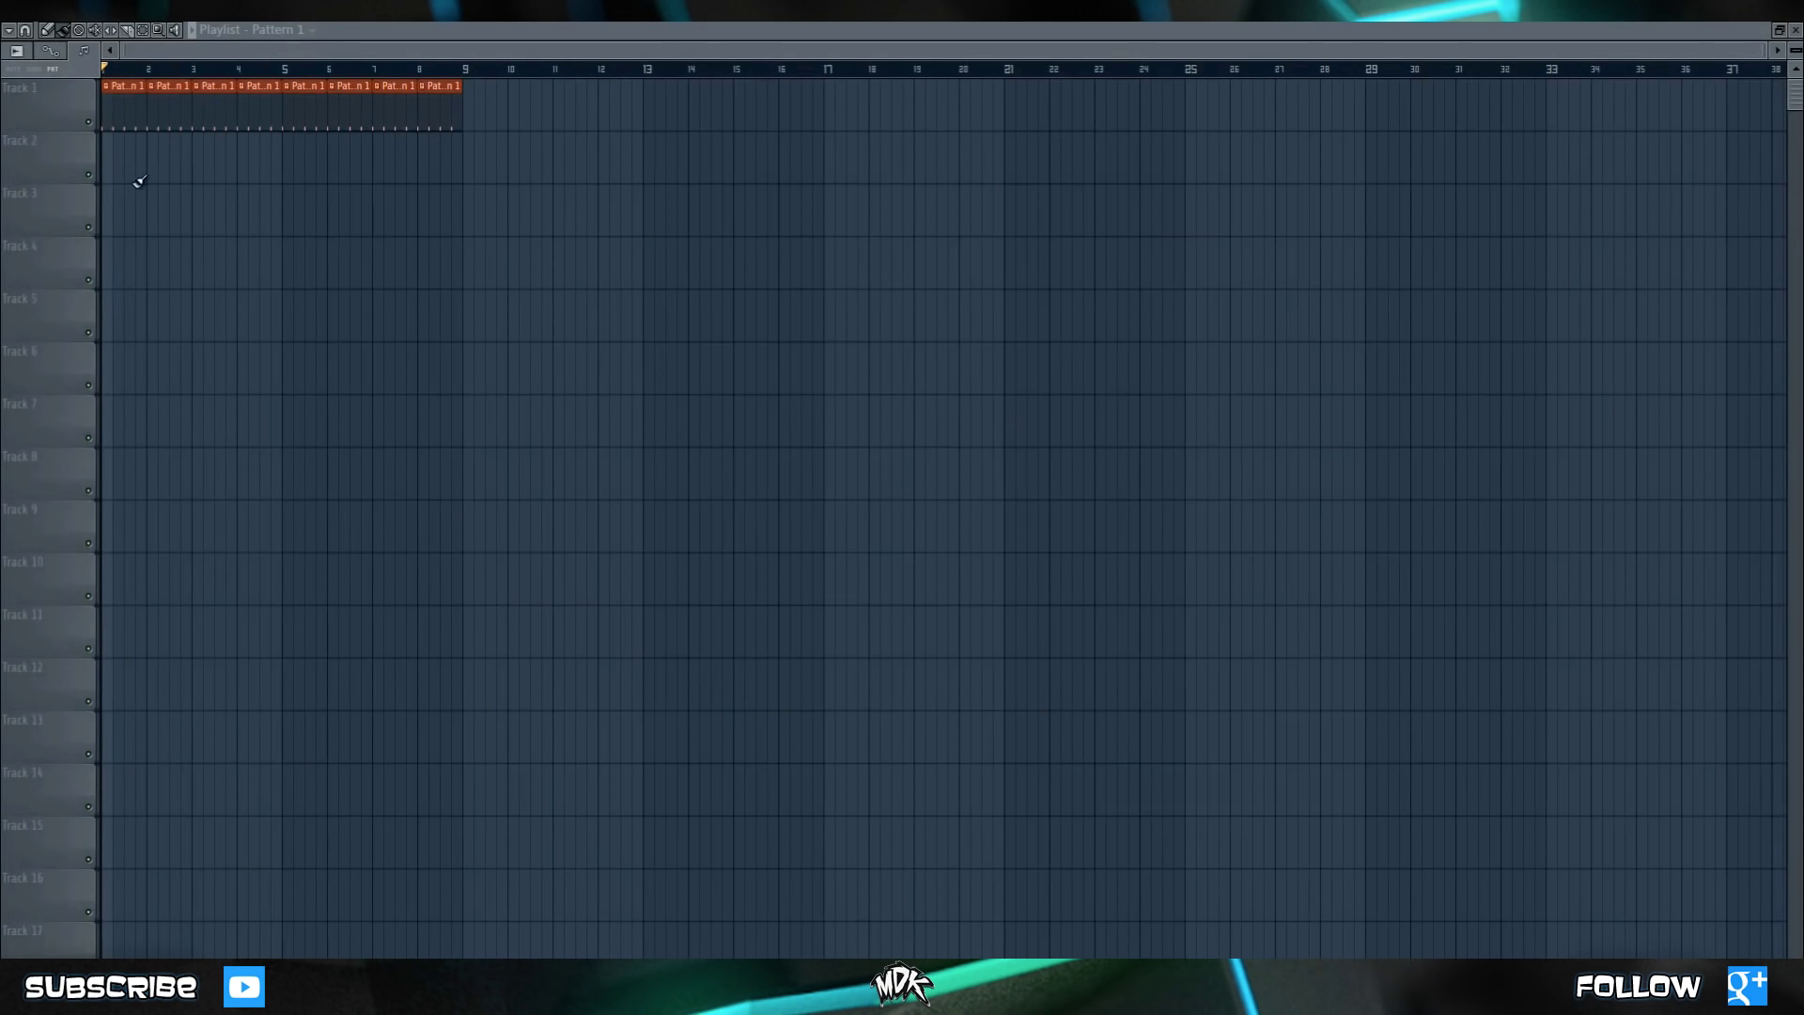
pyautogui.moveTo(182, 169)
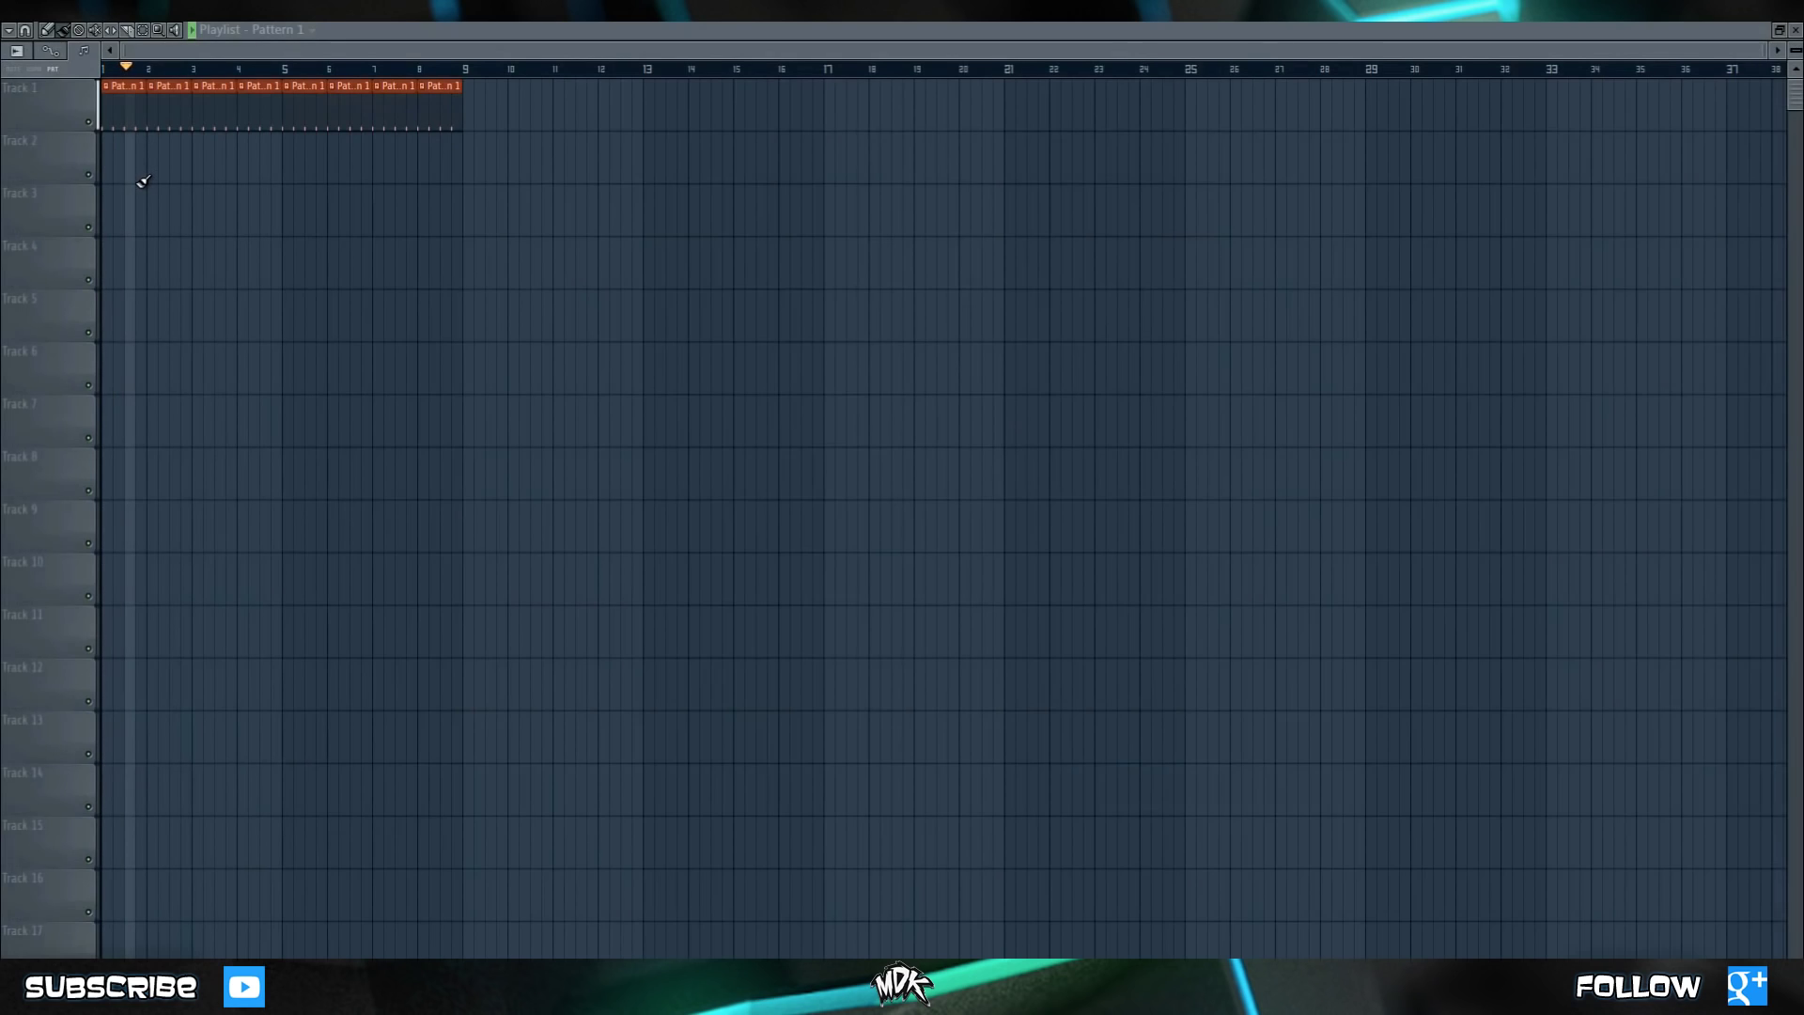
pyautogui.click(174, 67)
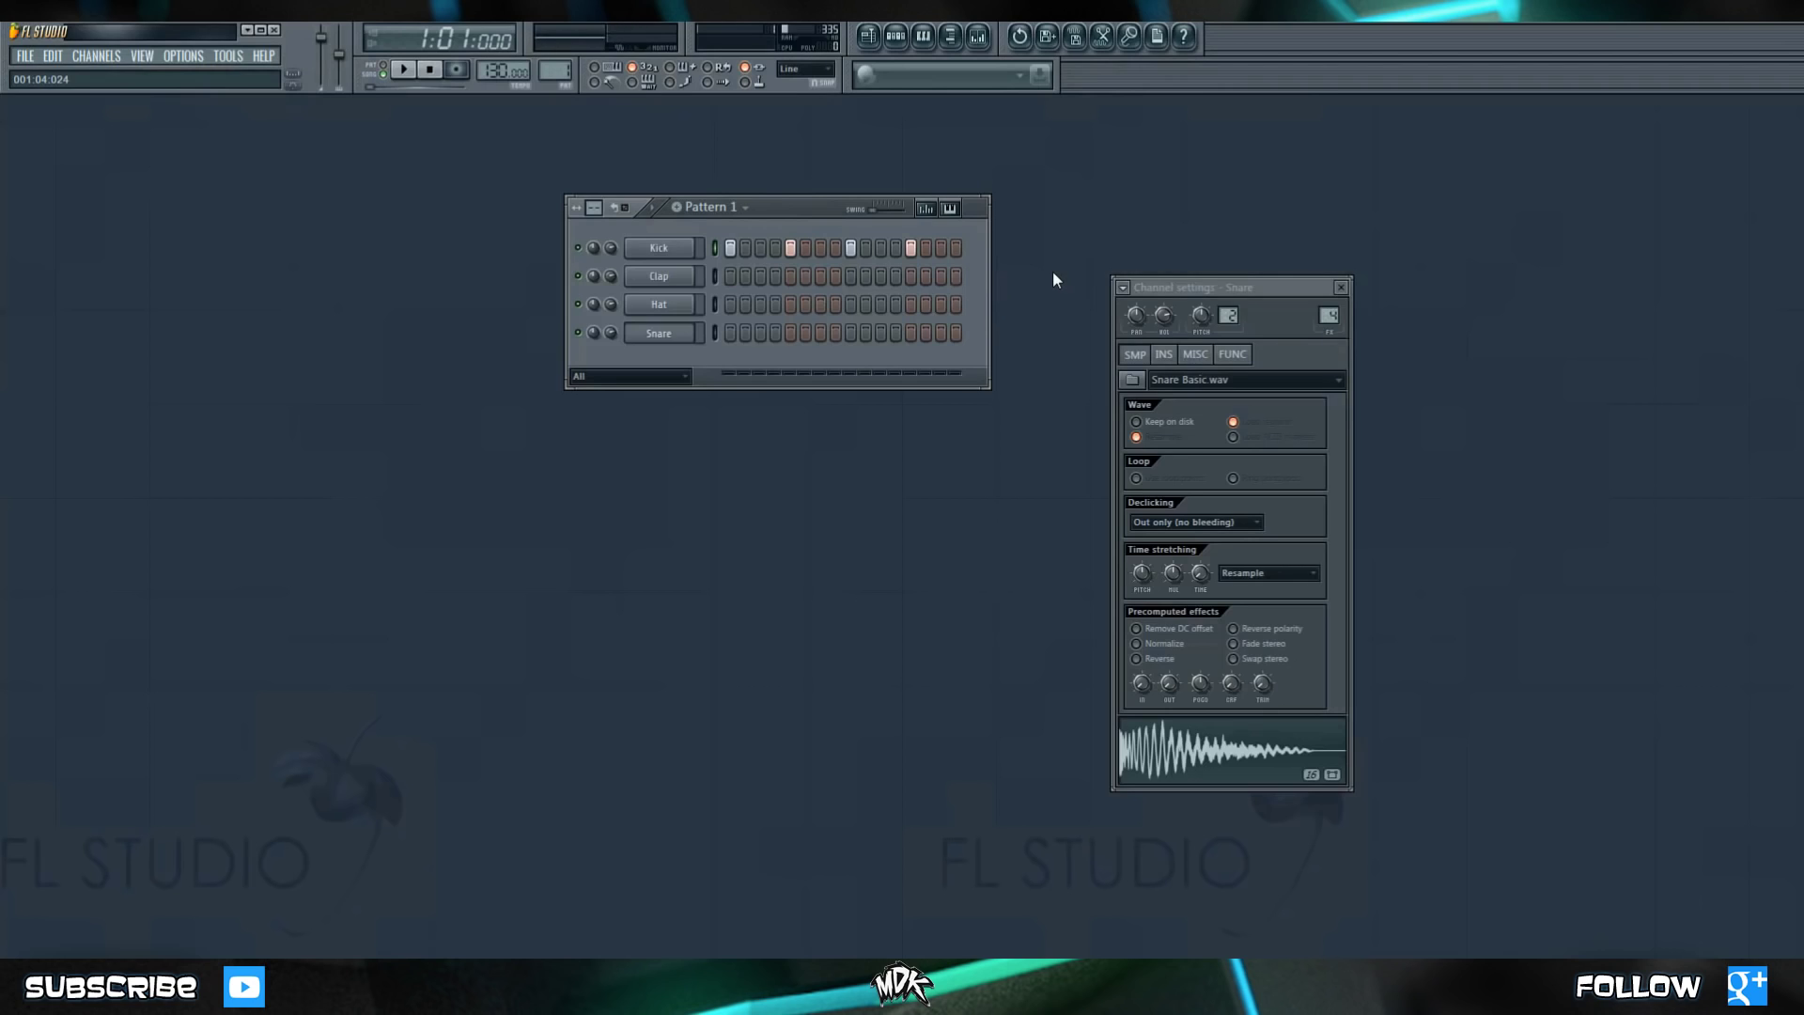
pyautogui.moveTo(1012, 255)
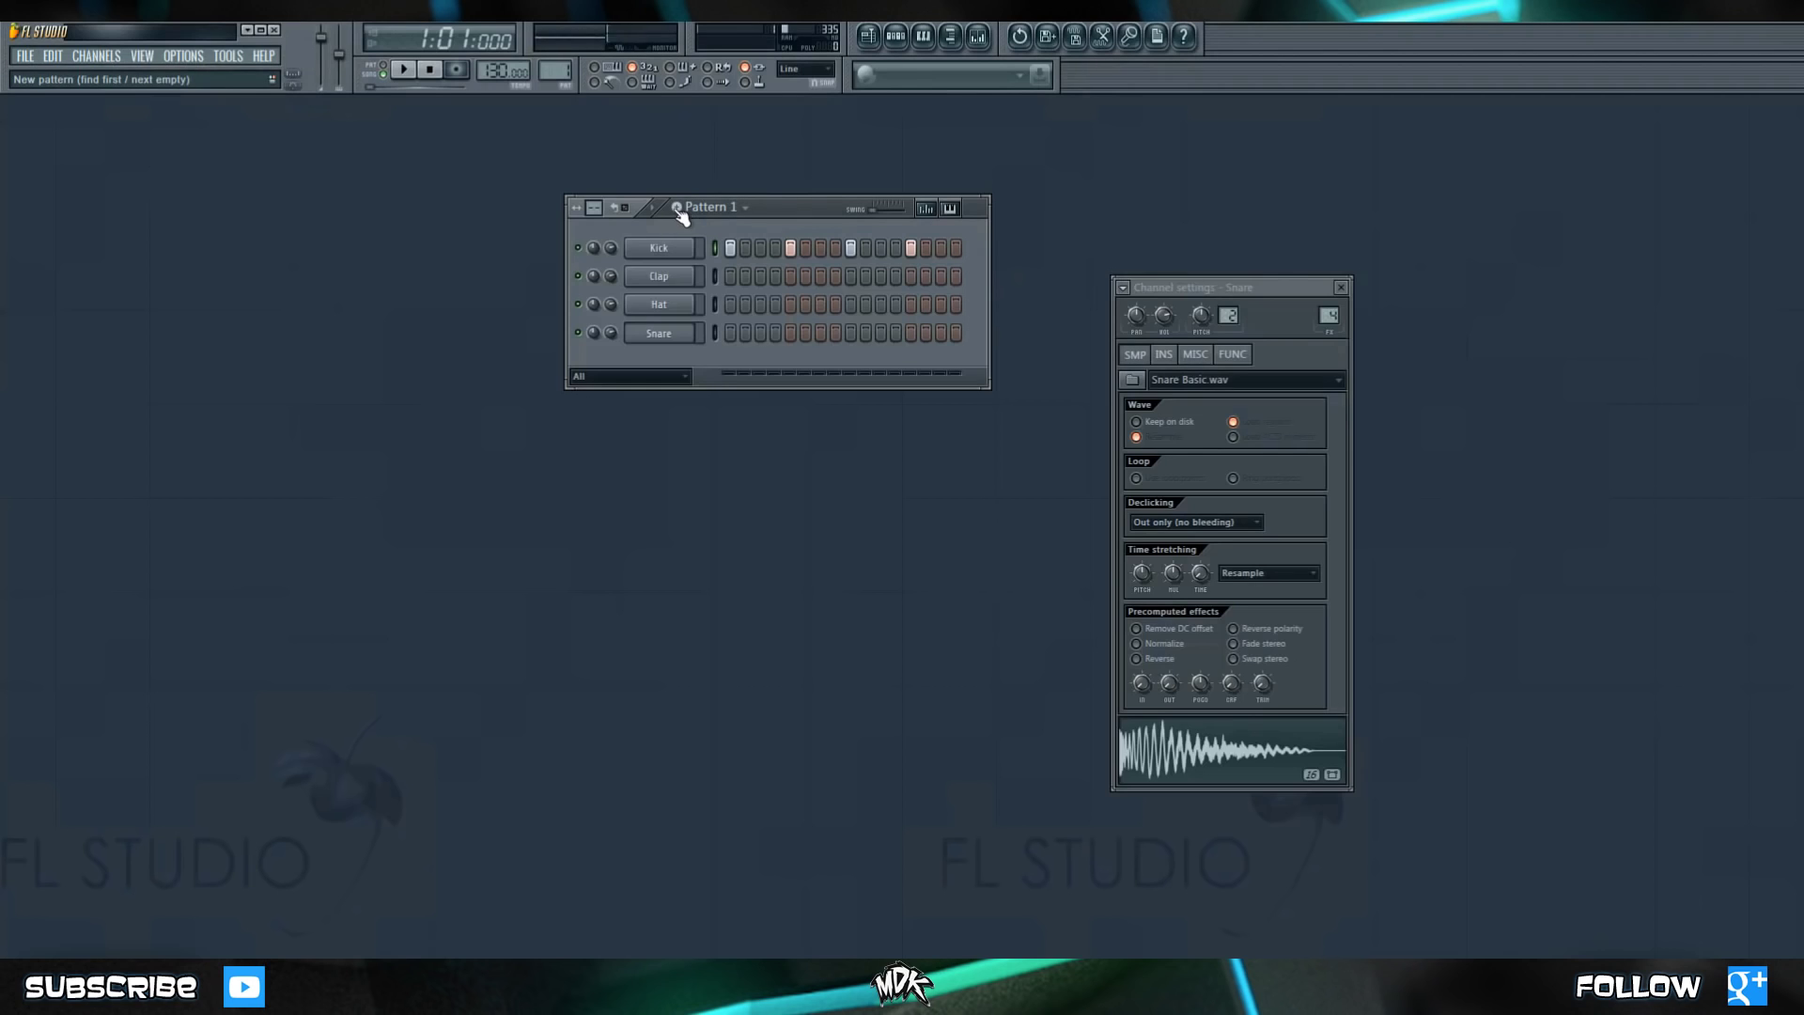
# Create two new patterns named Closed HH and Snare (Offbeat).
pyautogui.click(679, 207)
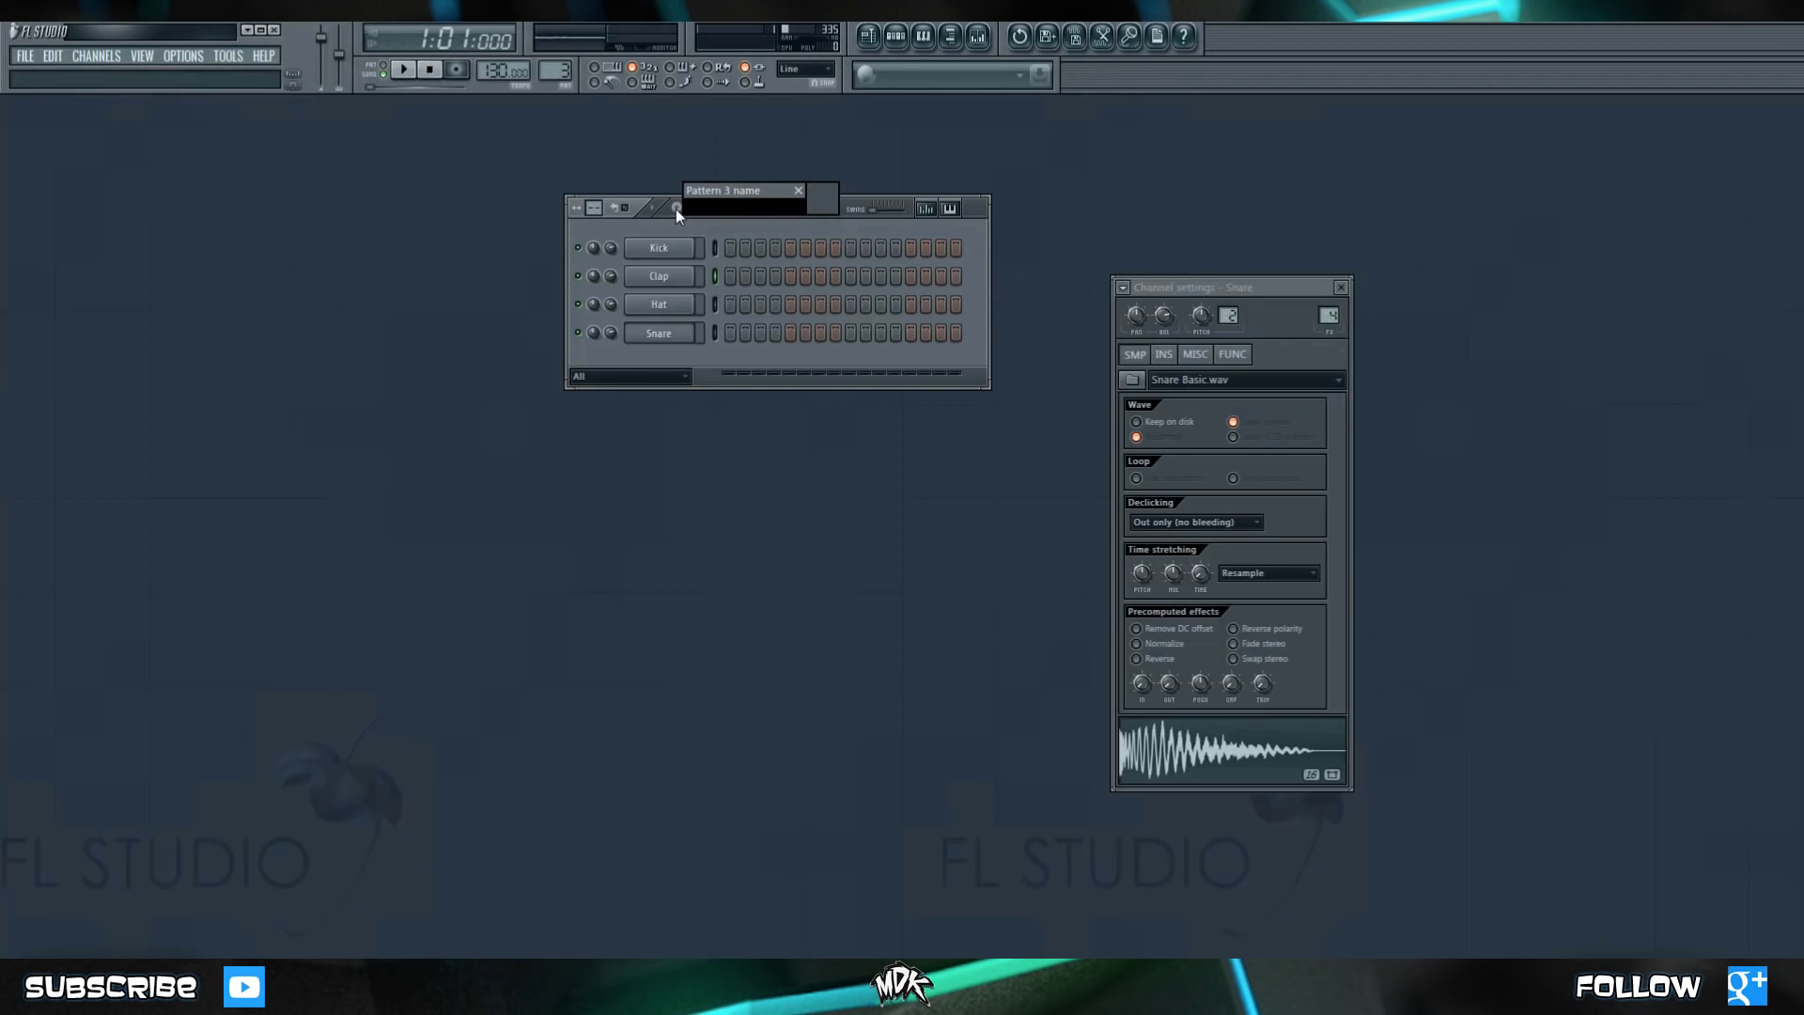
pyautogui.write('Closed HH')
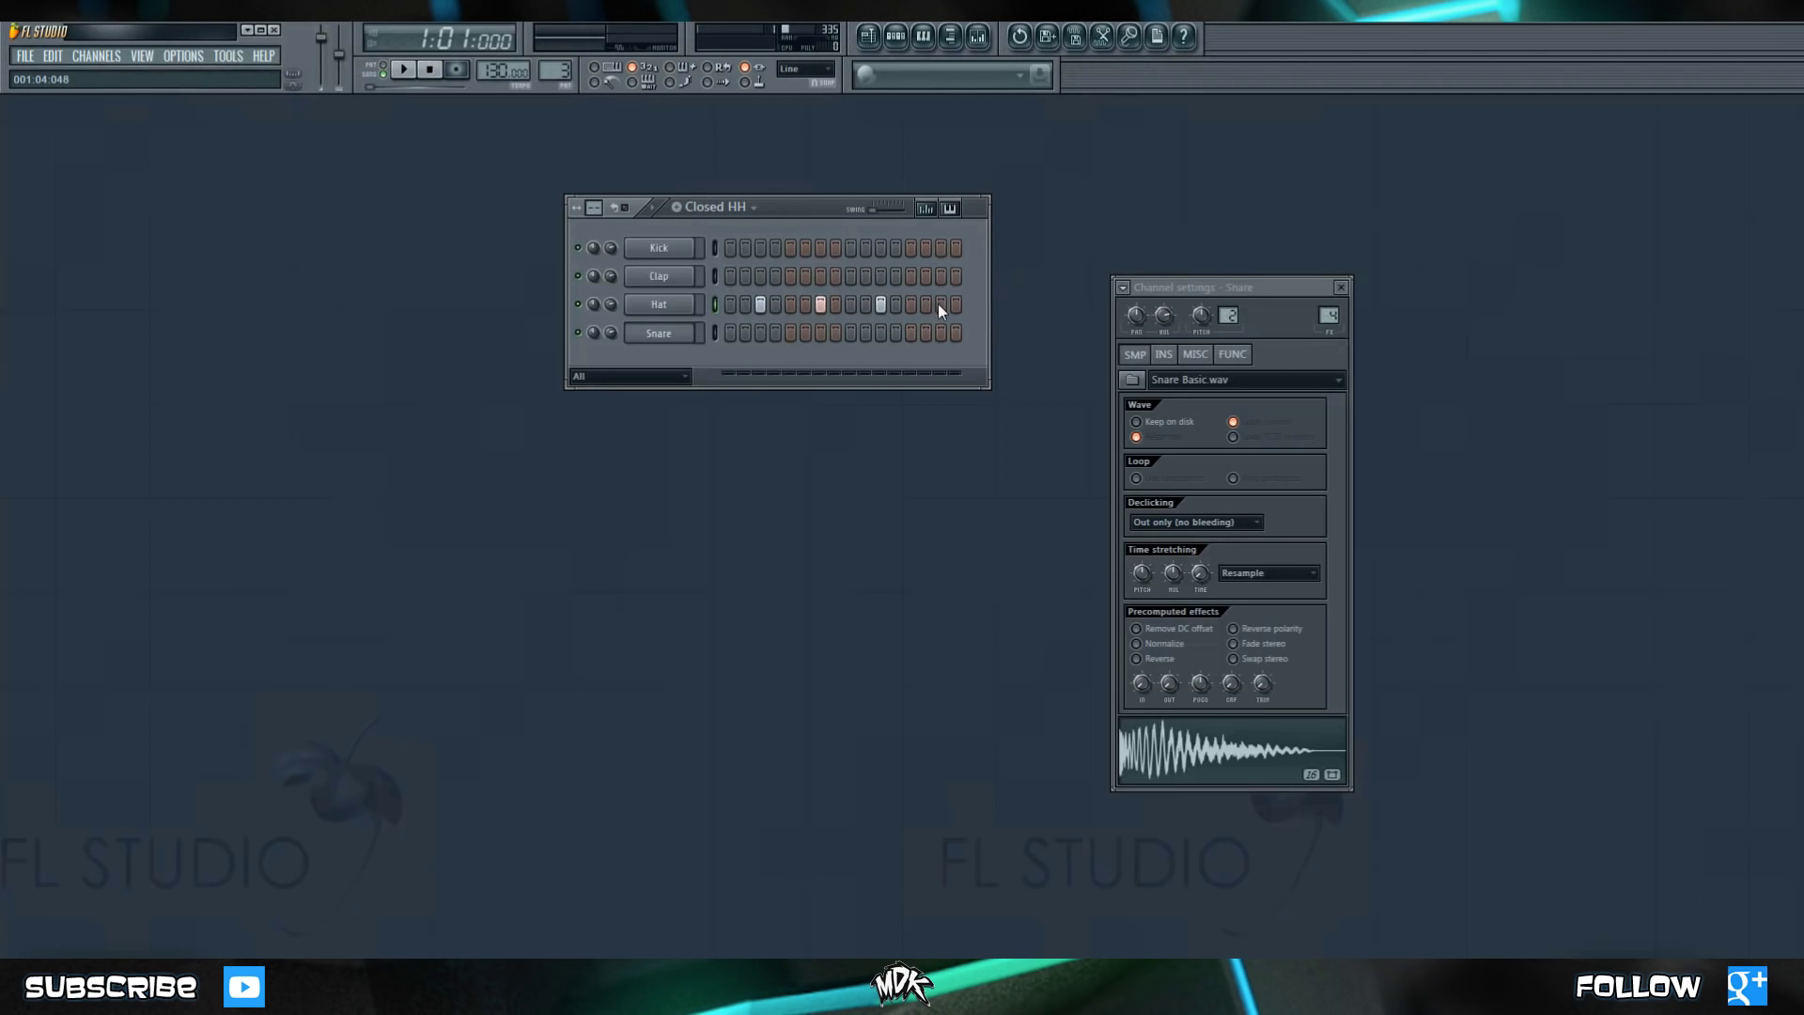
pyautogui.click(706, 206)
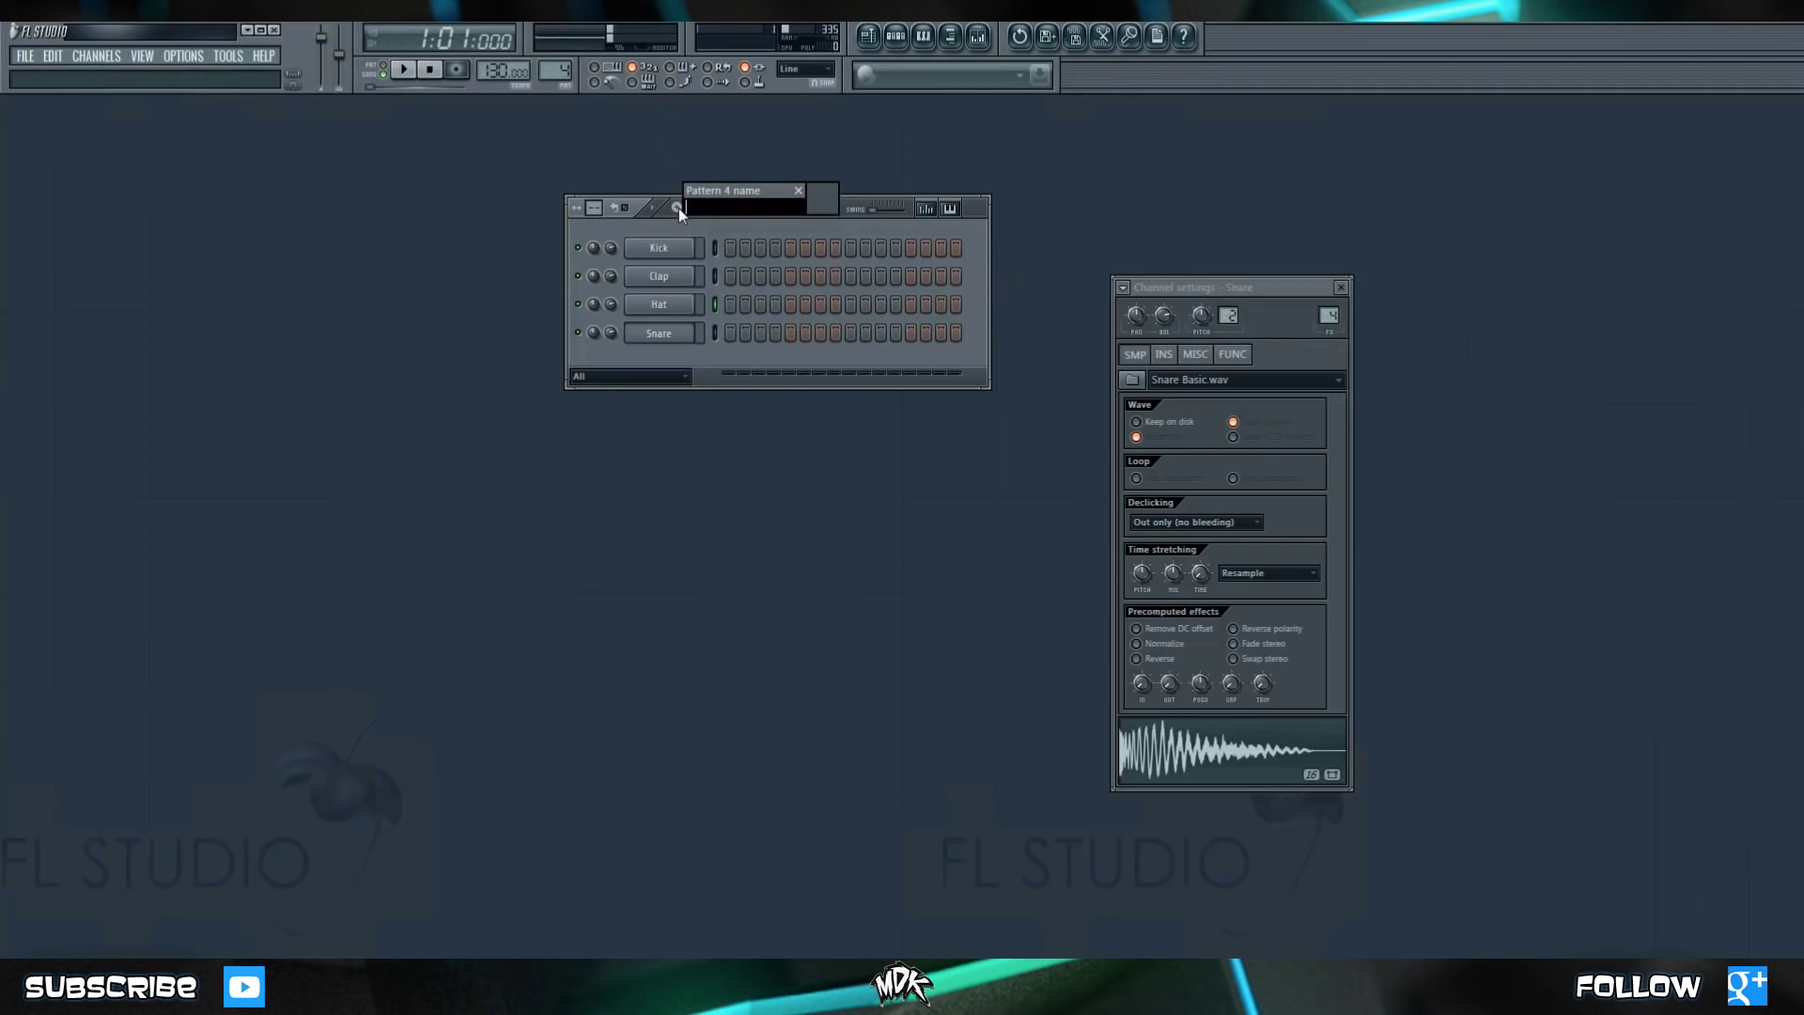
pyautogui.write('S')
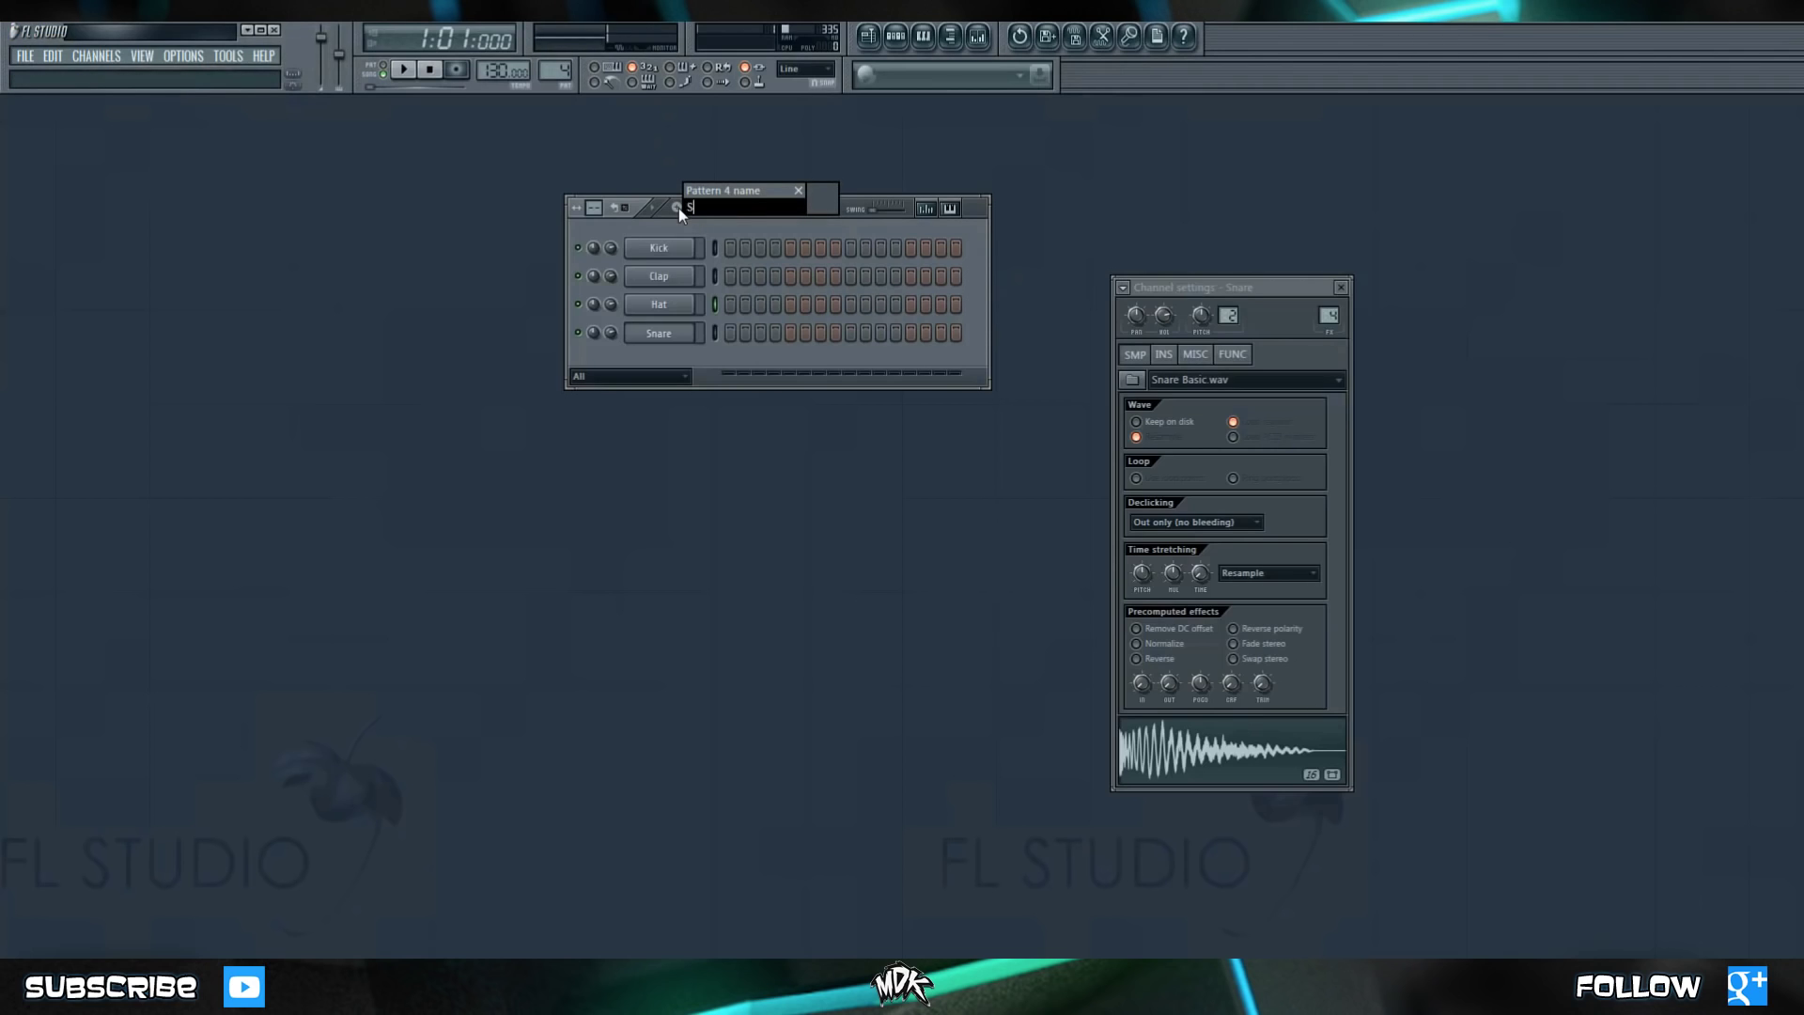
pyautogui.write('nare (Off')
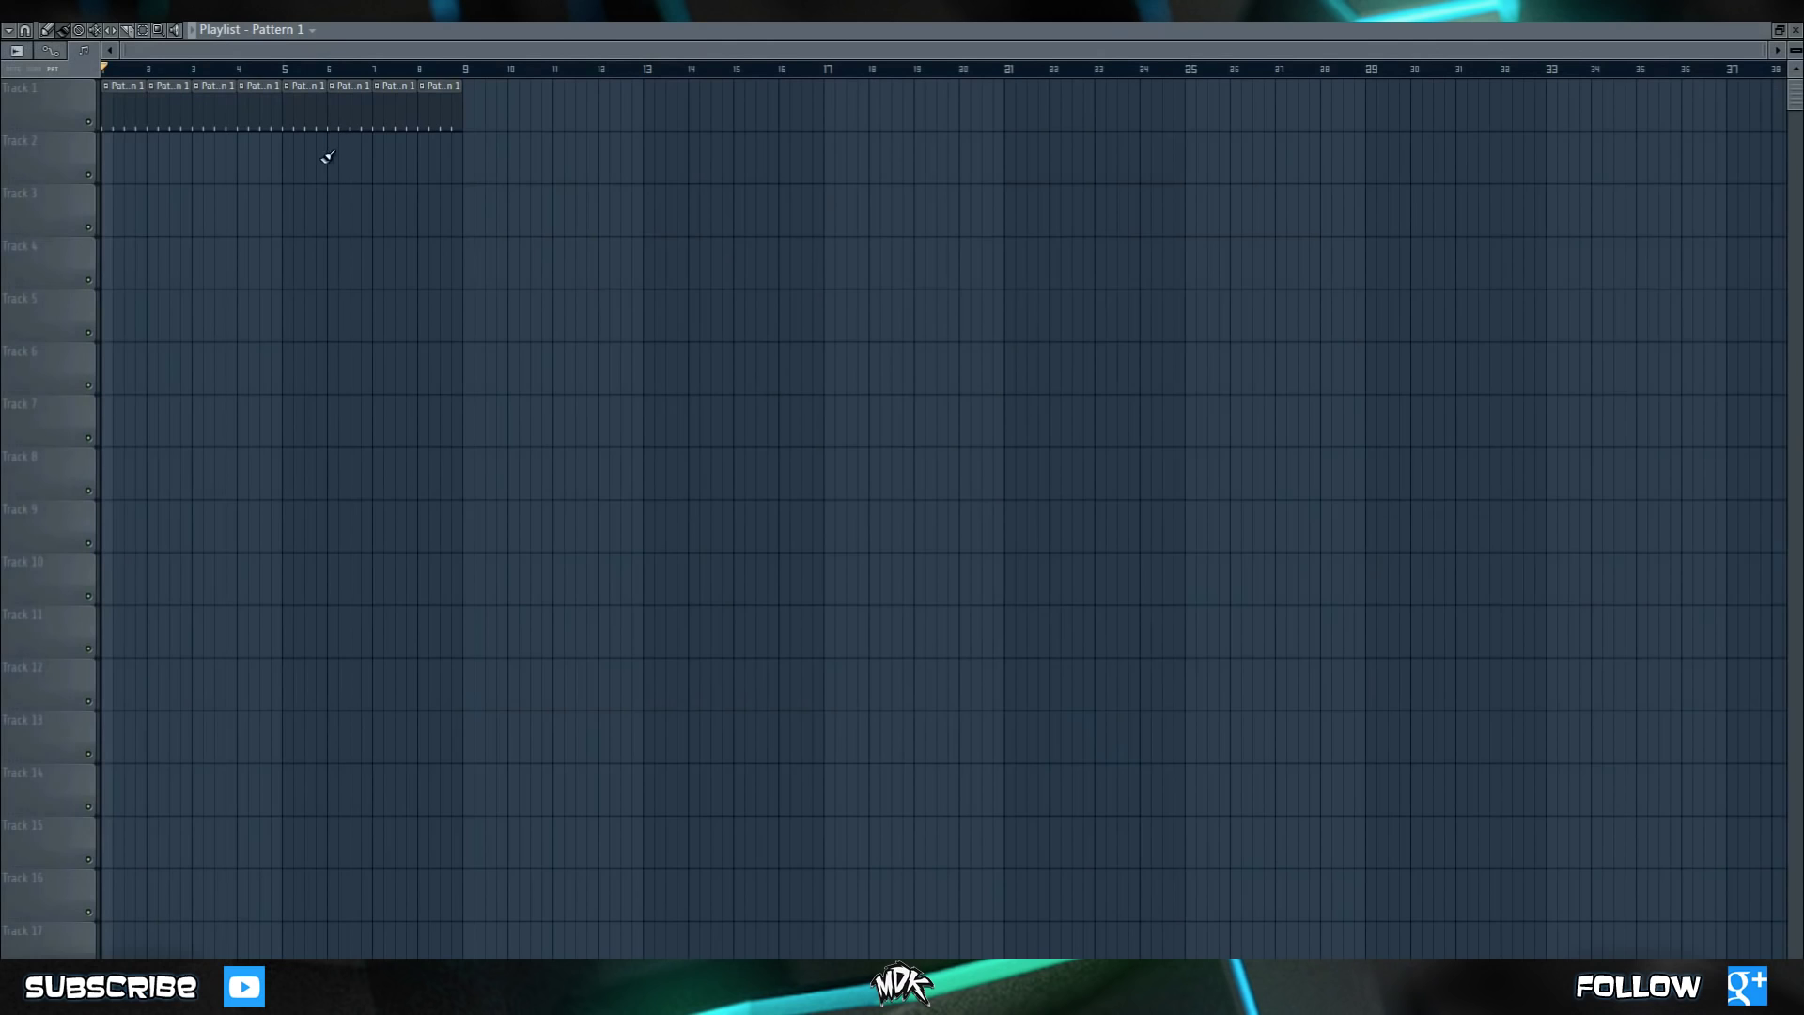
pyautogui.moveTo(327, 37)
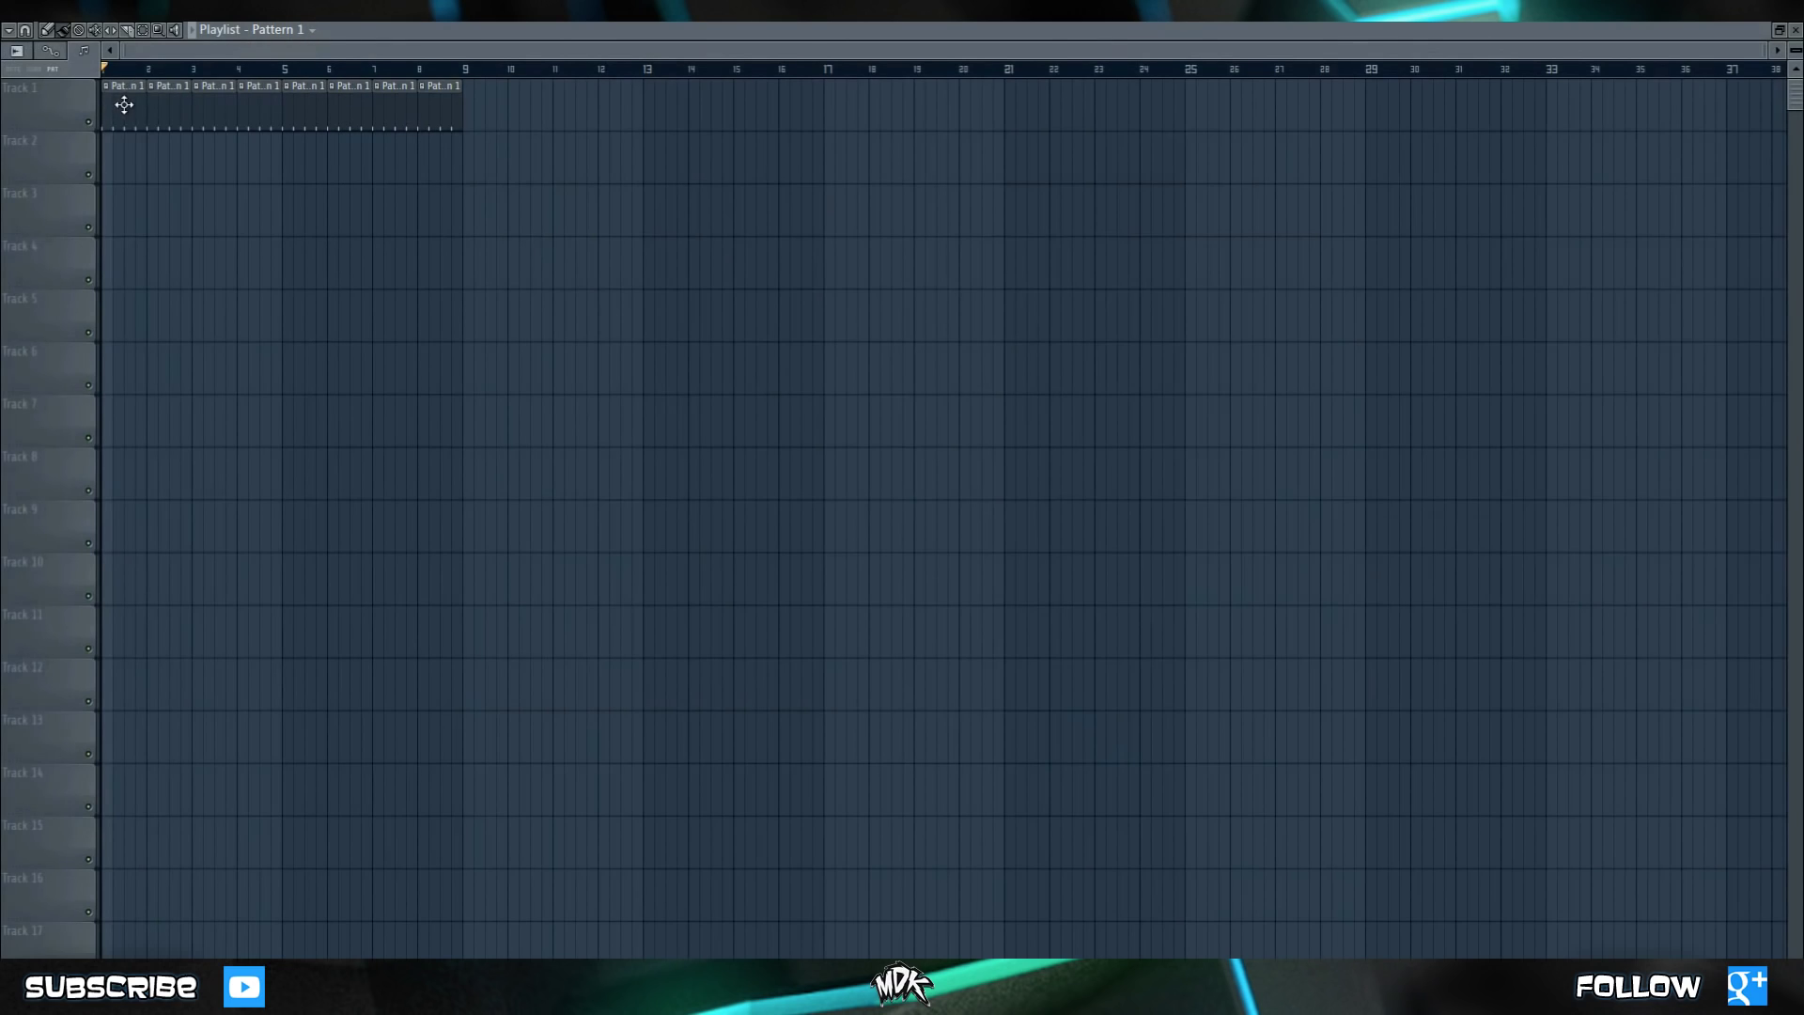
pyautogui.moveTo(124, 102)
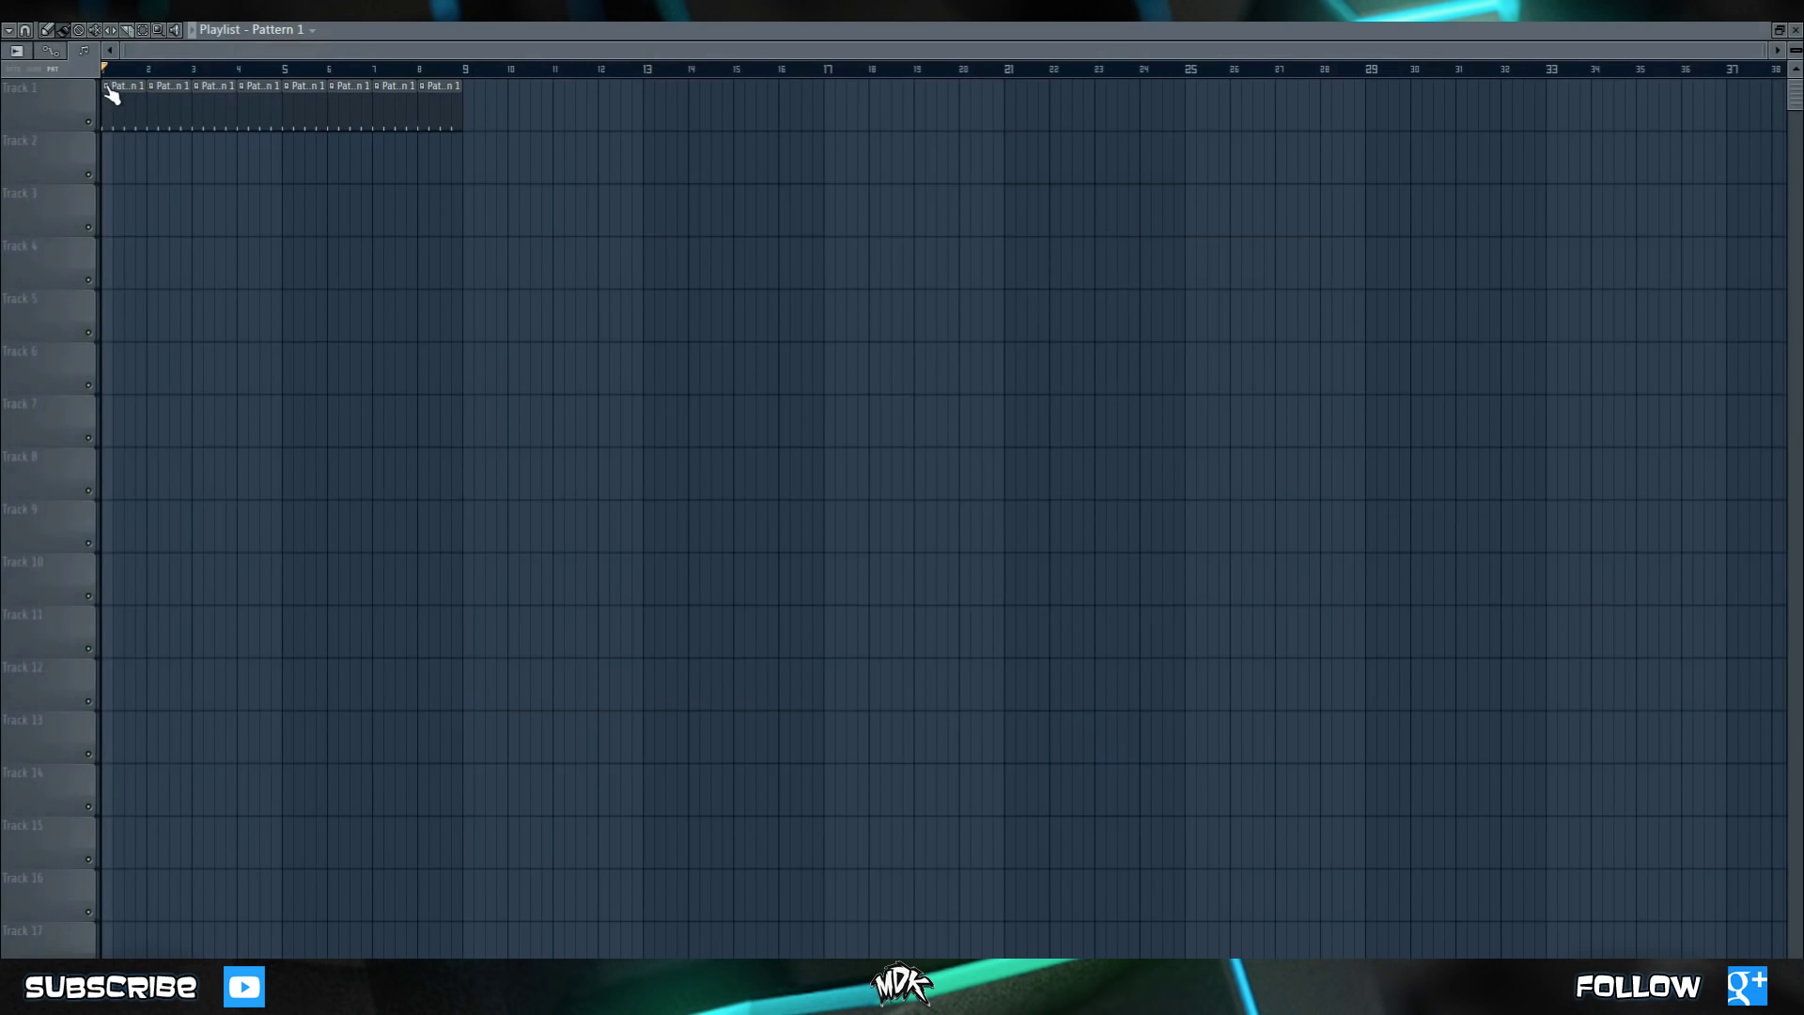
# Rename the Pattern 1 clip to Kick through its Rename / color option.
pyautogui.rightClick(111, 97)
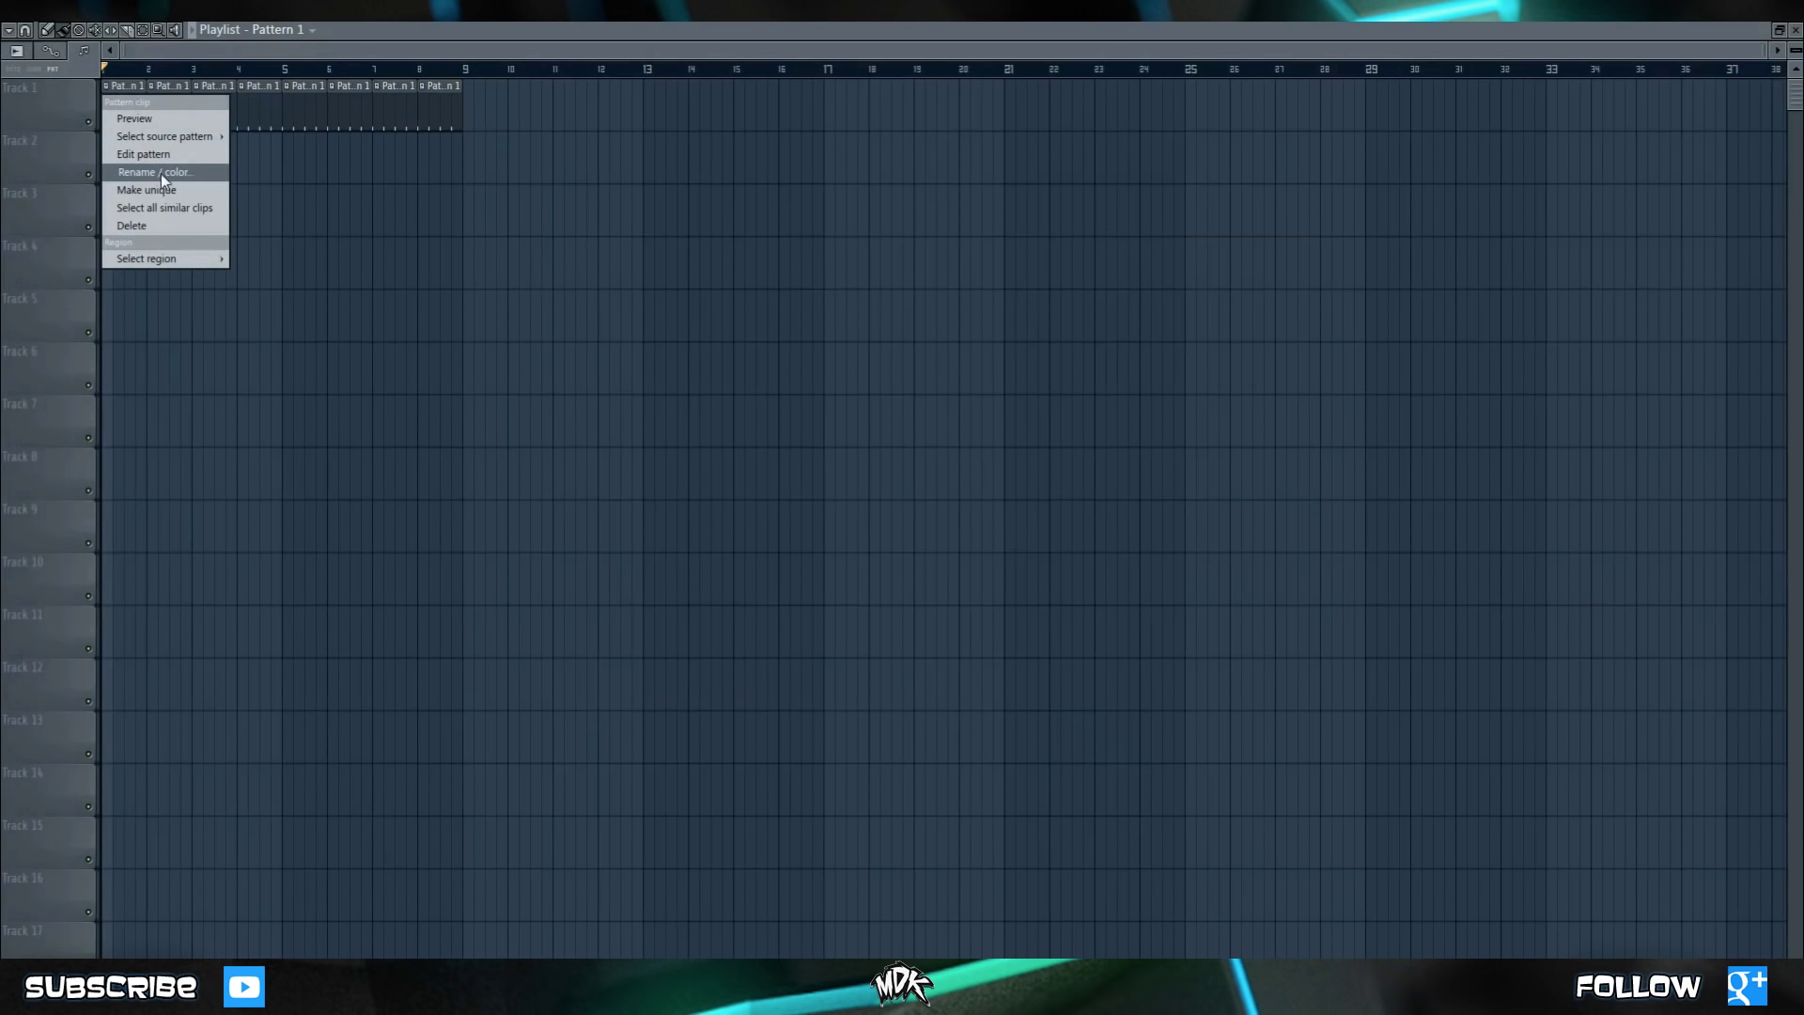
pyautogui.click(166, 172)
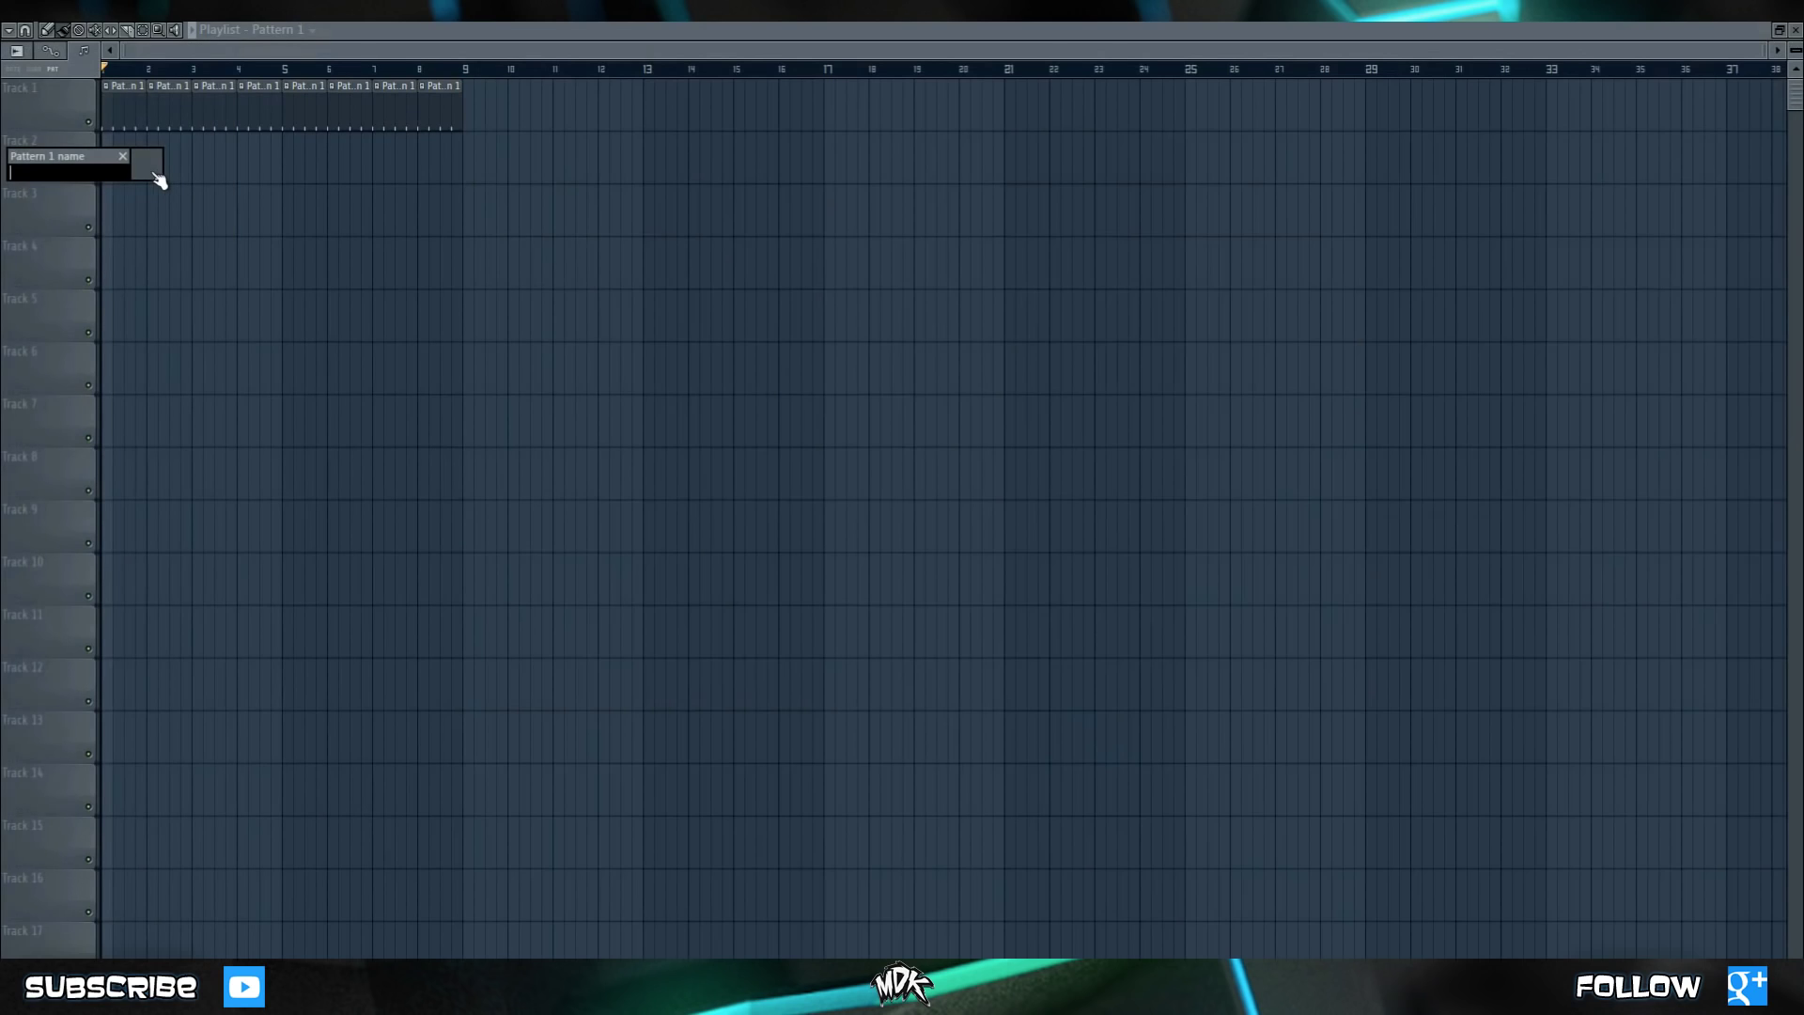
pyautogui.write('Kick')
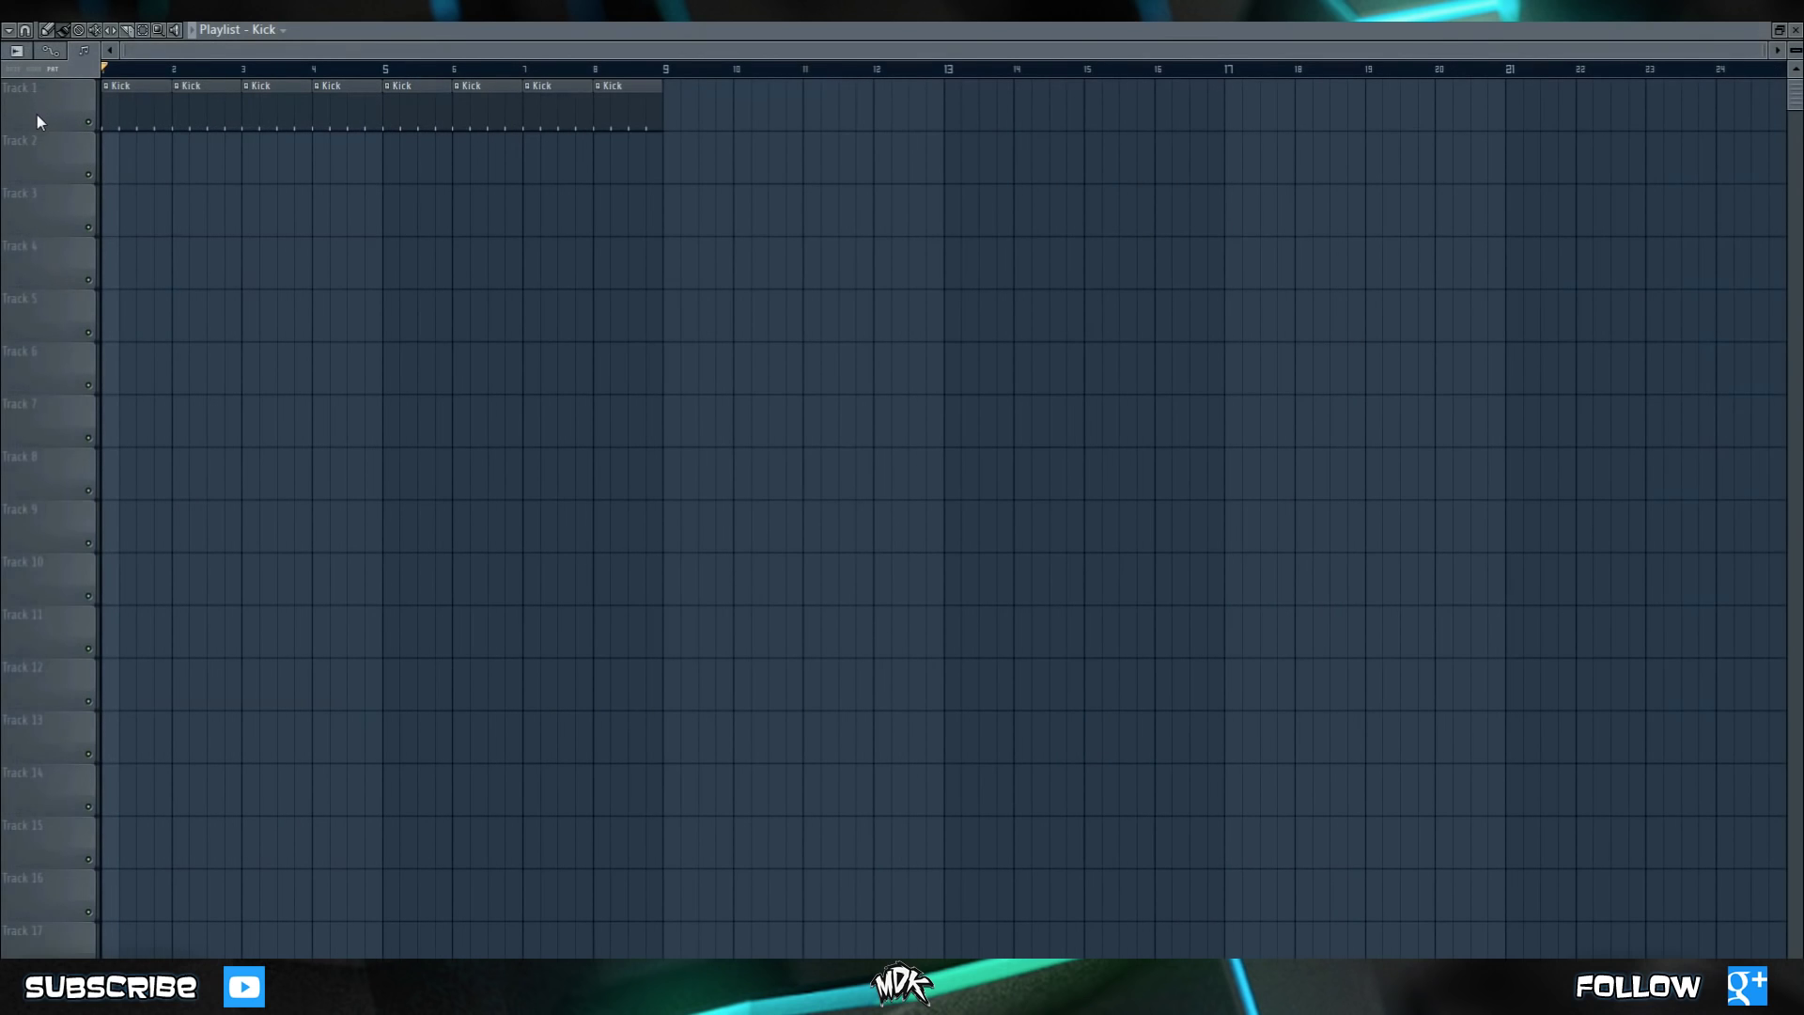
pyautogui.moveTo(49, 124)
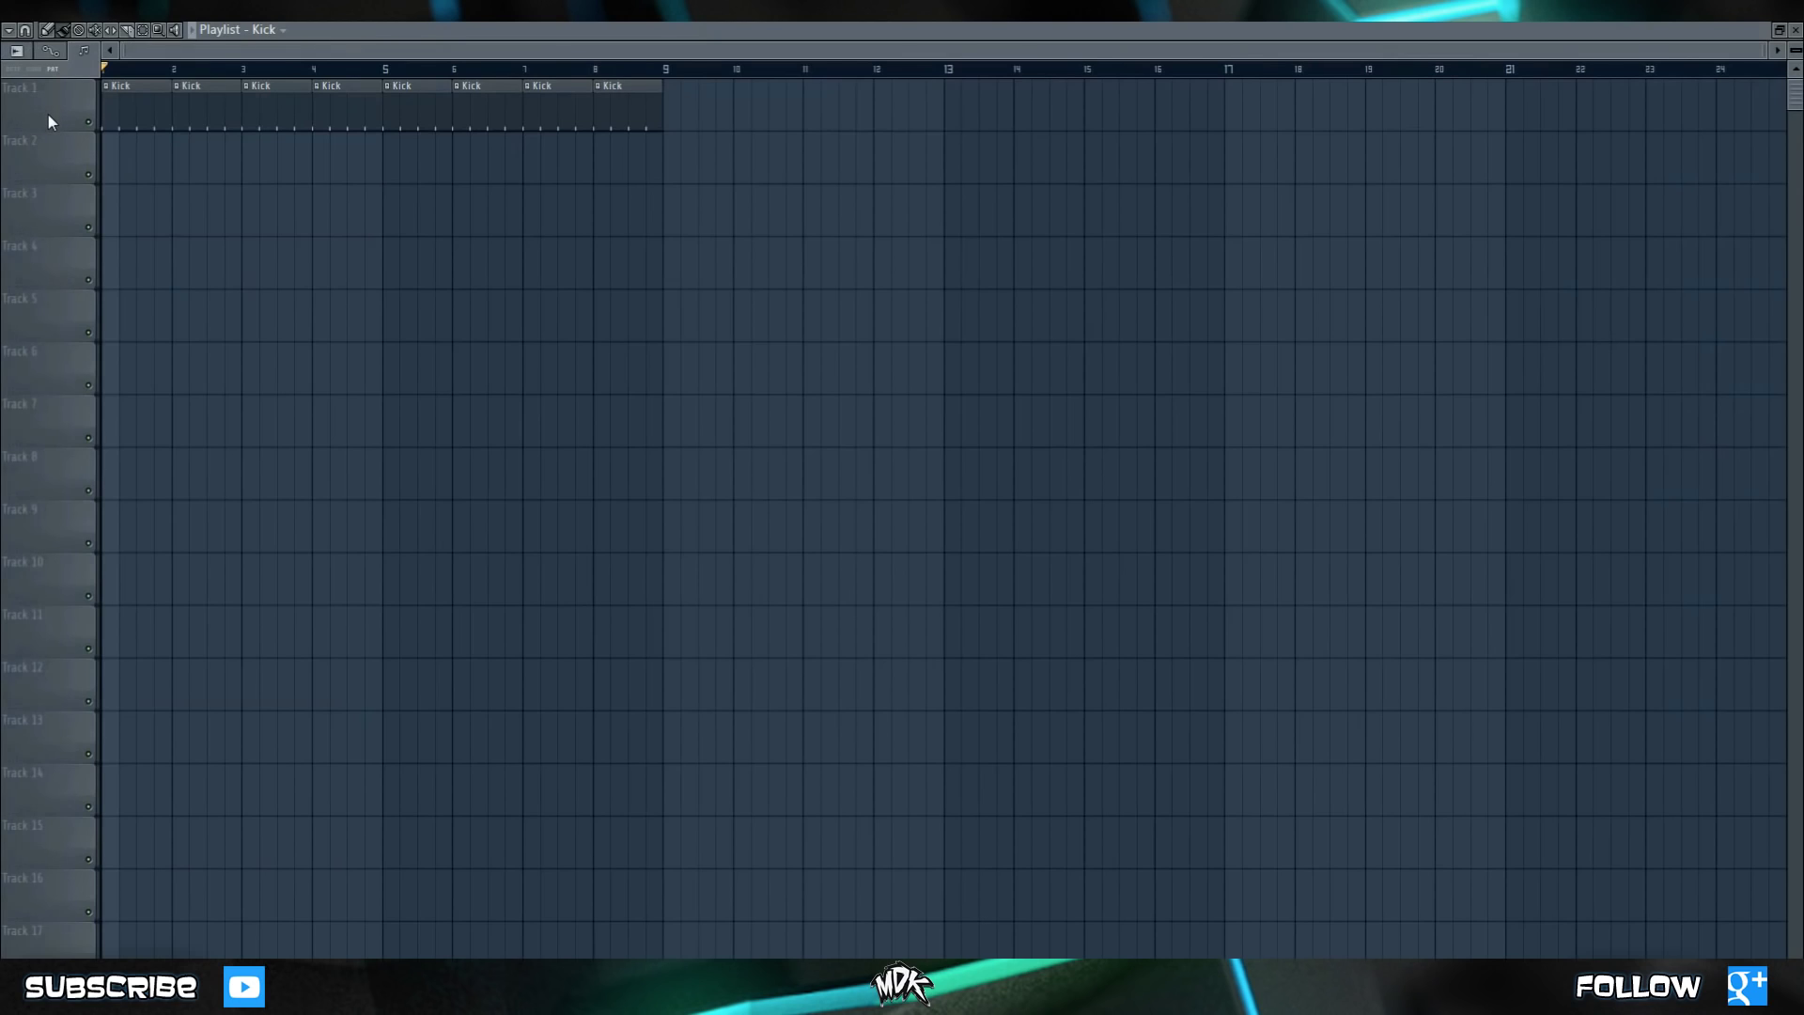
pyautogui.moveTo(63, 114)
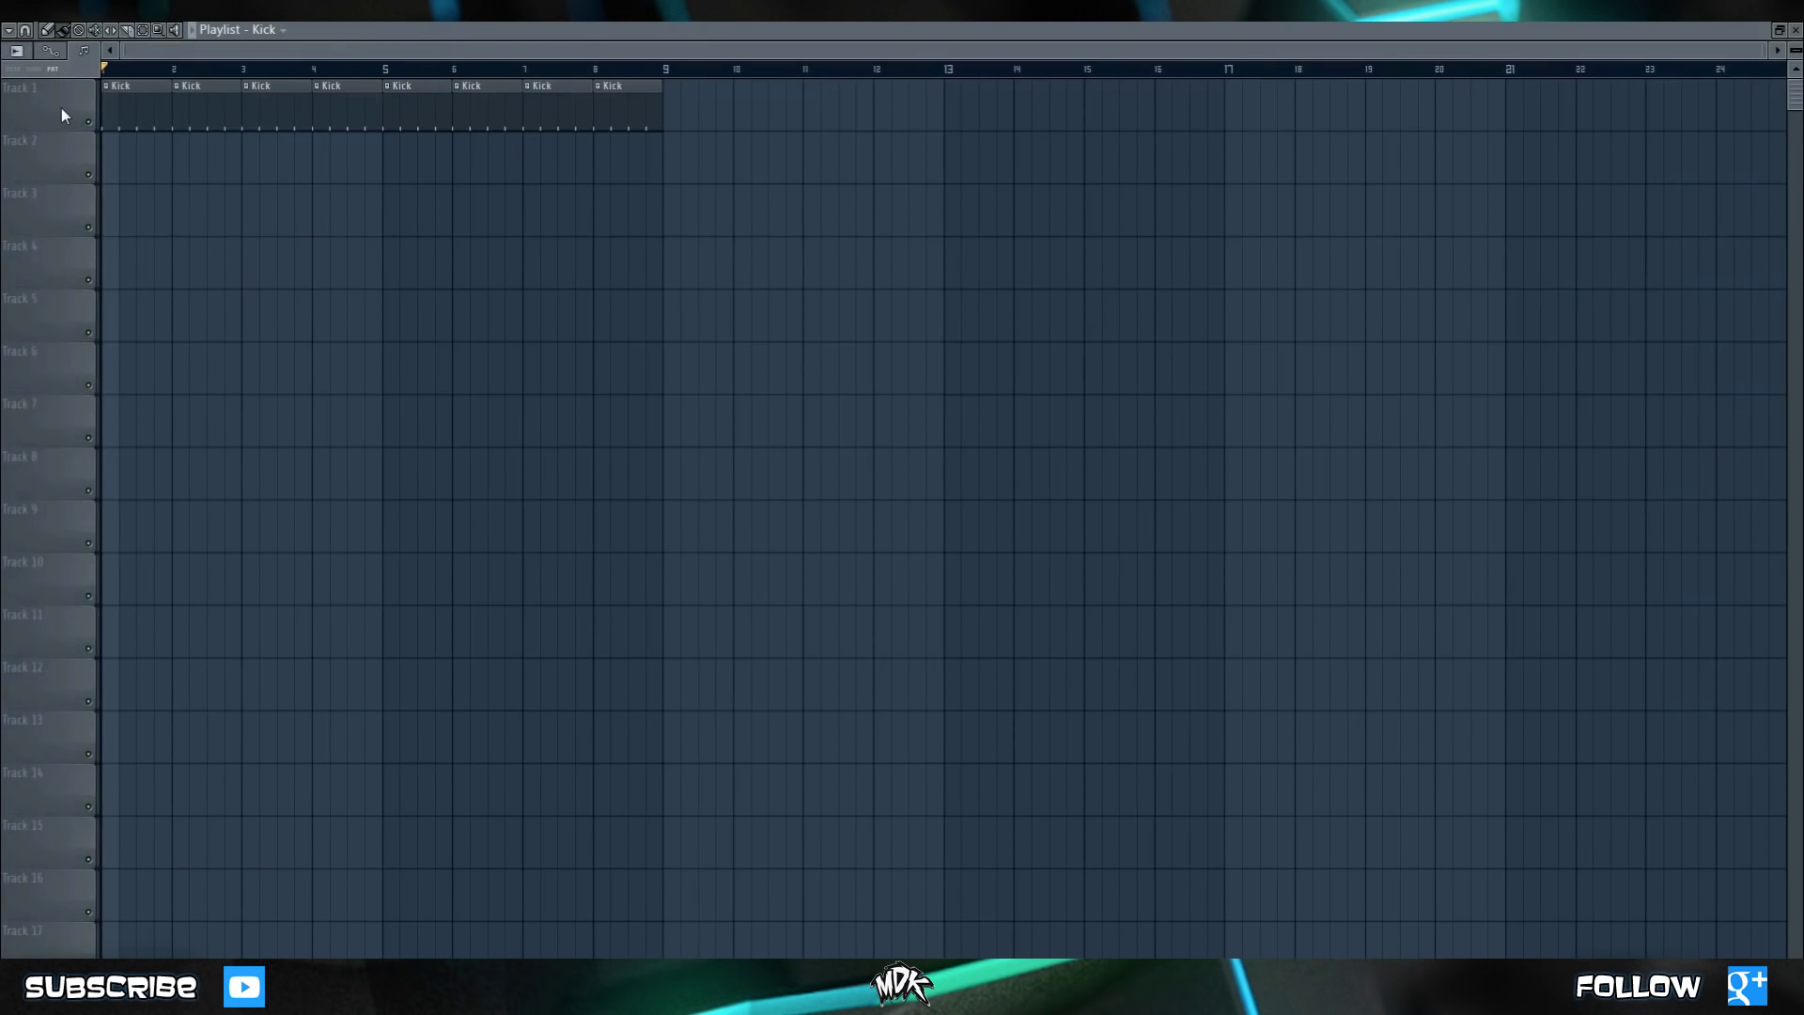
pyautogui.moveTo(35, 122)
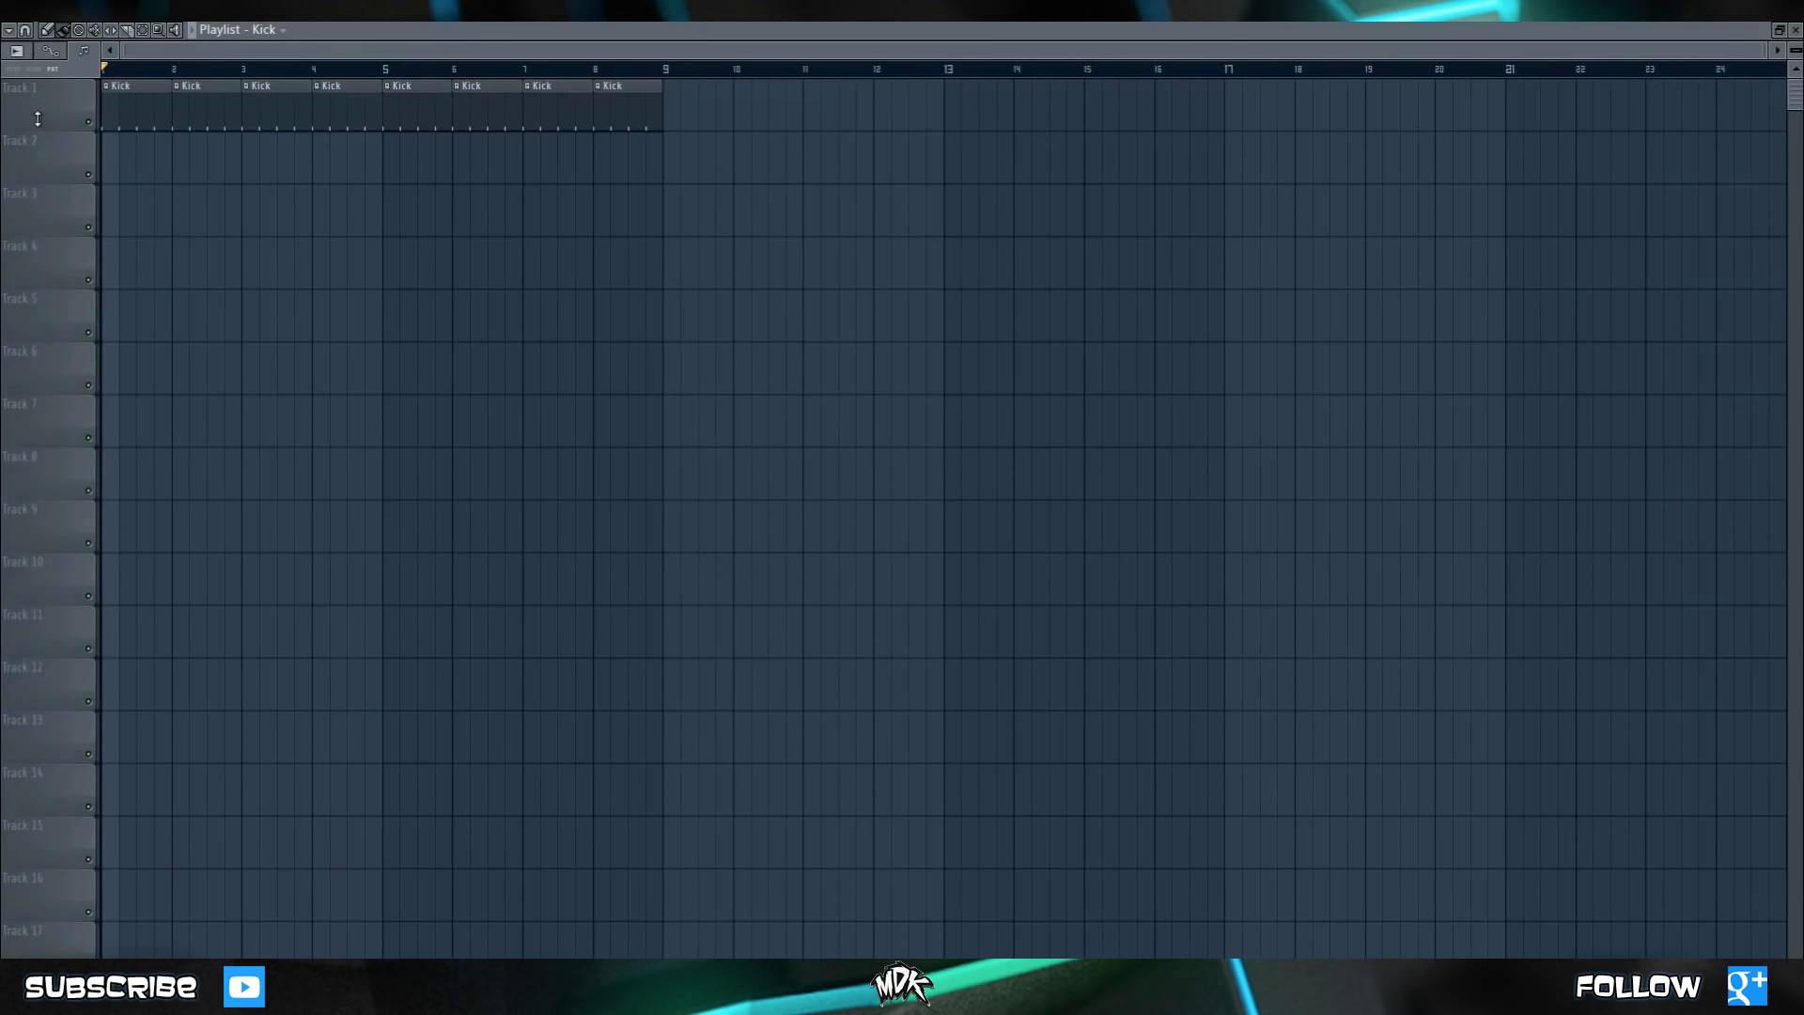
pyautogui.moveTo(36, 123)
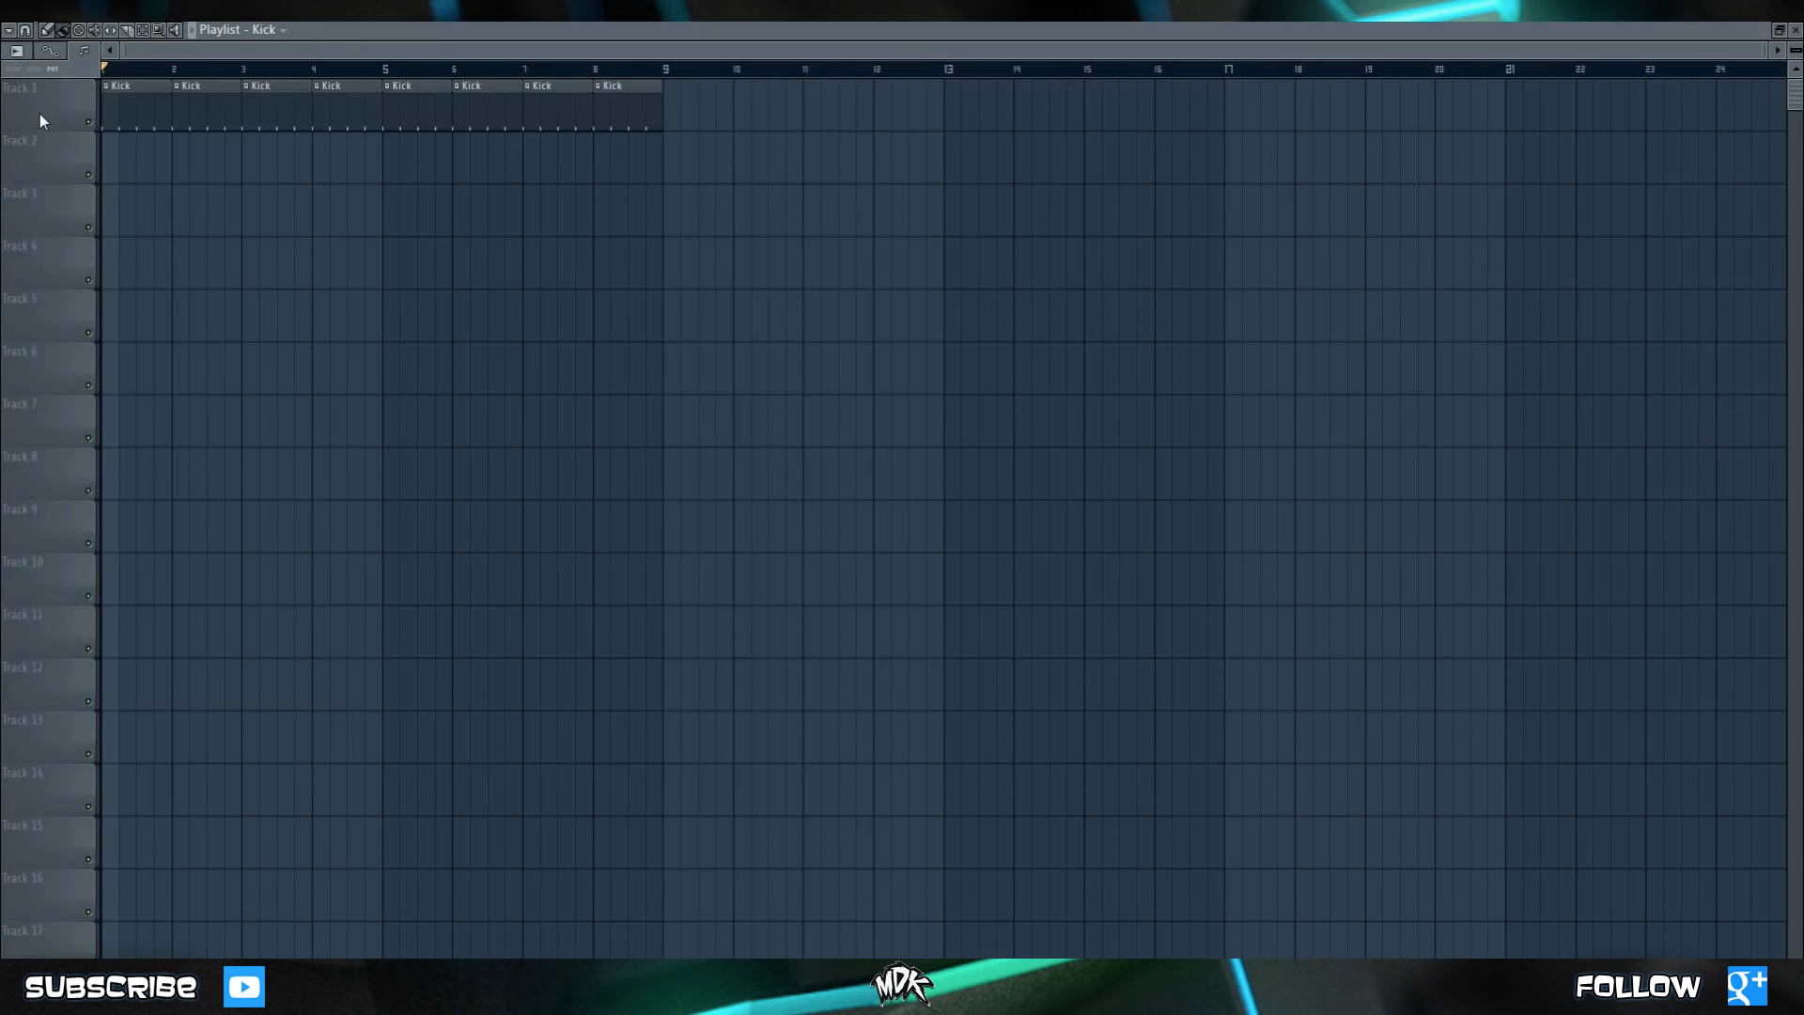
# Select the Clap pattern, place Clap clips from bar 3, and begin naming Track 3 Closed HH.
pyautogui.click(38, 87)
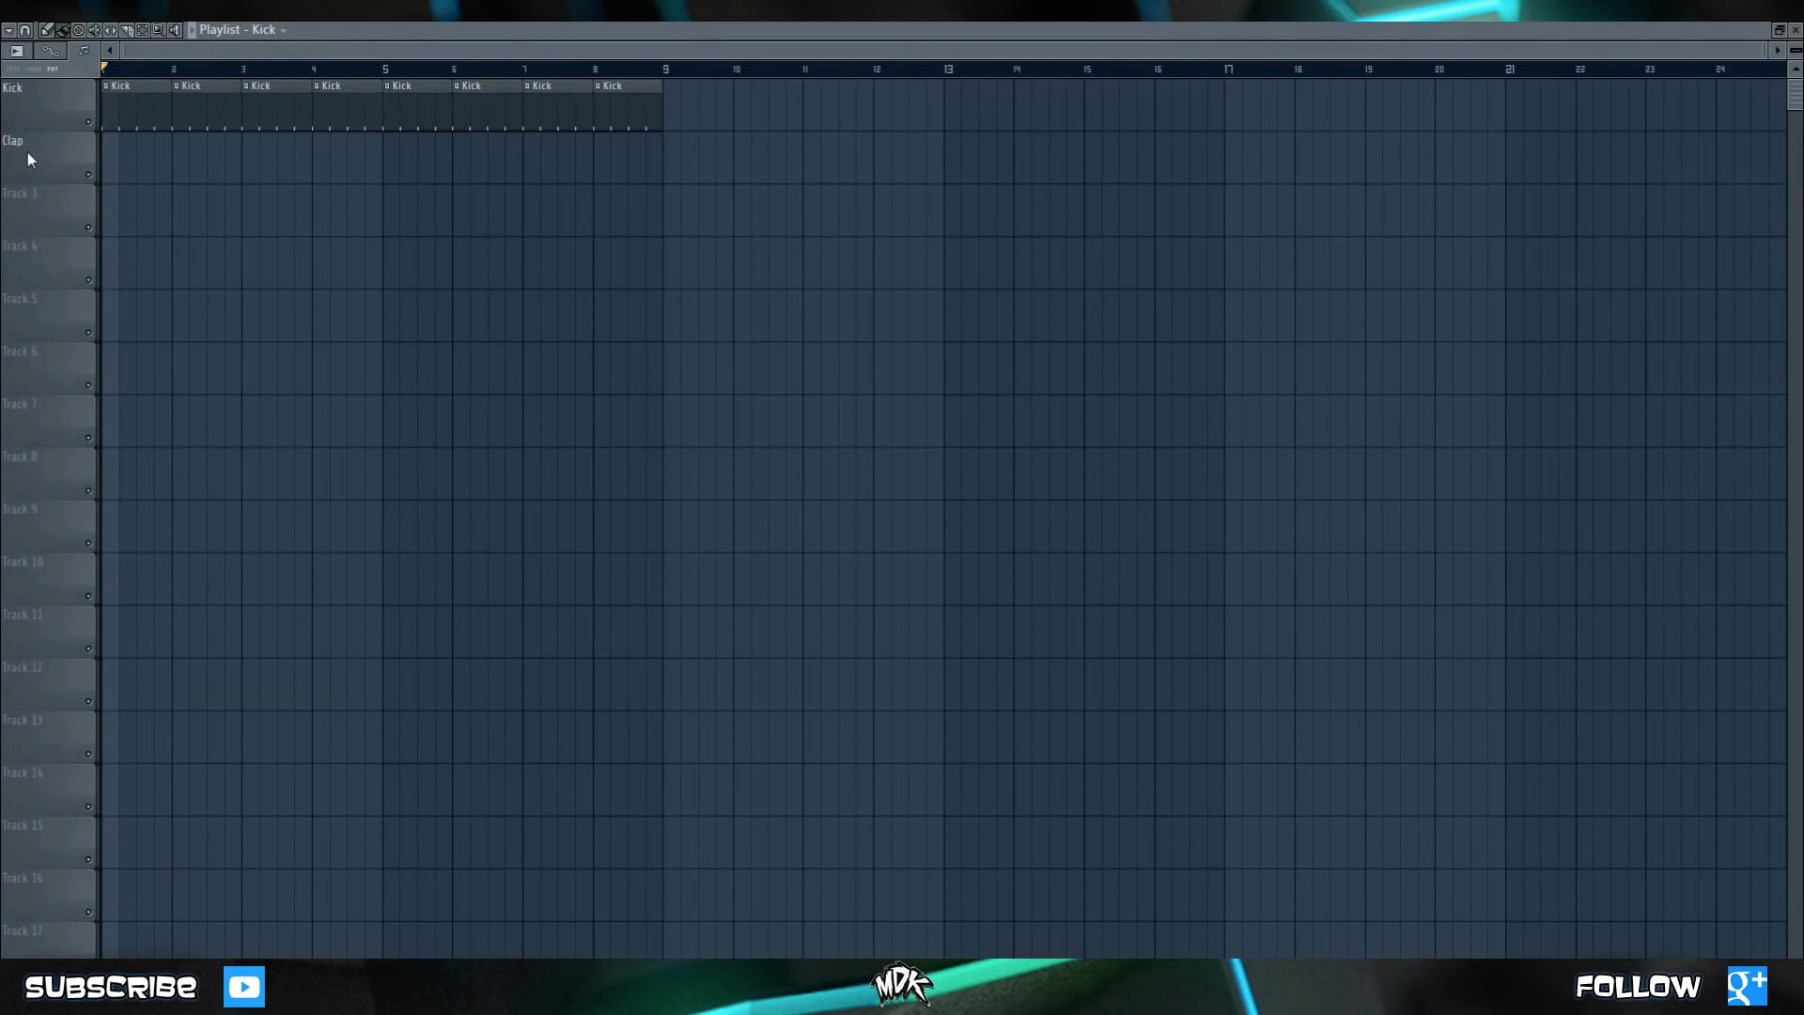
pyautogui.moveTo(89, 162)
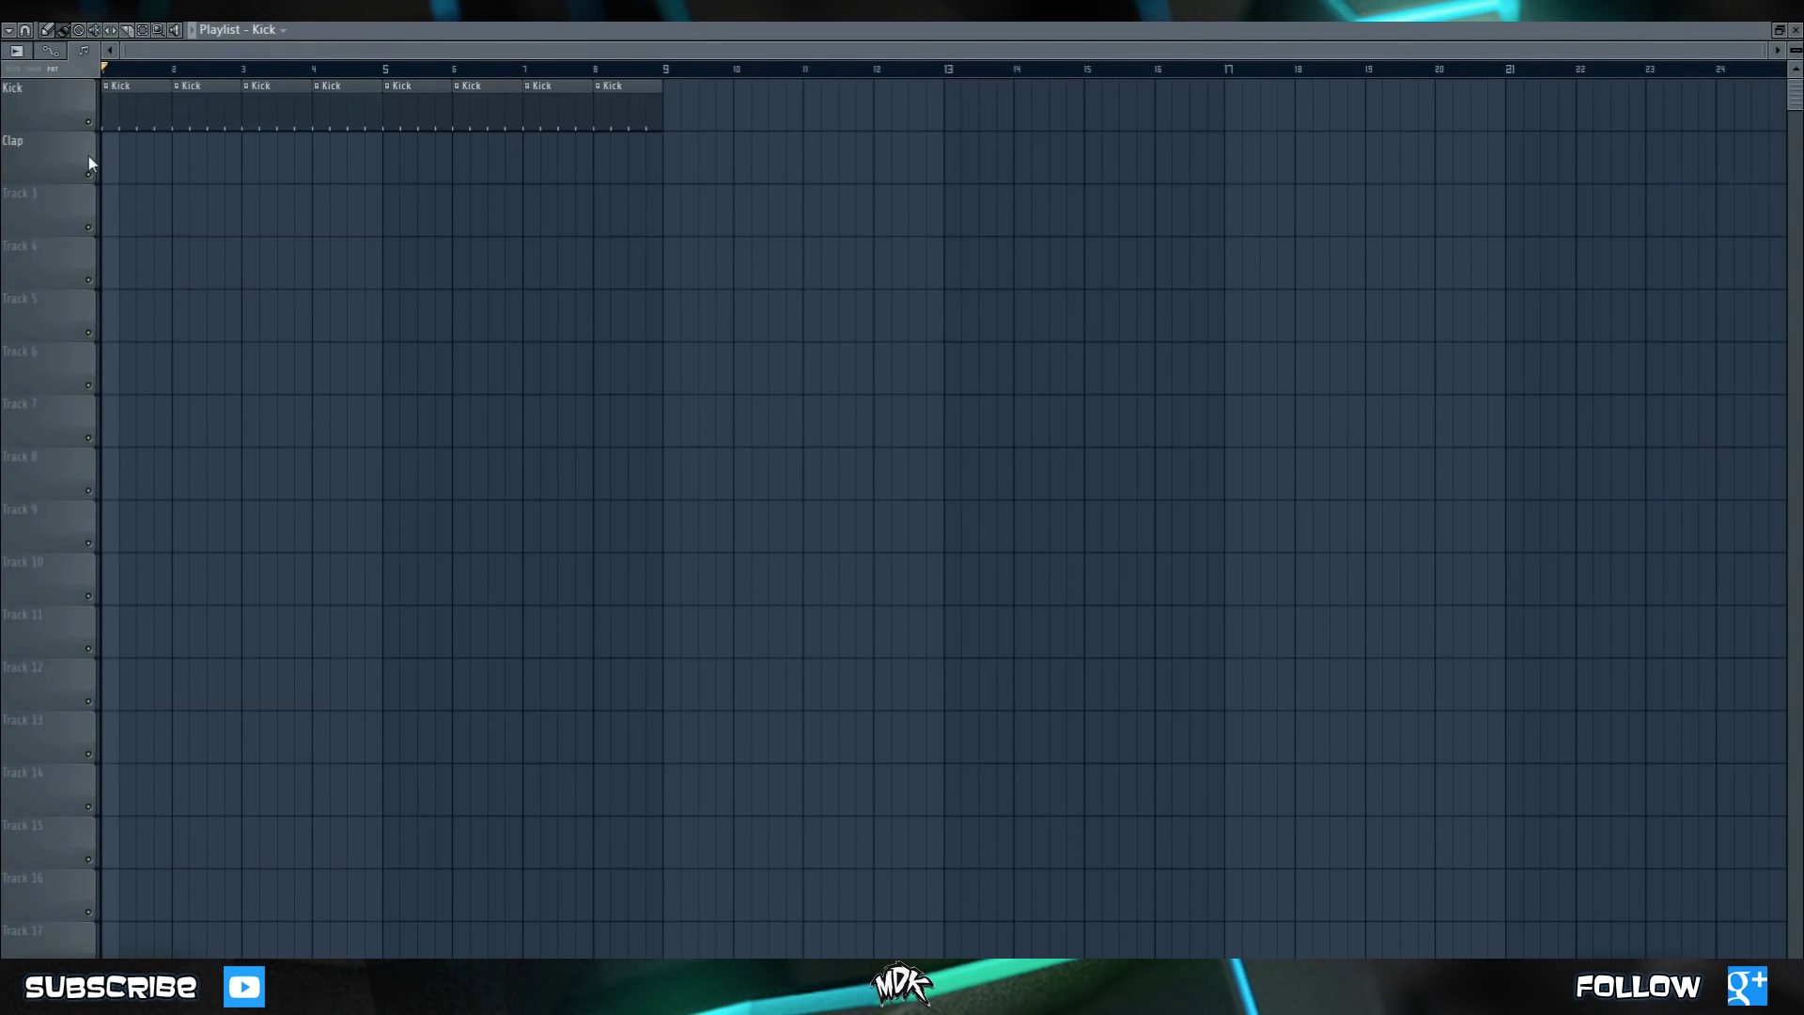
pyautogui.click(272, 29)
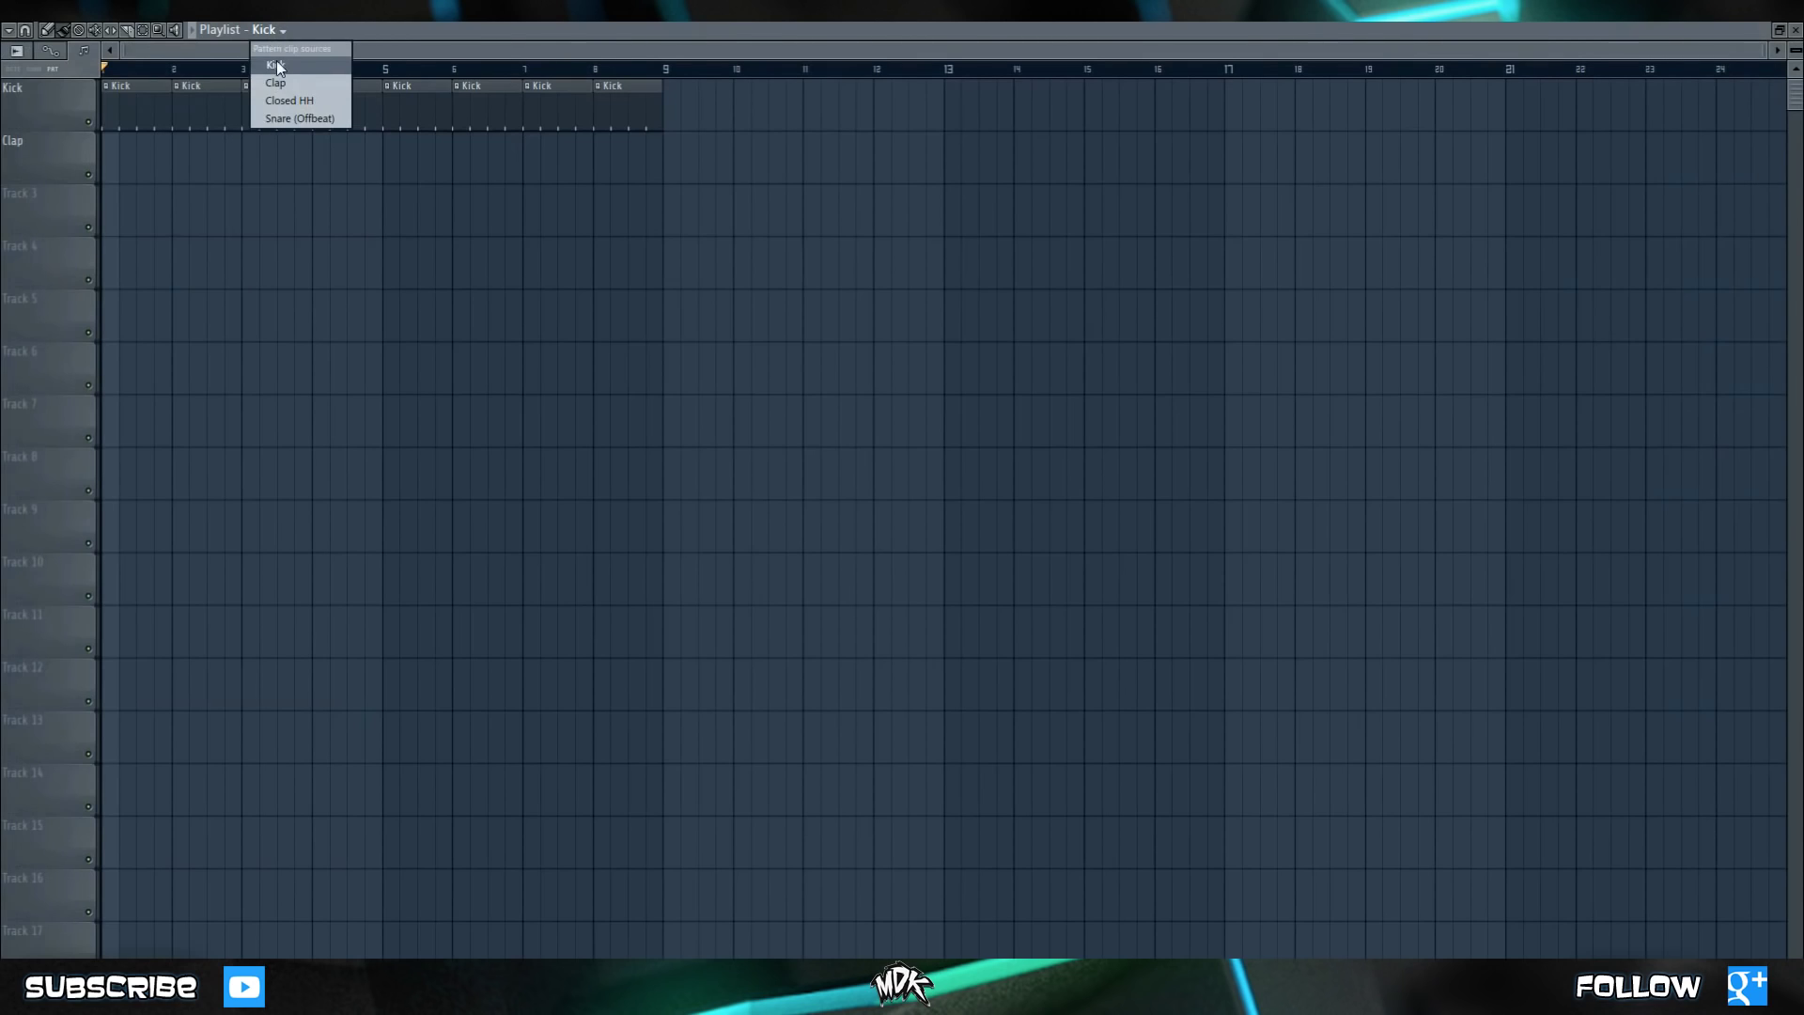
pyautogui.click(274, 84)
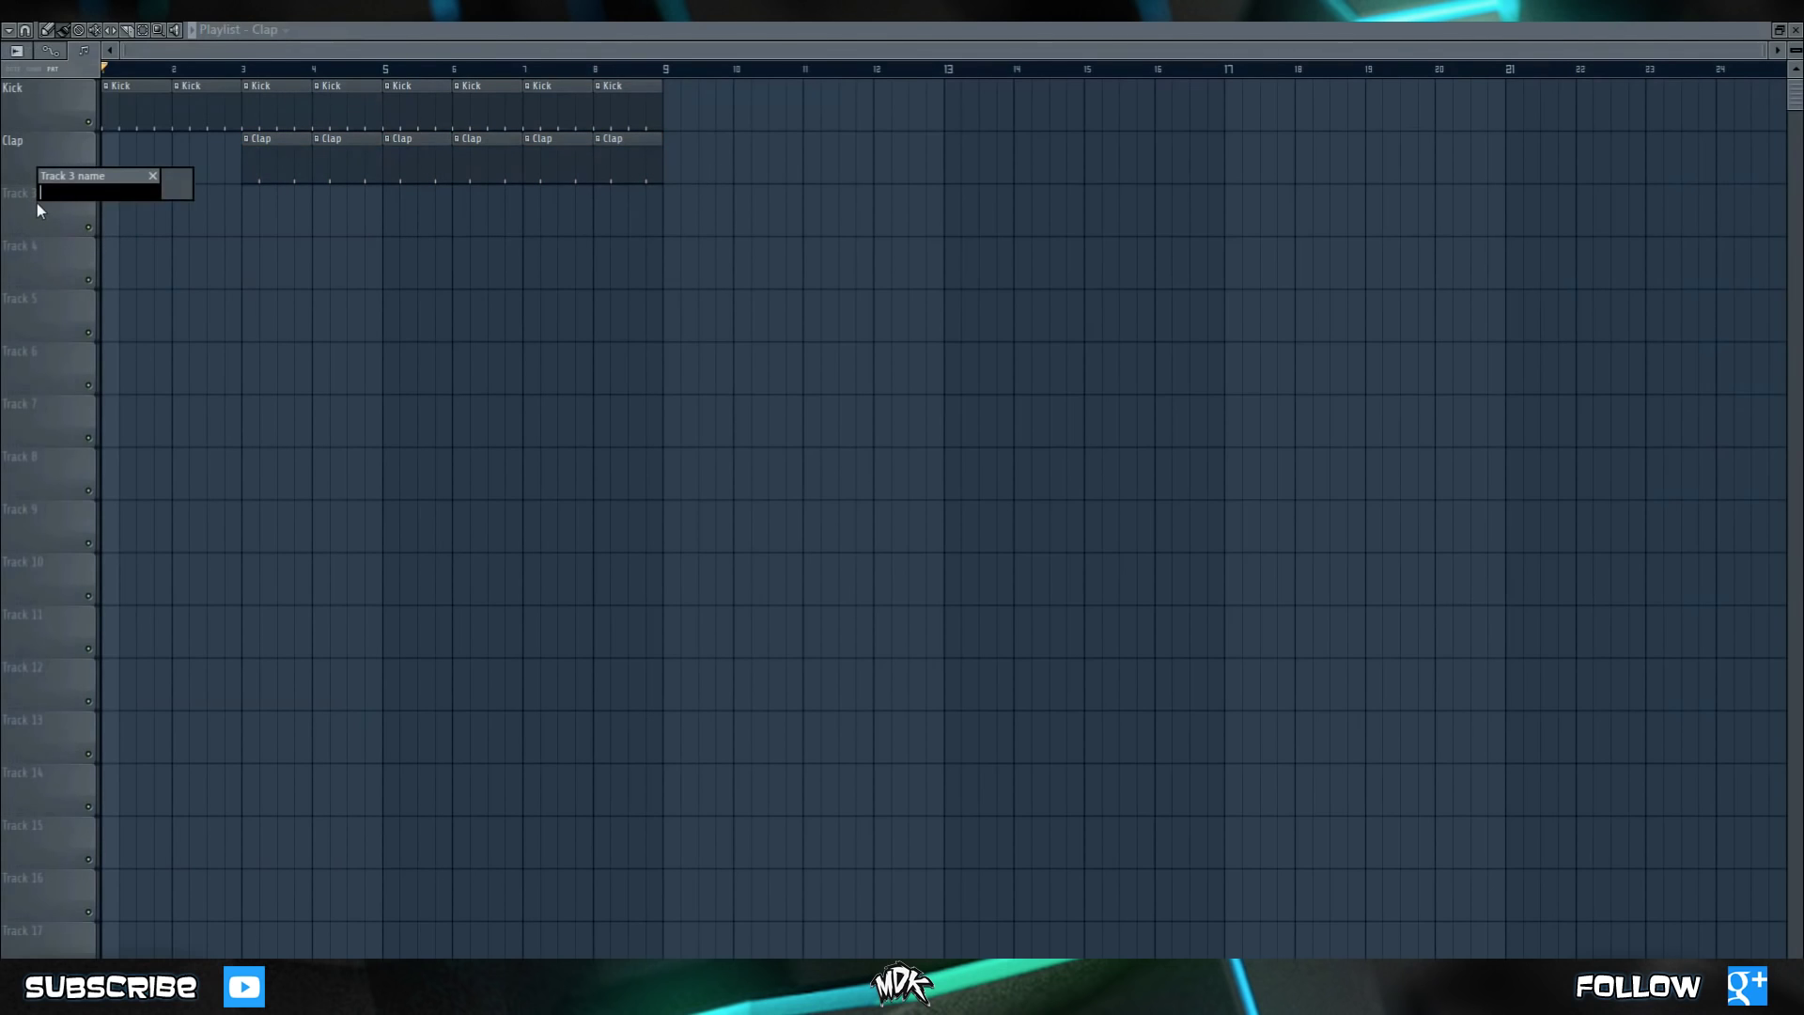
pyautogui.write('Closed HH')
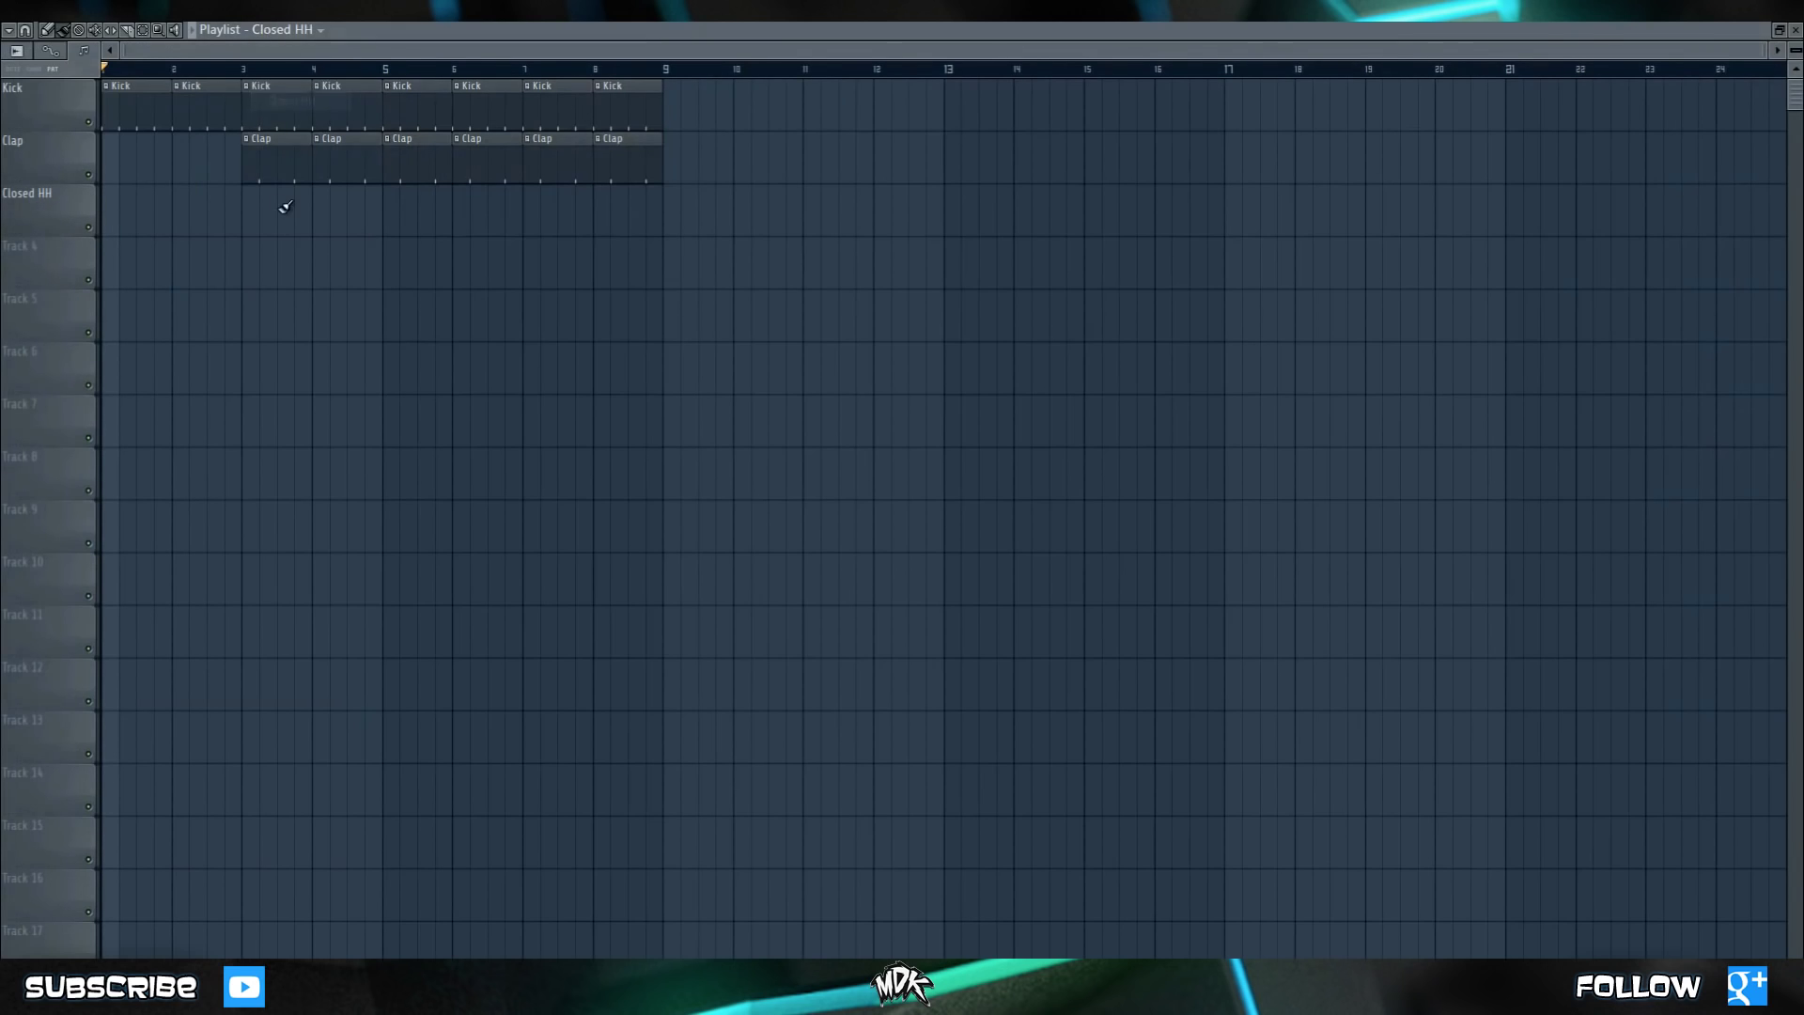
pyautogui.moveTo(401, 214)
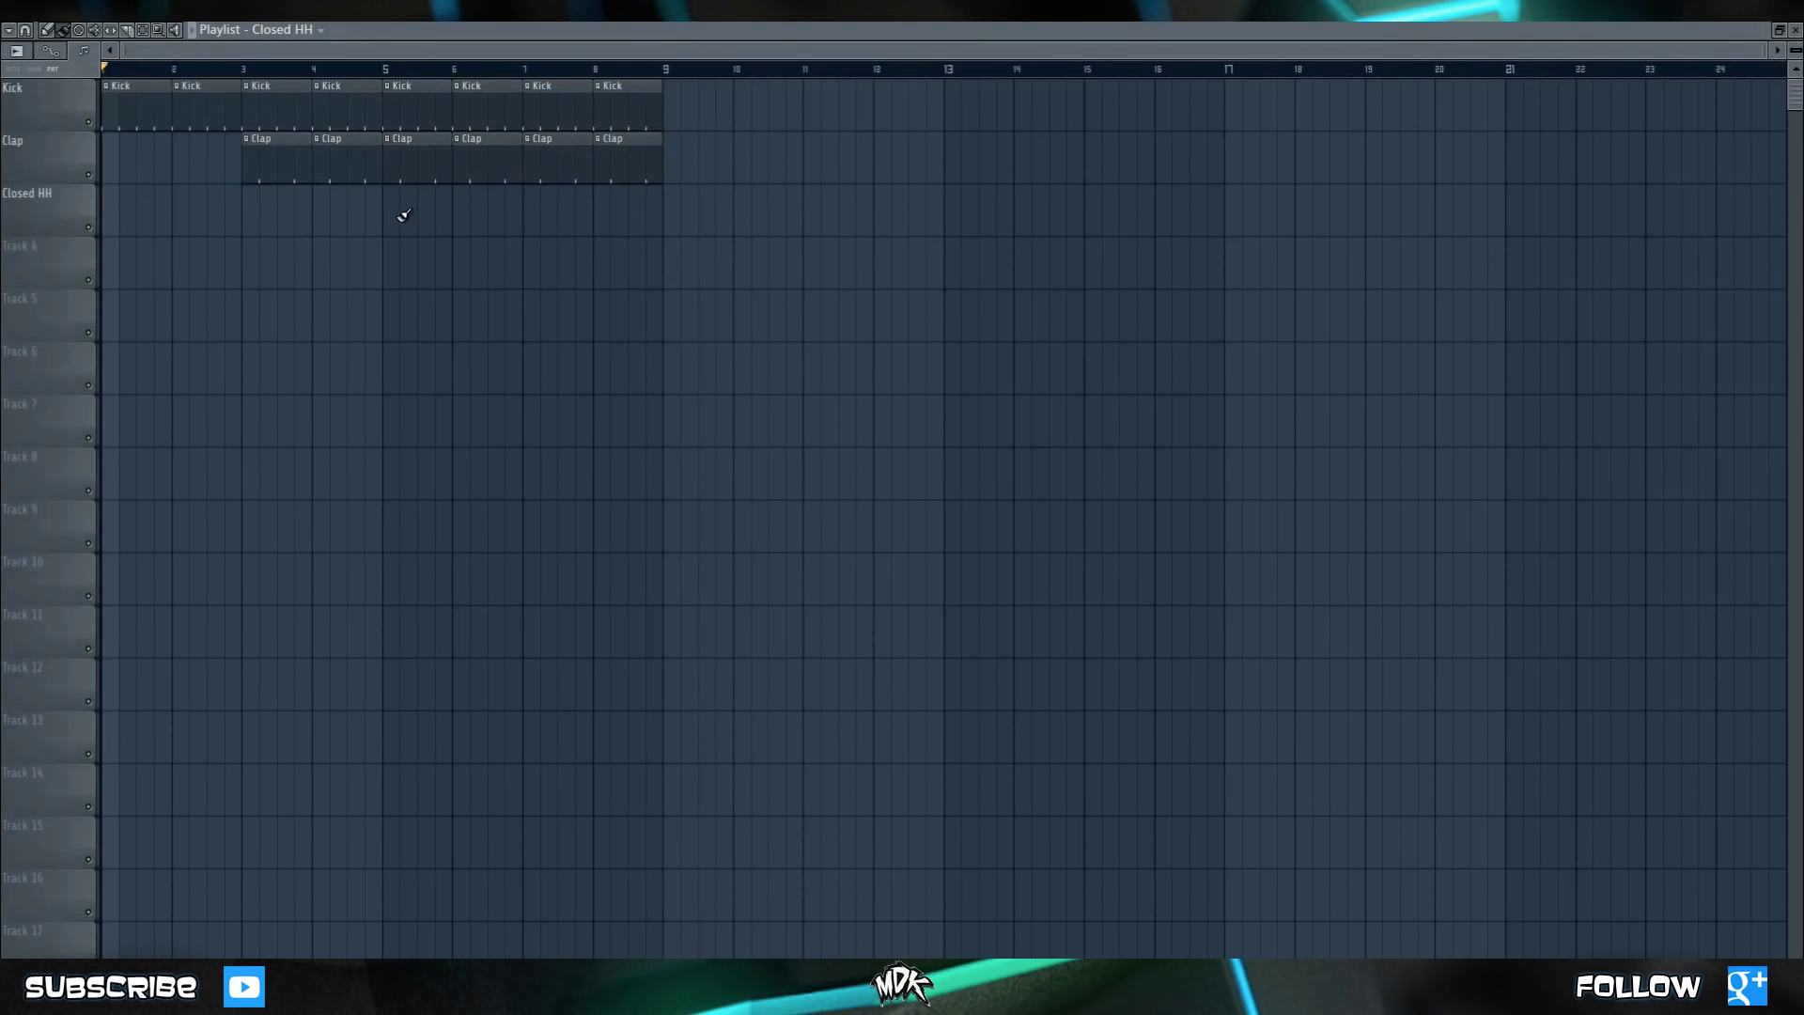
# Paint Closed HH clips on Track 3 across bars 5 to 8, then begin naming Track 4 Snare.
pyautogui.click(403, 212)
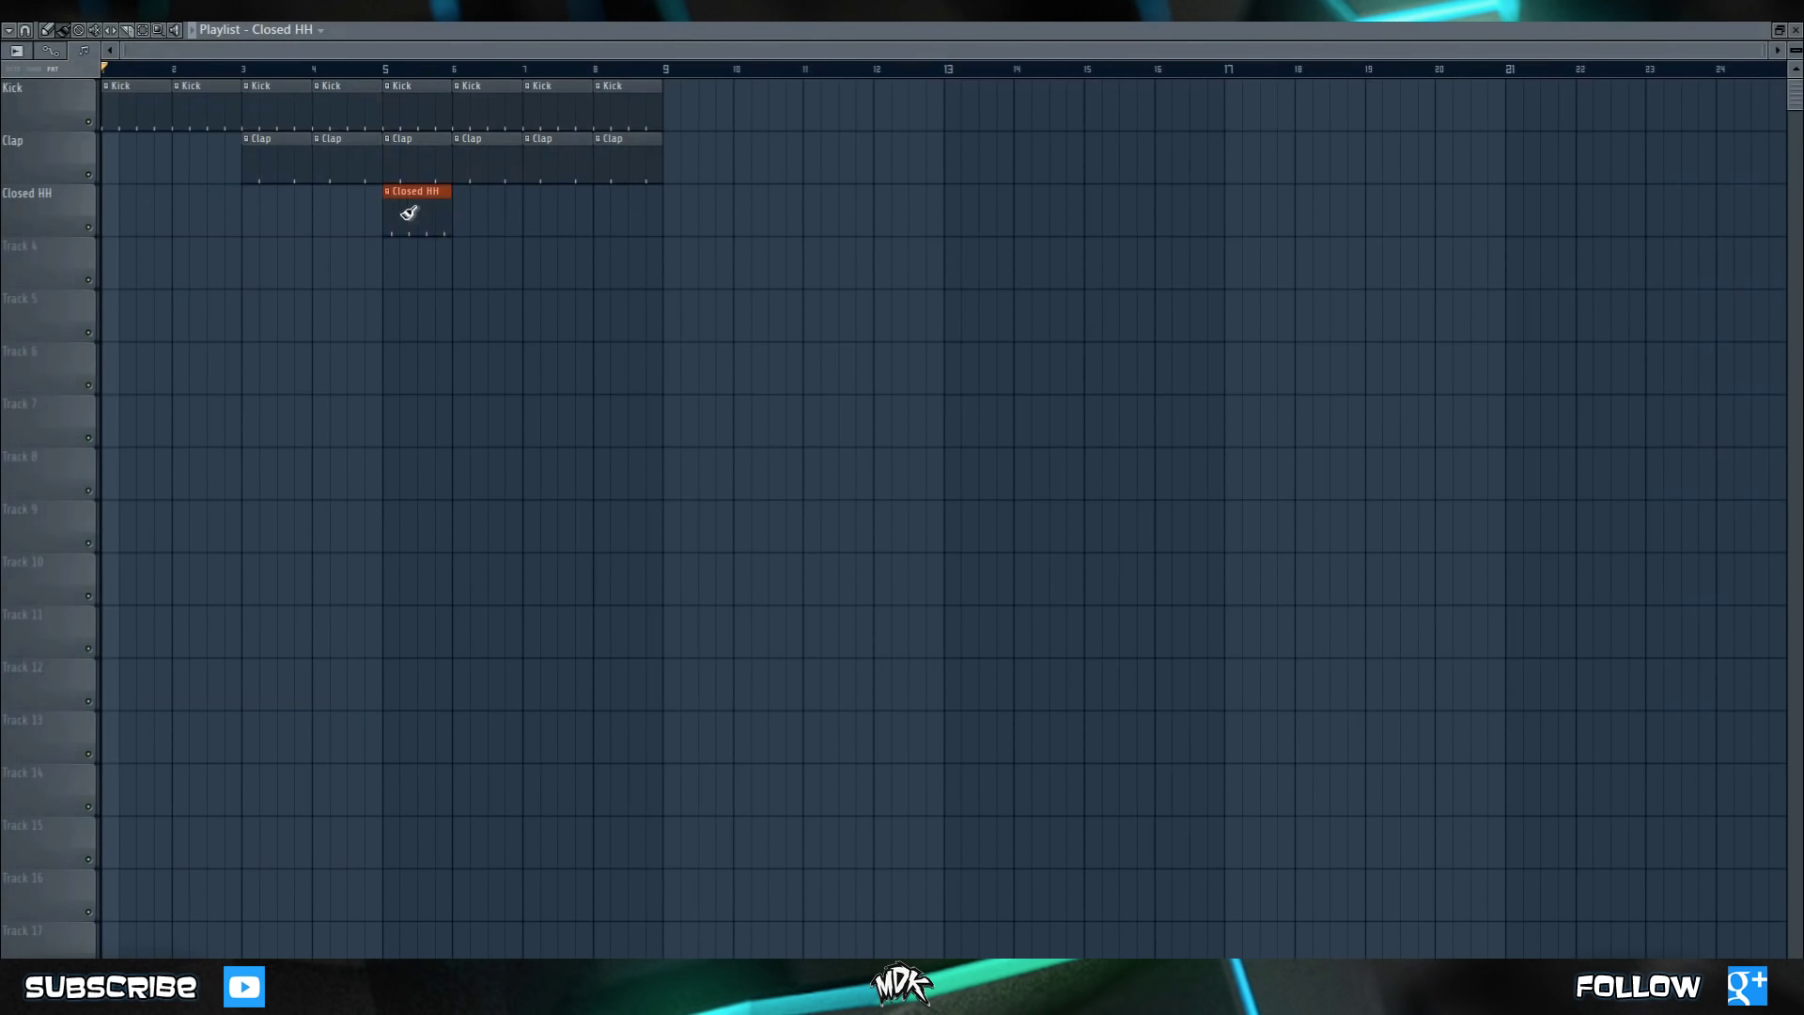
pyautogui.moveTo(417, 190); pyautogui.dragTo(626, 191)
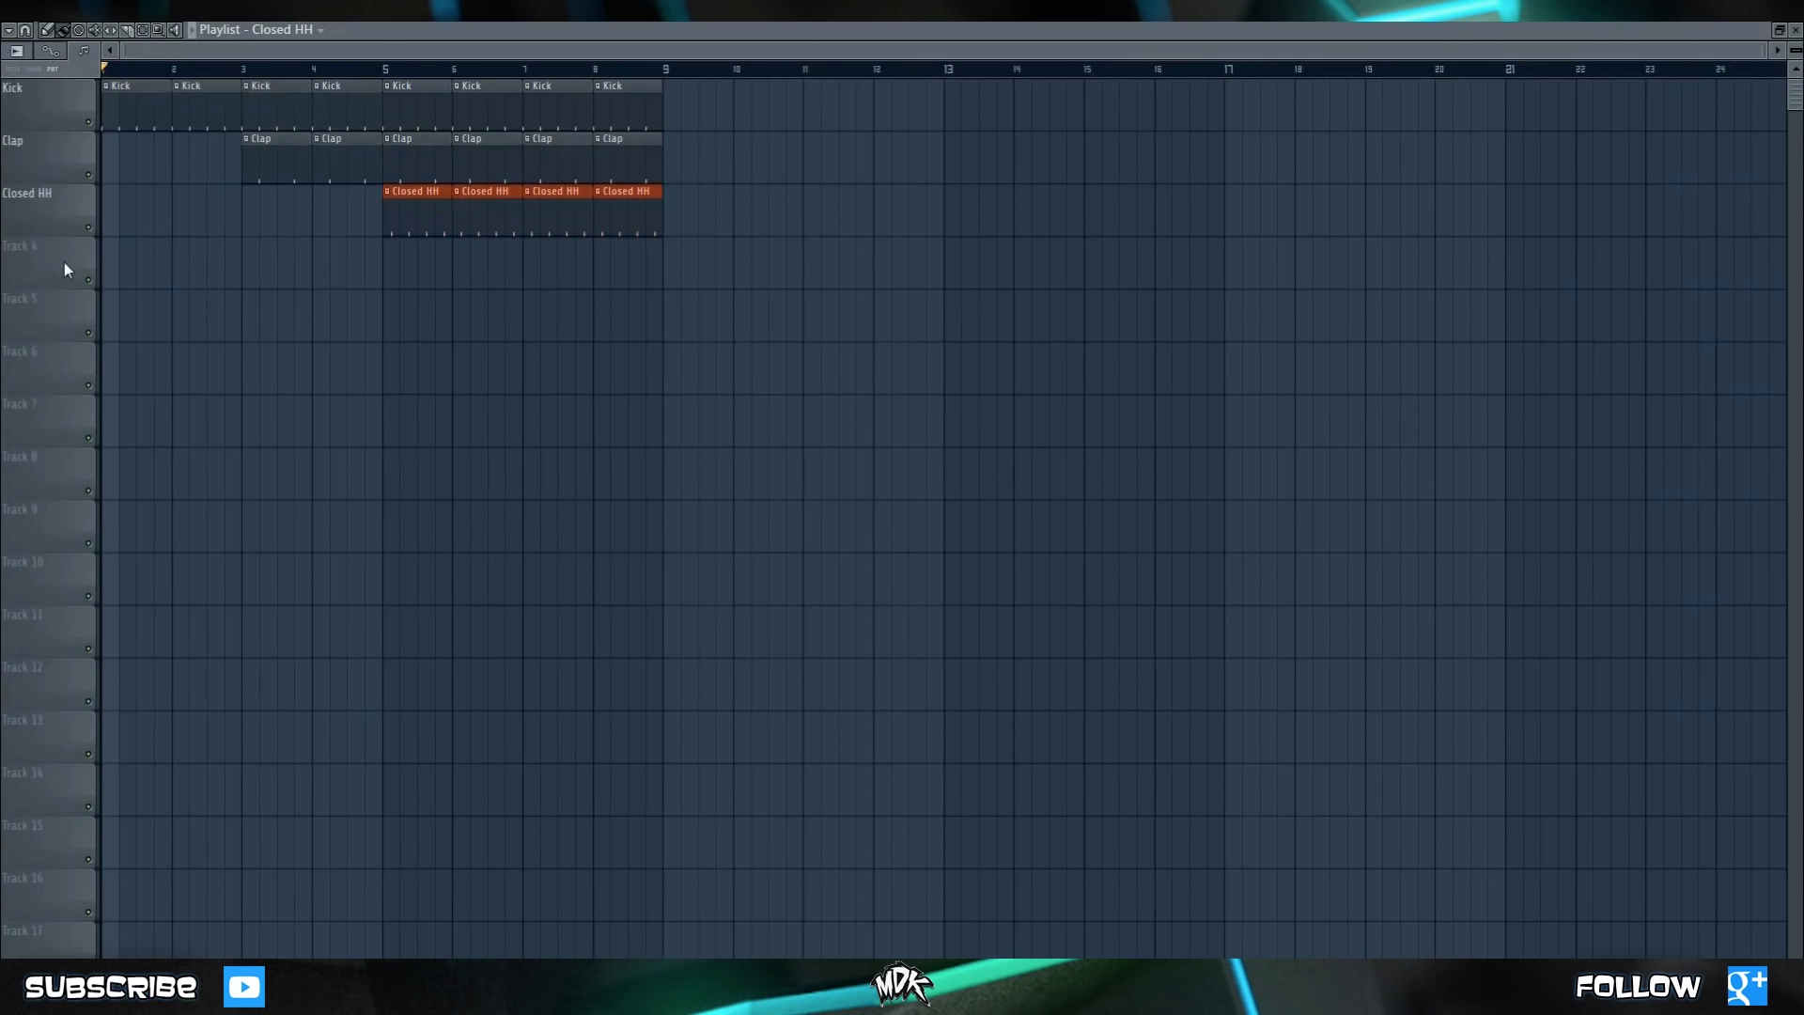
pyautogui.write('Snare (Offbeat')
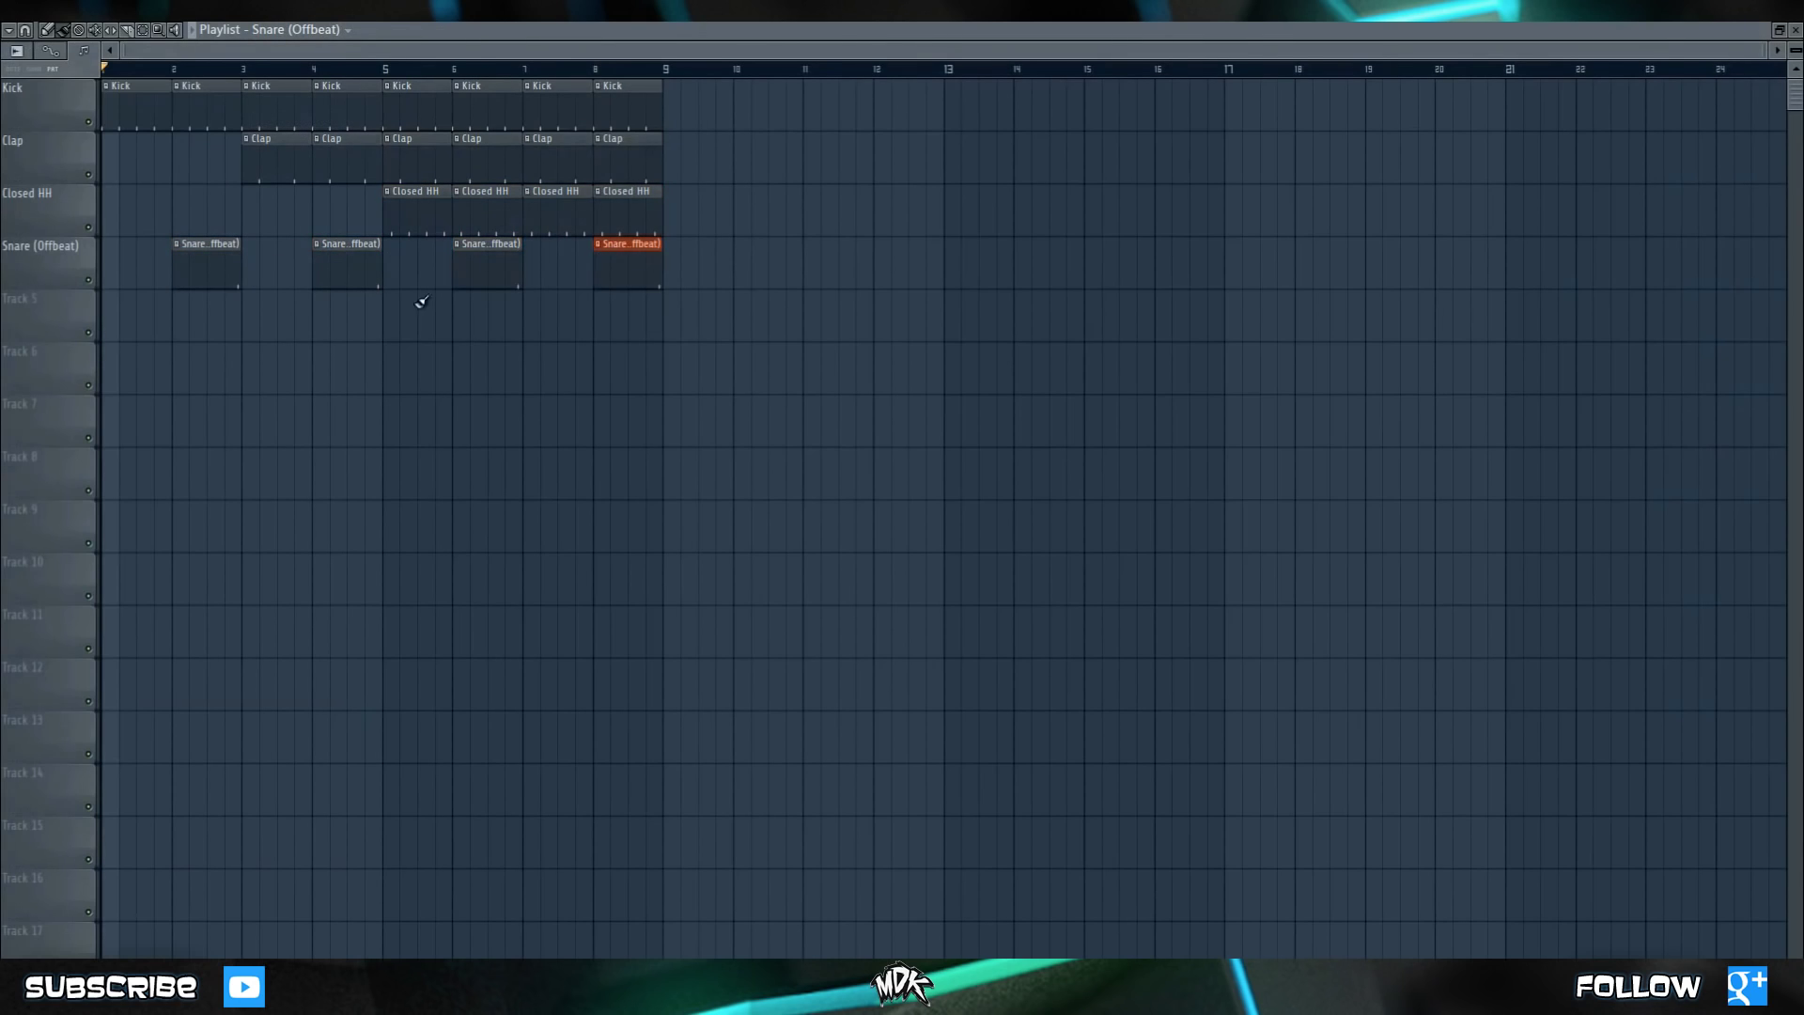
pyautogui.moveTo(426, 210)
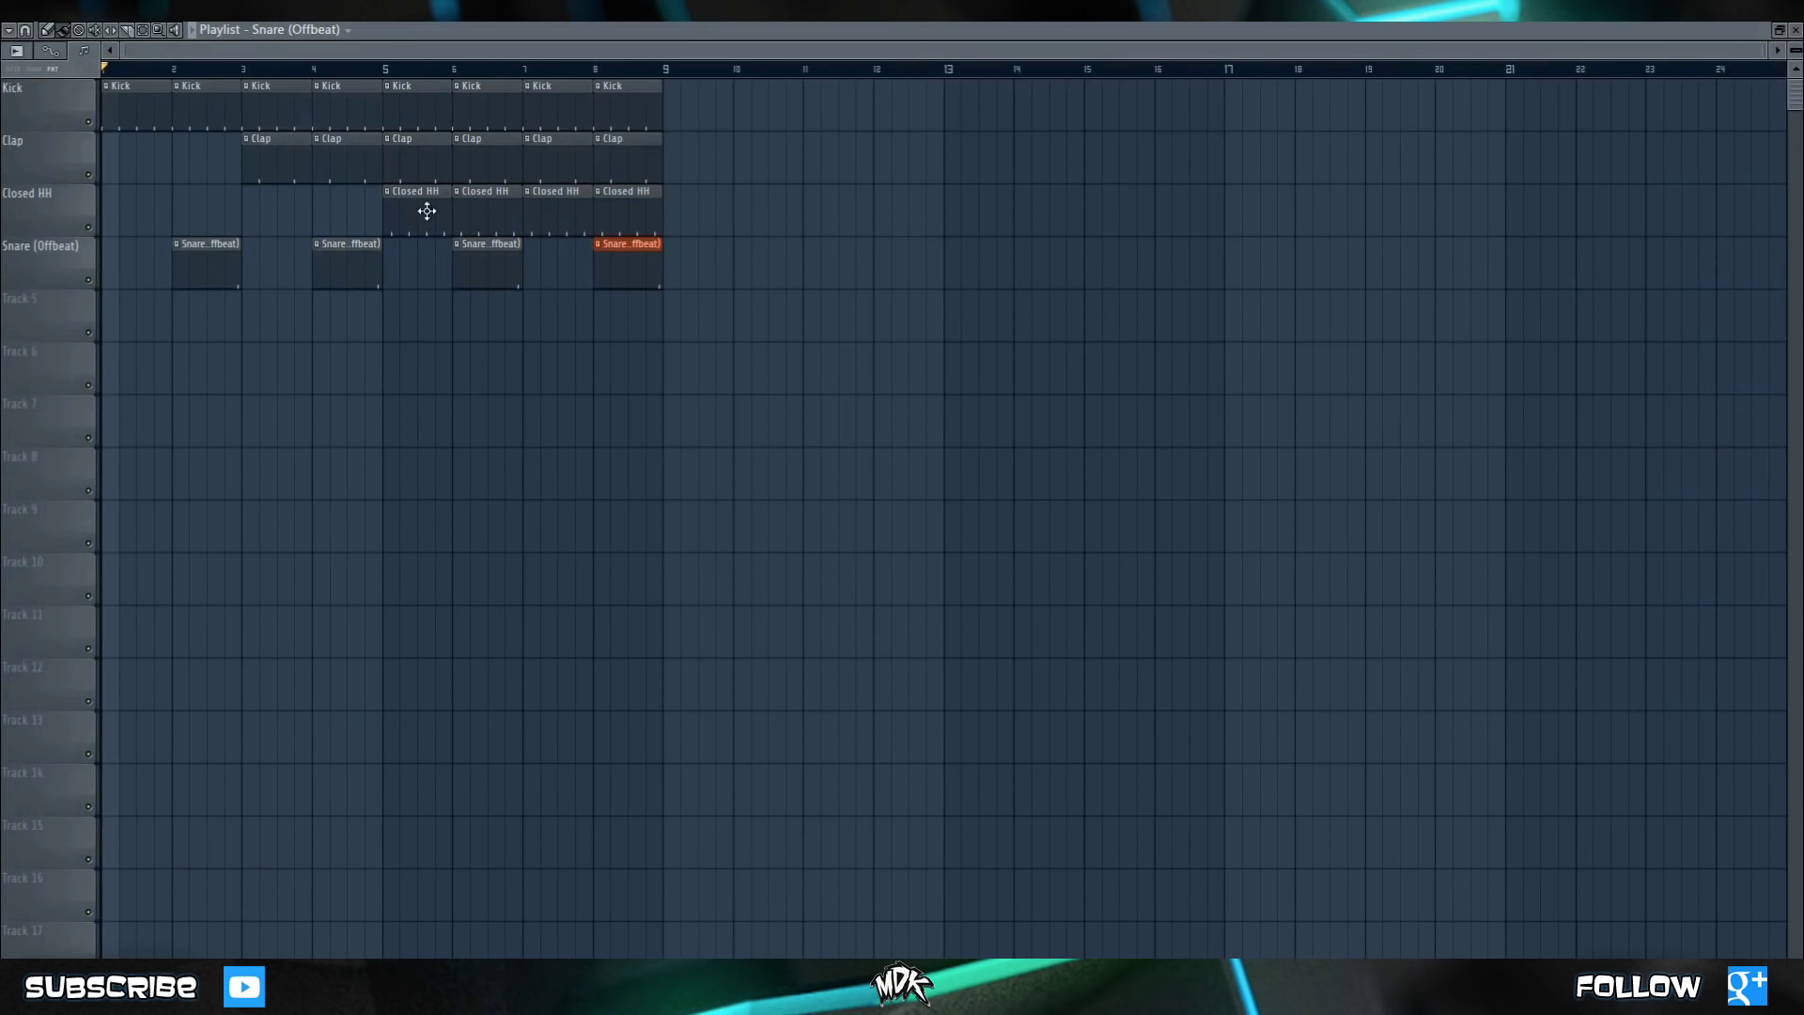
pyautogui.moveTo(323, 281)
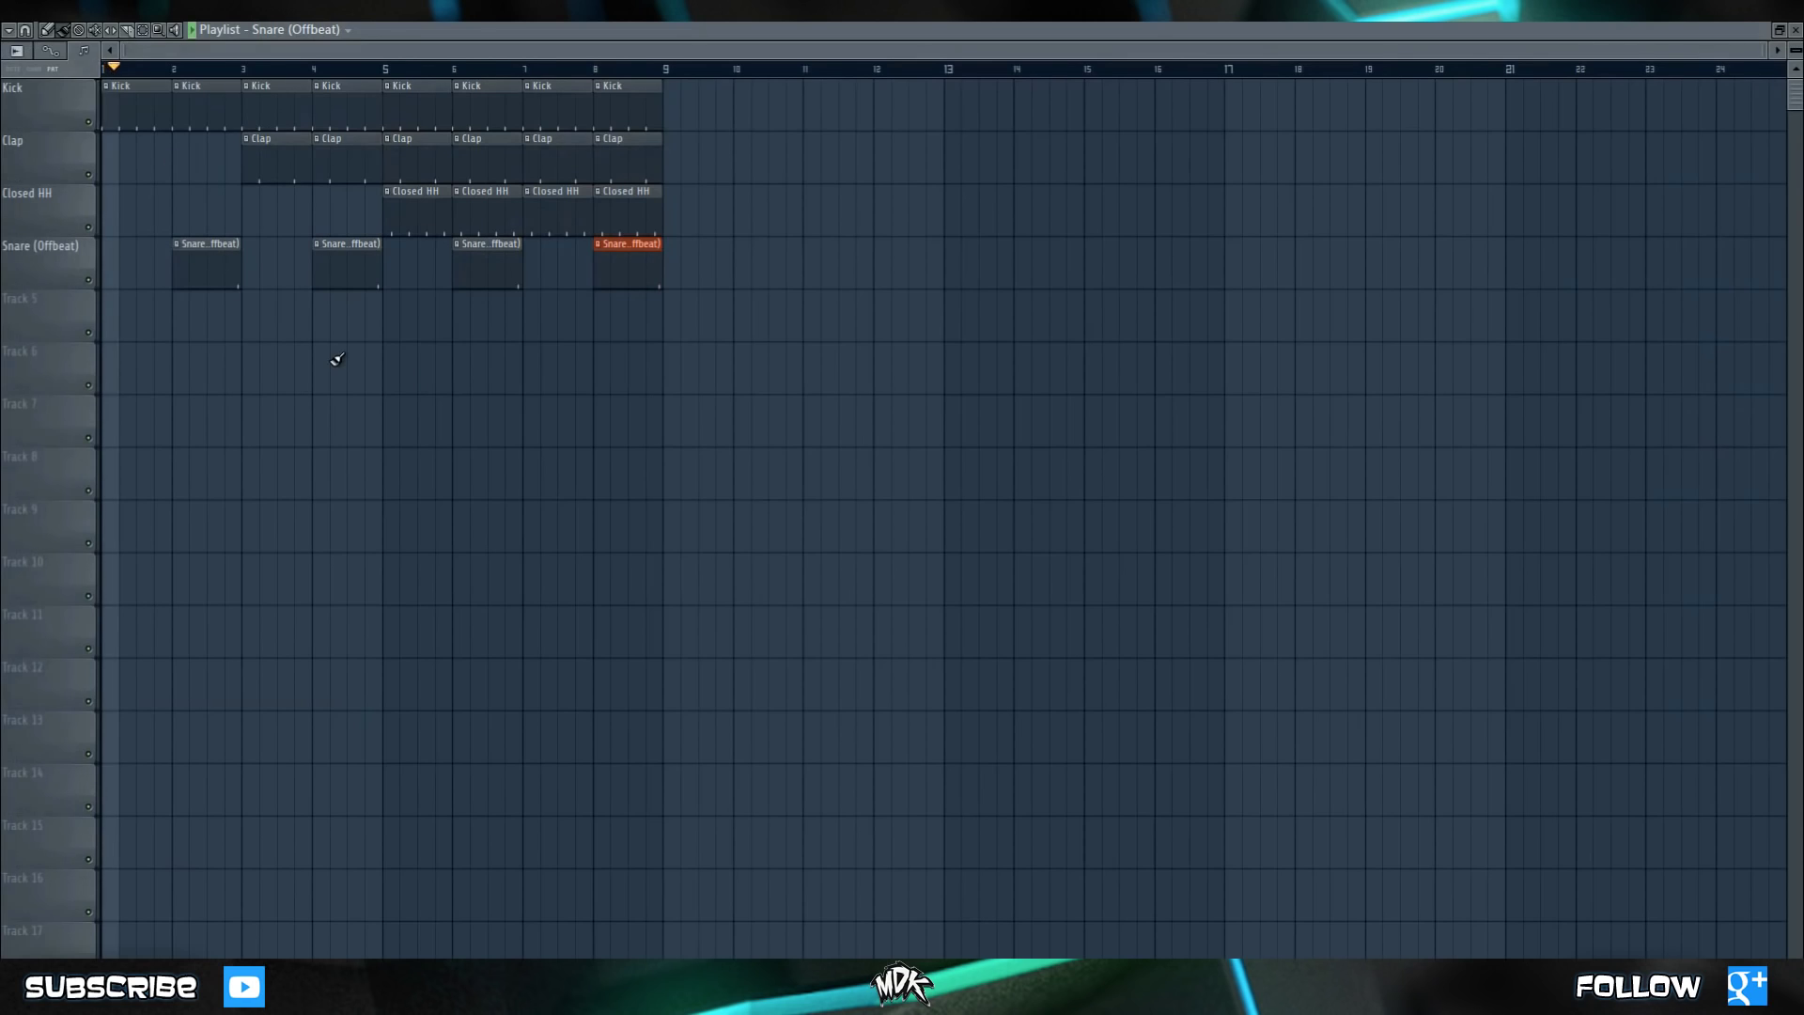
# Move the song position to bar 2 on the timeline ruler.
pyautogui.click(193, 67)
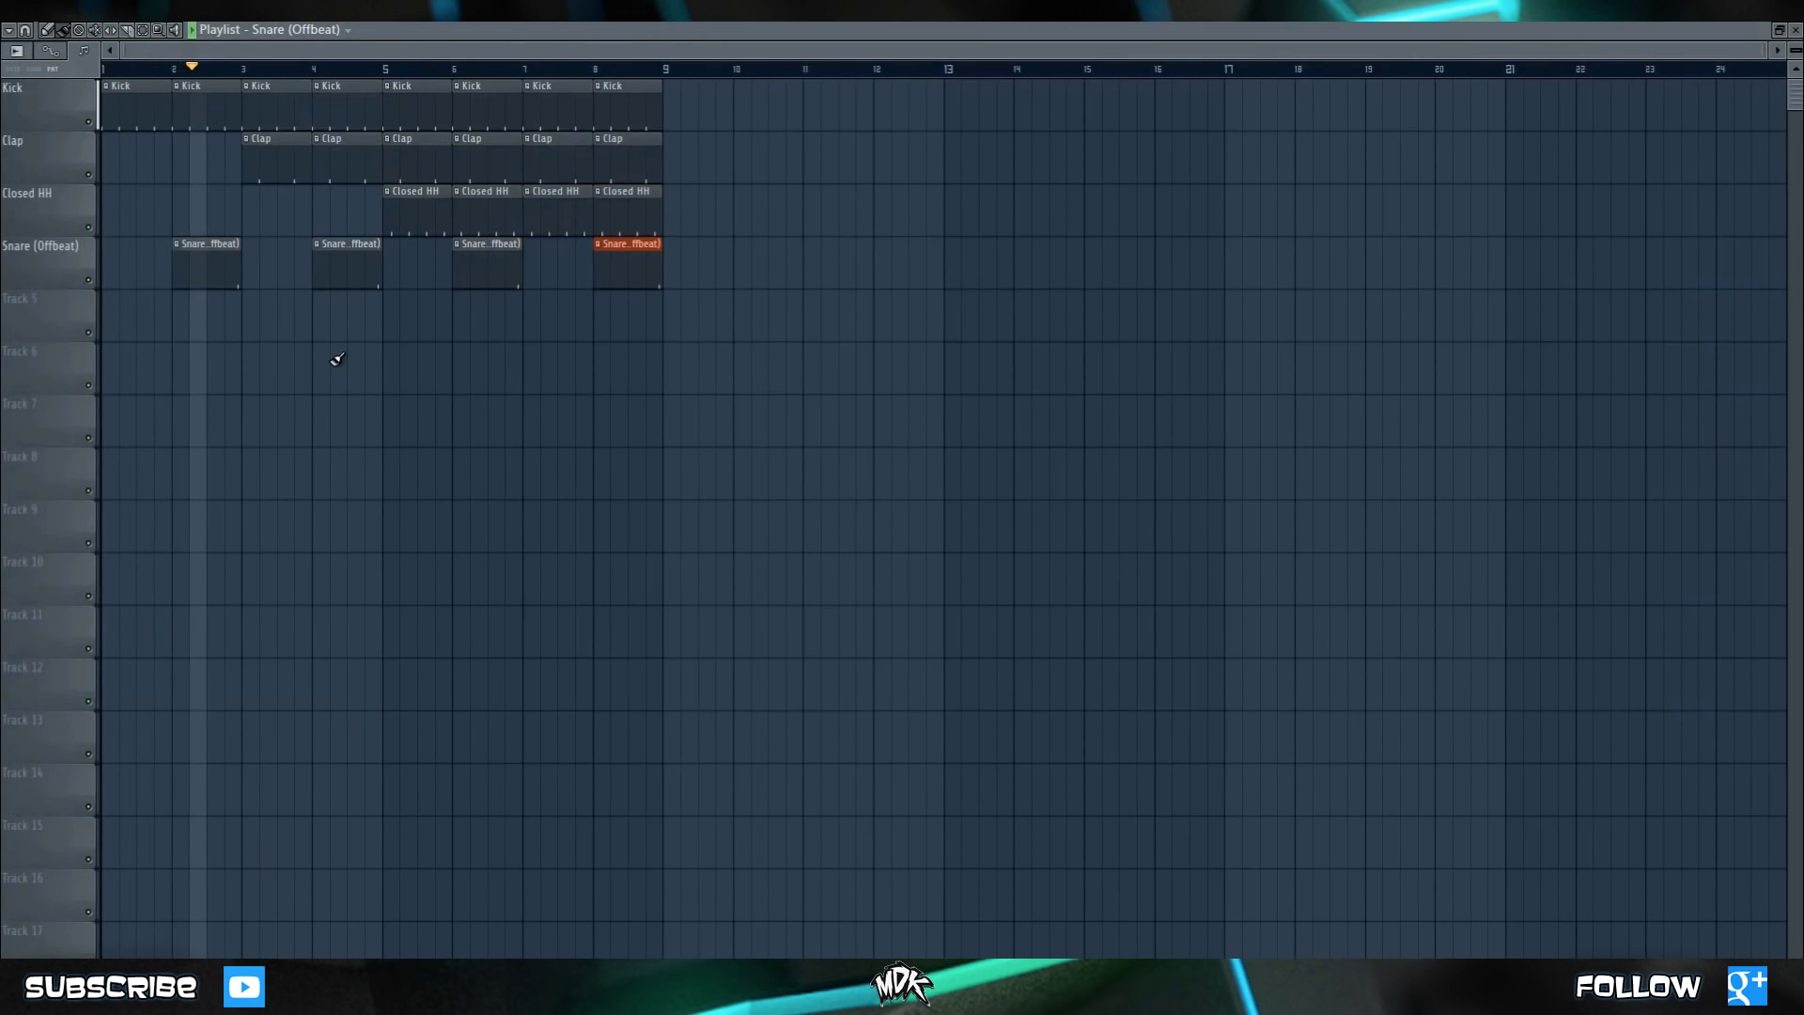
pyautogui.click(271, 67)
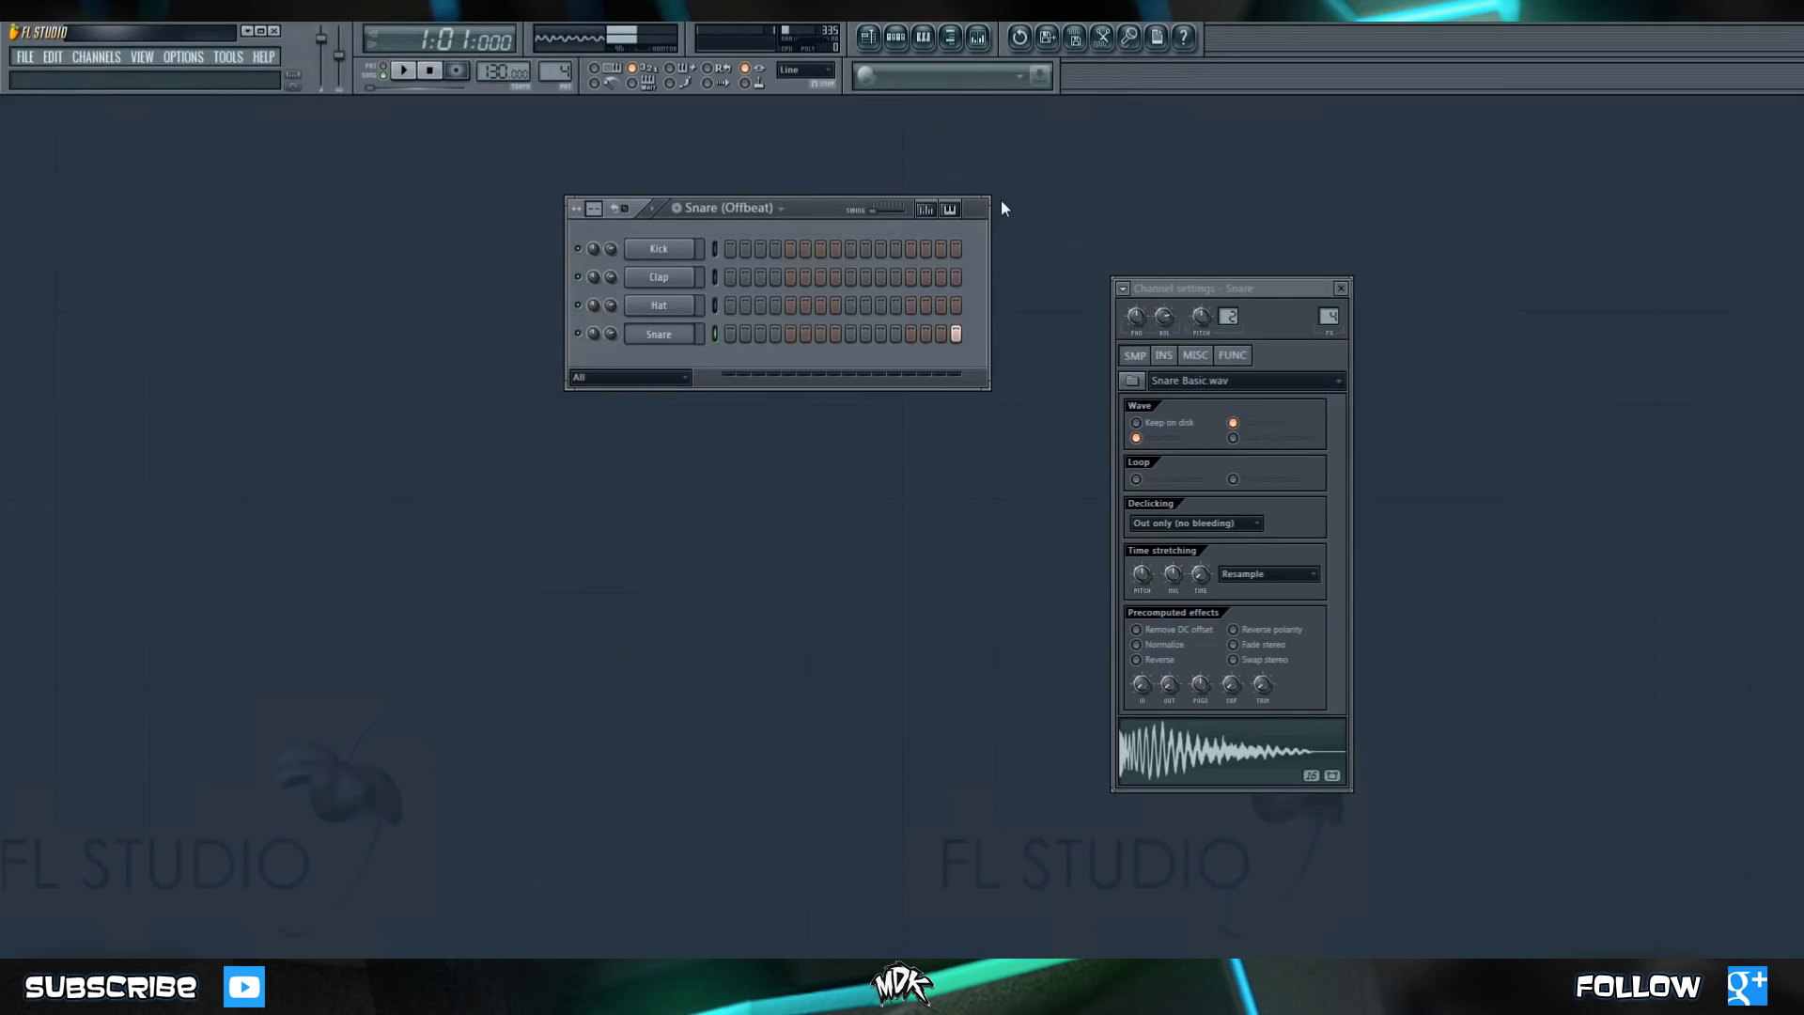
pyautogui.moveTo(868, 236)
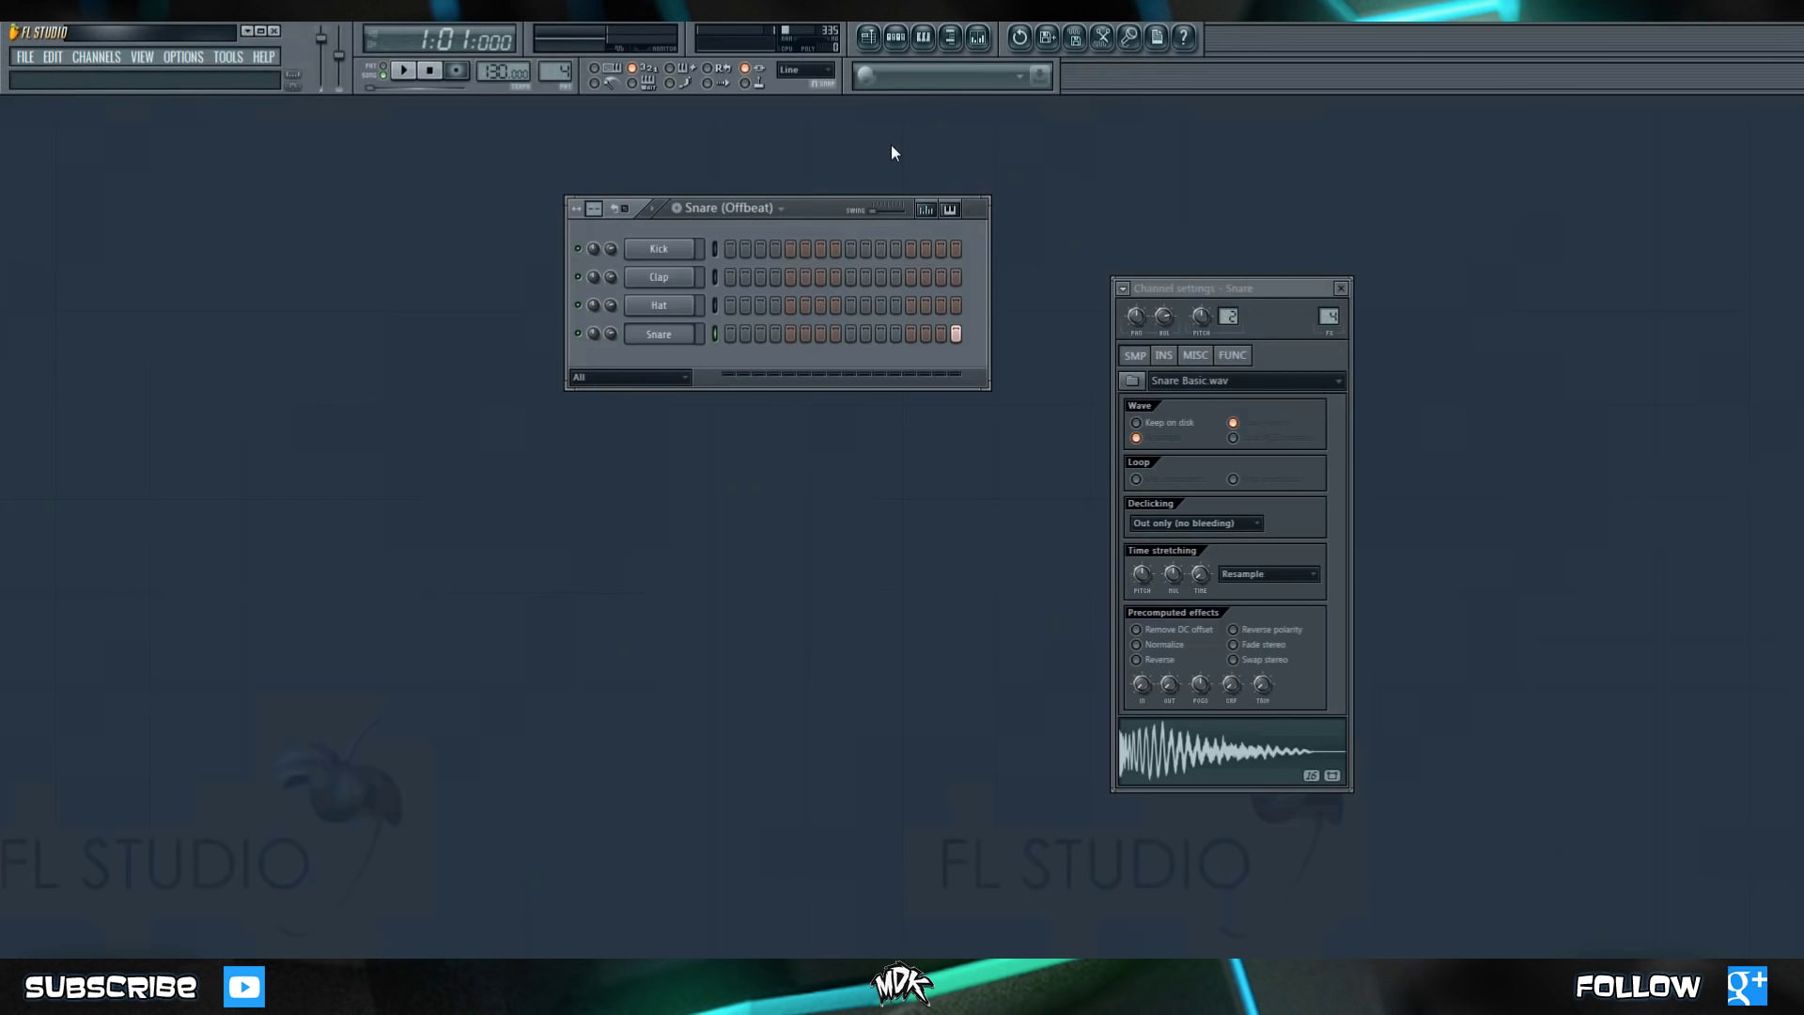
pyautogui.moveTo(977, 40)
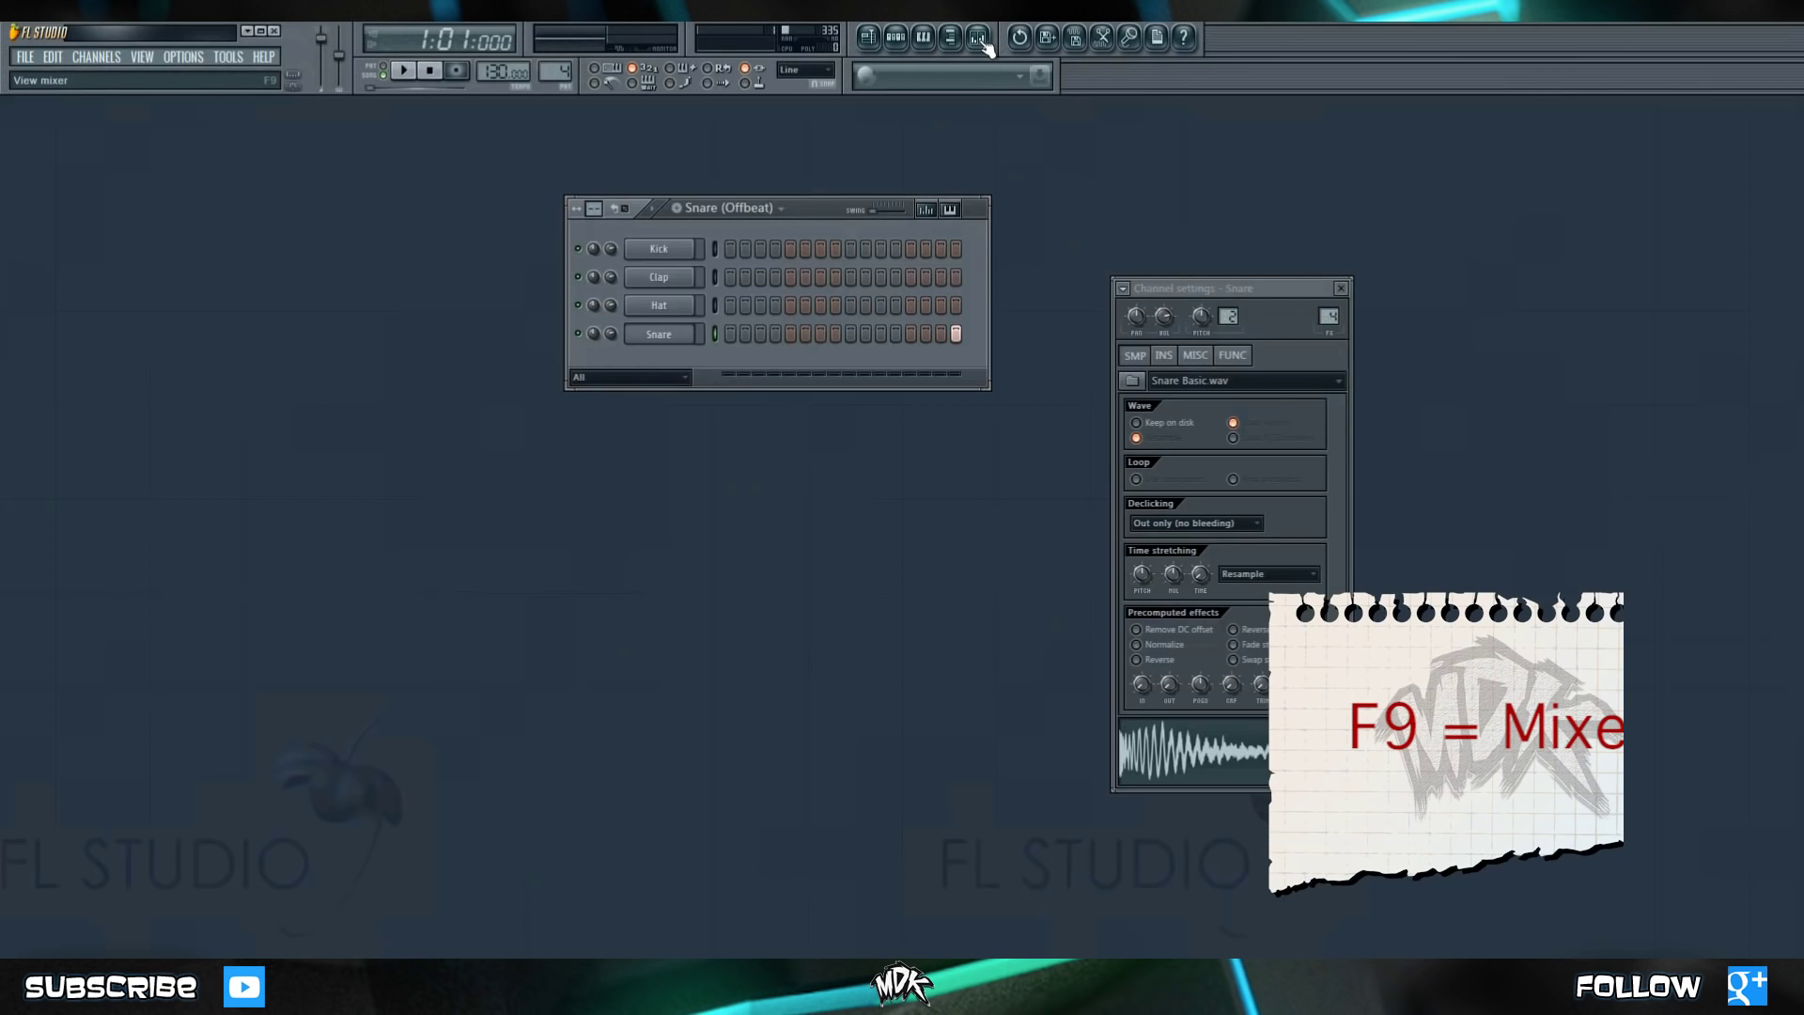
# Open the Mixer with its master channel and insert tracks from the toolbar.
pyautogui.click(974, 38)
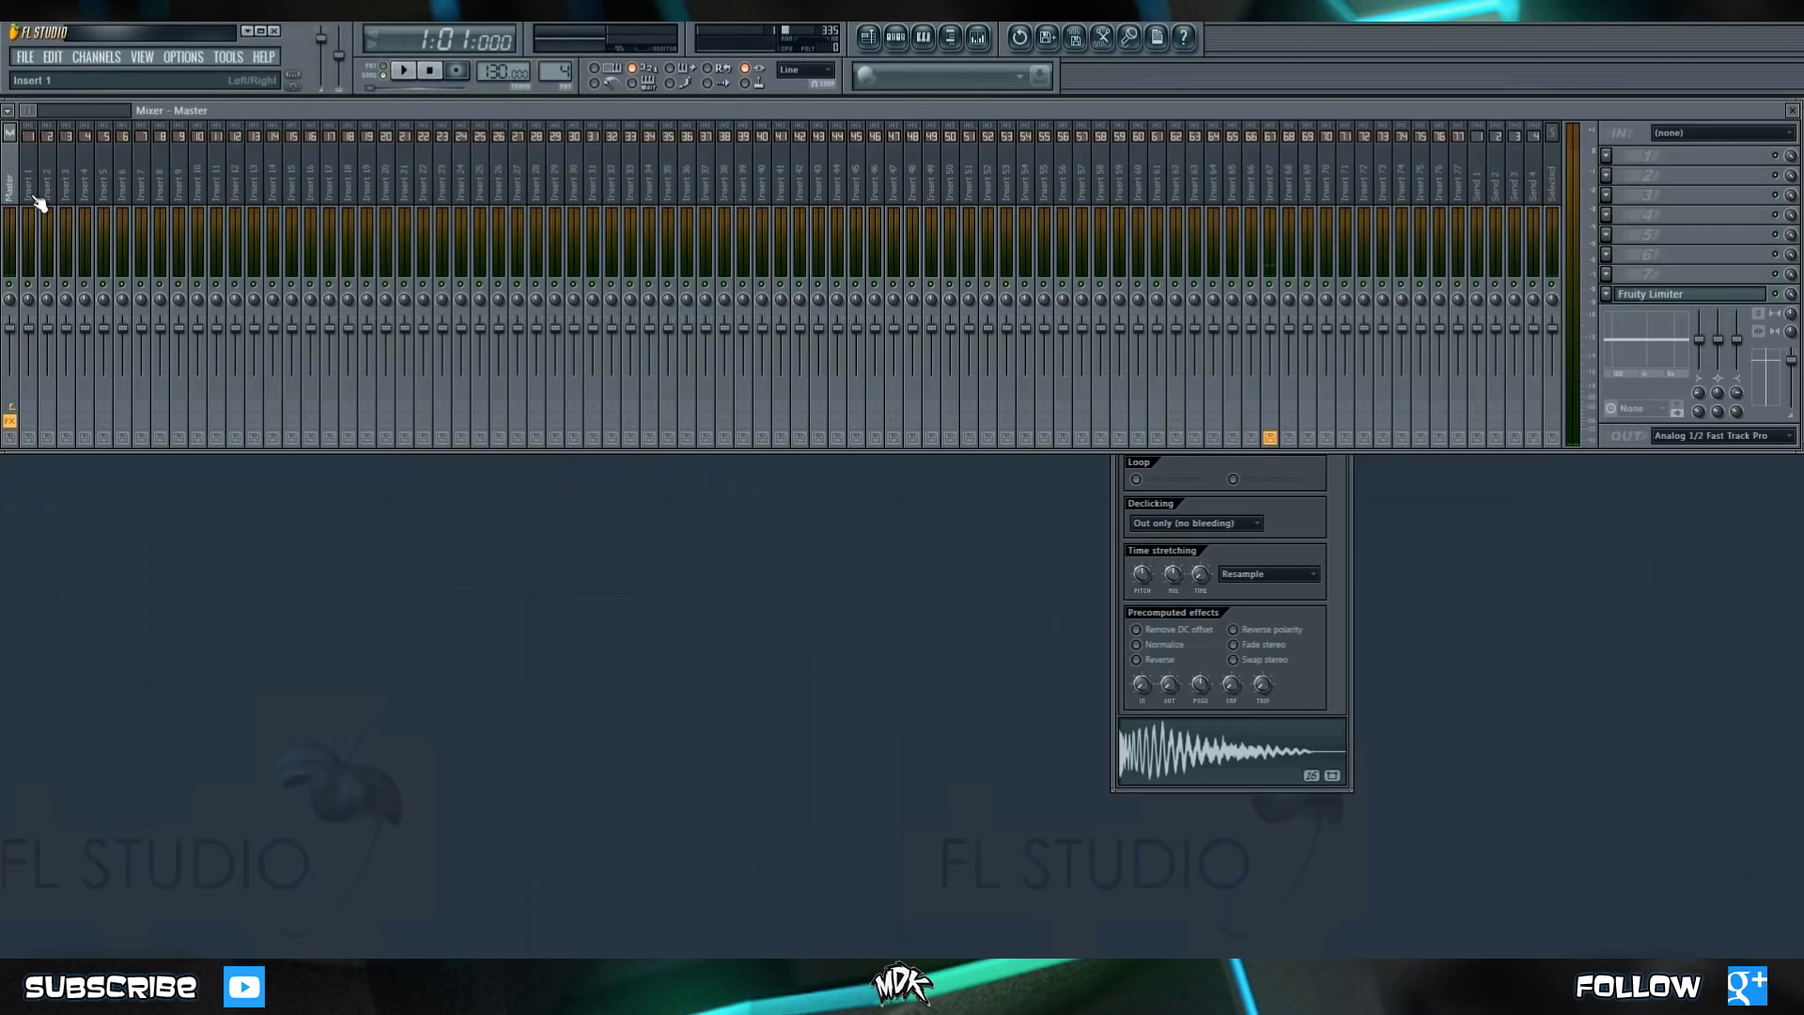
# Close the Mixer, returning to the Snare (Offbeat) pattern and Snare sampler settings.
pyautogui.click(91, 179)
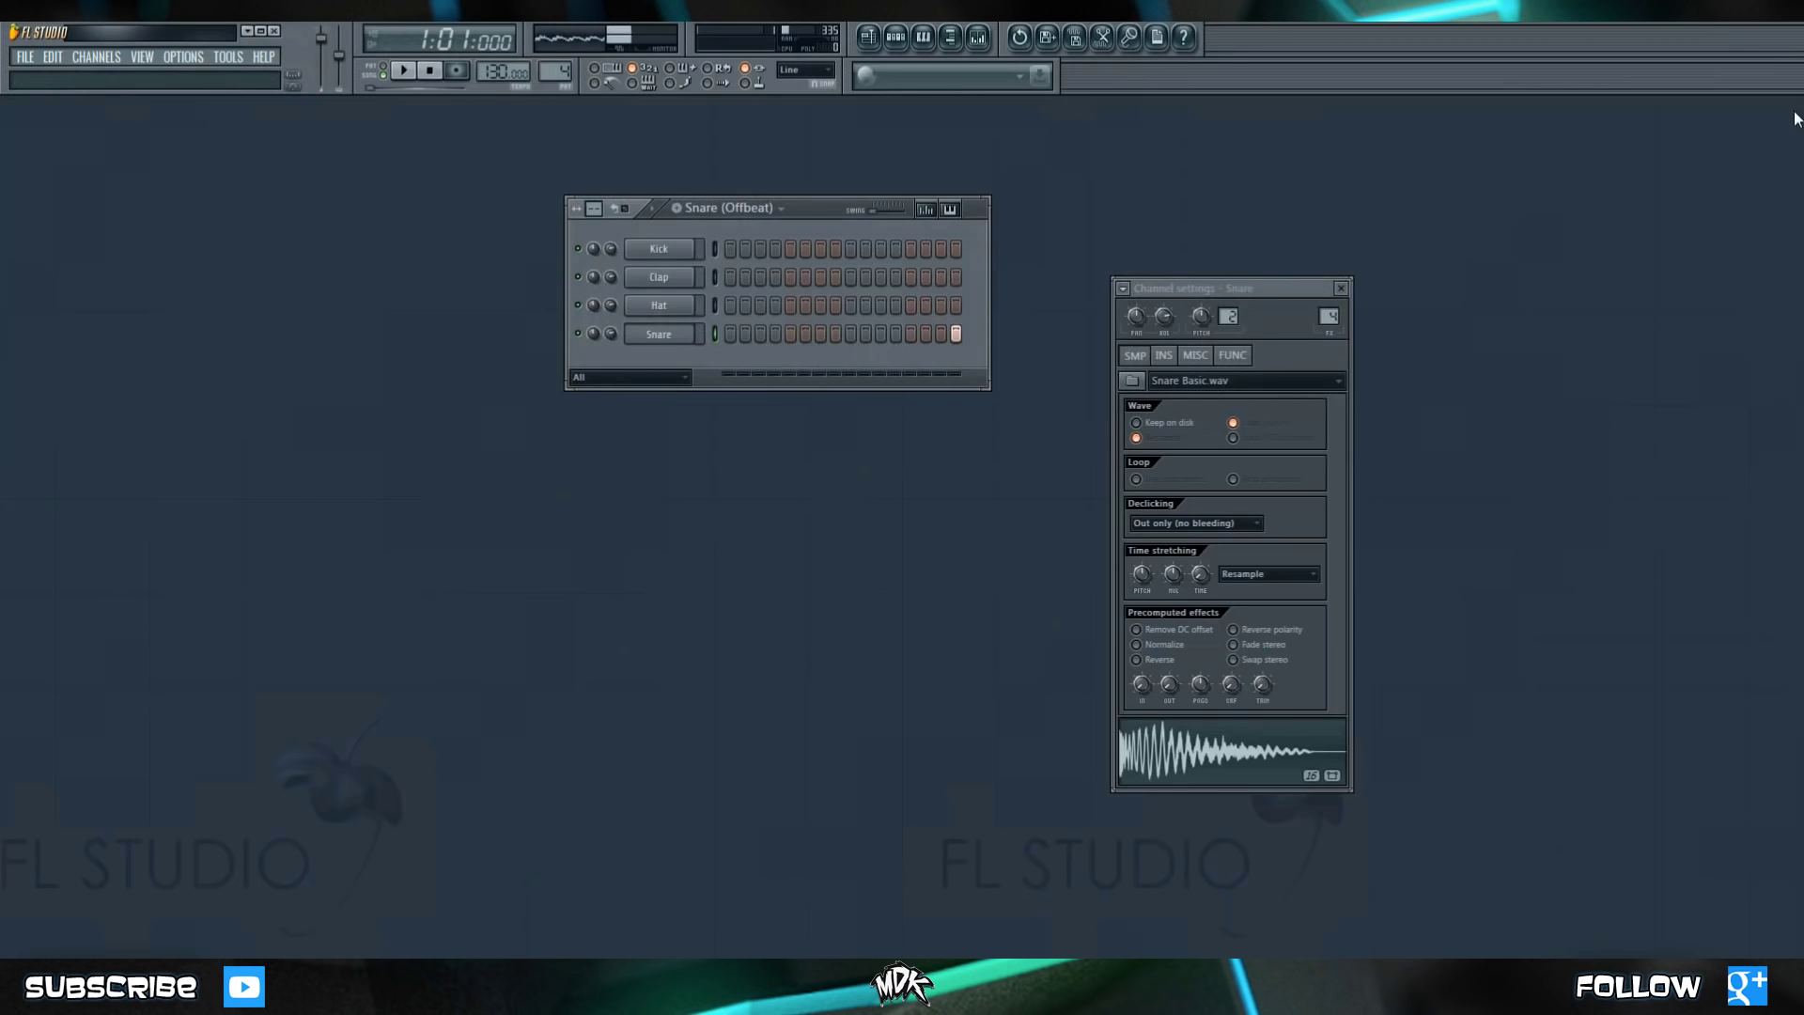
pyautogui.moveTo(468, 406)
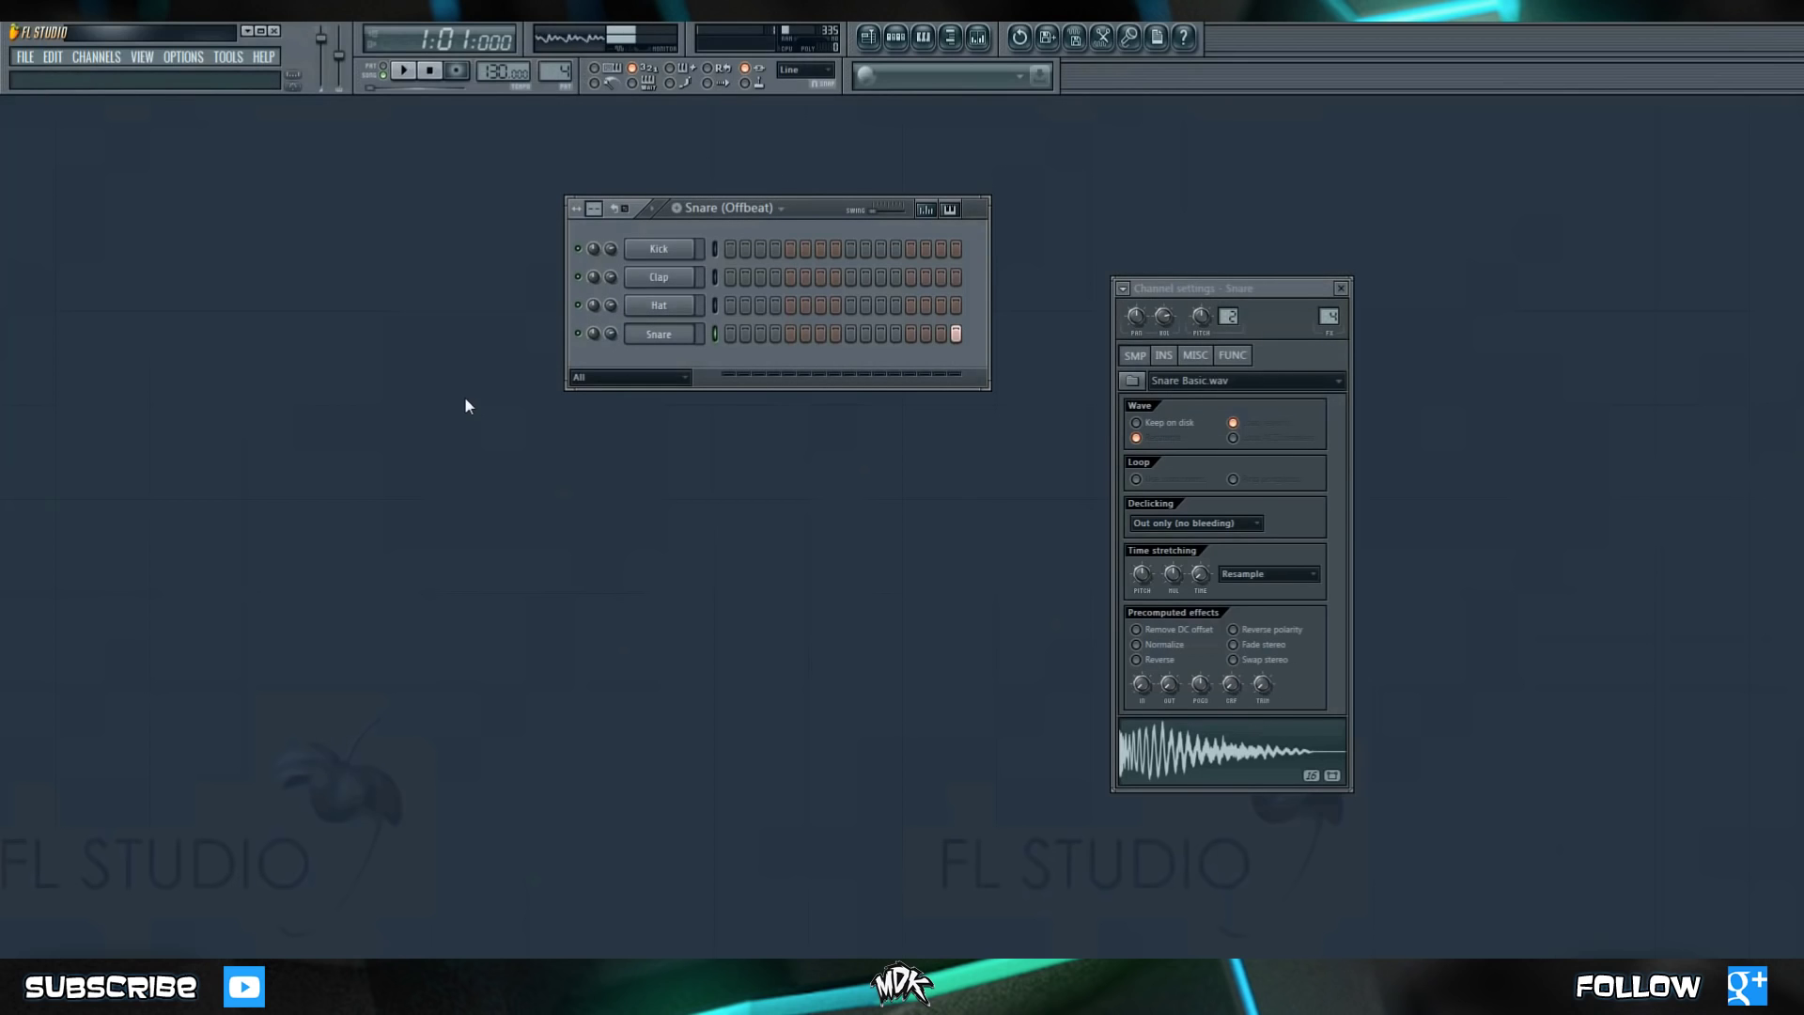
pyautogui.moveTo(477, 243)
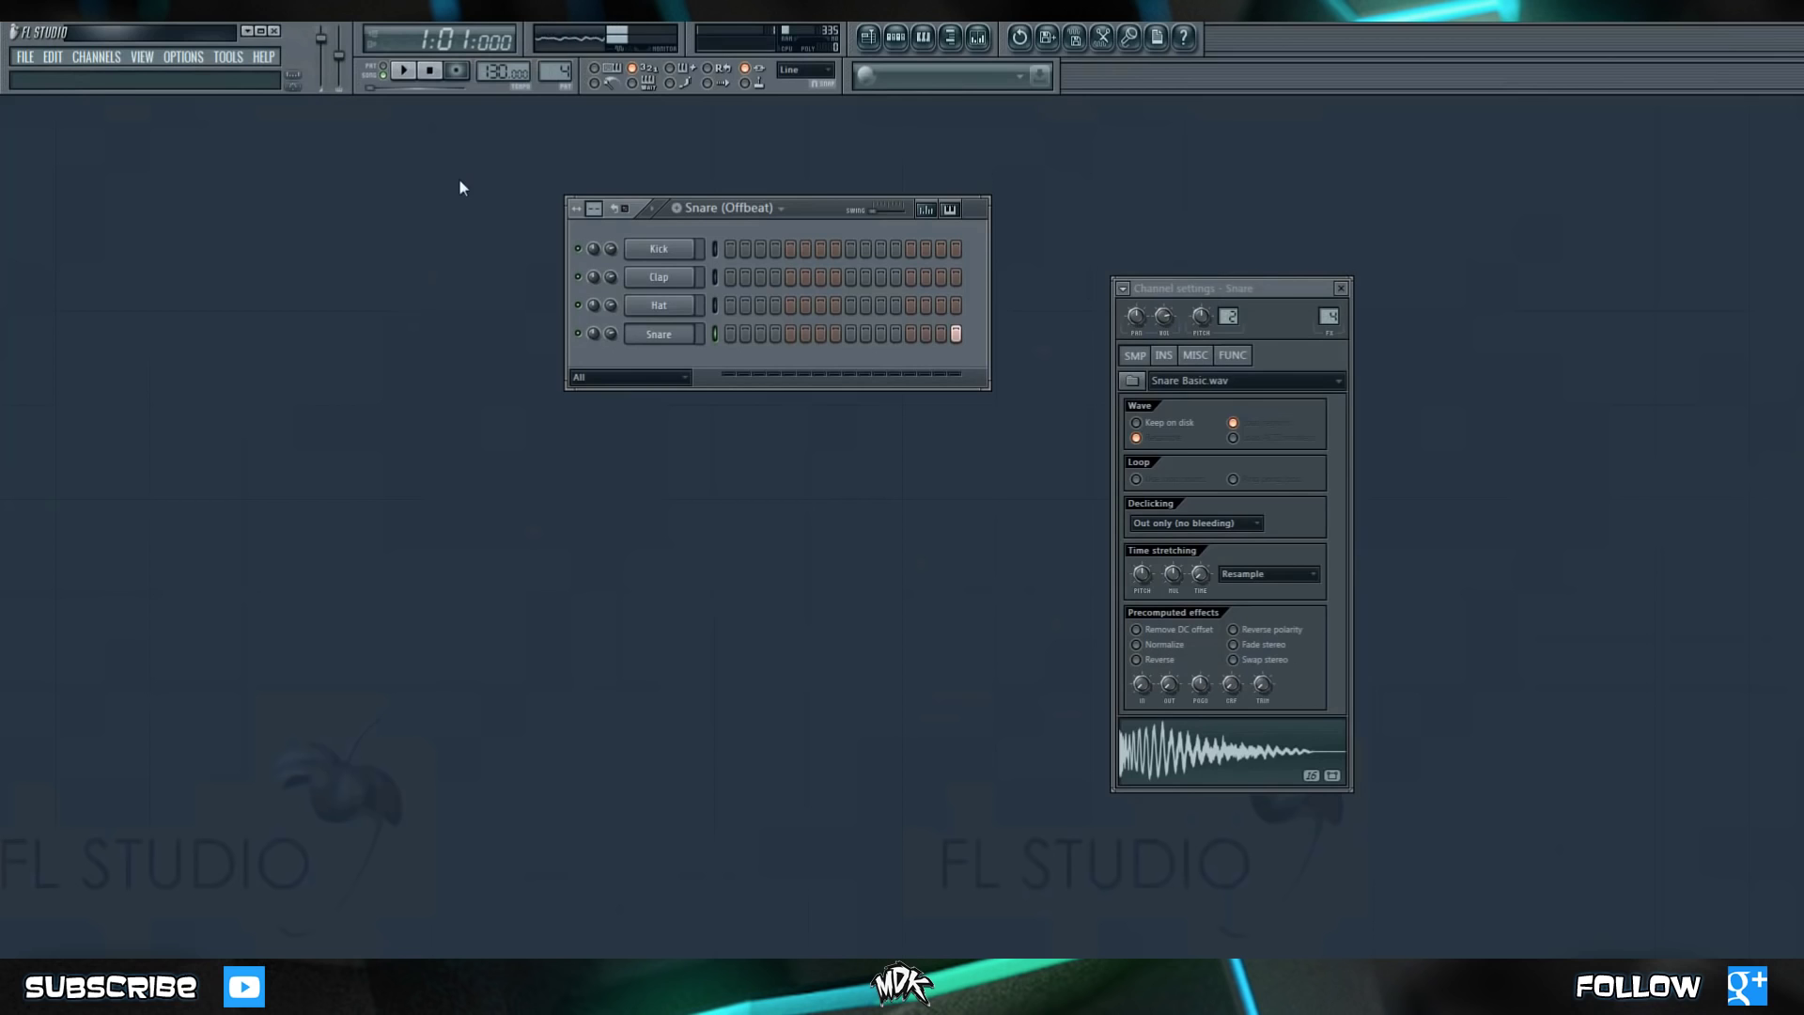
pyautogui.moveTo(407, 73)
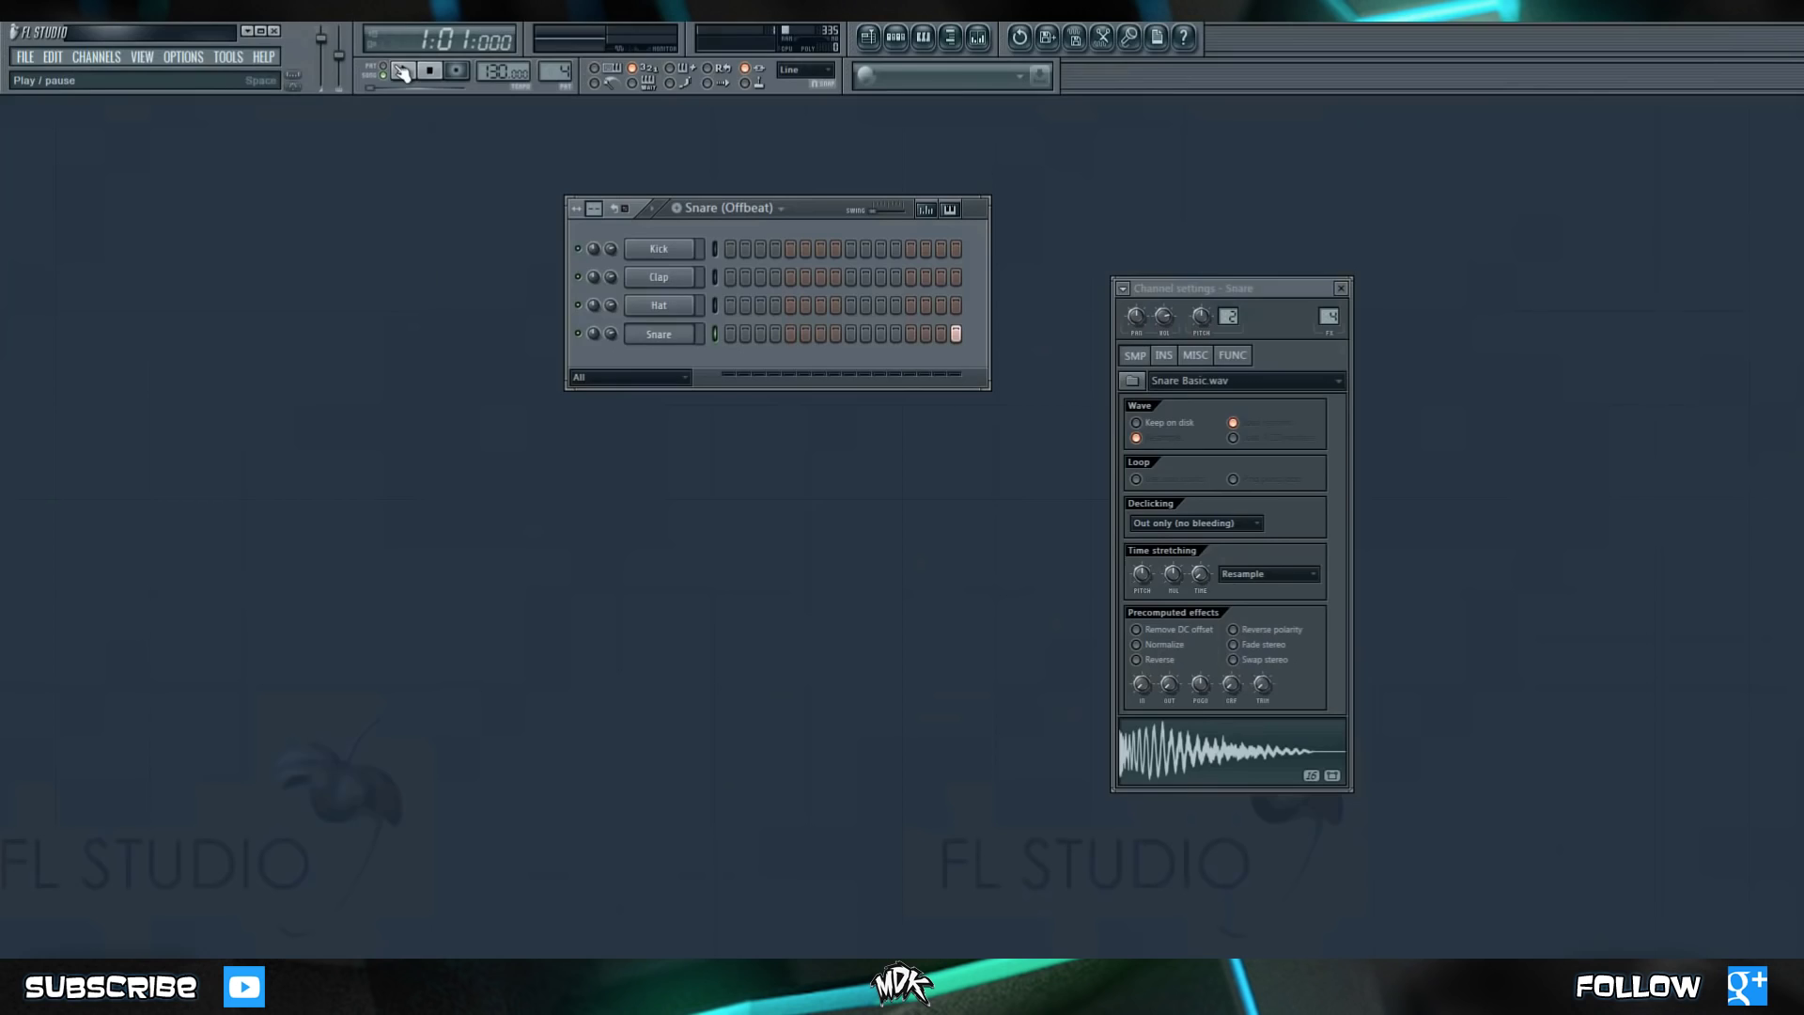
# Start song playback from the transport panel.
pyautogui.click(402, 71)
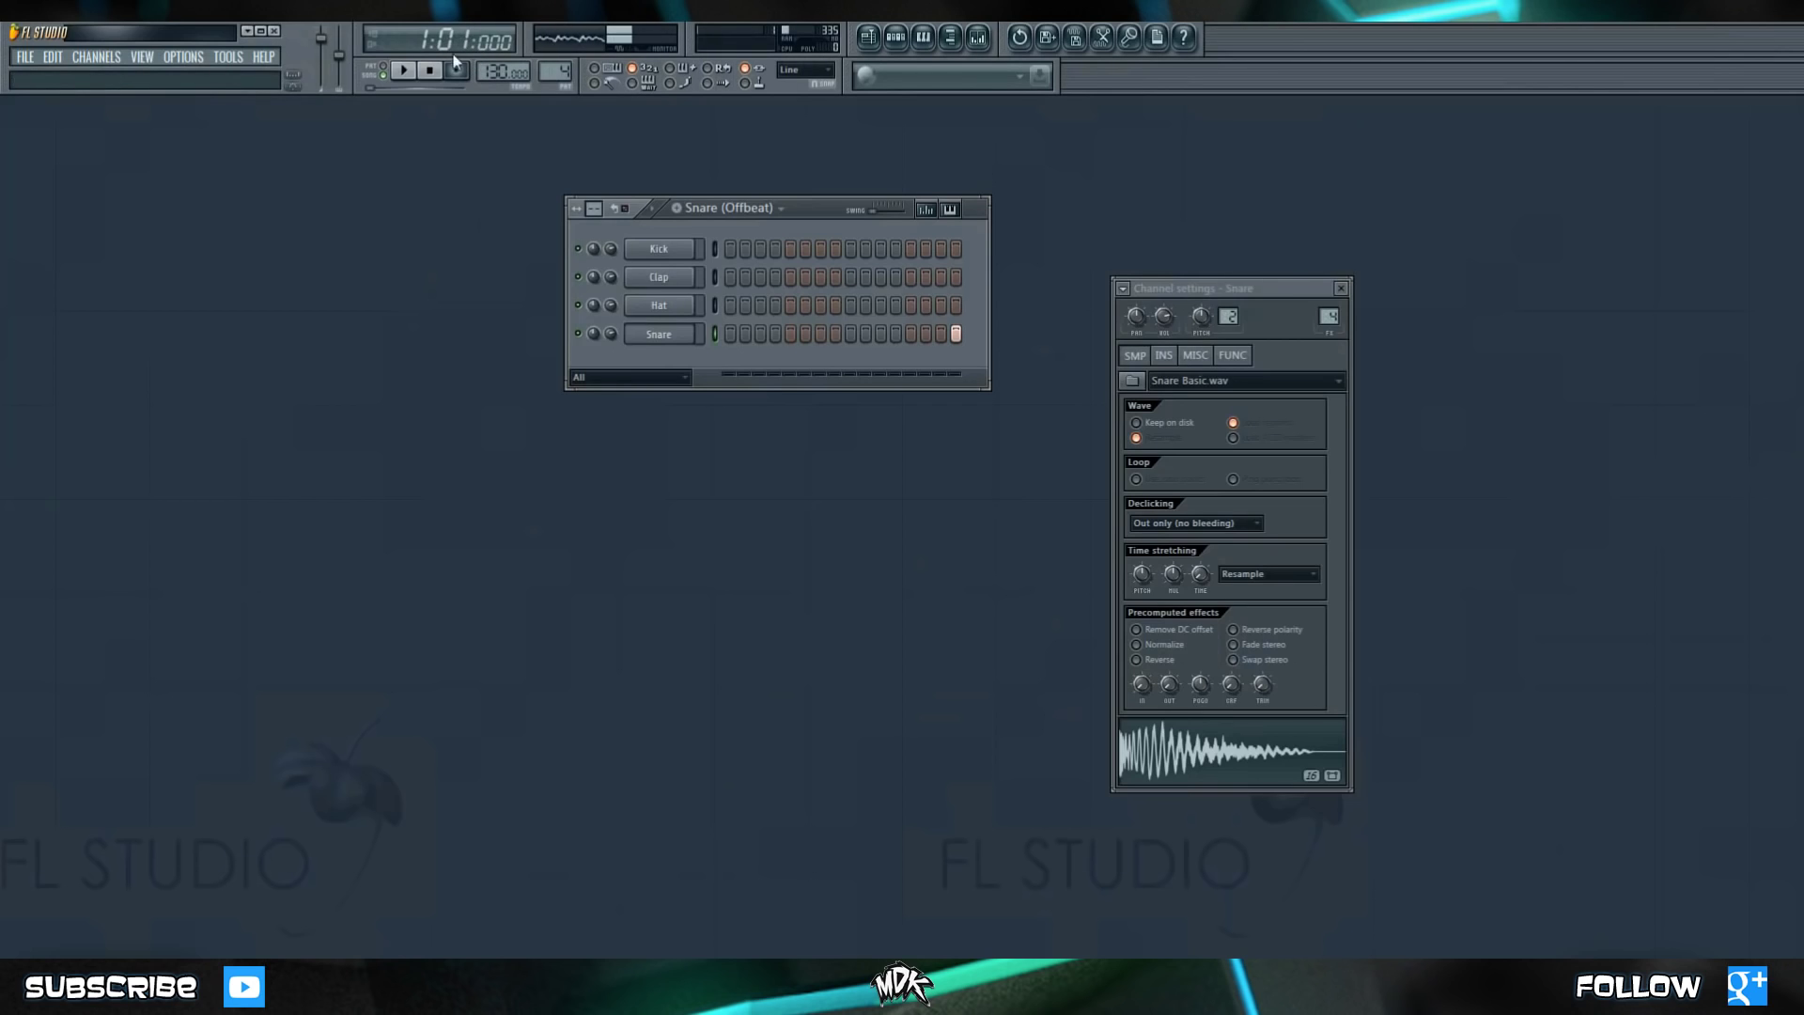
pyautogui.moveTo(387, 56)
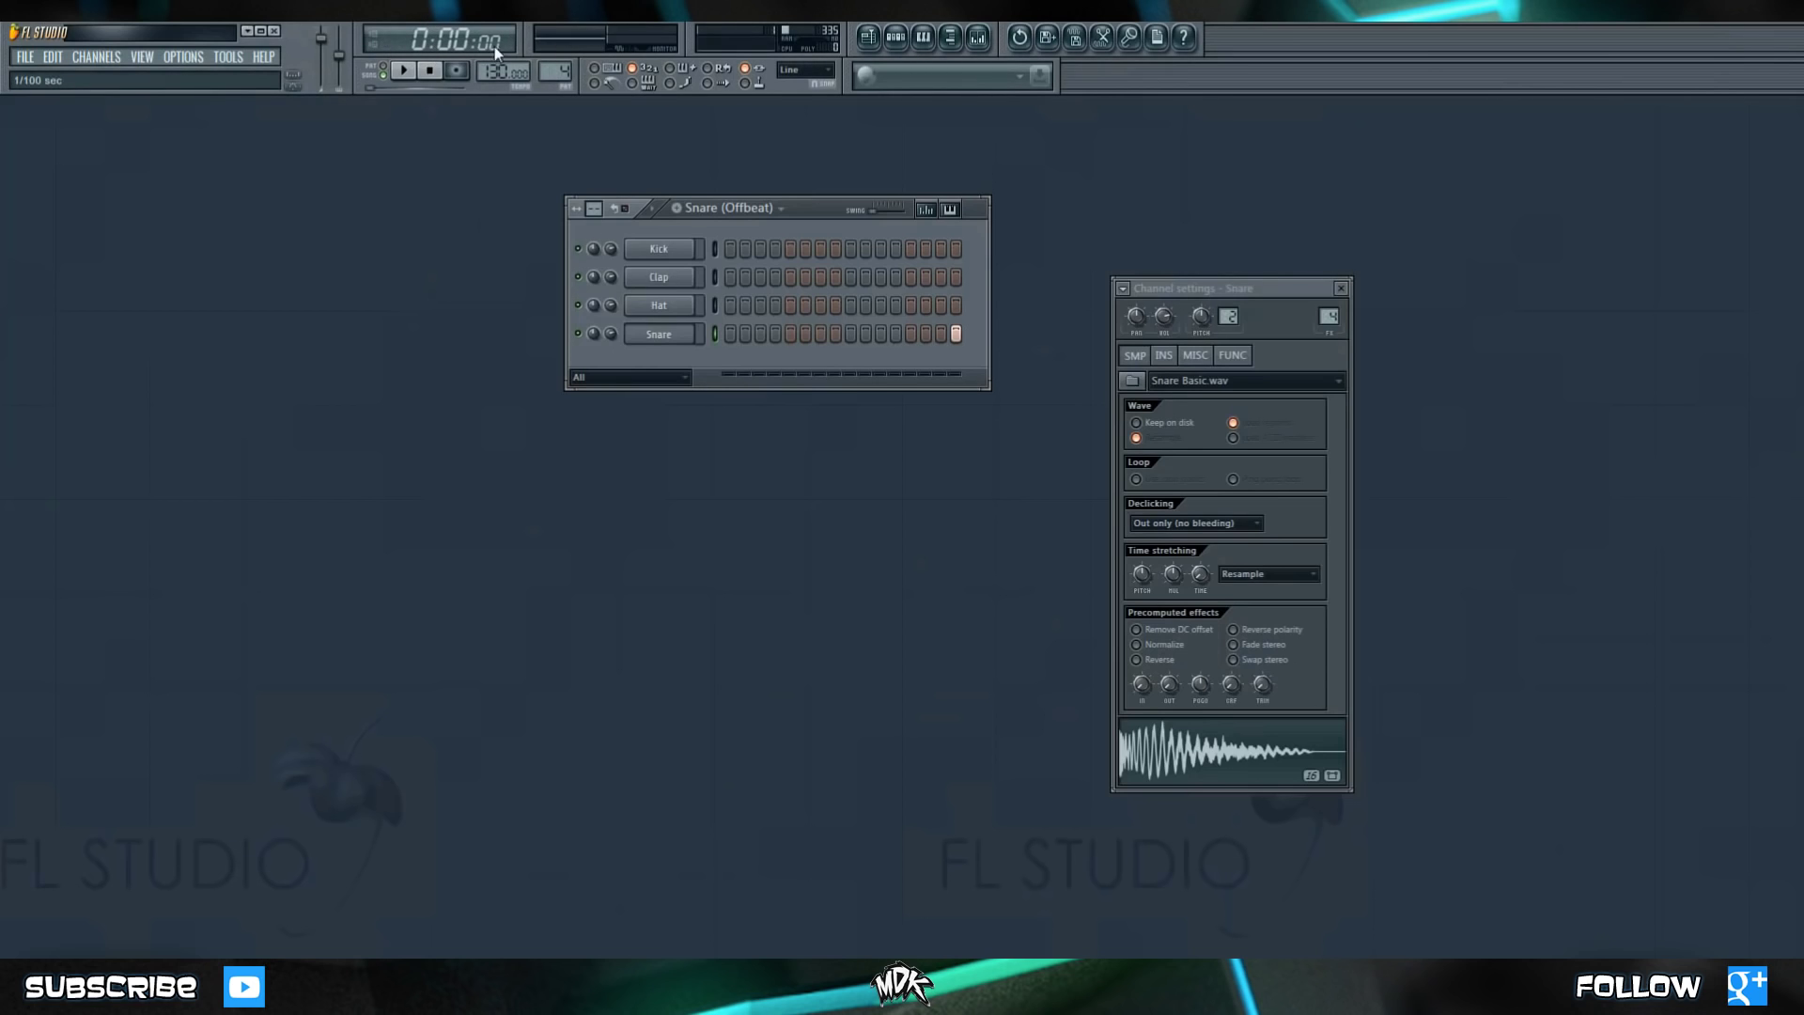
pyautogui.moveTo(425, 74)
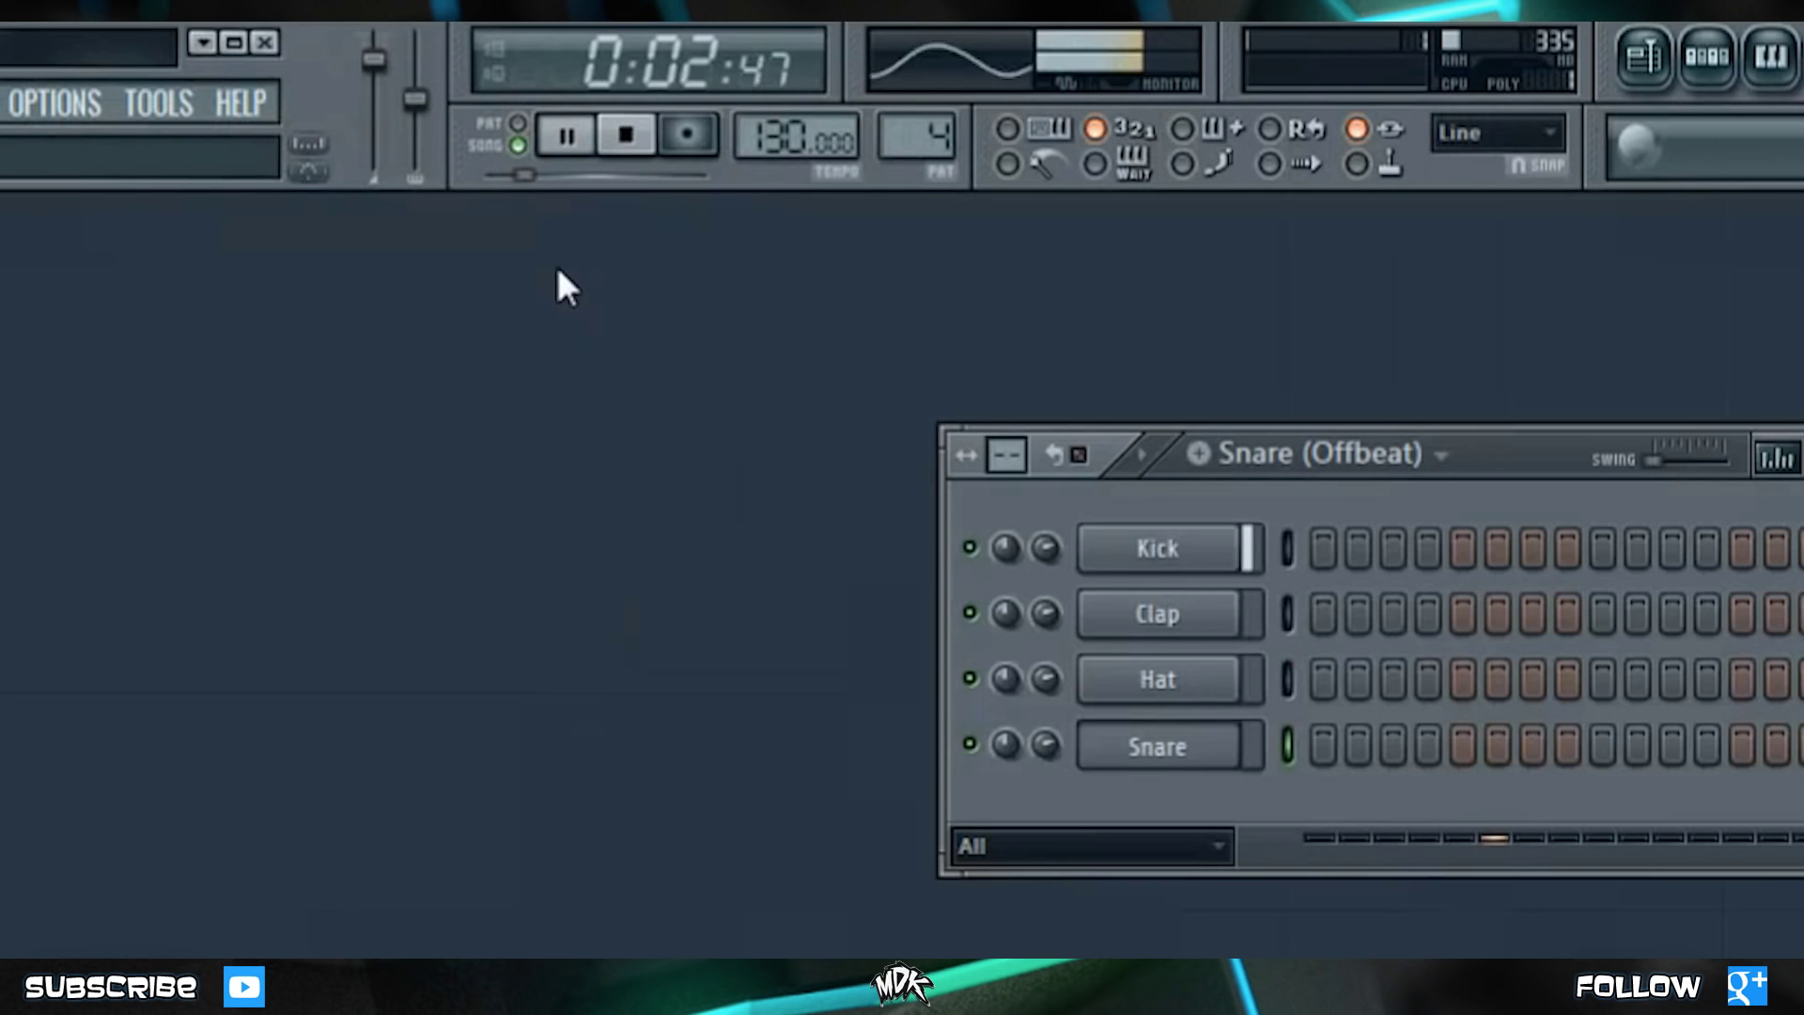
# Stop song playback so the clock resets to zero.
pyautogui.click(624, 136)
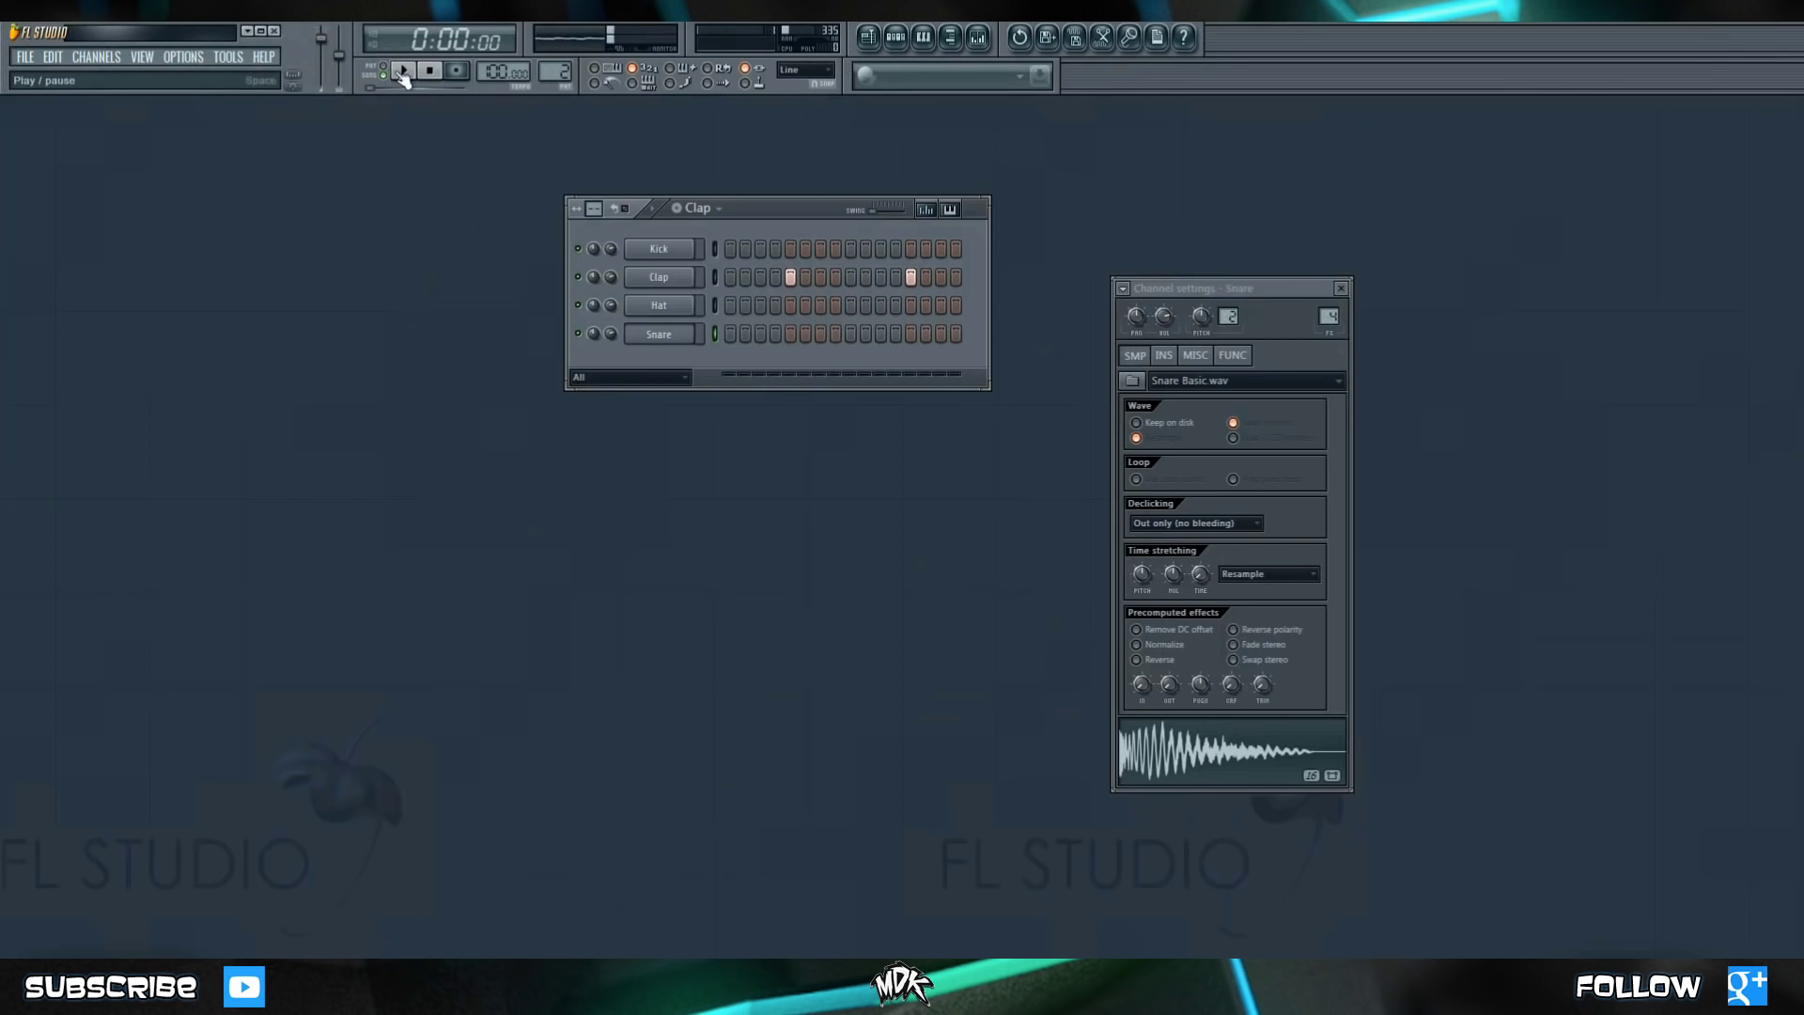
# Play the song, then stop it and return to the start.
pyautogui.click(401, 71)
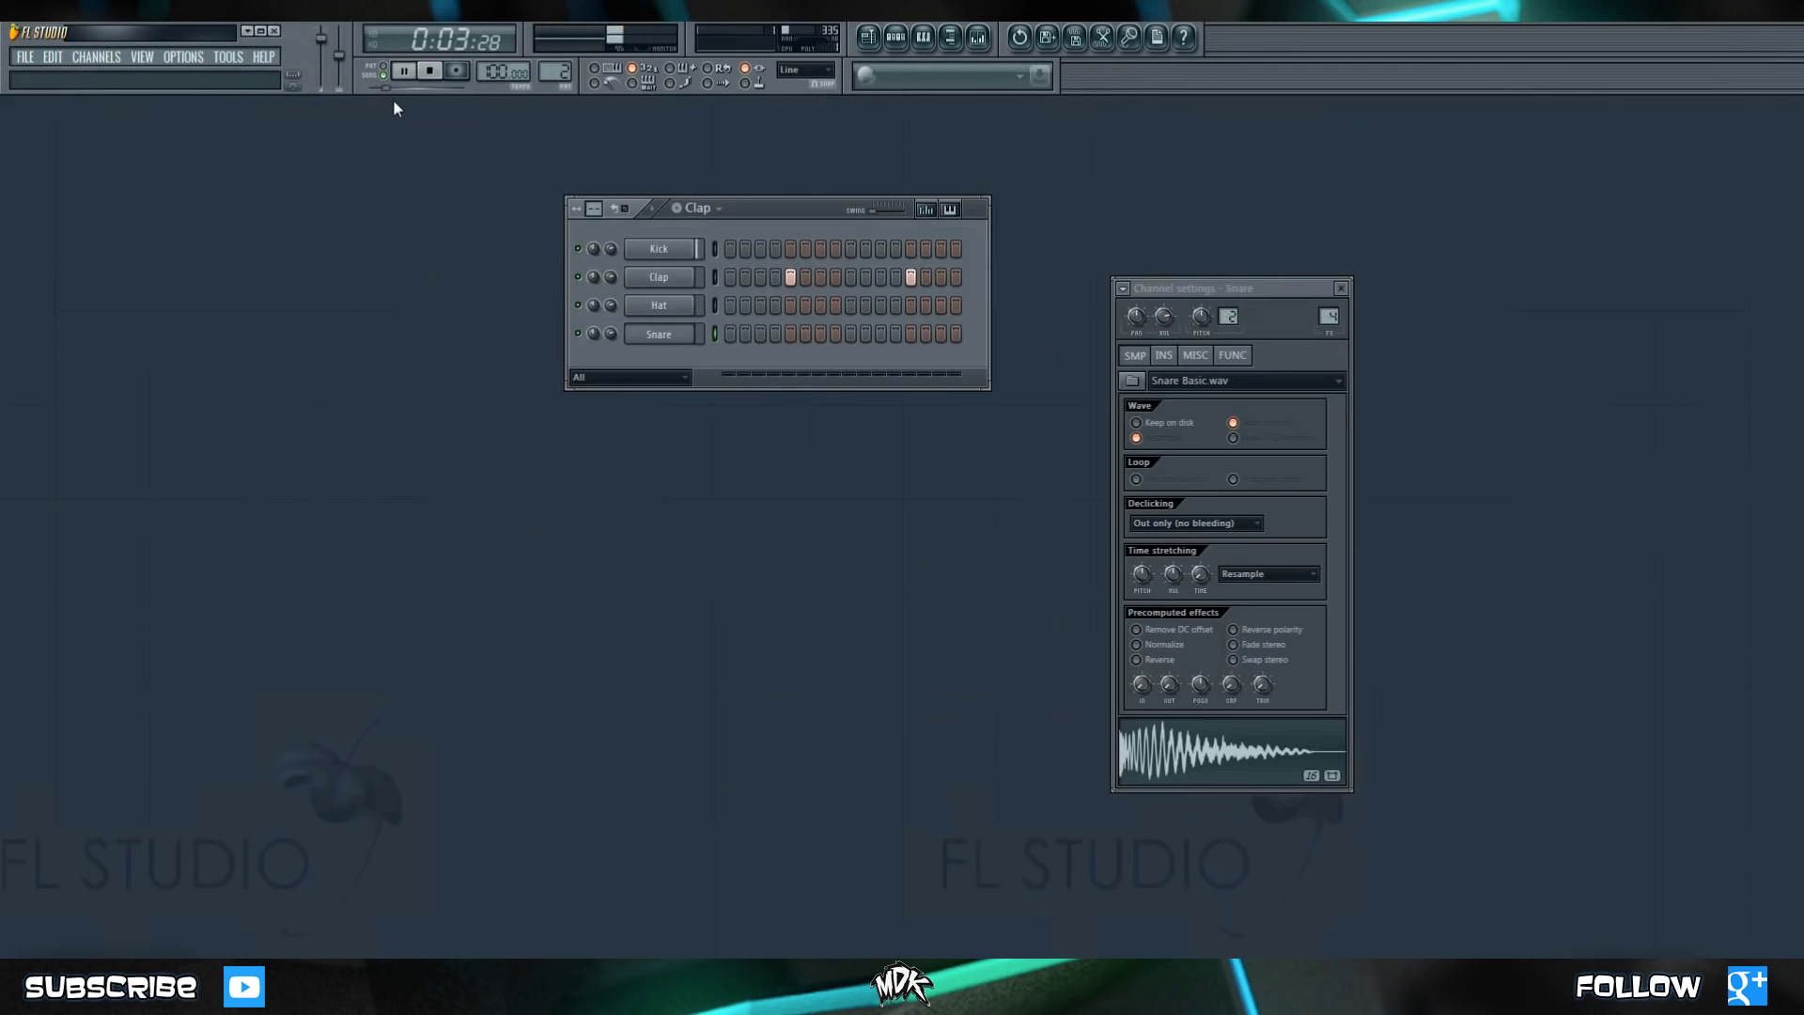
pyautogui.click(414, 72)
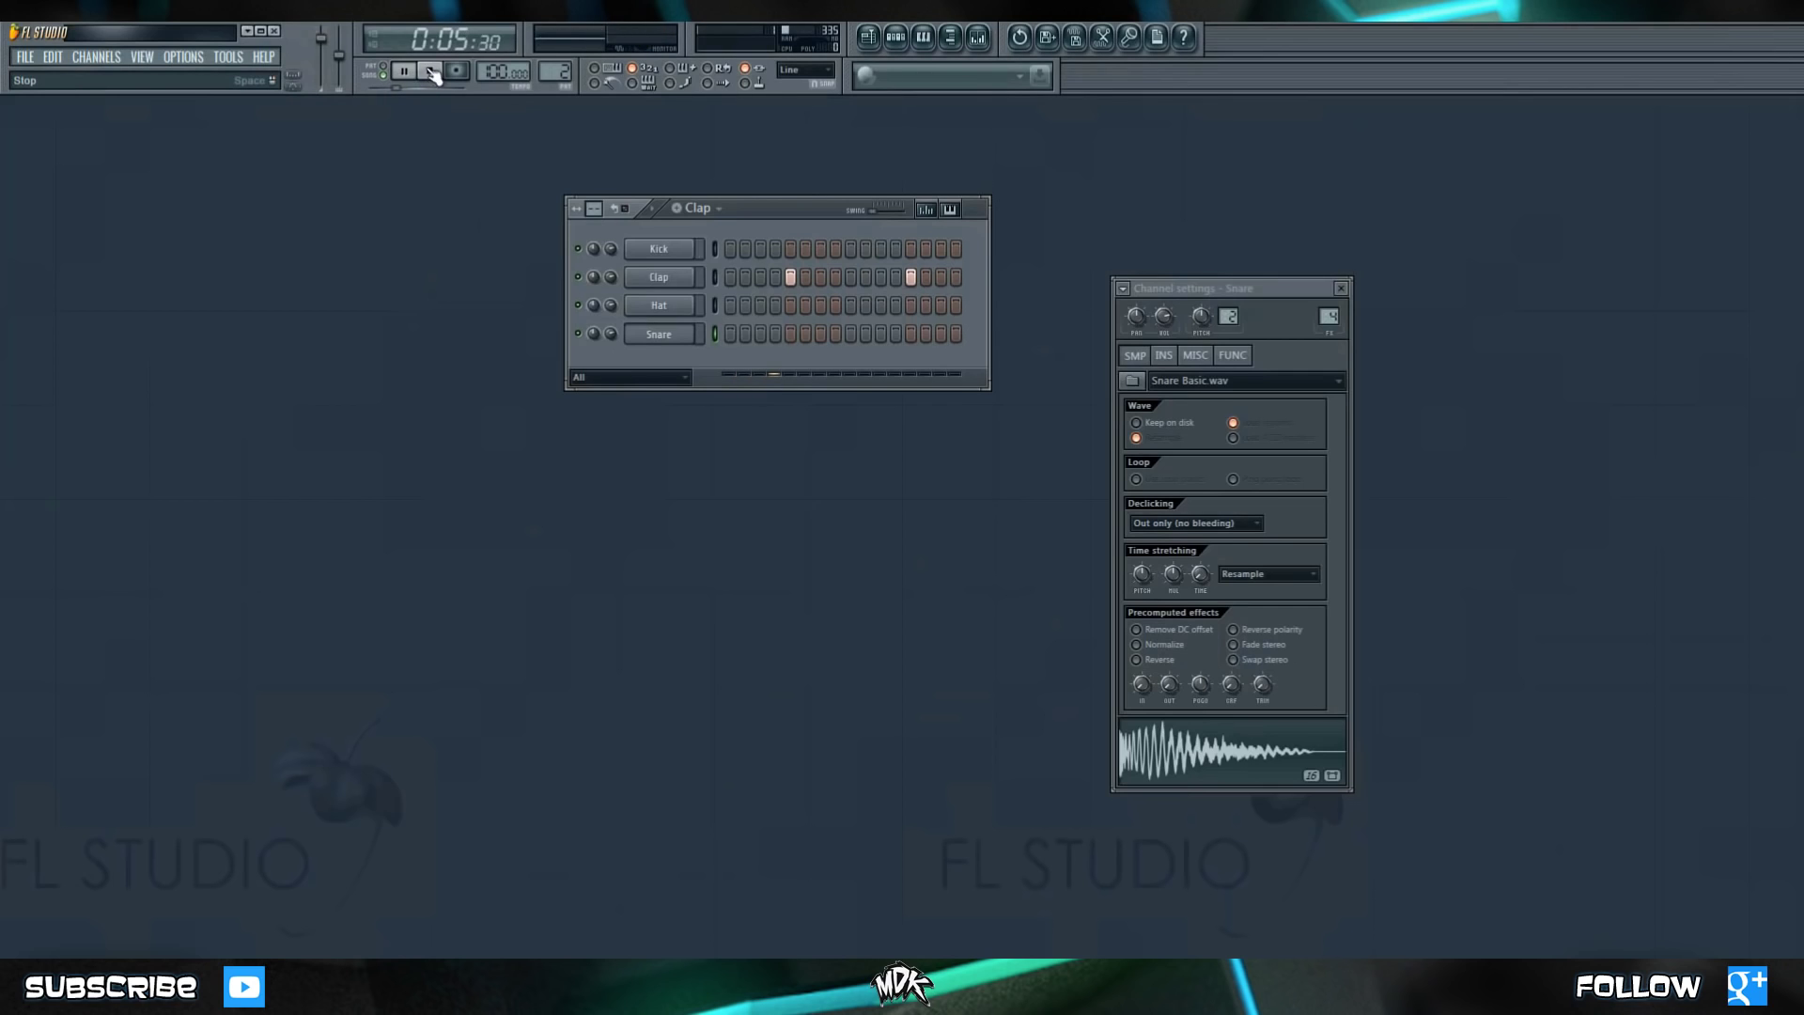
pyautogui.click(427, 72)
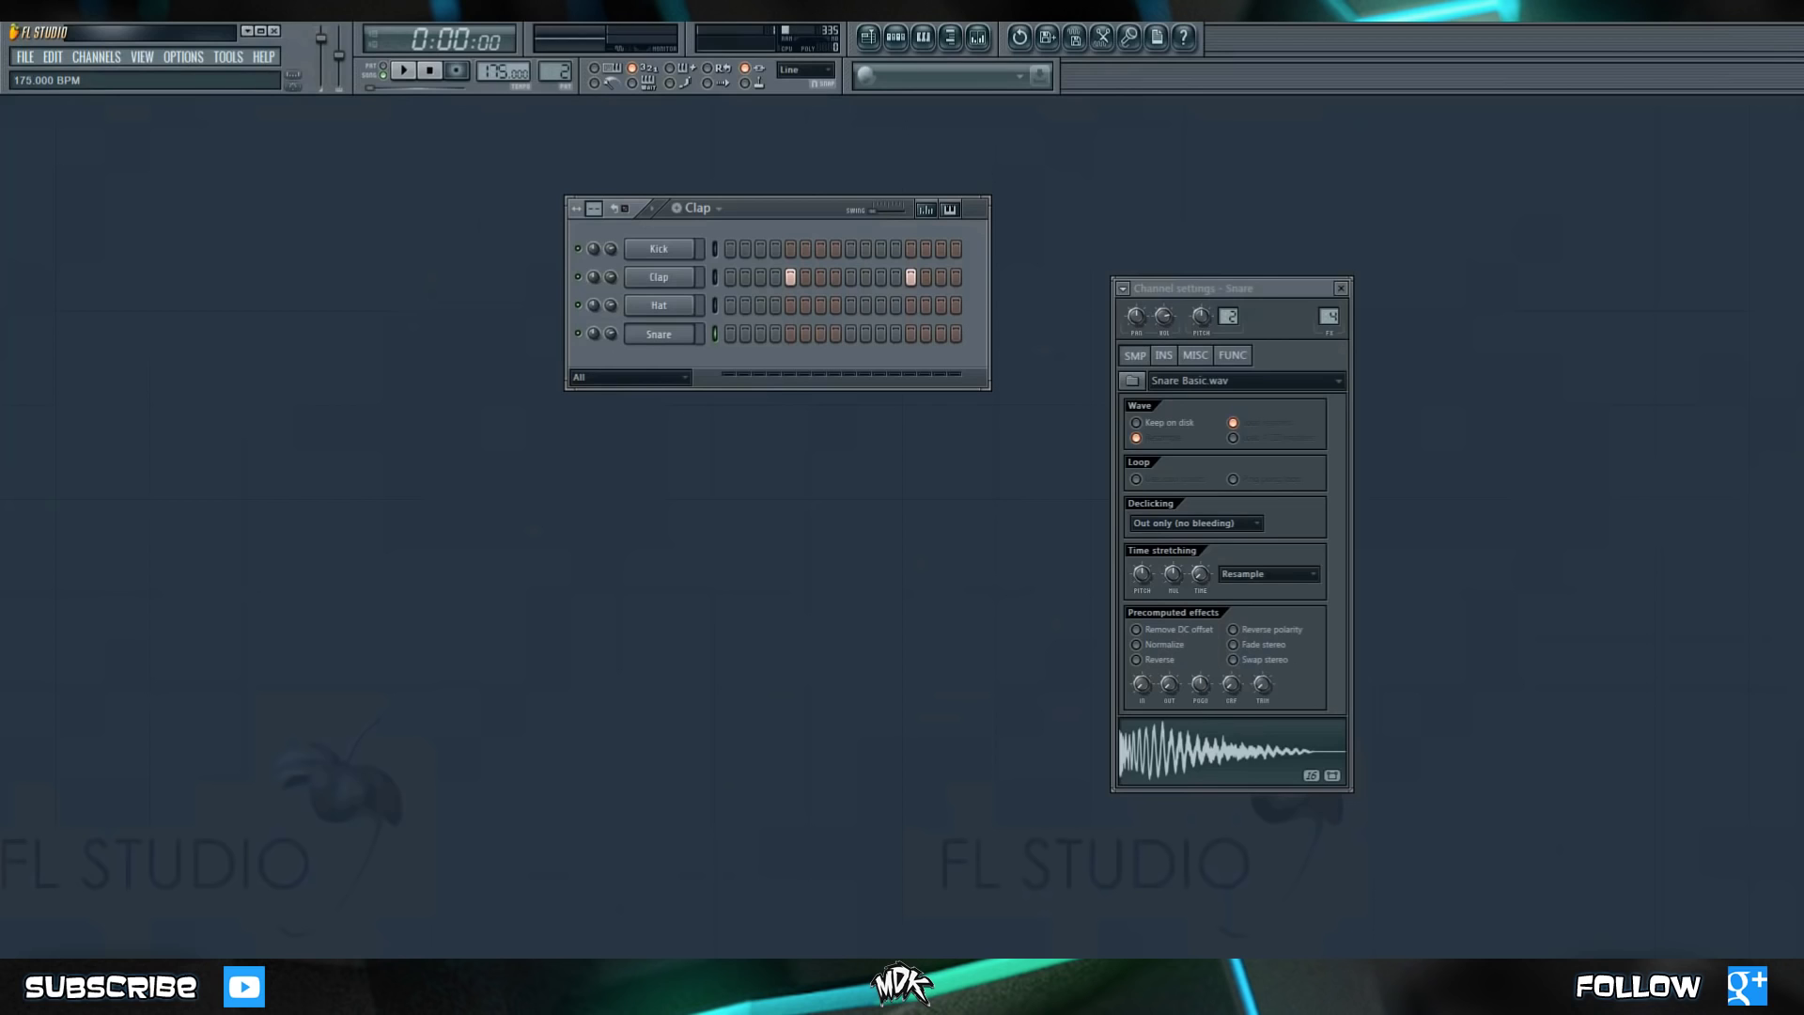
# Play the song again at 175 BPM, then stop playback.
pyautogui.click(395, 73)
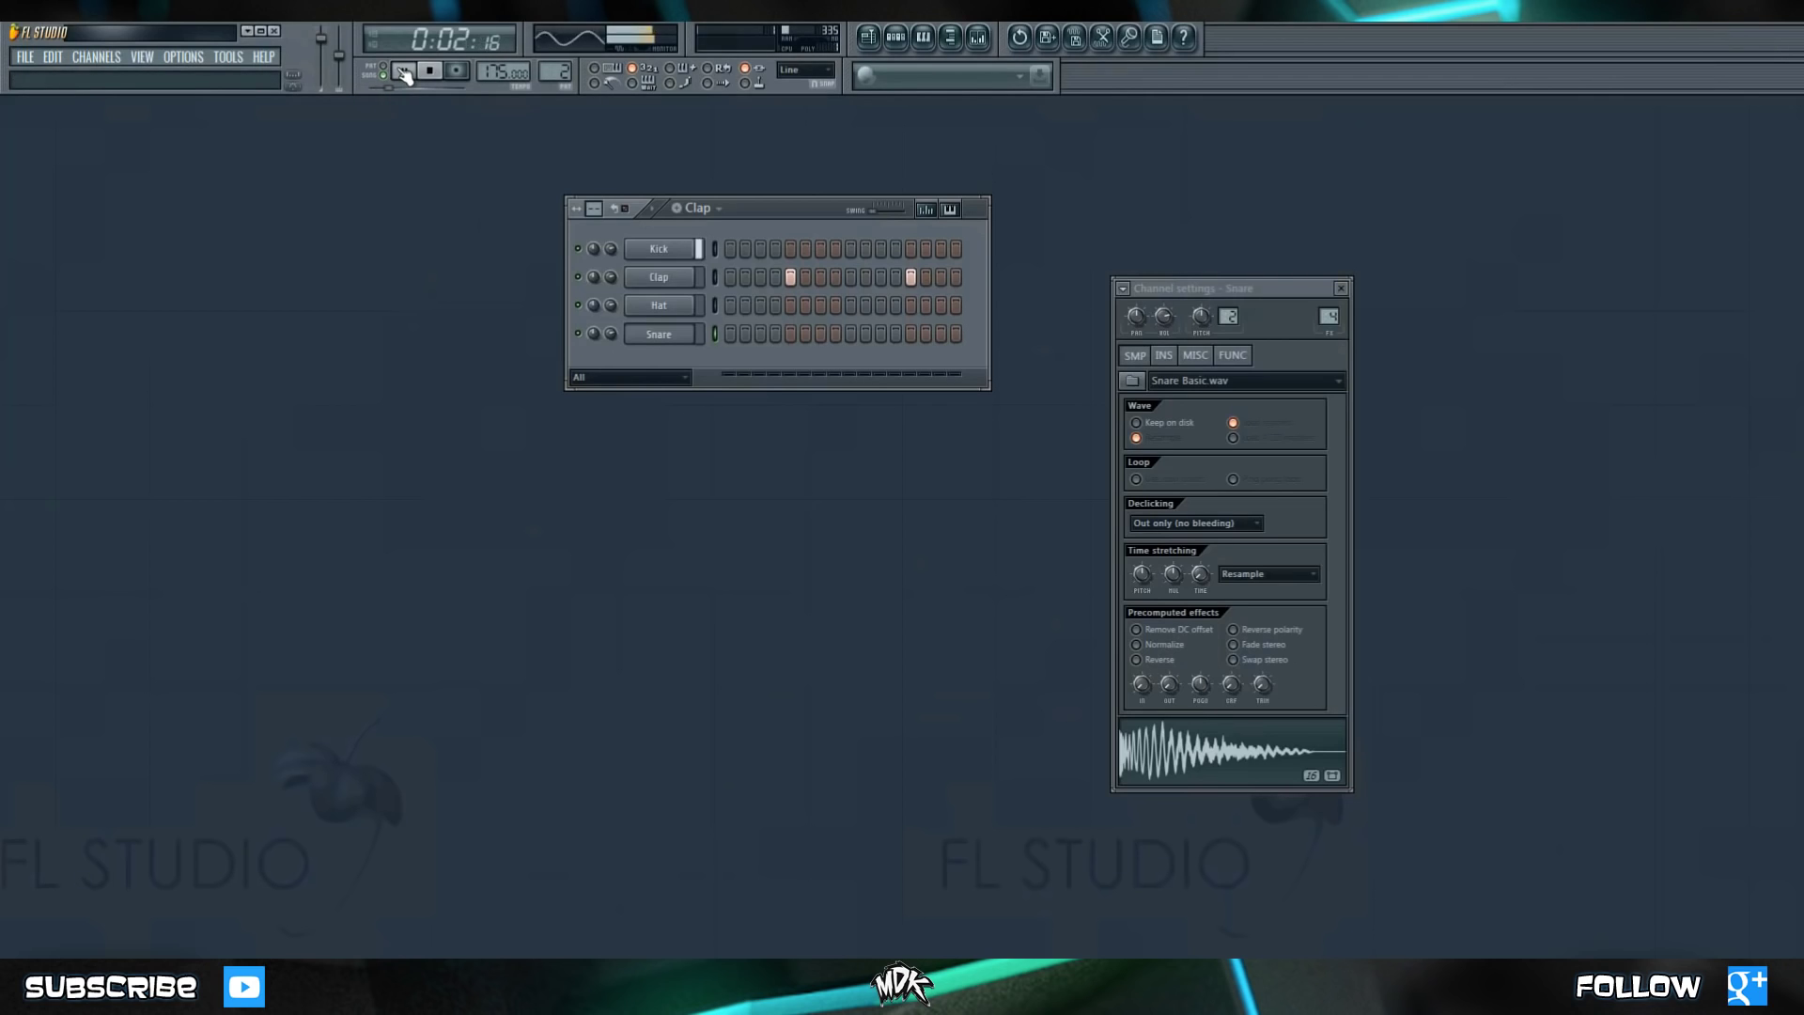
pyautogui.click(400, 74)
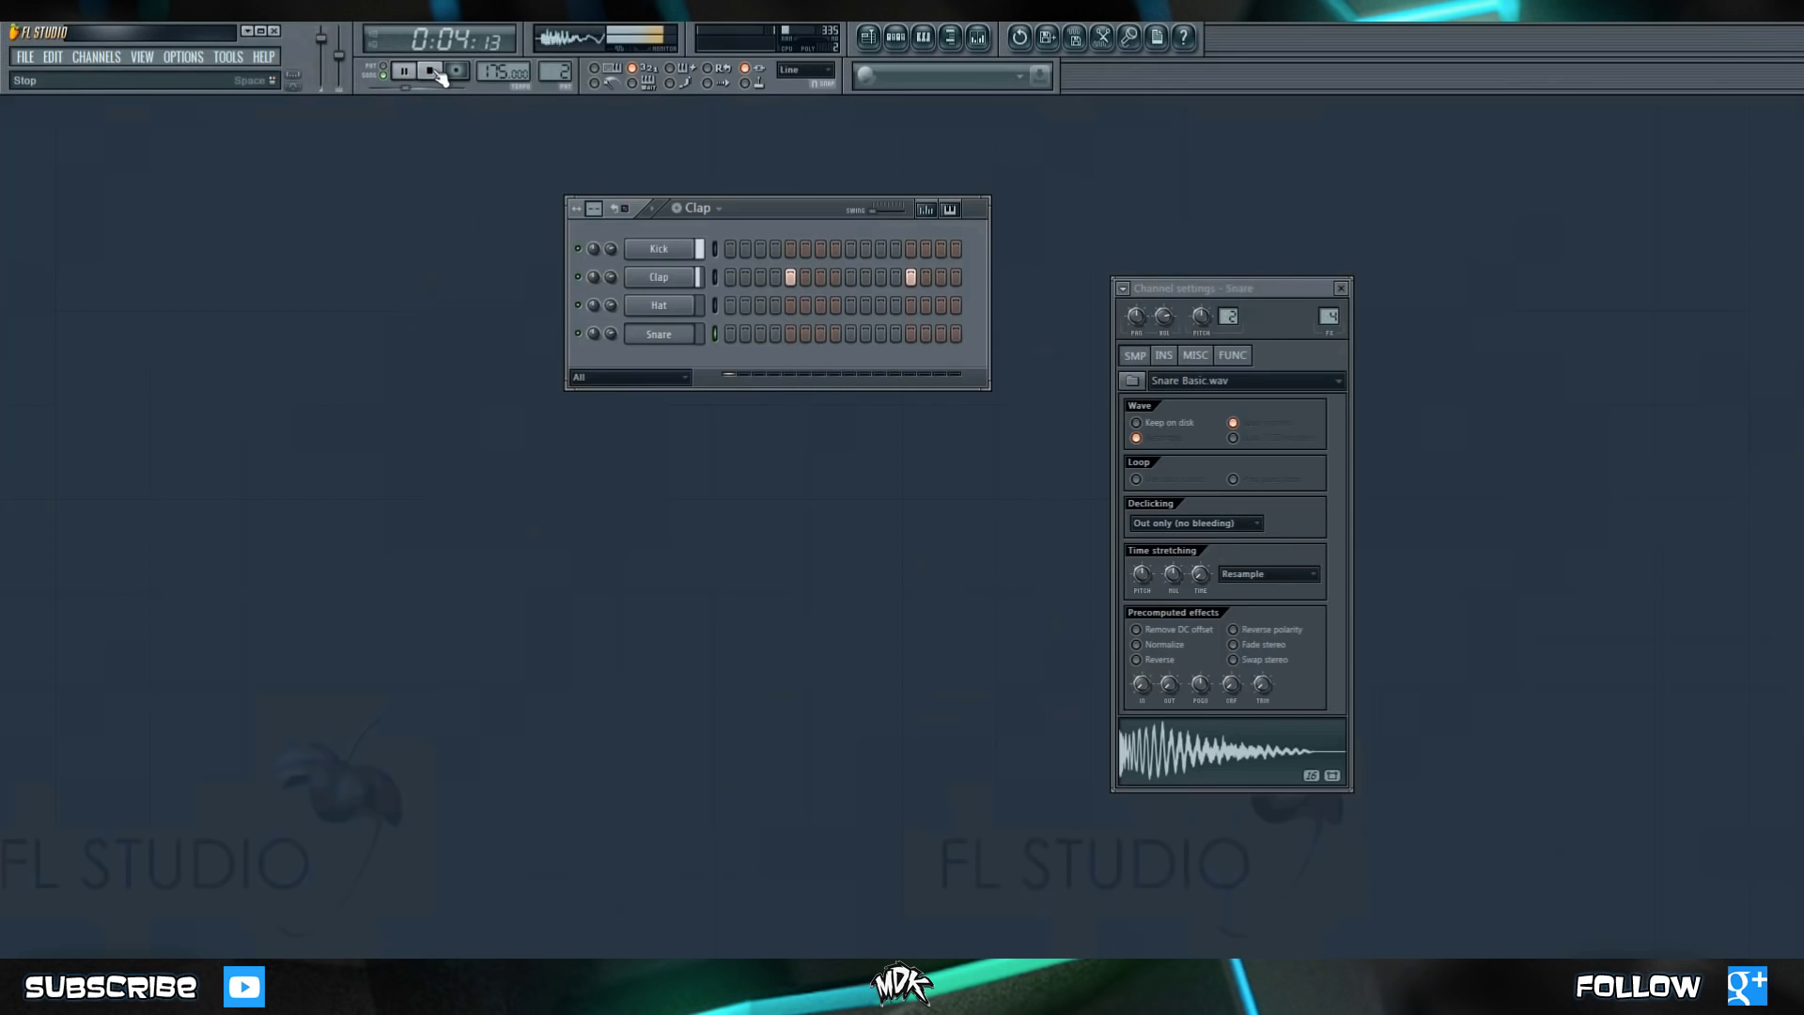
pyautogui.click(420, 73)
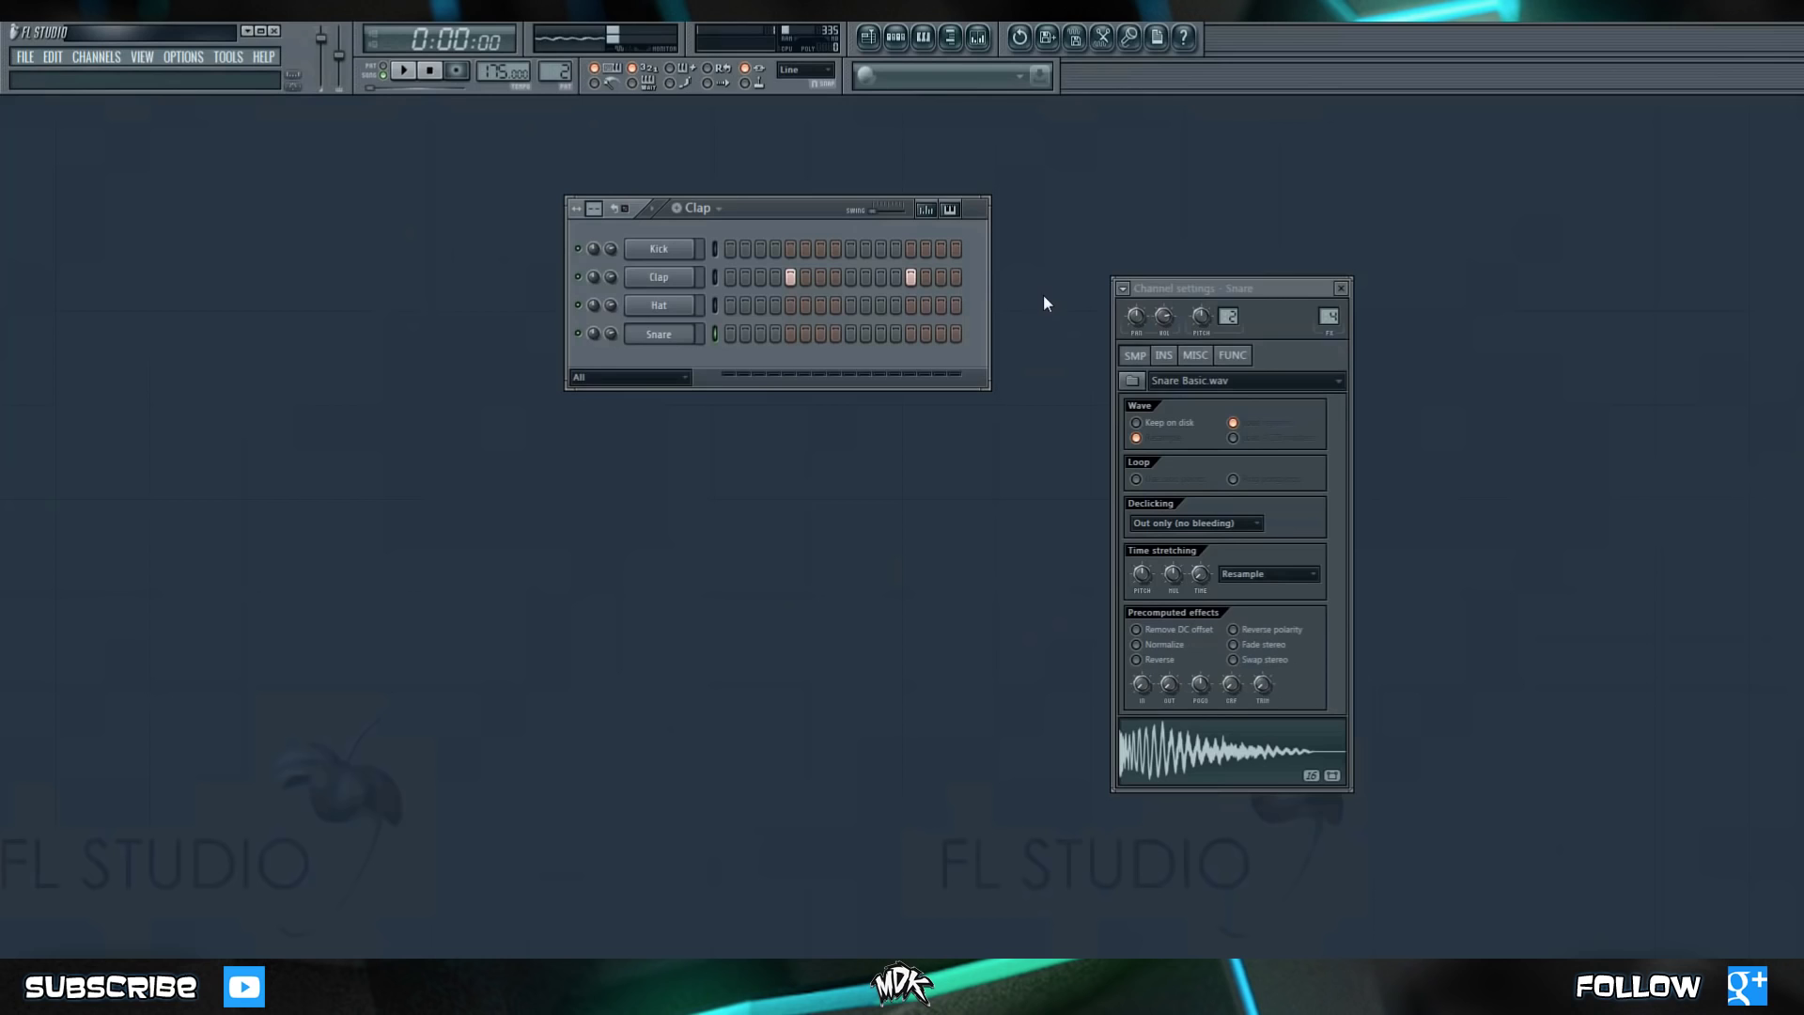
pyautogui.moveTo(1051, 261)
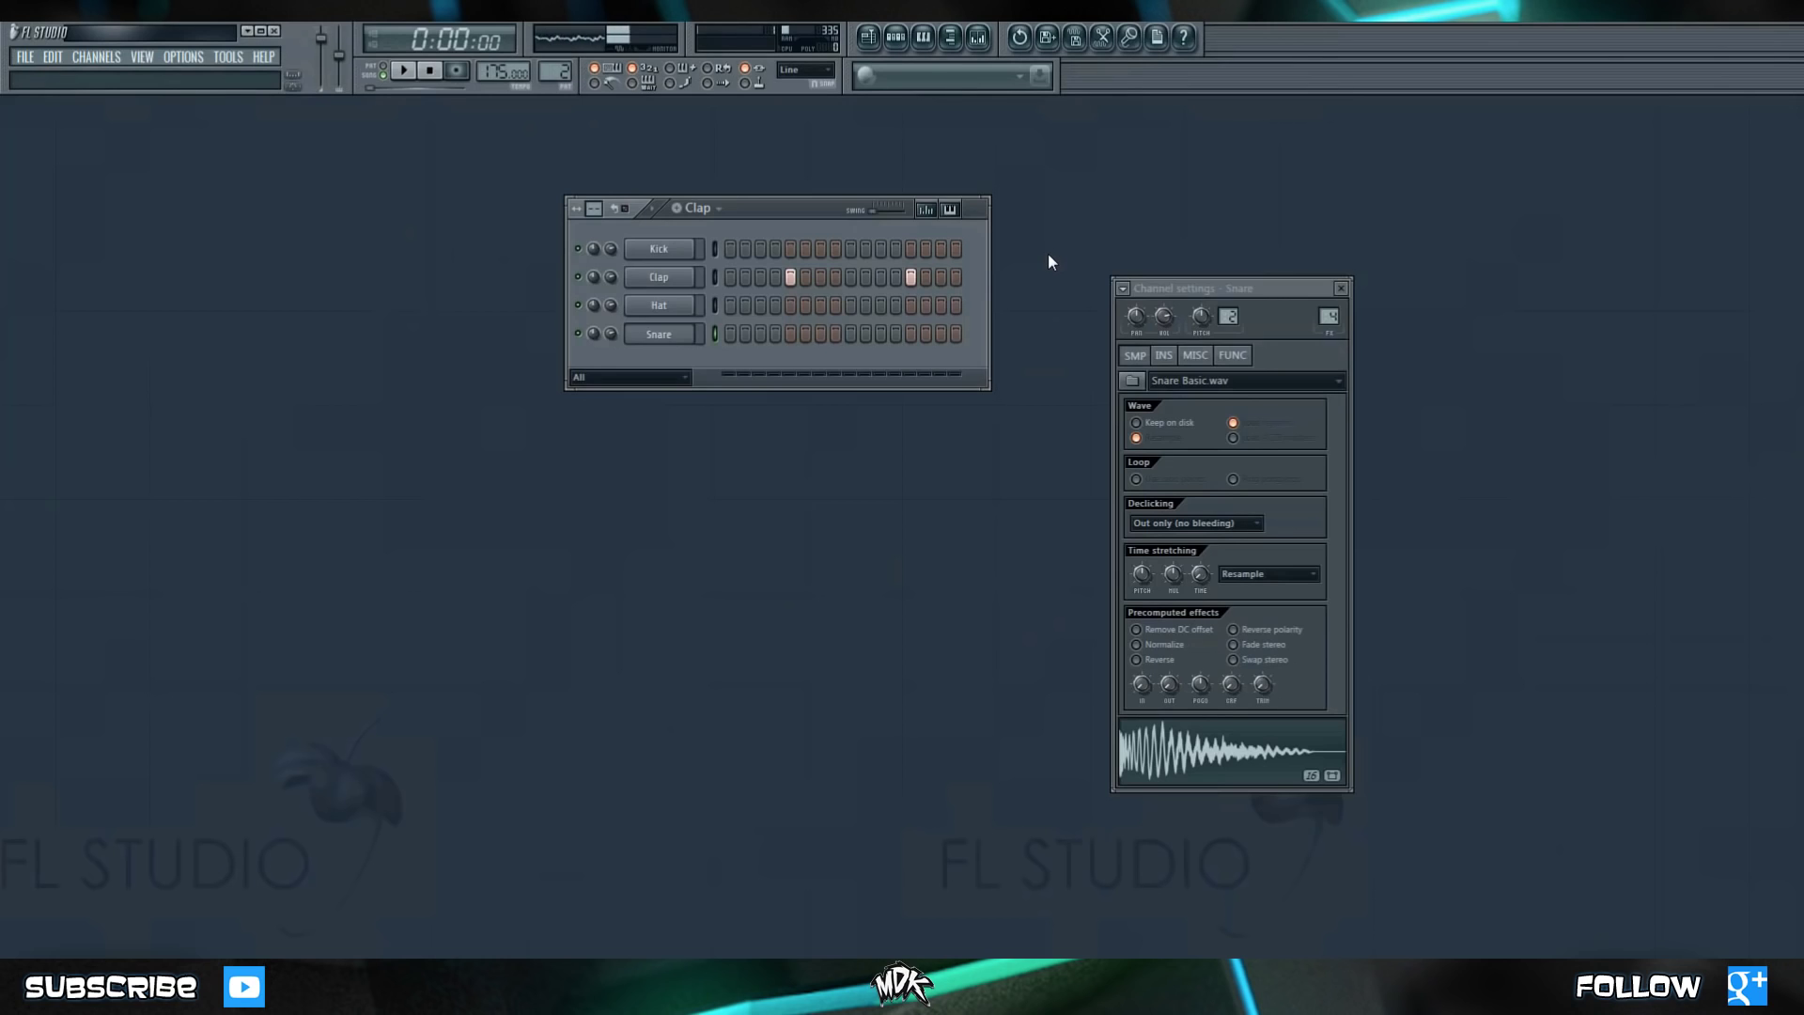